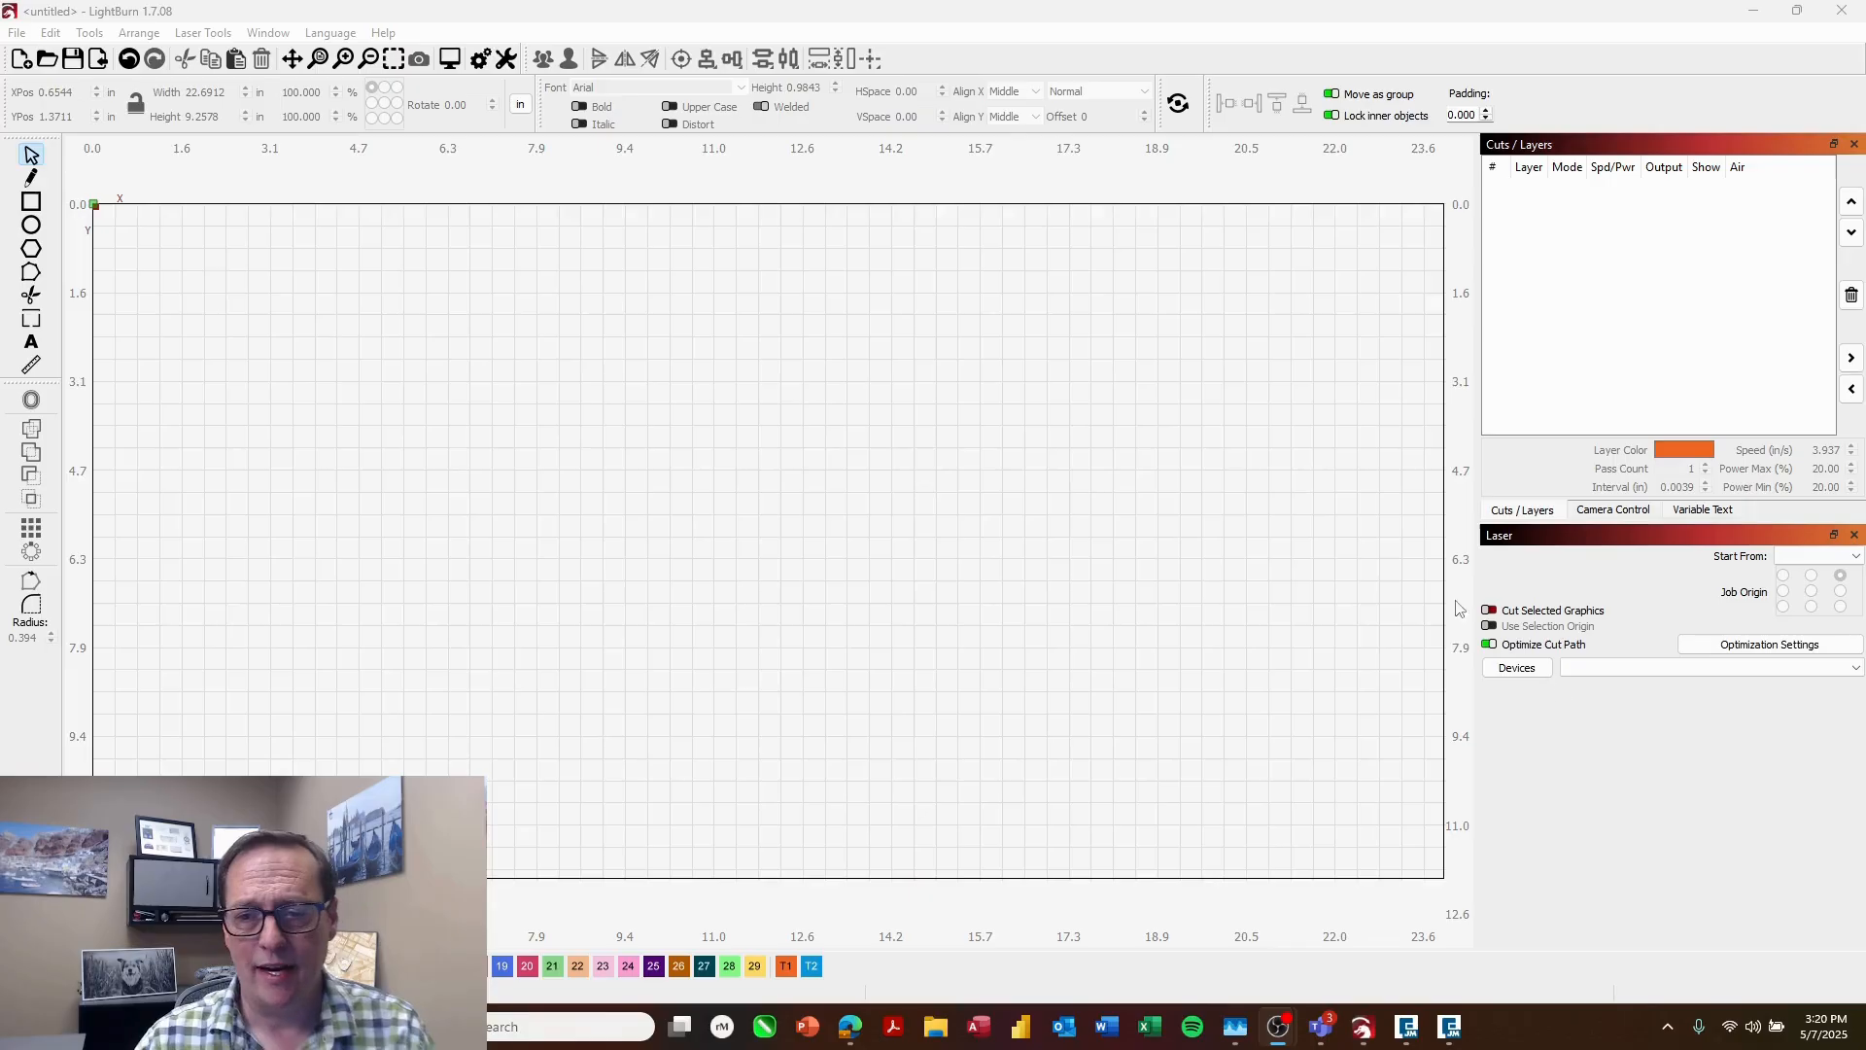
# Step: Begin creating a new laser device manually from the empty device list
pyautogui.click(1517, 667)
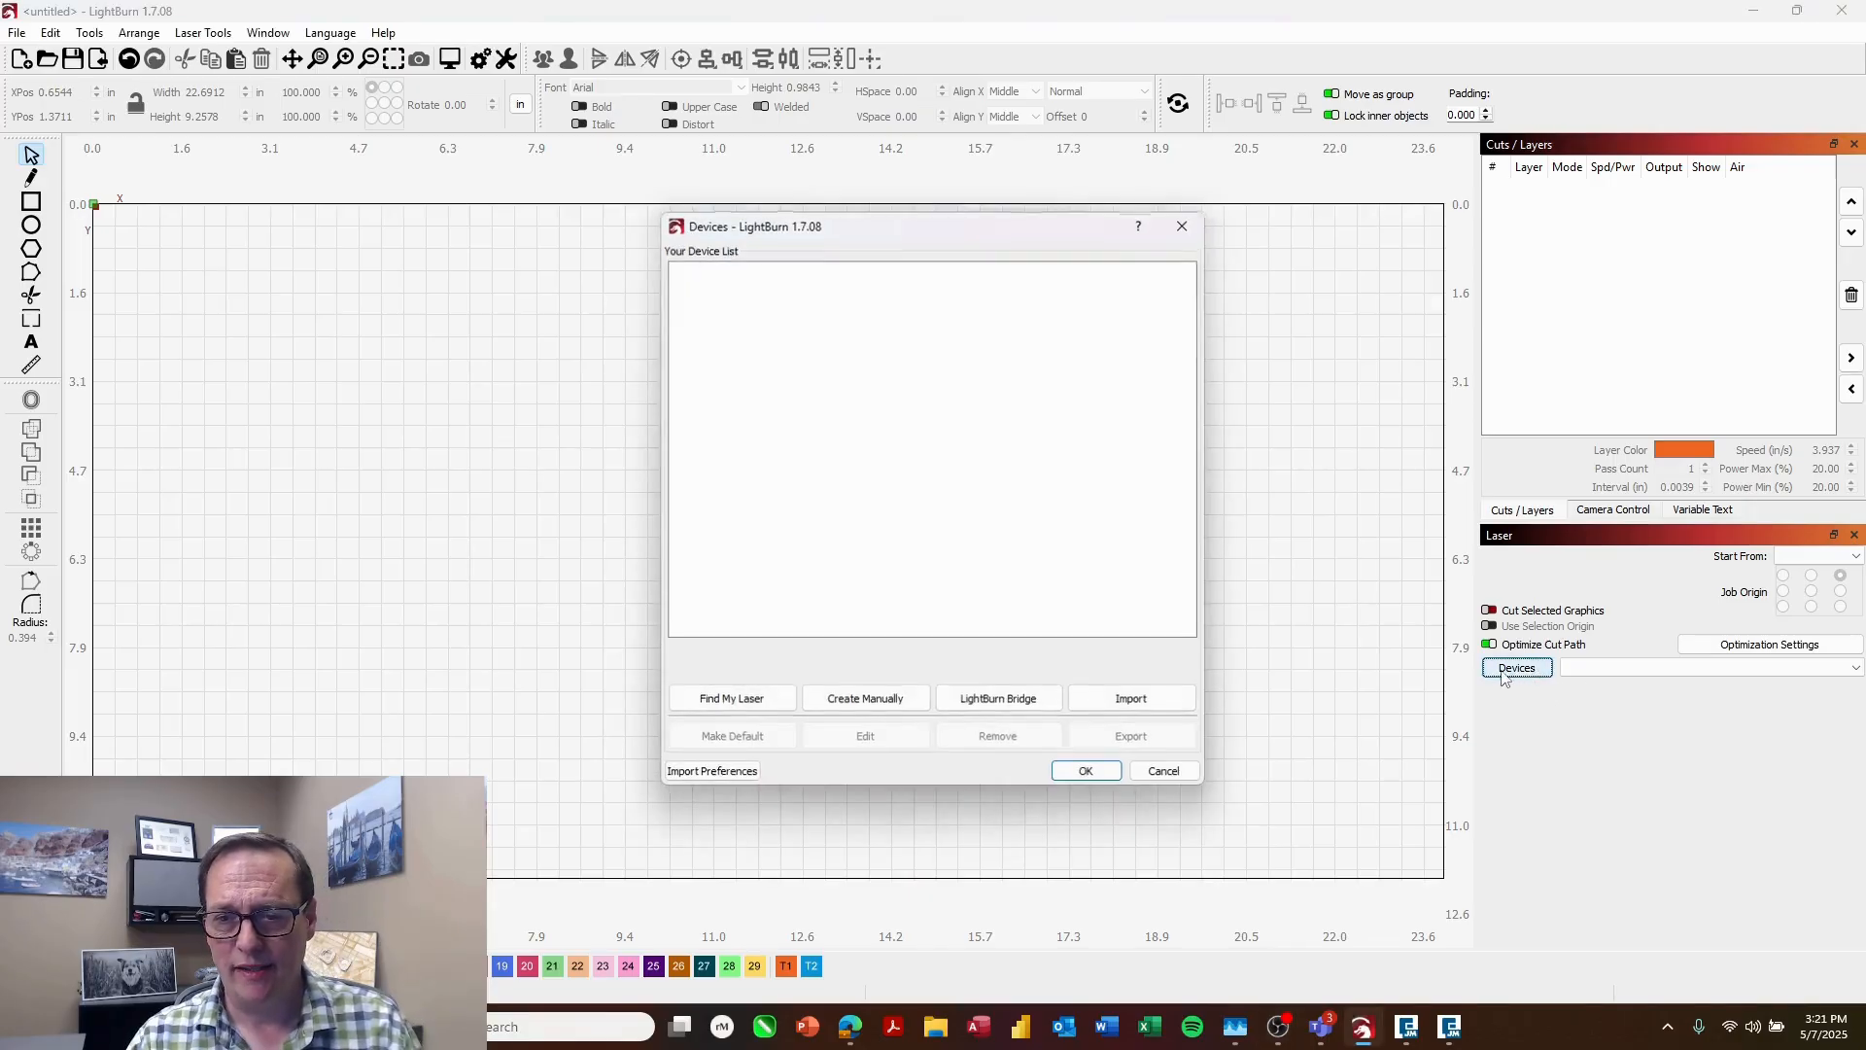
pyautogui.moveTo(731, 698)
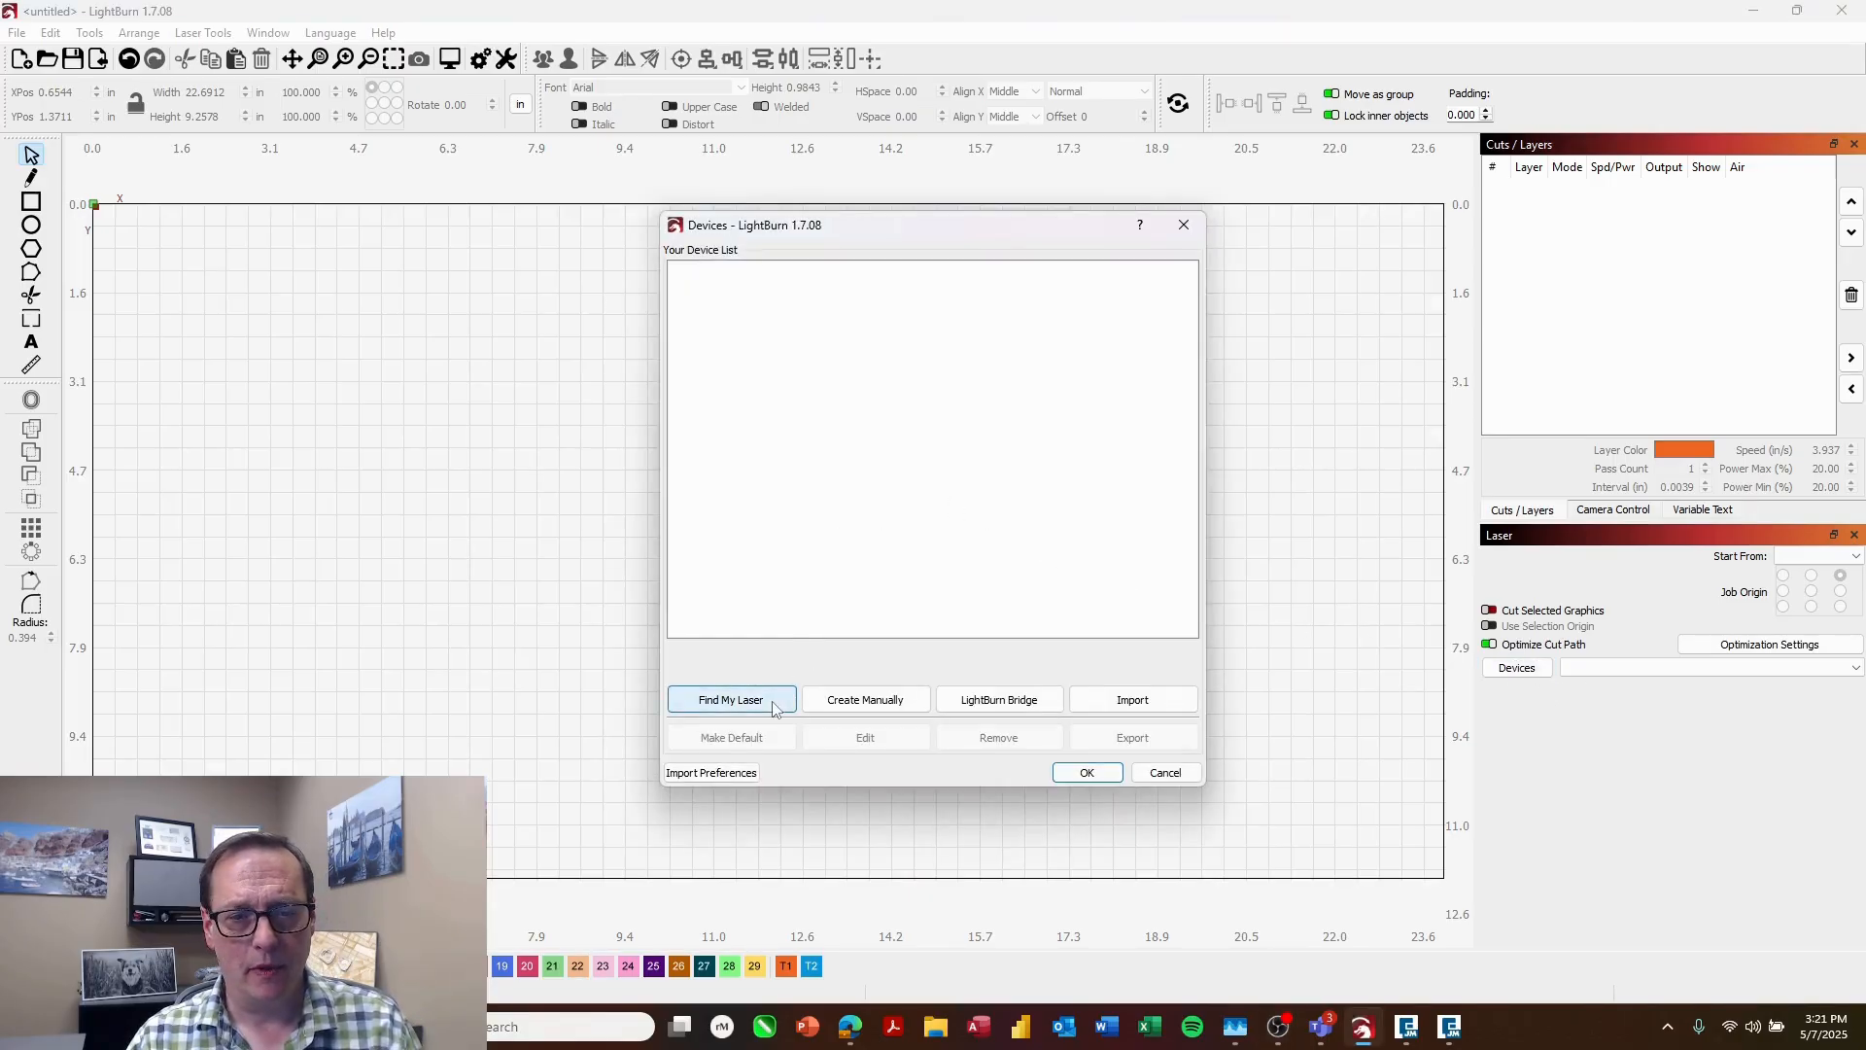
pyautogui.click(863, 698)
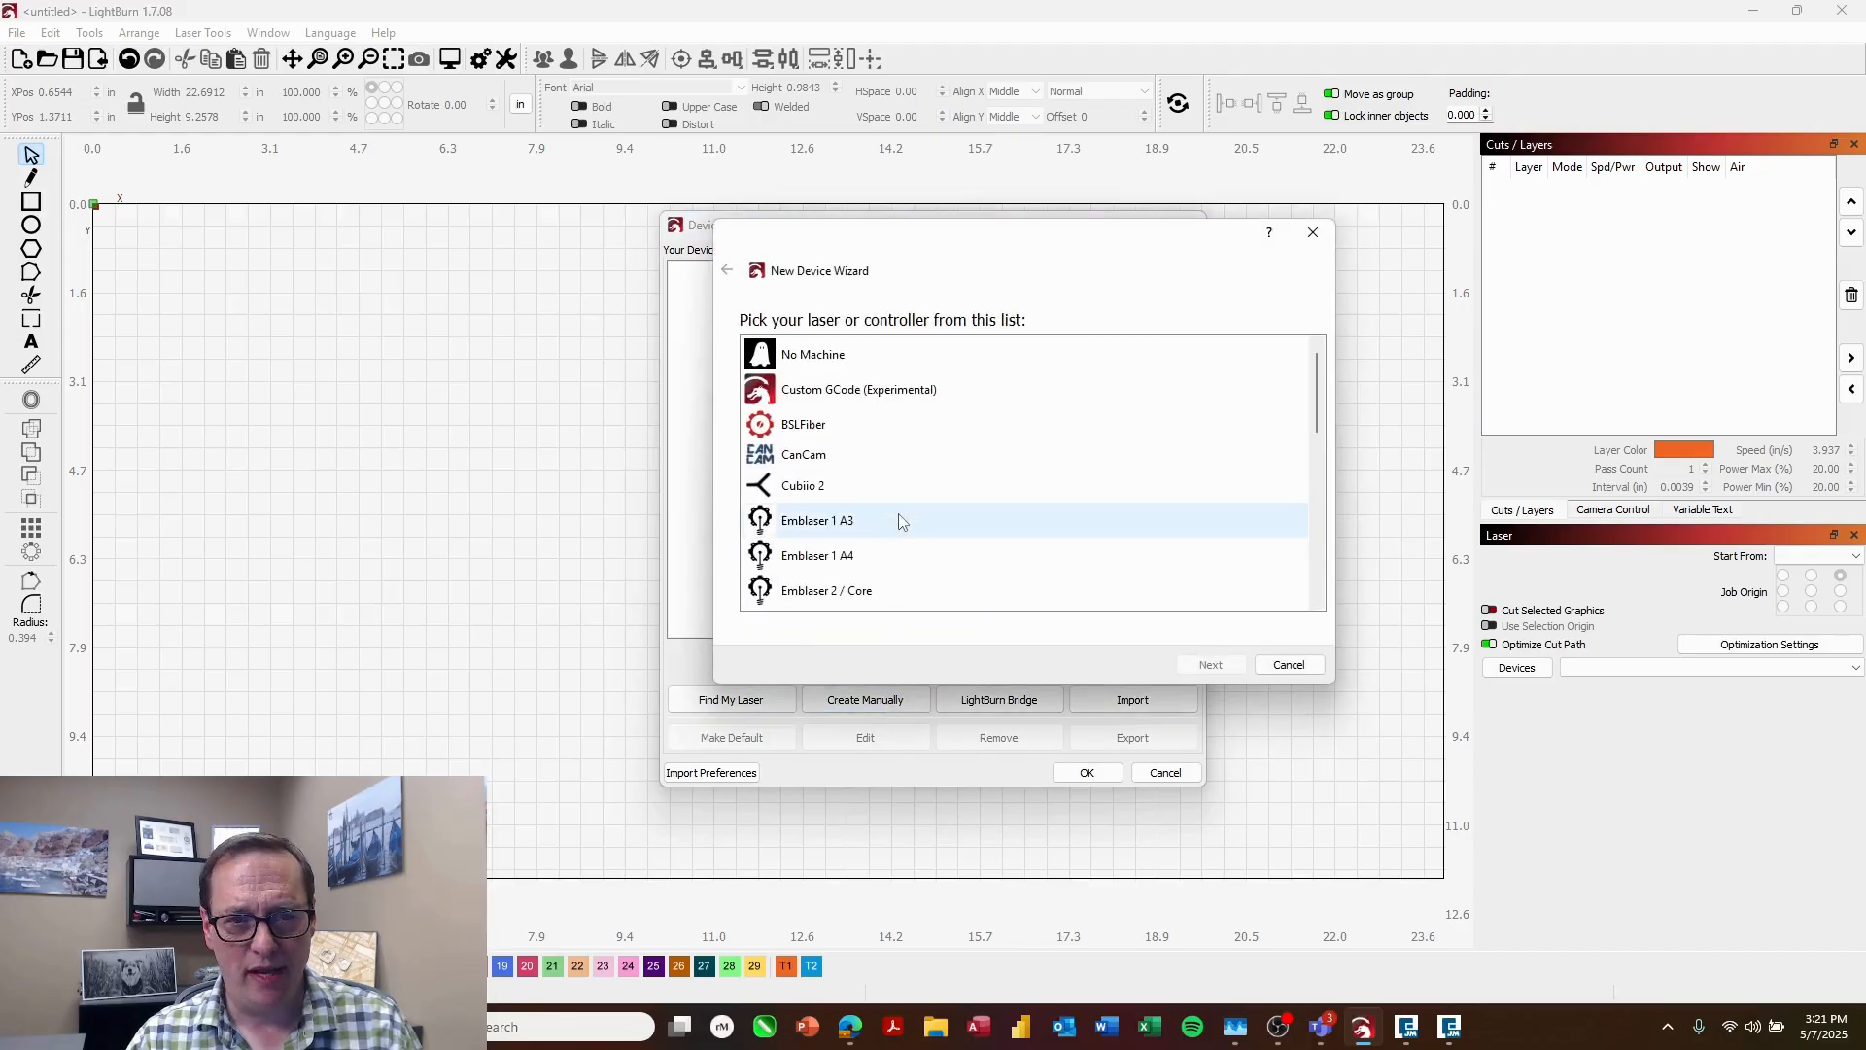
pyautogui.moveTo(857, 353)
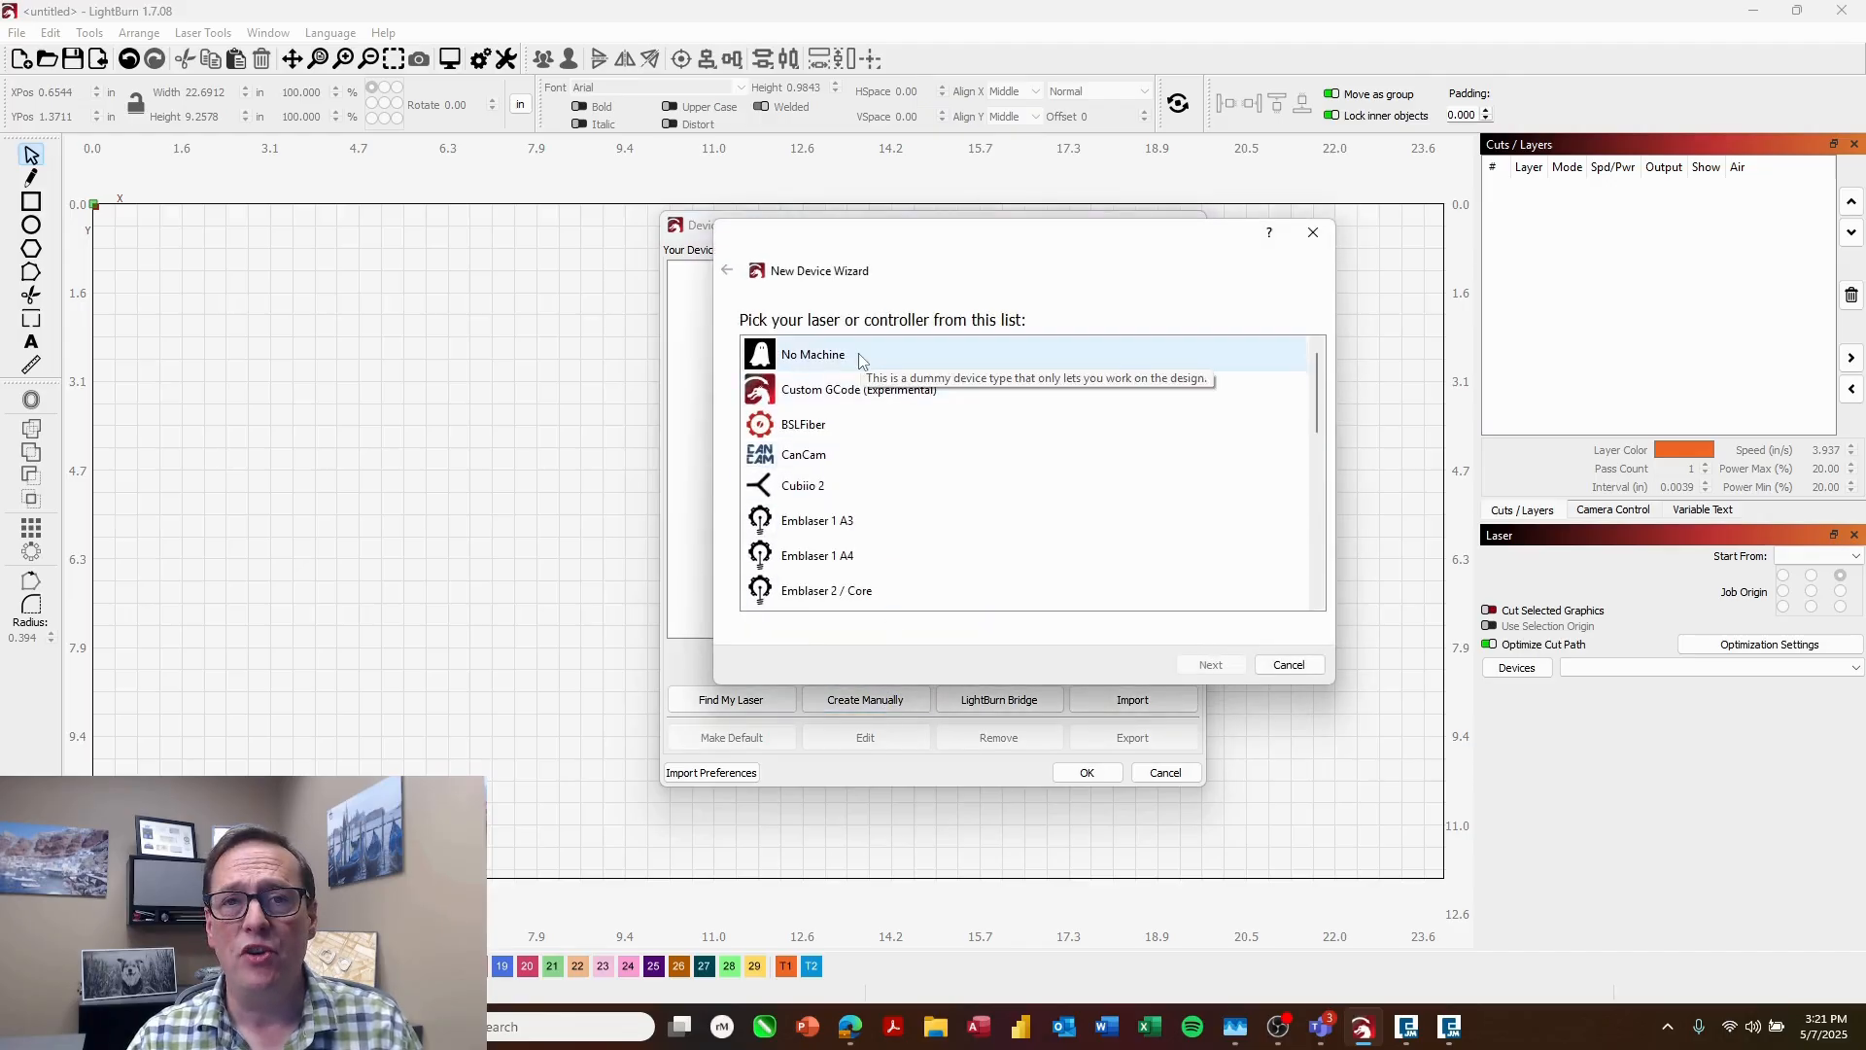
# Step: Choose No Machine, name it 'Fusion Edge 12 - 60 watt' with a 24 by 12 inch work area
pyautogui.click(1209, 665)
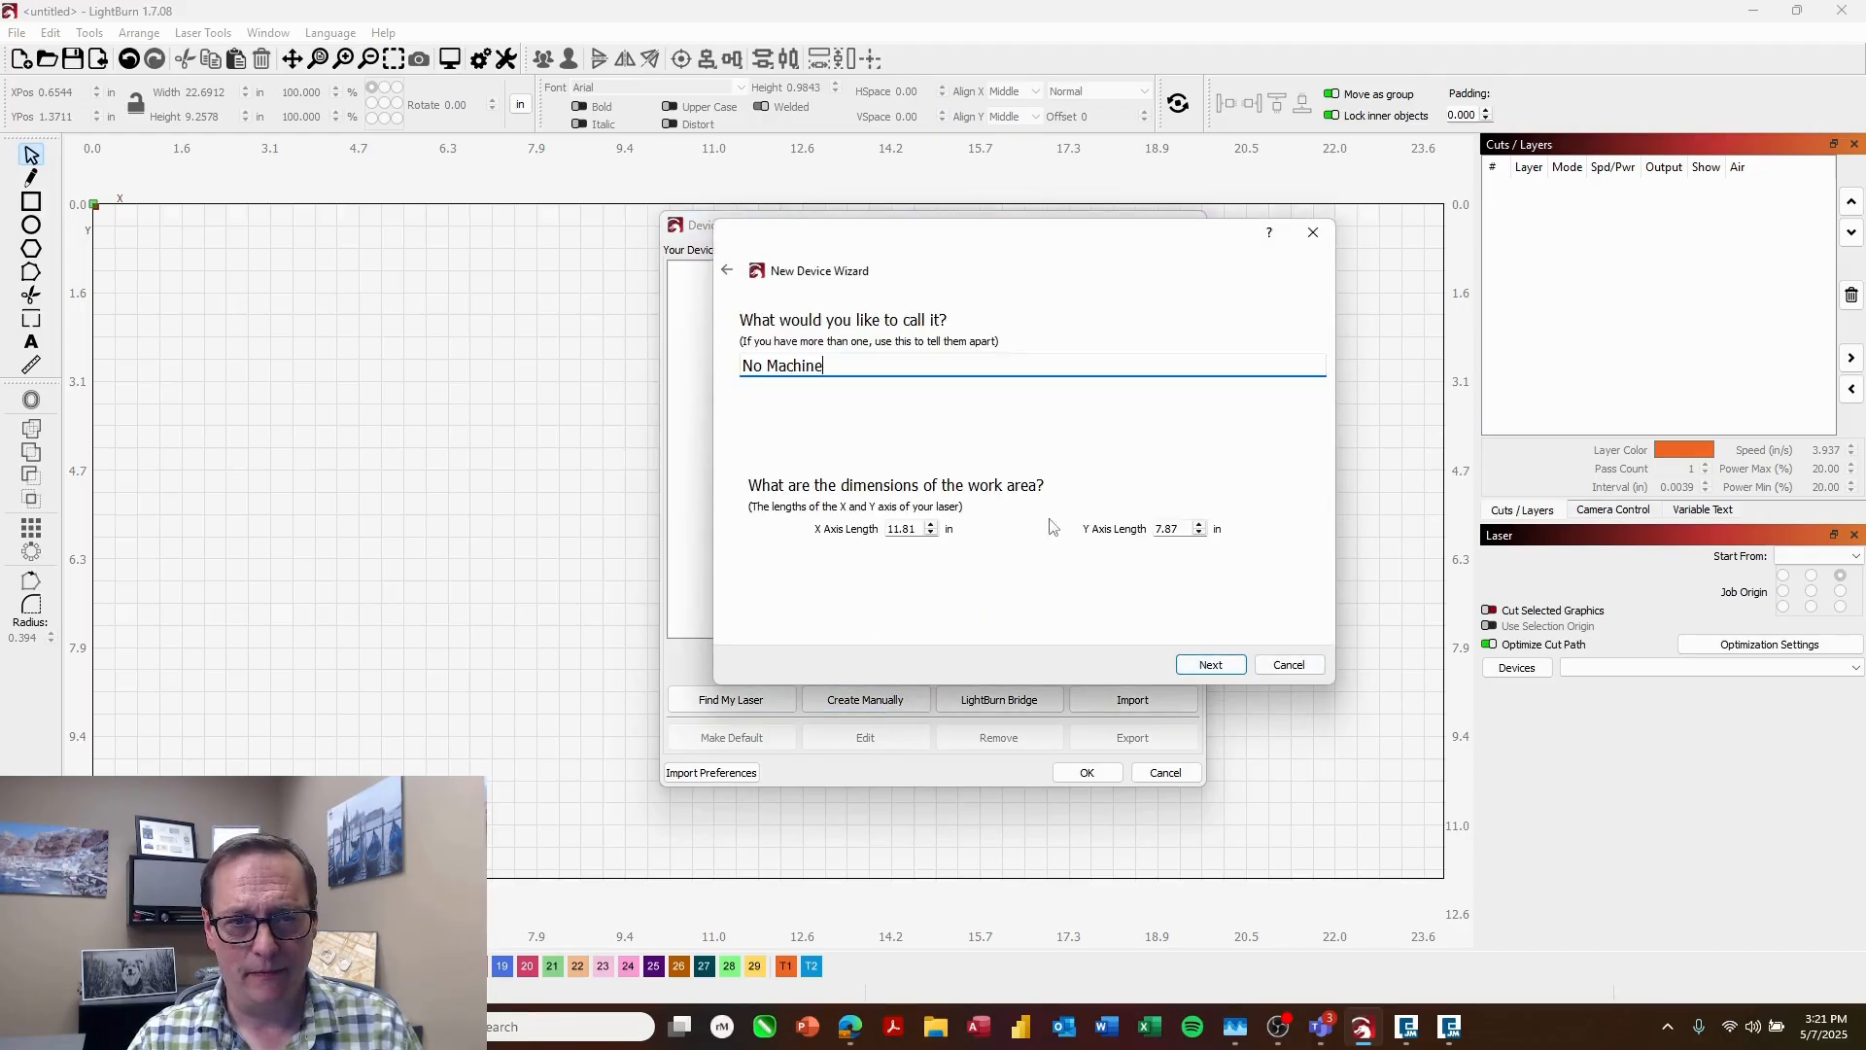
pyautogui.tripleClick(782, 366)
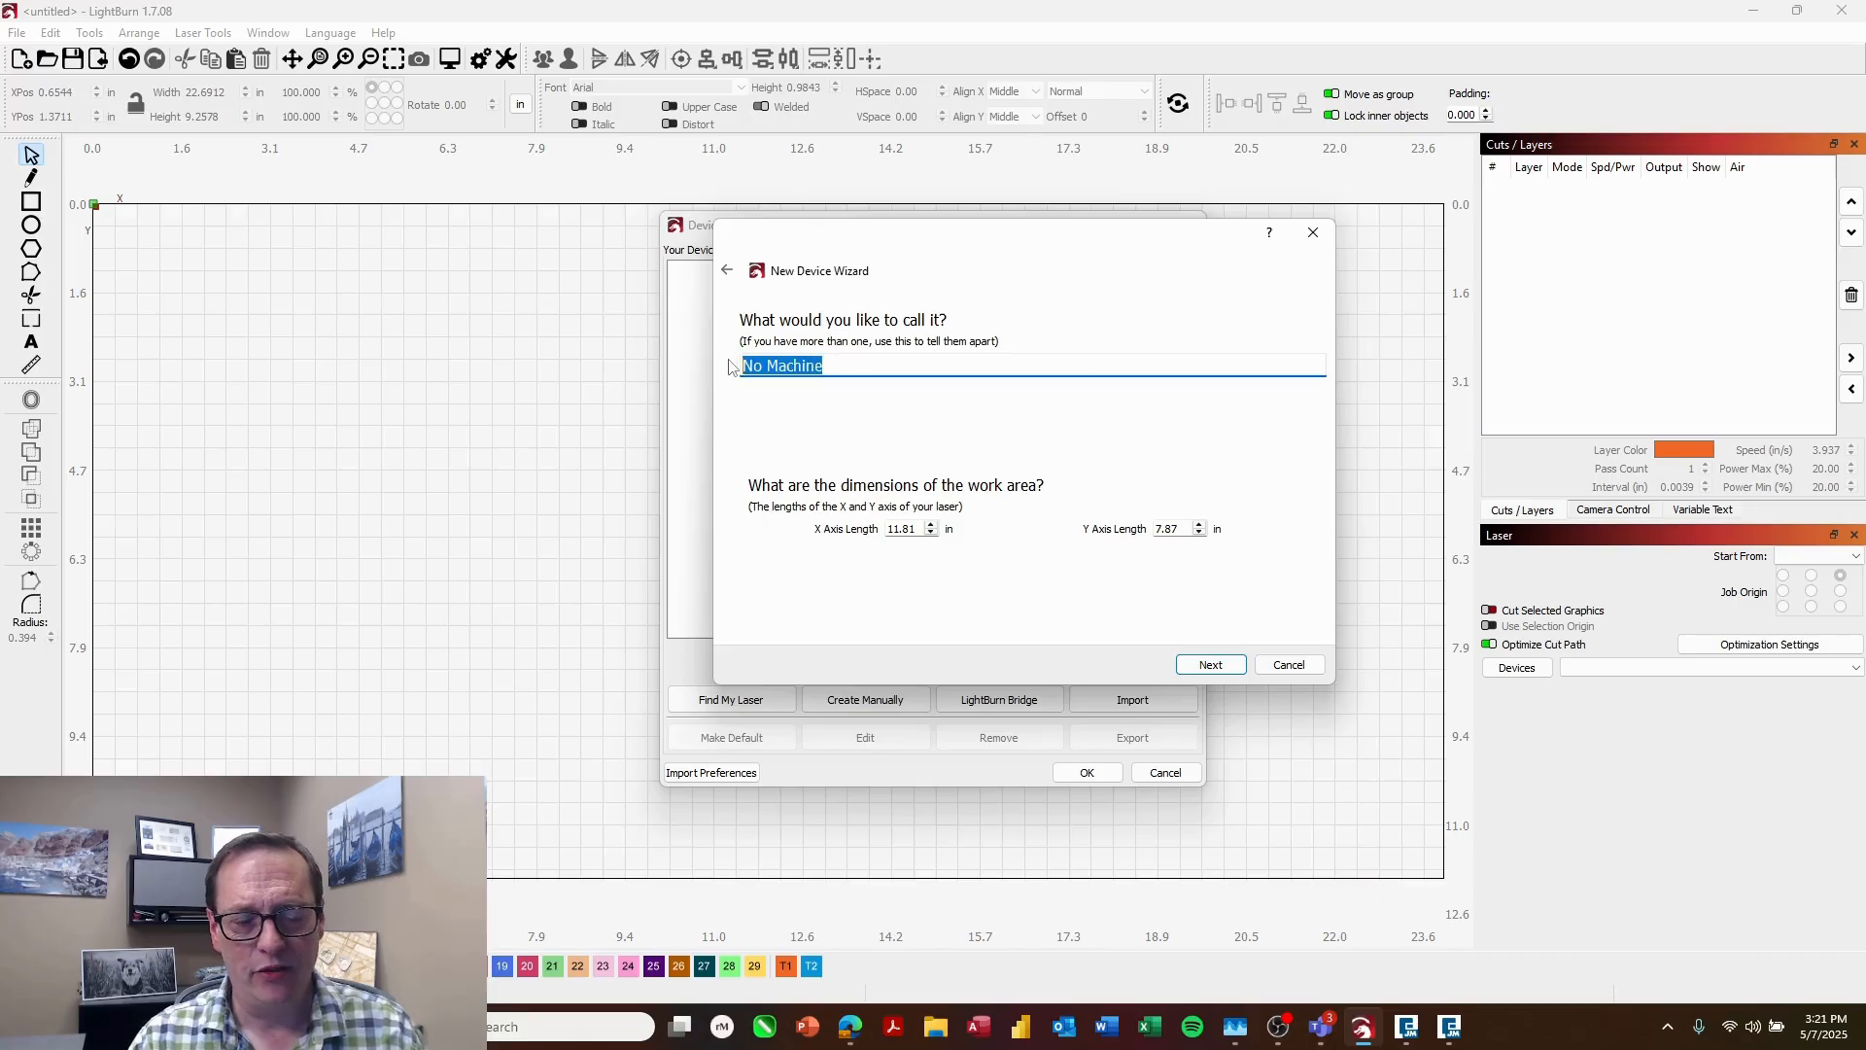
pyautogui.write('Fusion Edge')
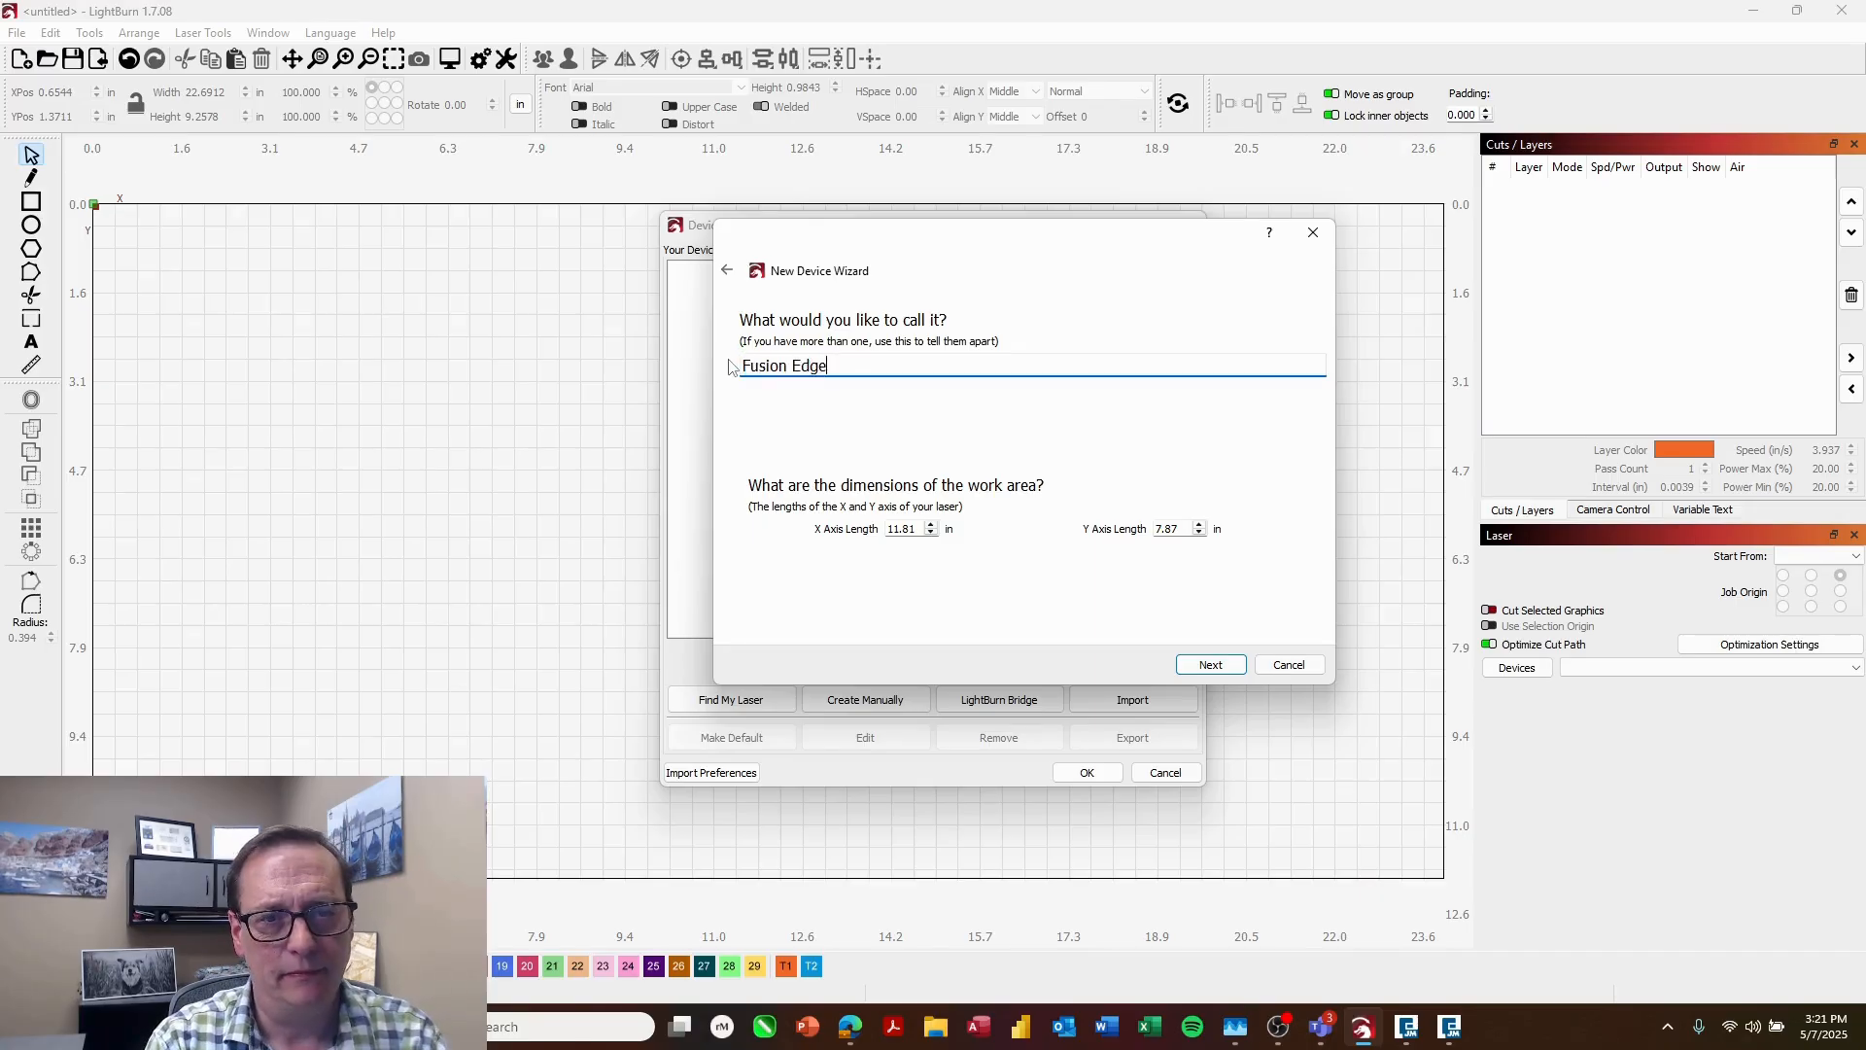
pyautogui.write('12 -60')
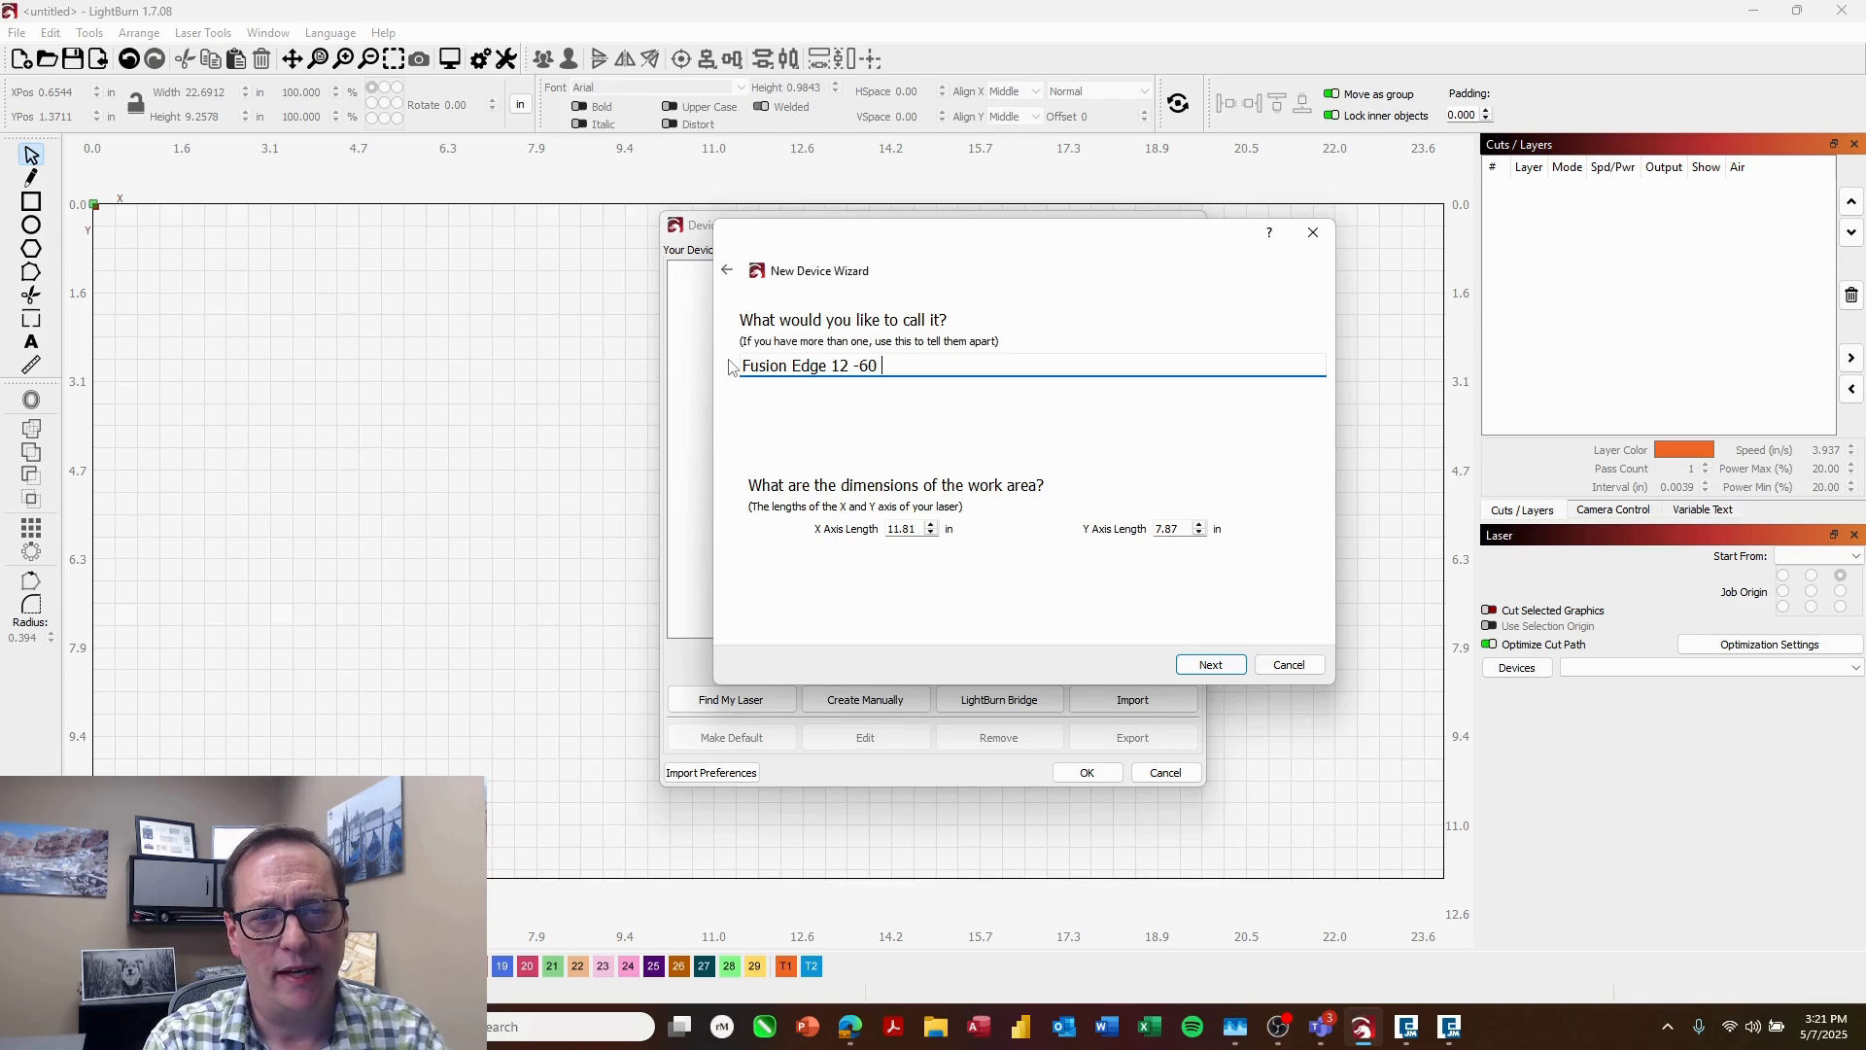
pyautogui.press('Backspace')
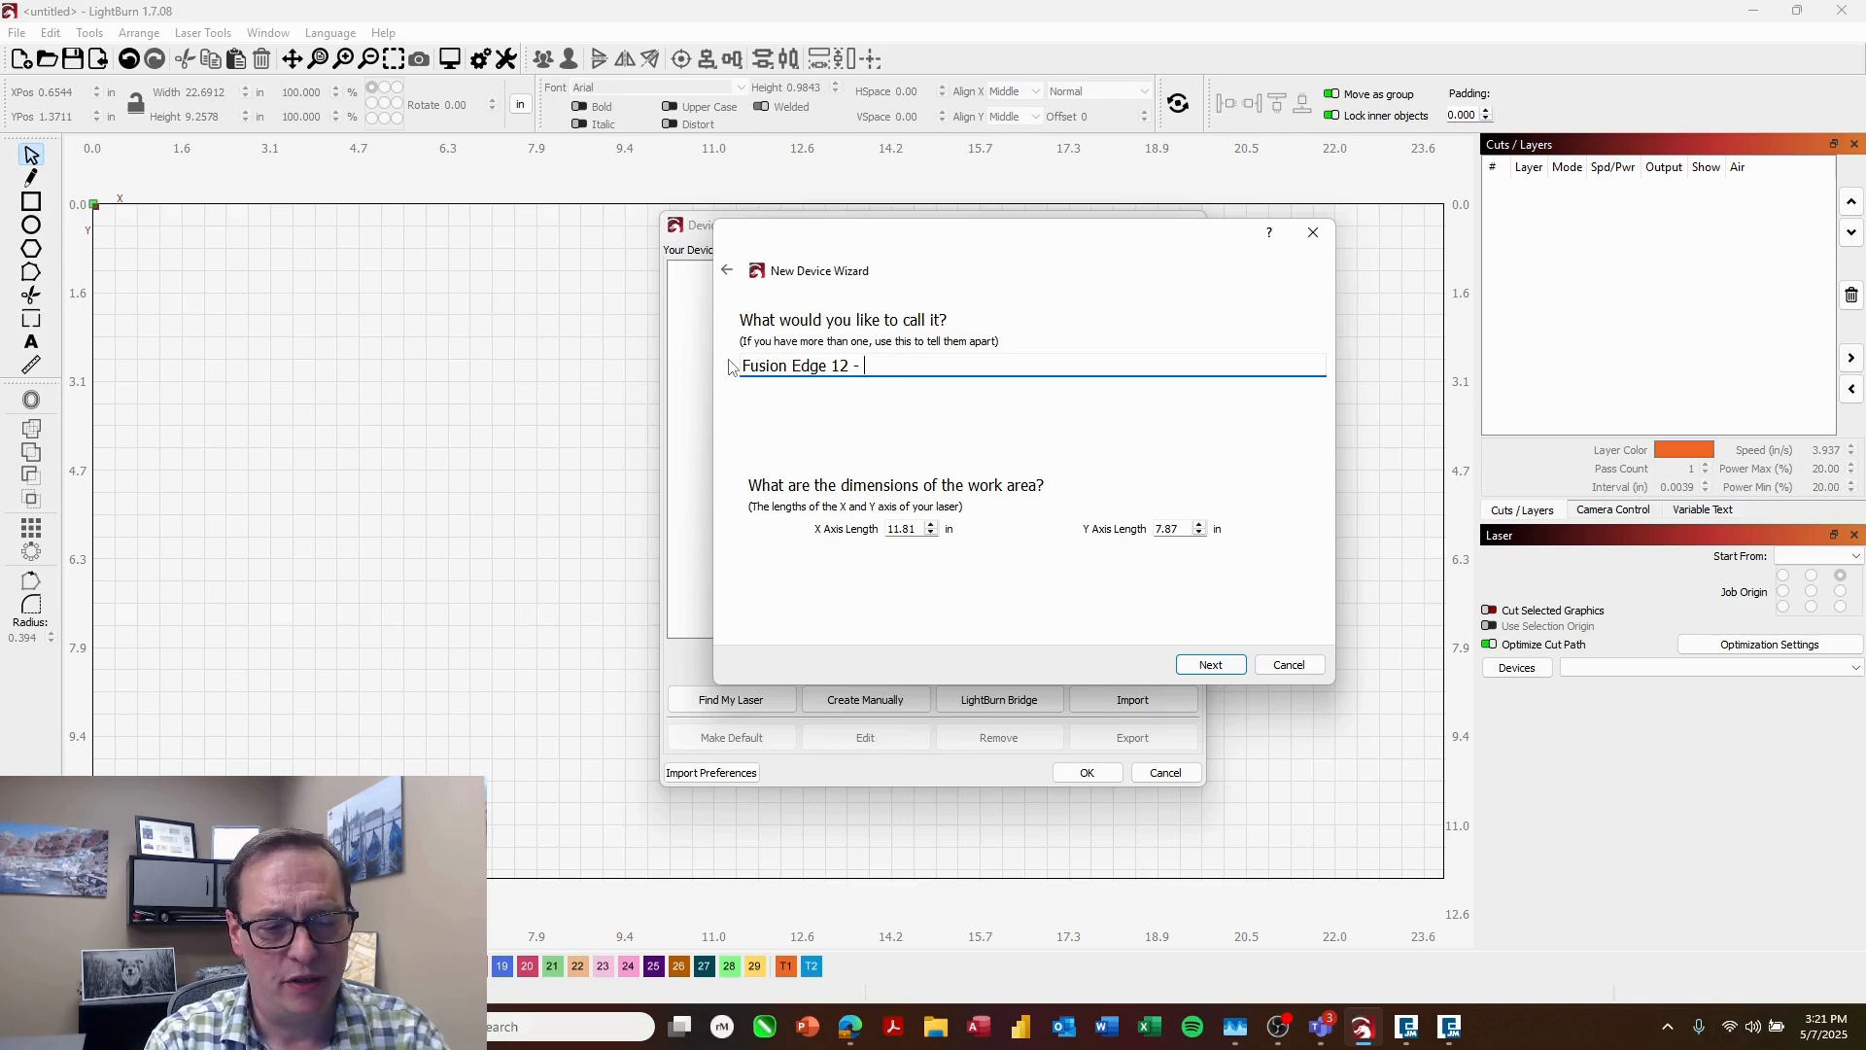
pyautogui.write('60 watt')
pyautogui.click(912, 526)
pyautogui.write('24')
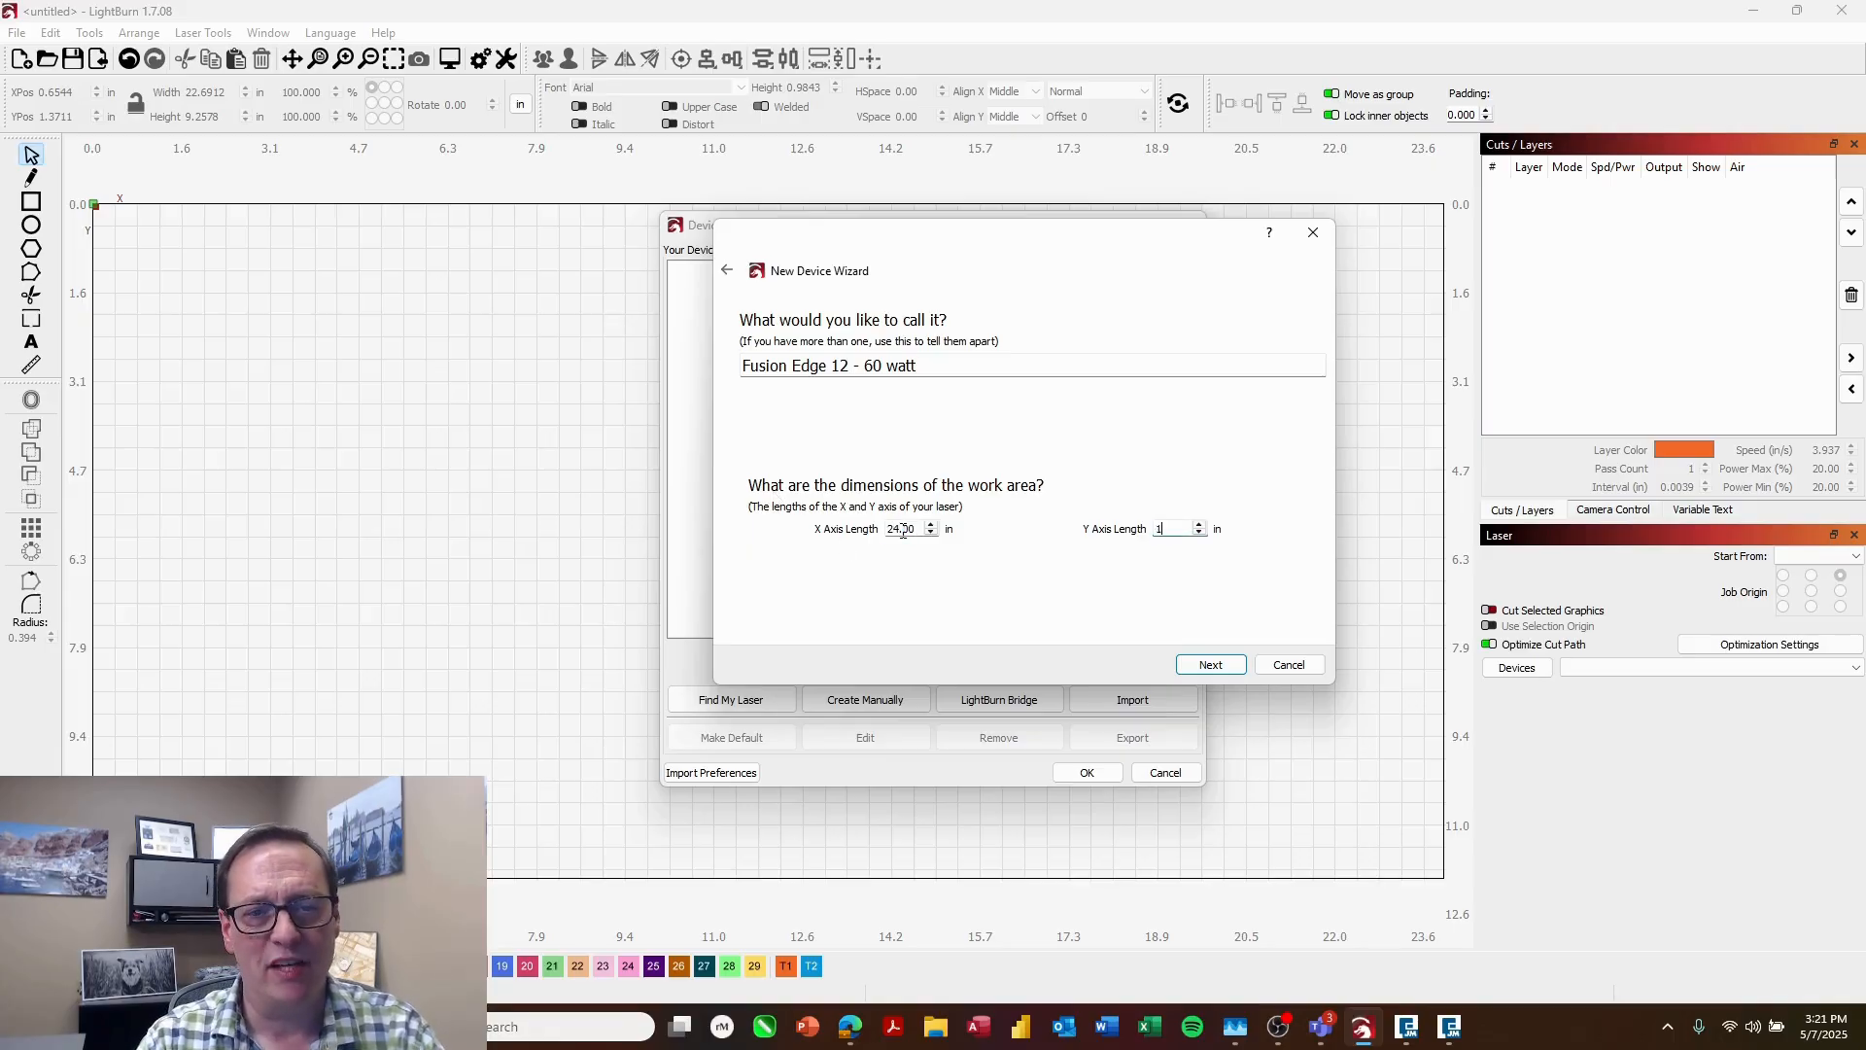
pyautogui.write('12.00')
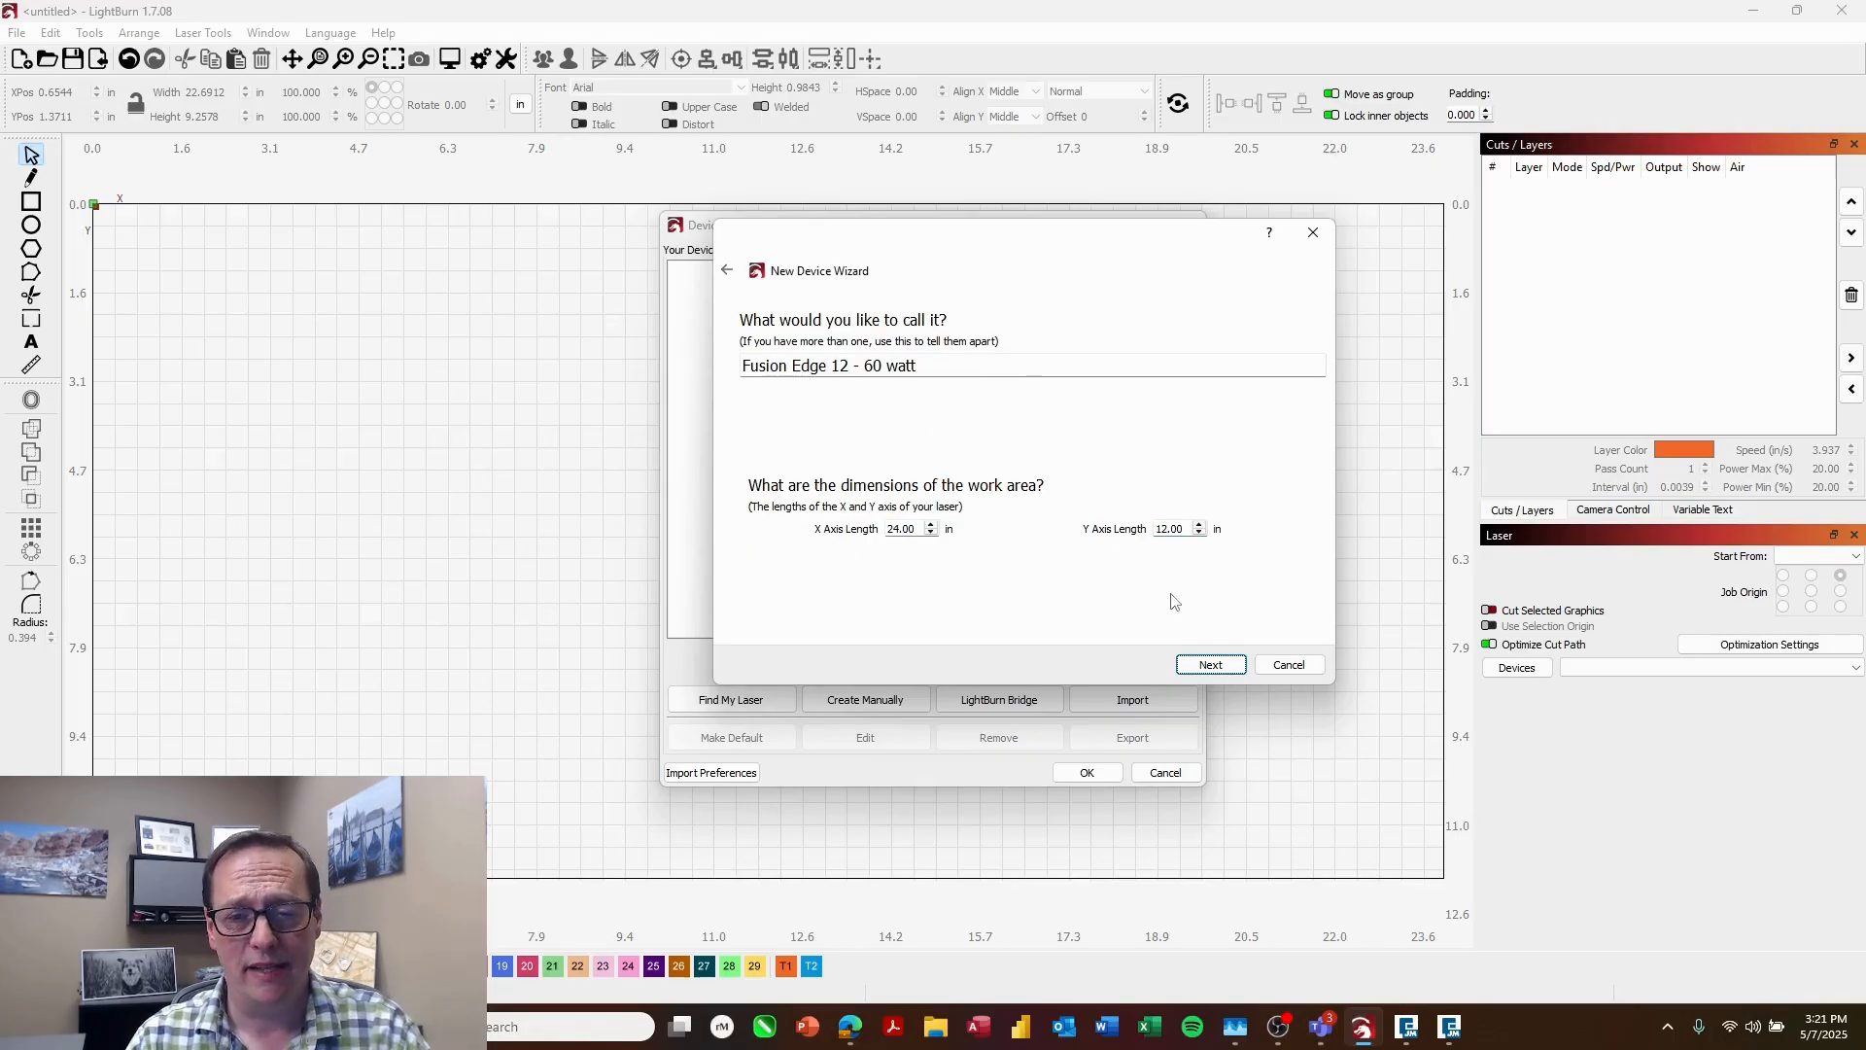
pyautogui.click(1209, 665)
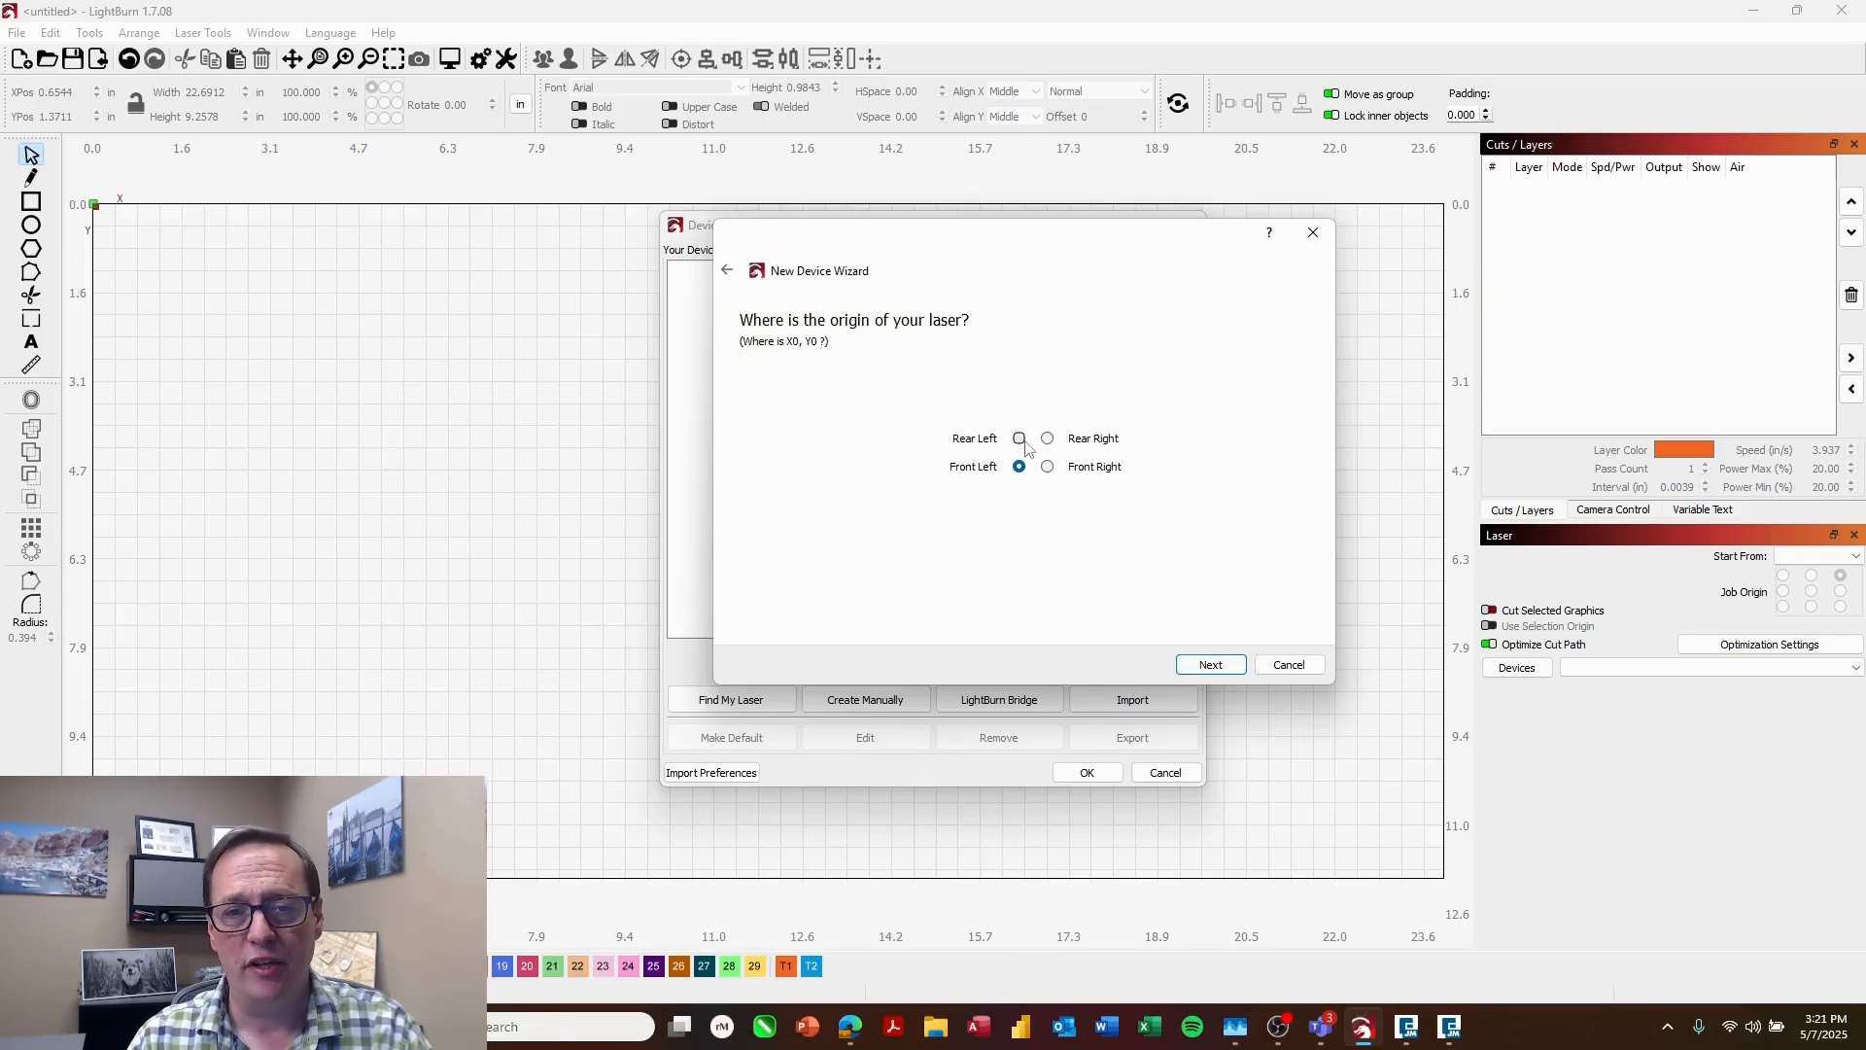
# Step: Set the origin to rear left, finish the wizard and make the new device active
pyautogui.click(1019, 438)
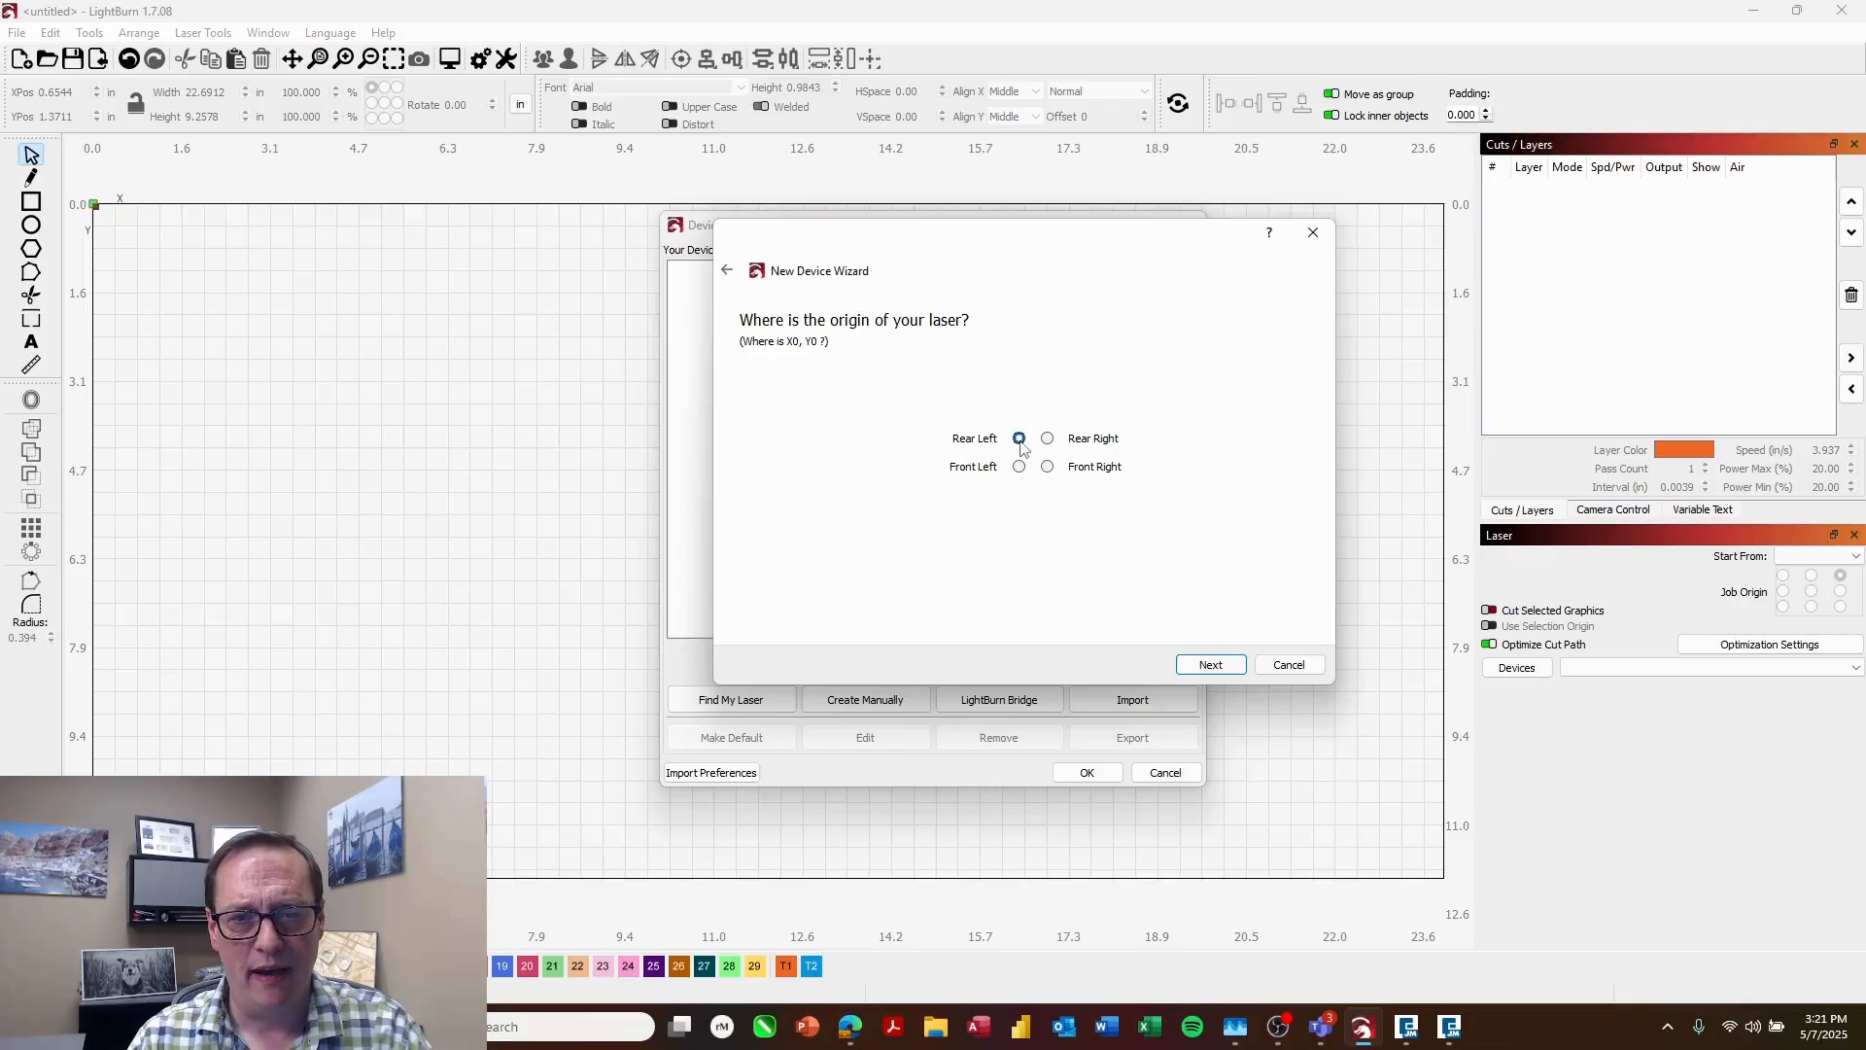
pyautogui.click(1210, 665)
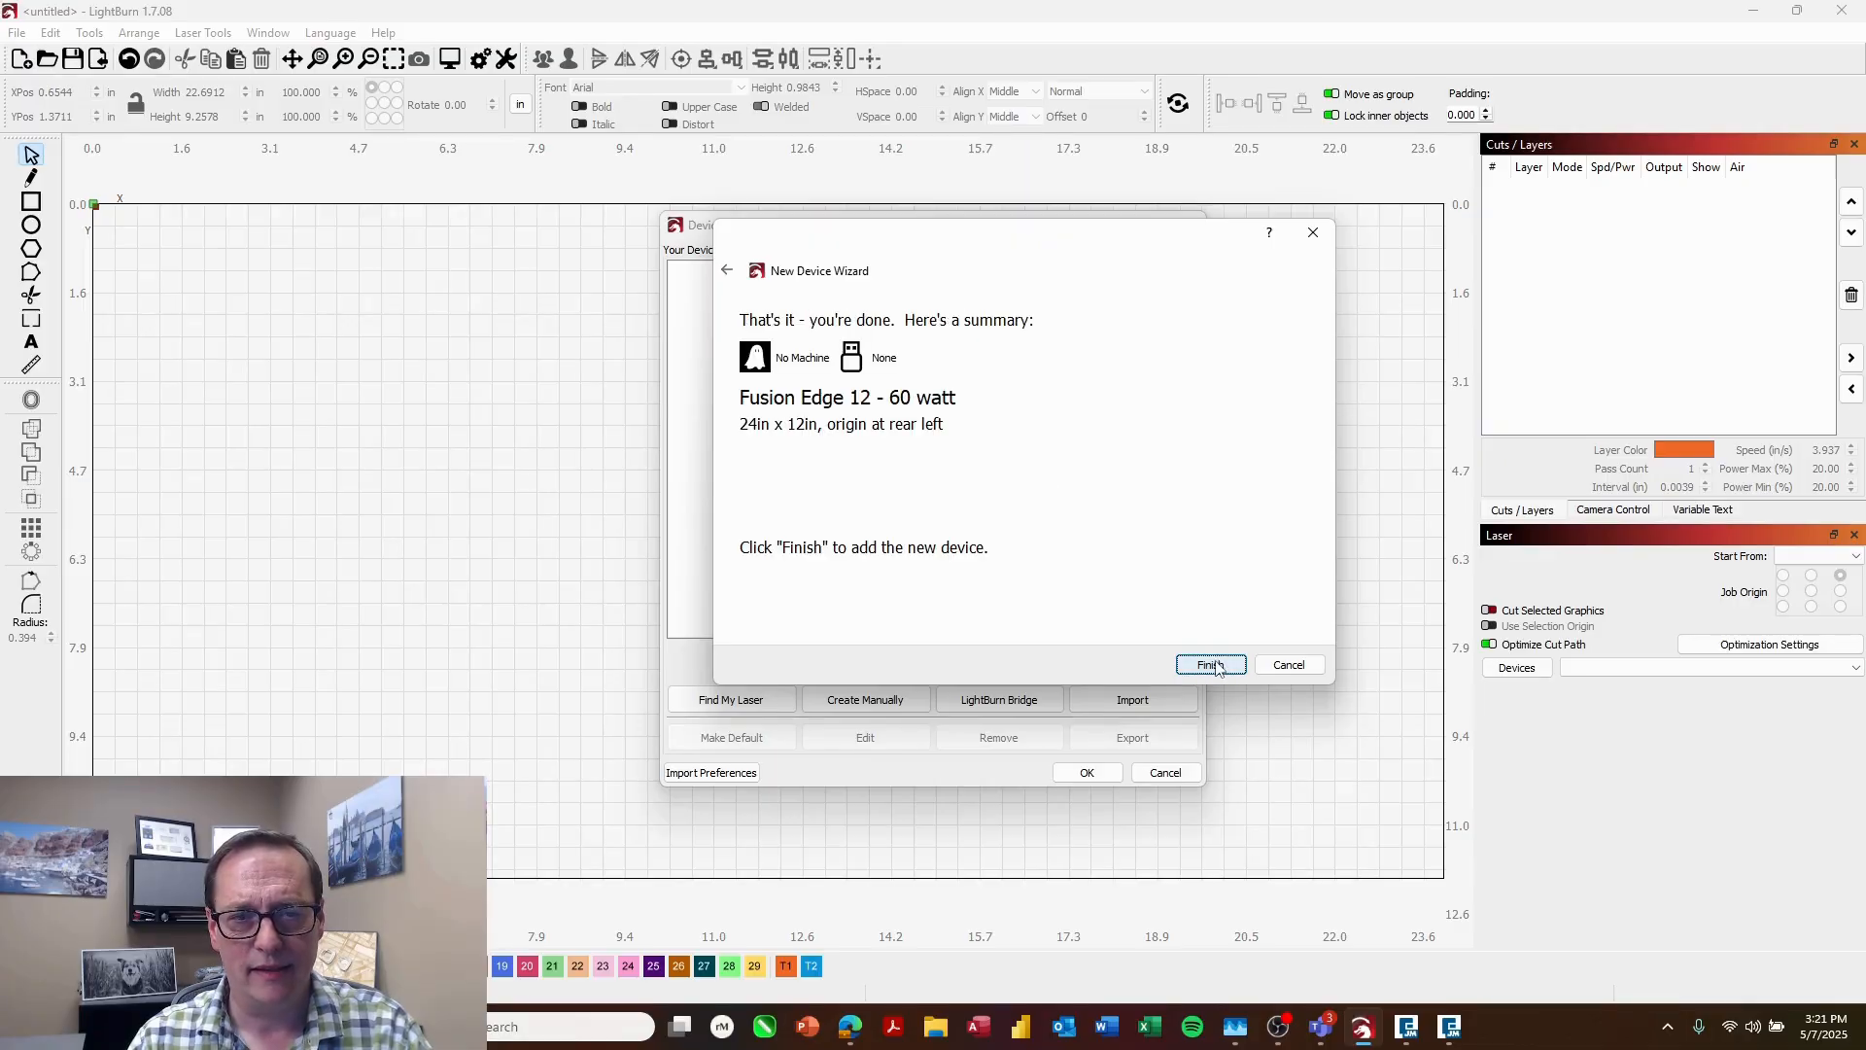
pyautogui.click(1209, 665)
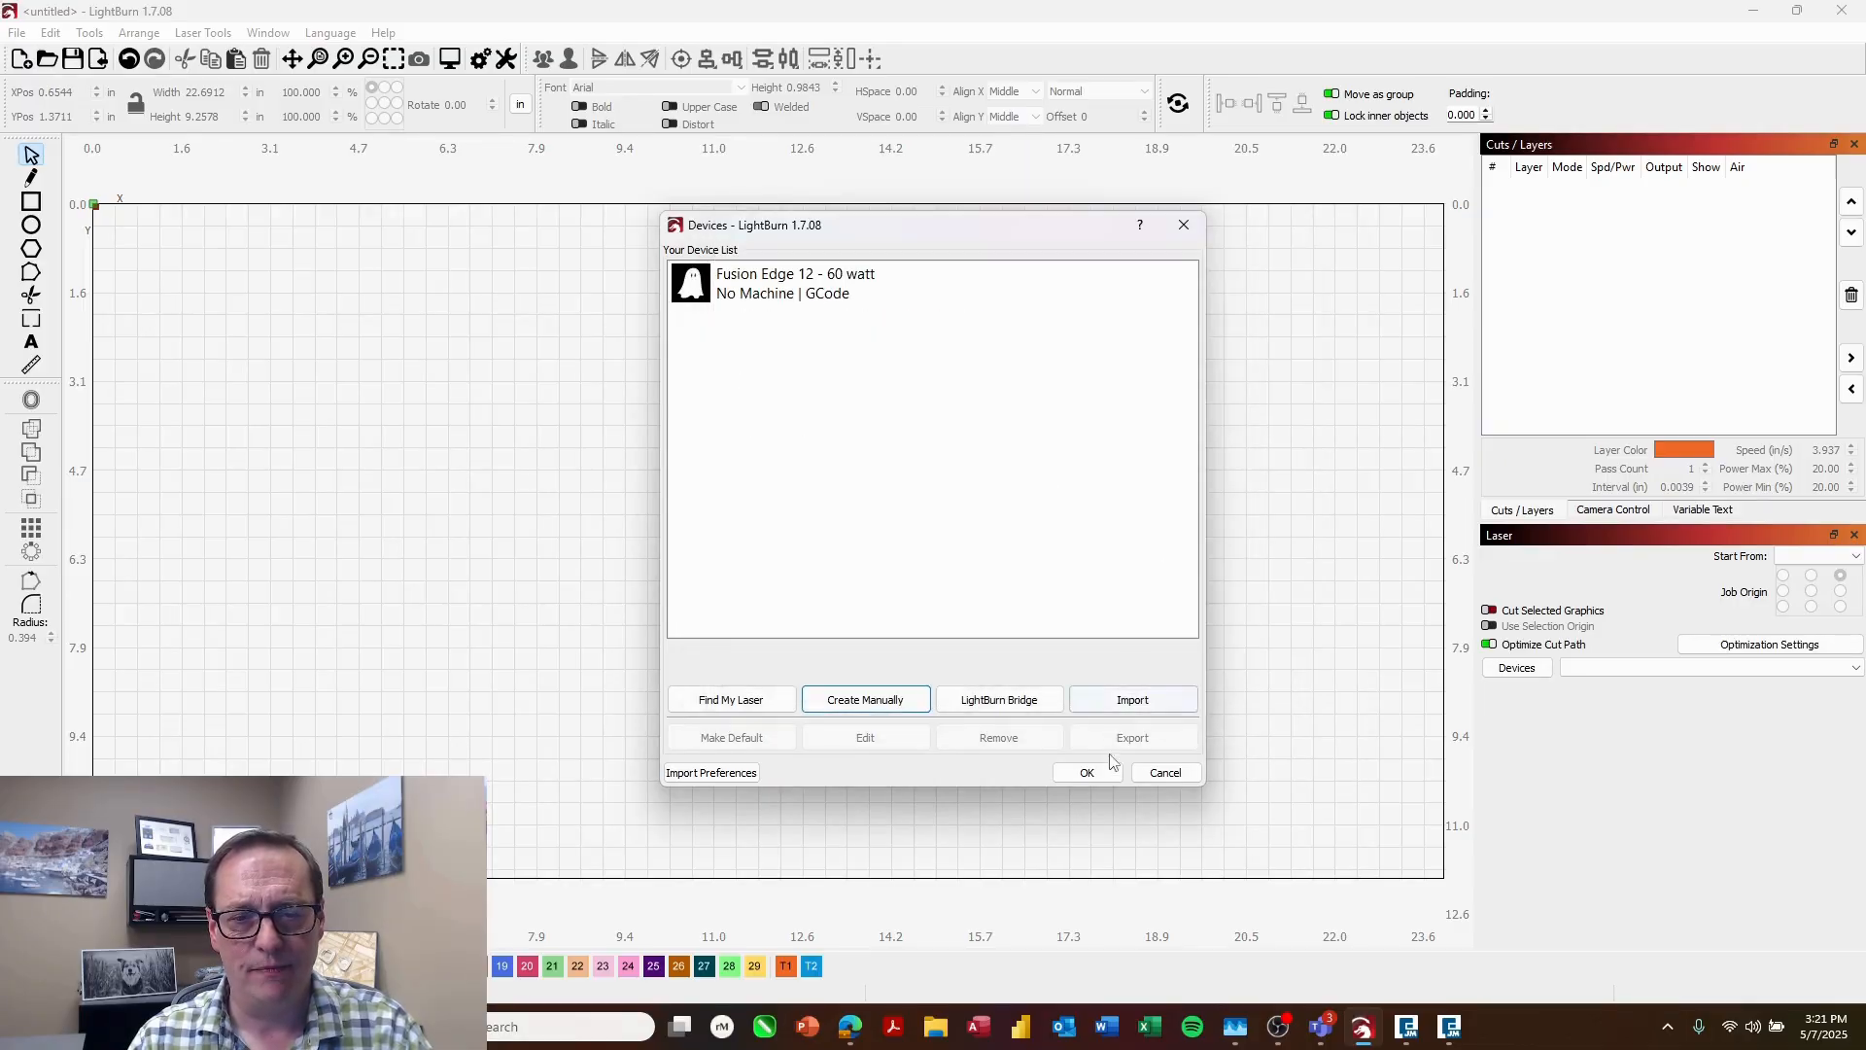
pyautogui.click(1085, 772)
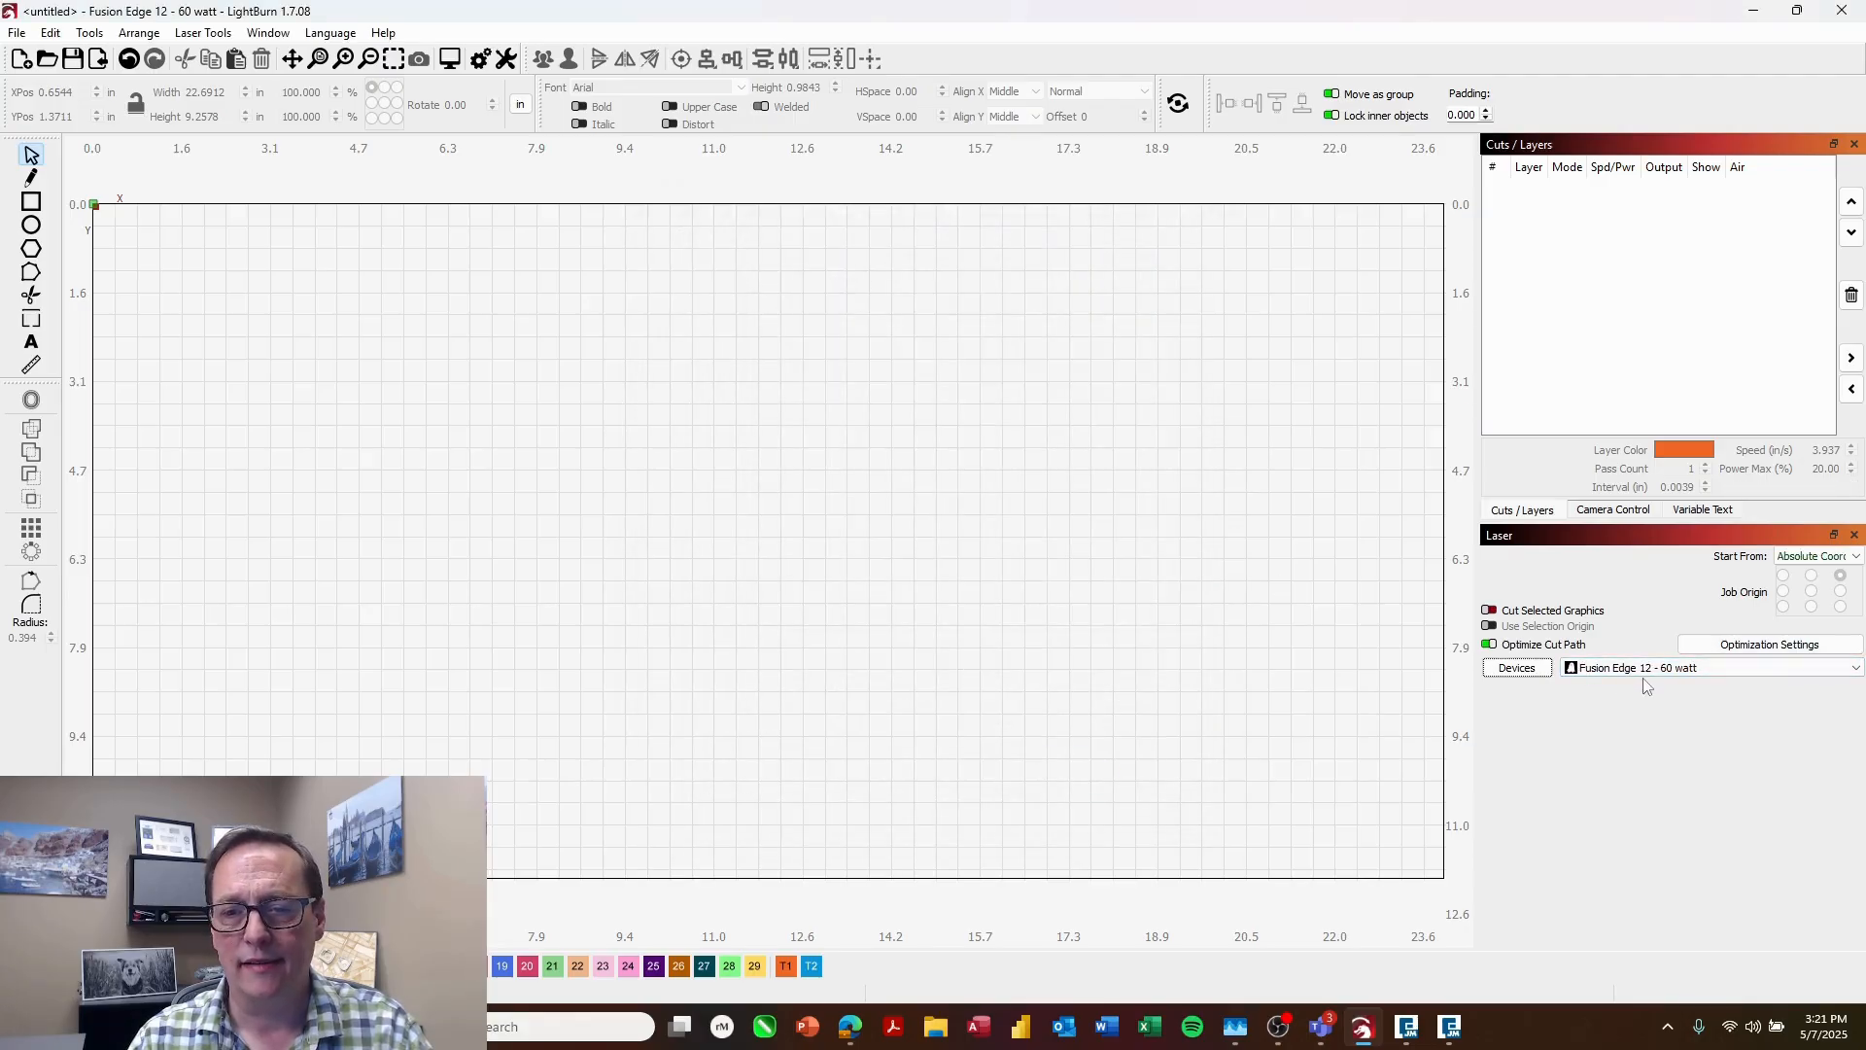
pyautogui.moveTo(1221, 671)
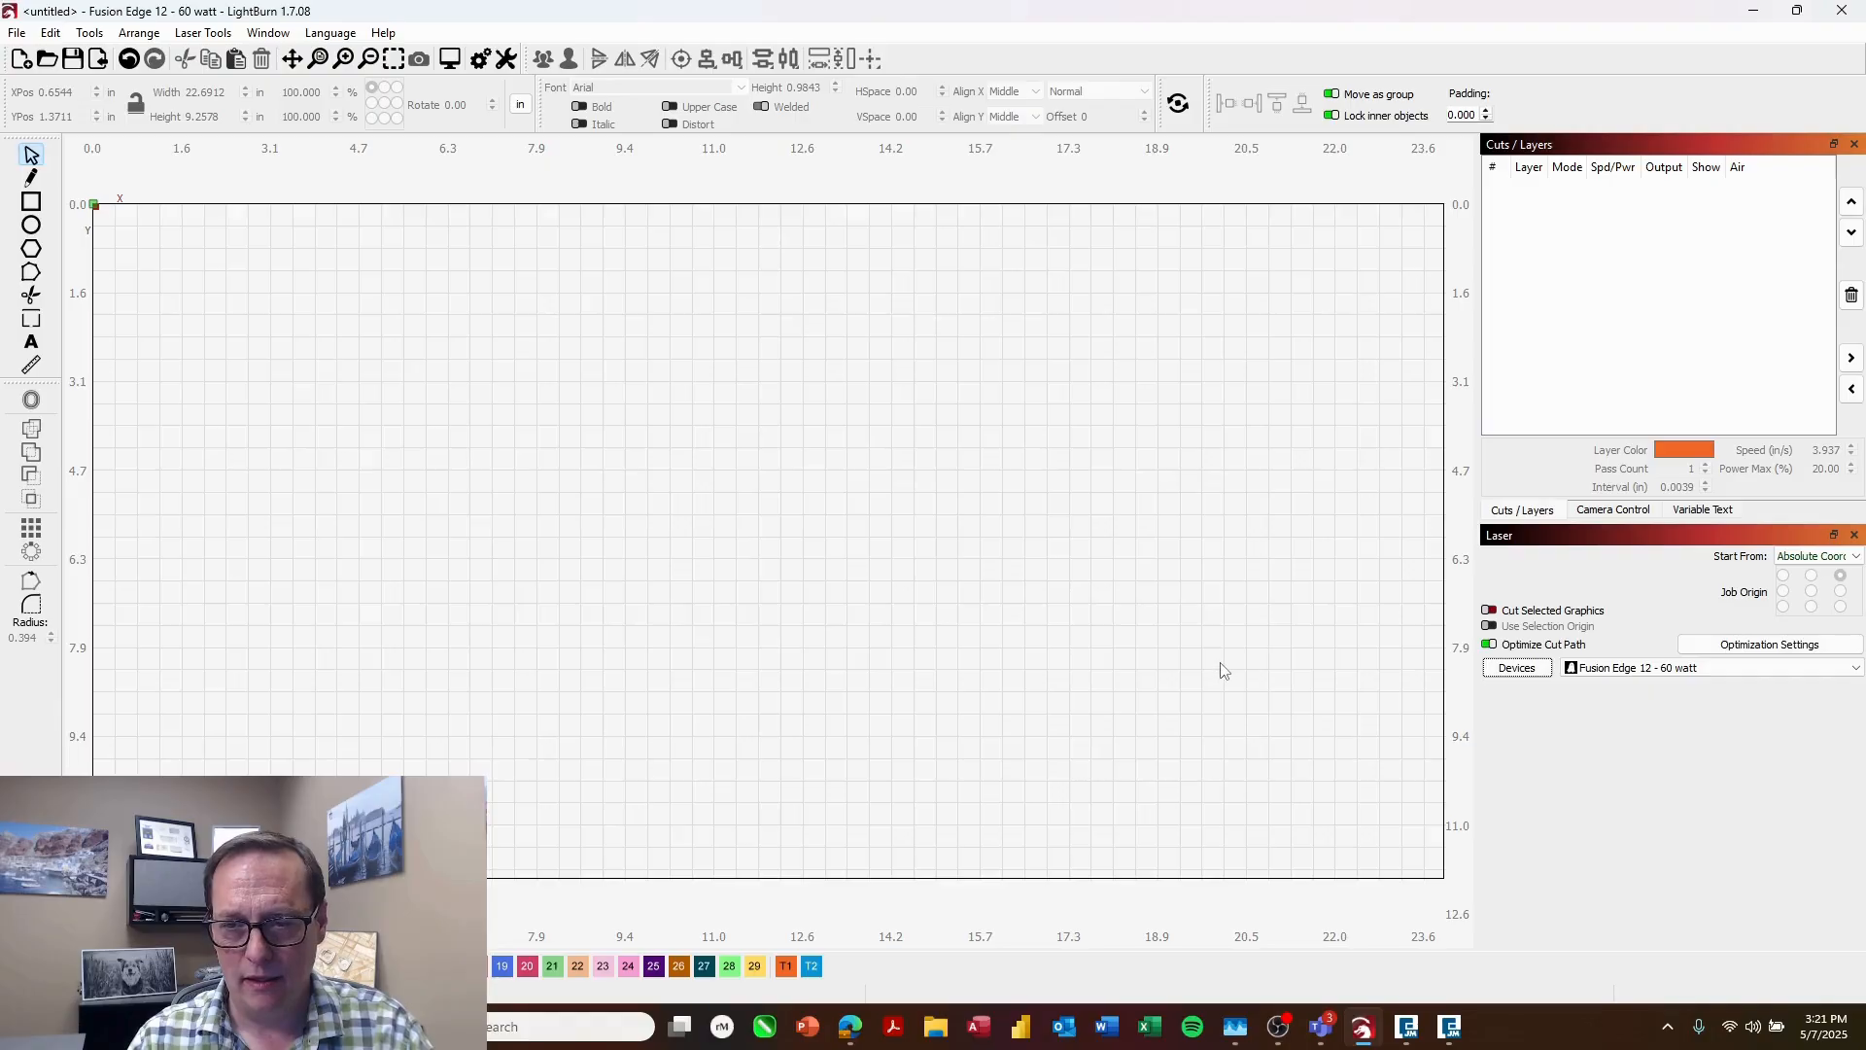
pyautogui.moveTo(904, 638)
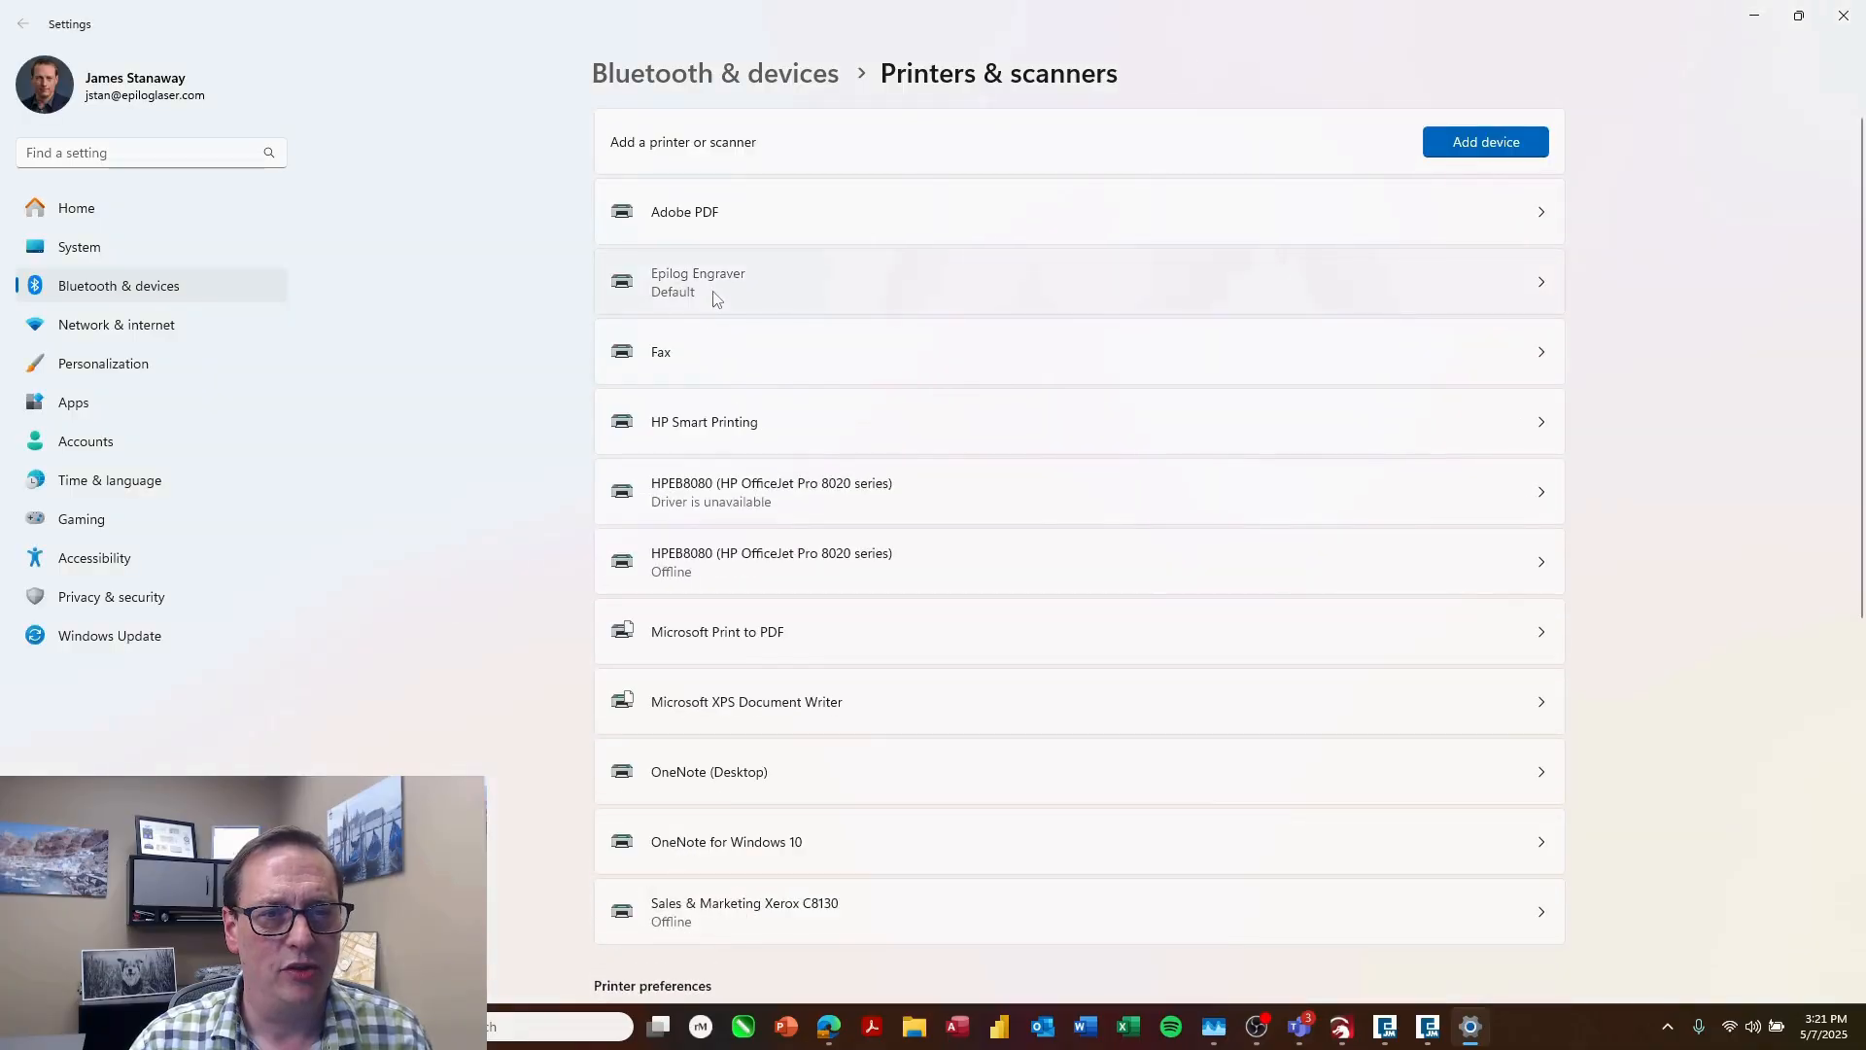
# Step: Open the Epilog Engraver printer's settings in Printers & scanners
pyautogui.click(698, 282)
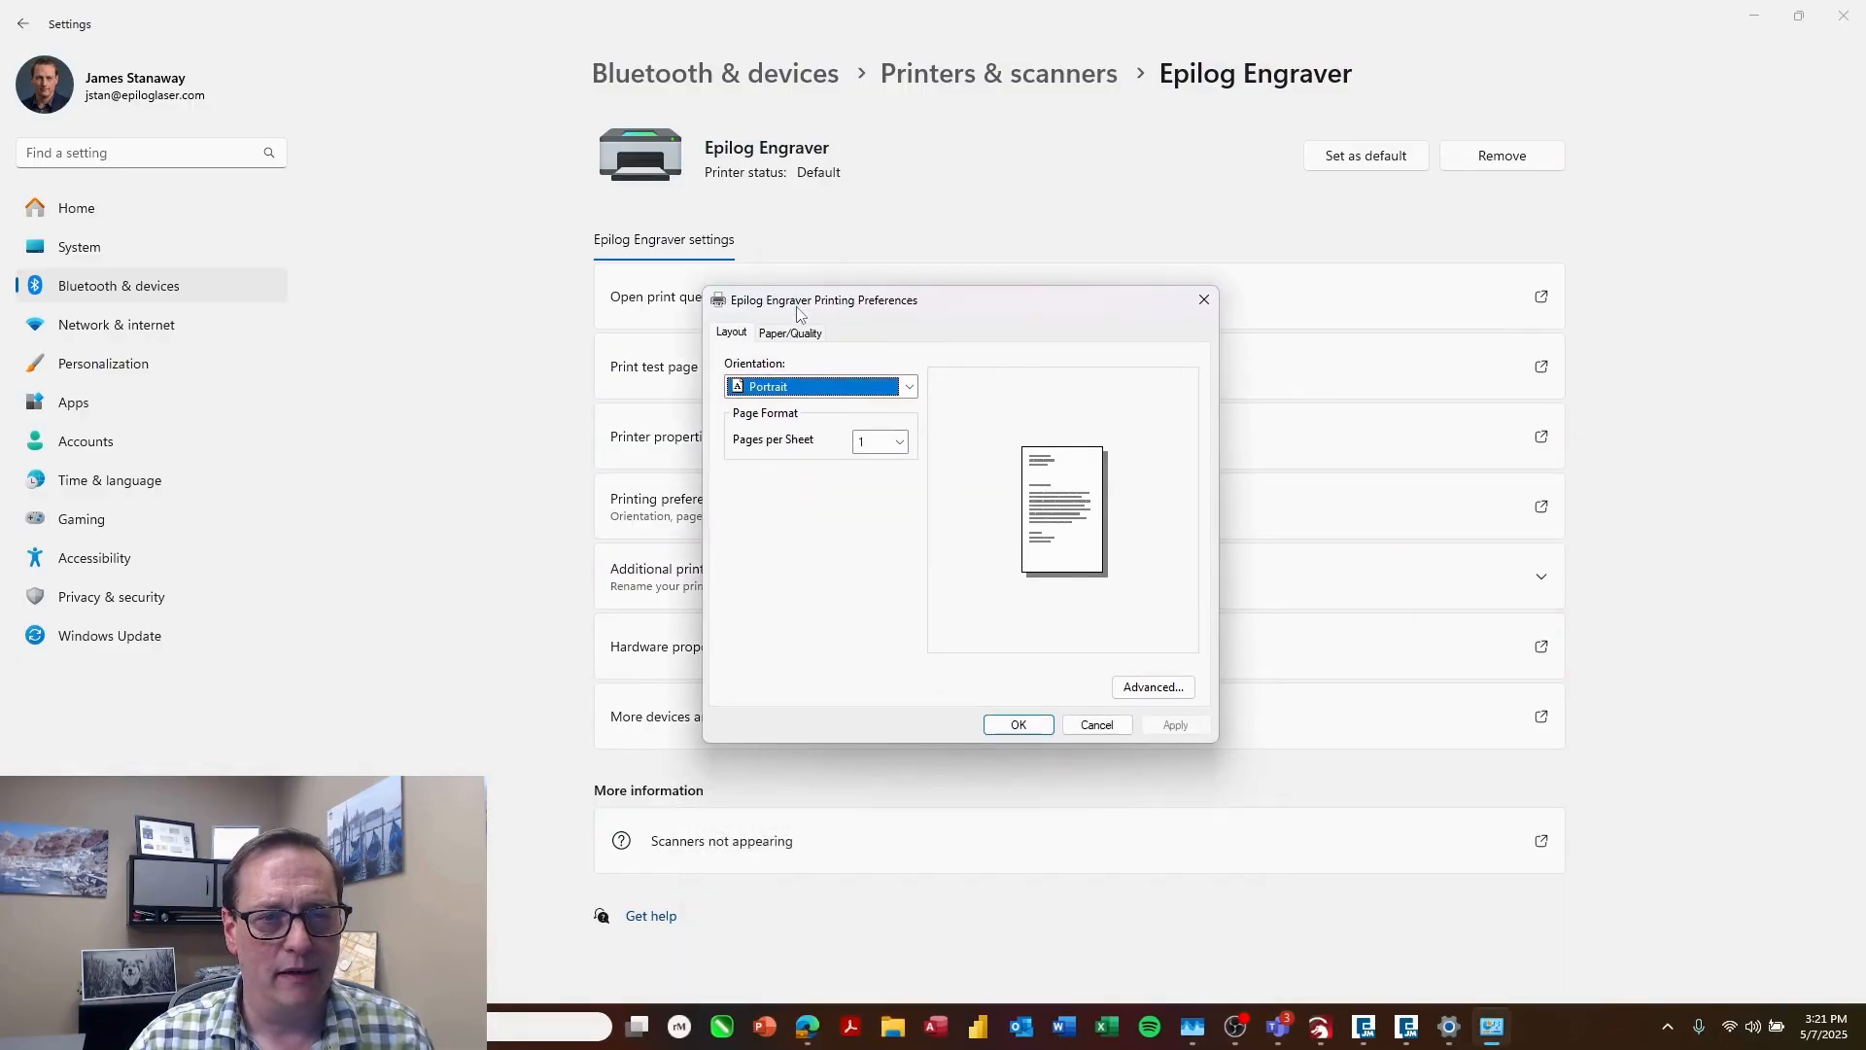
pyautogui.moveTo(809, 402)
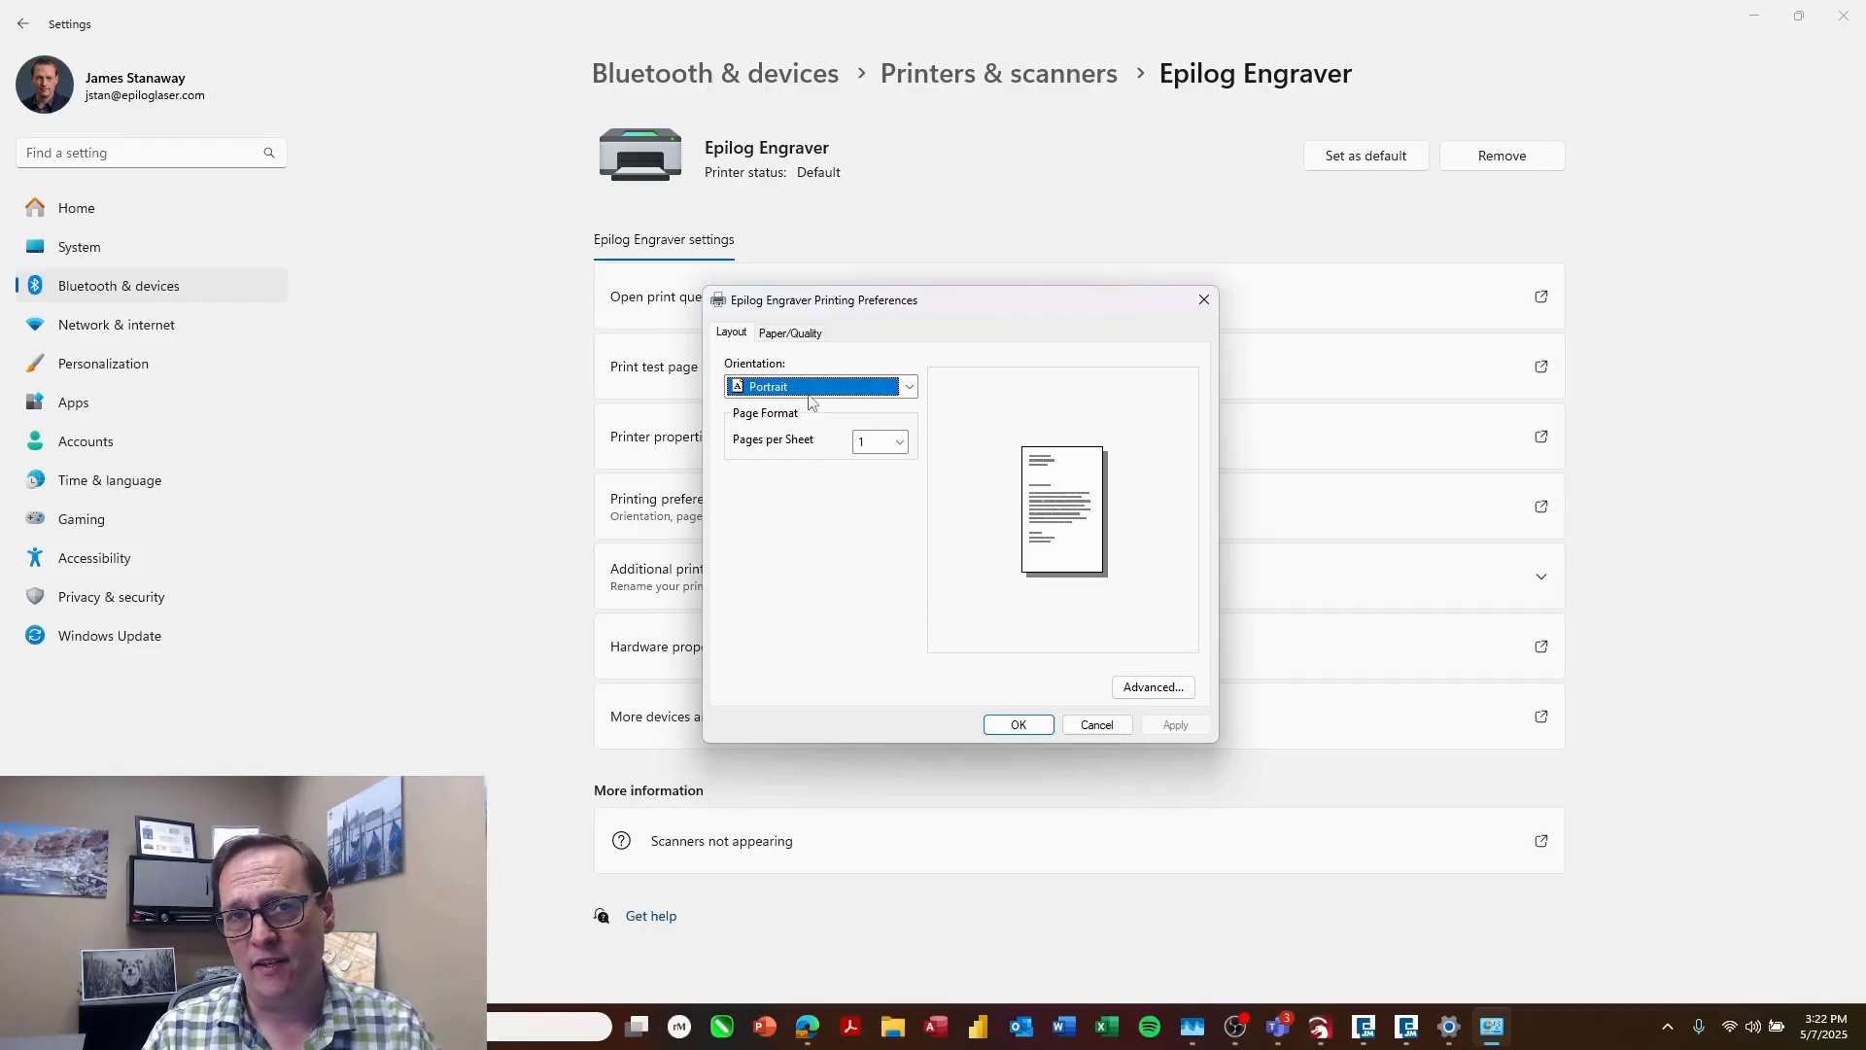
pyautogui.moveTo(1180, 684)
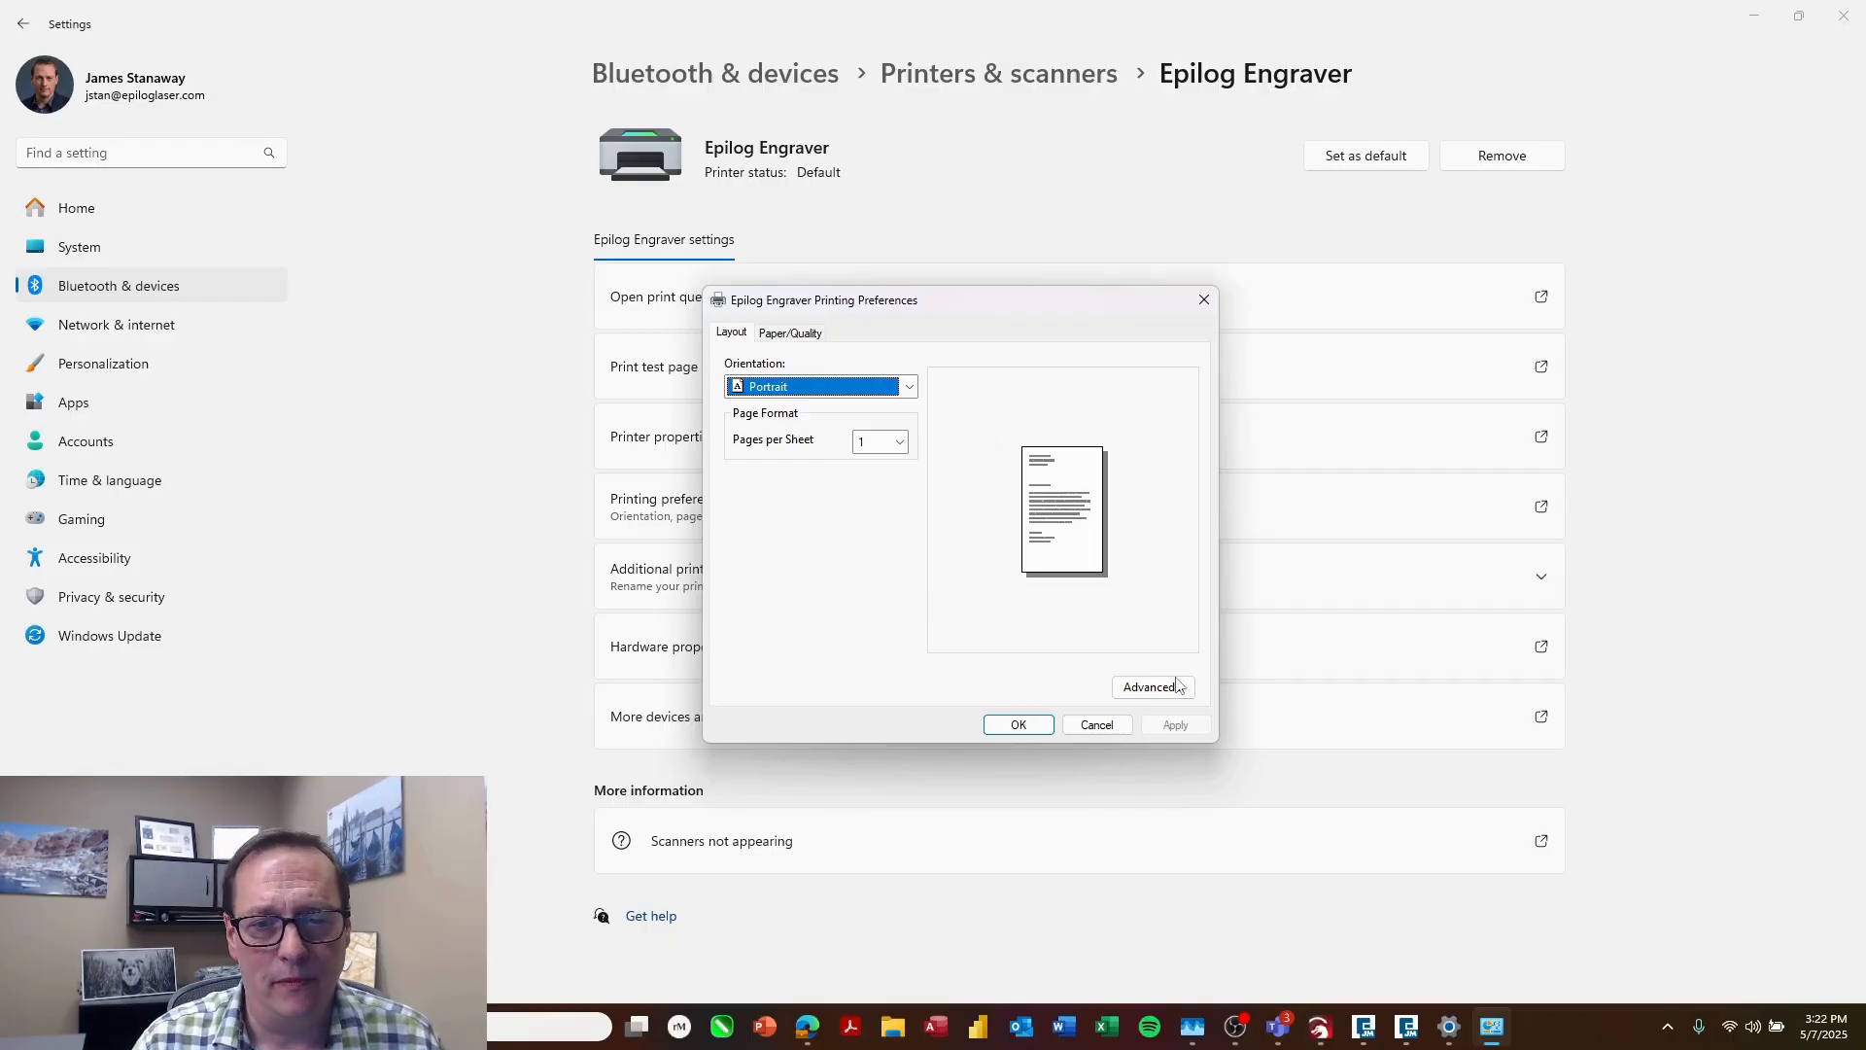
# Step: In Advanced options, set Paper Size to PostScript Custom Page Size of 12 by 24 inches
pyautogui.click(1149, 686)
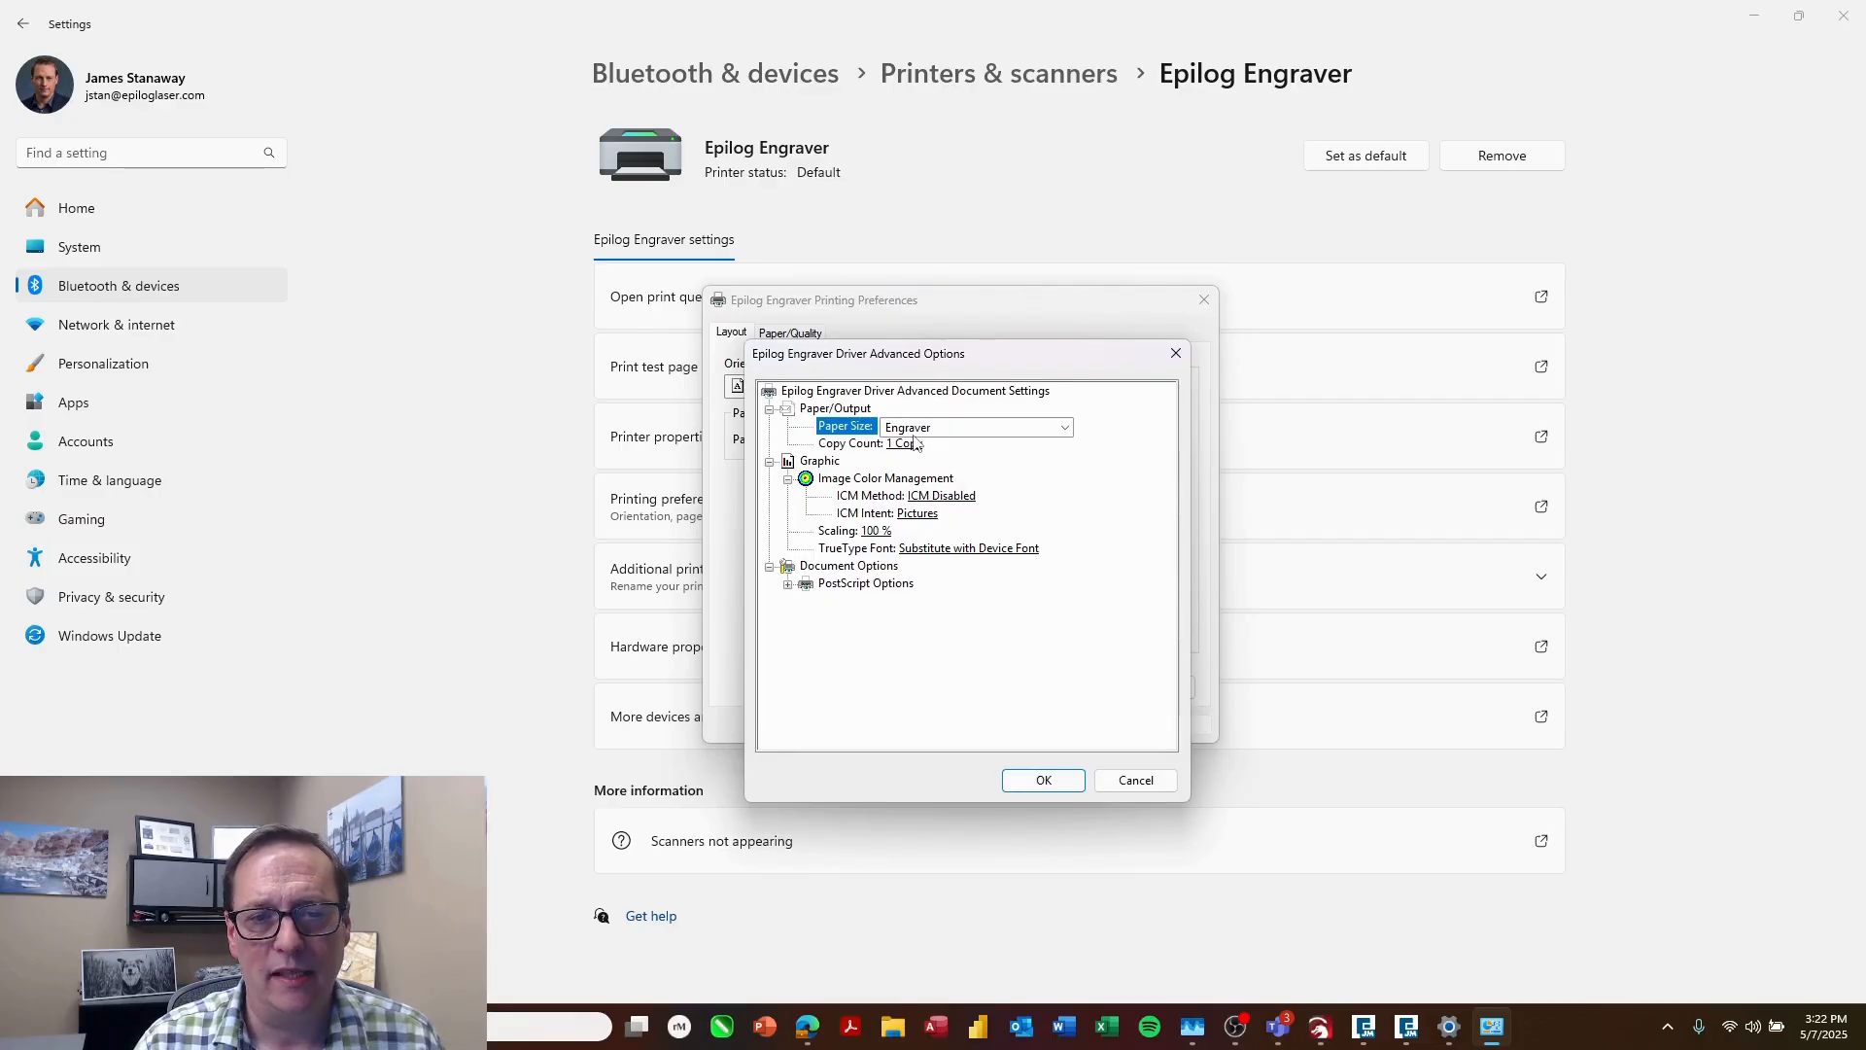
pyautogui.click(1063, 426)
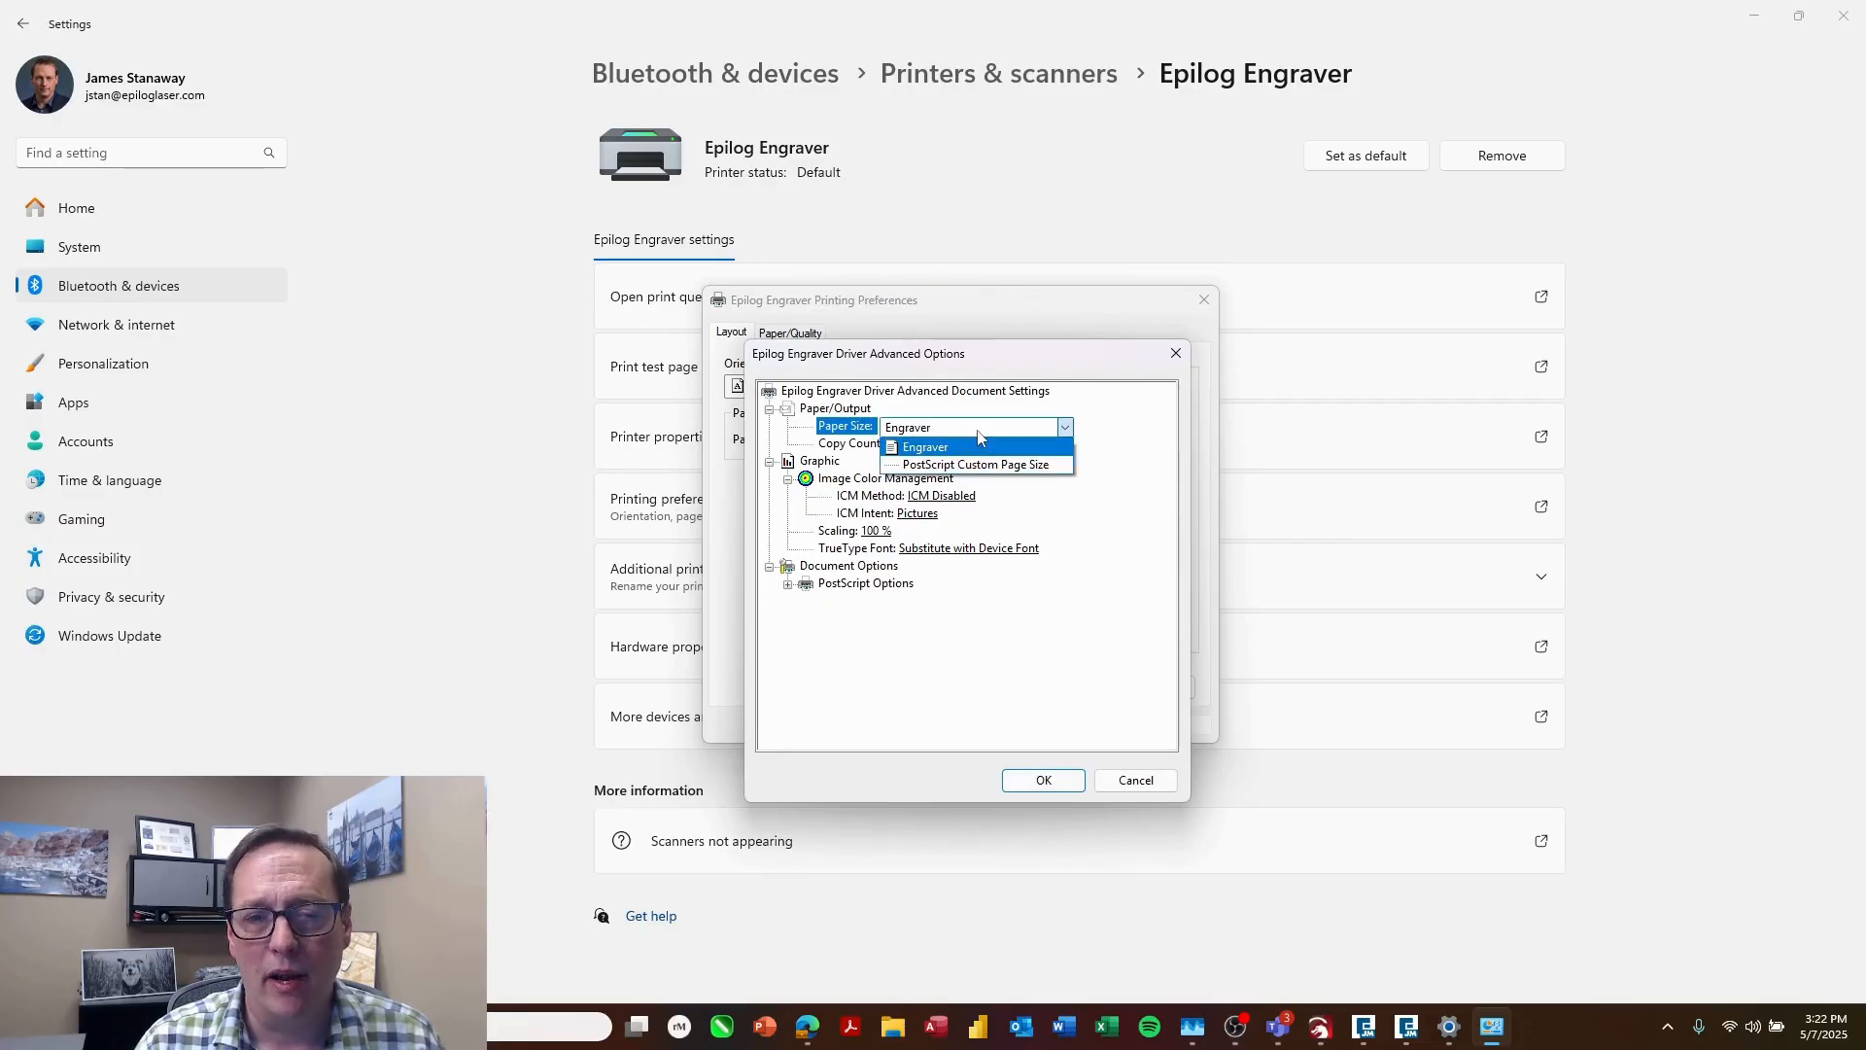
pyautogui.moveTo(973, 465)
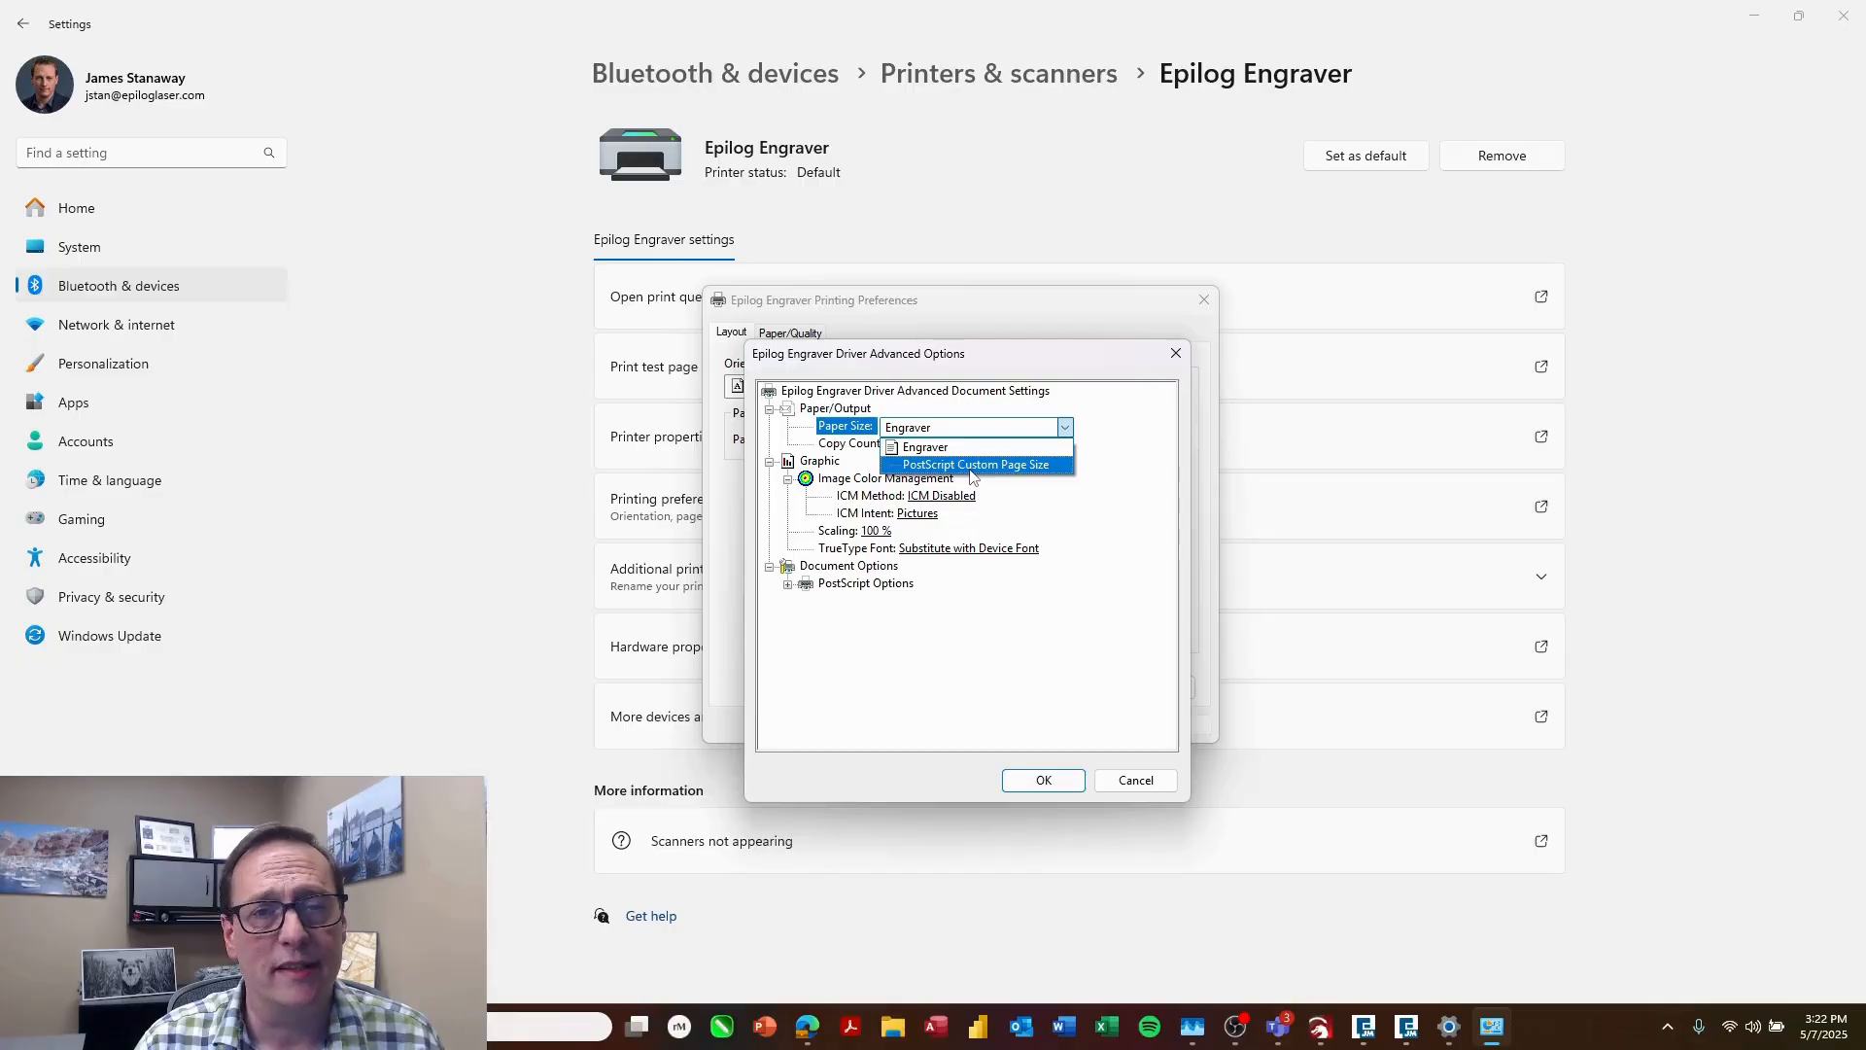
pyautogui.click(974, 464)
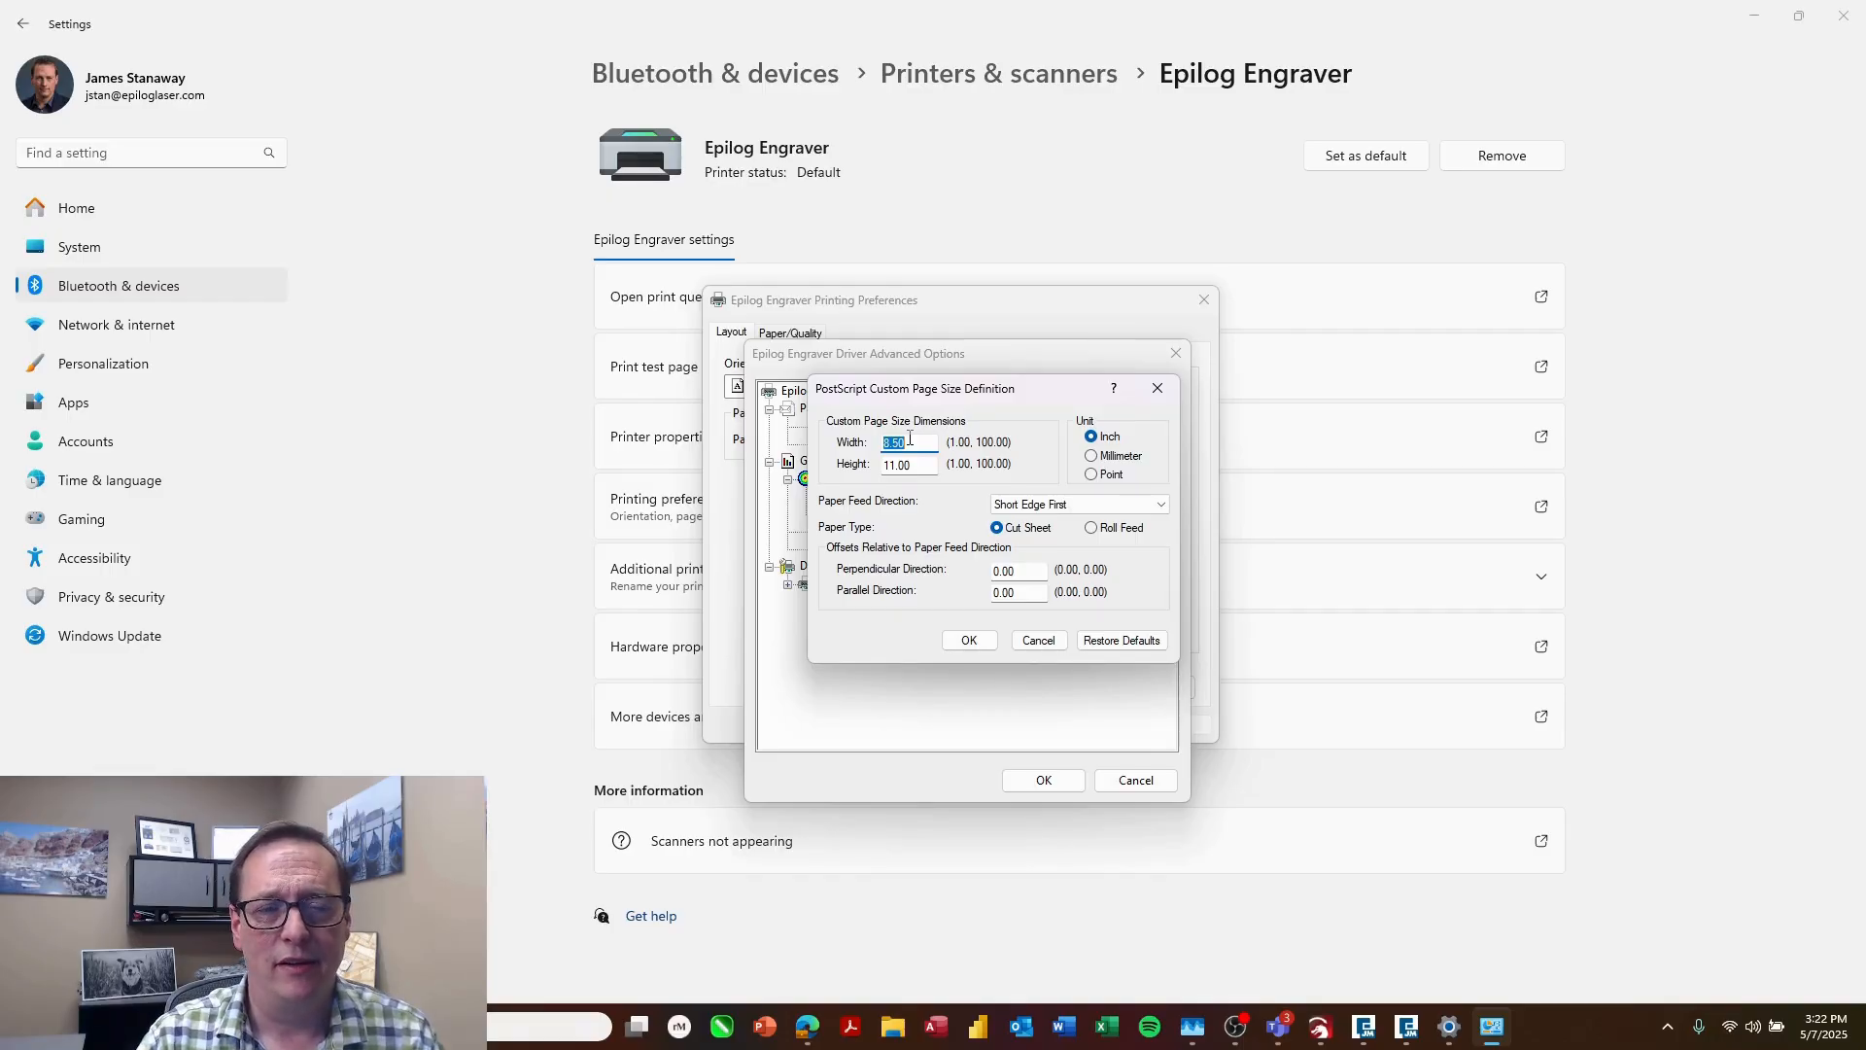
pyautogui.write('12')
pyautogui.click(910, 464)
pyautogui.write('24')
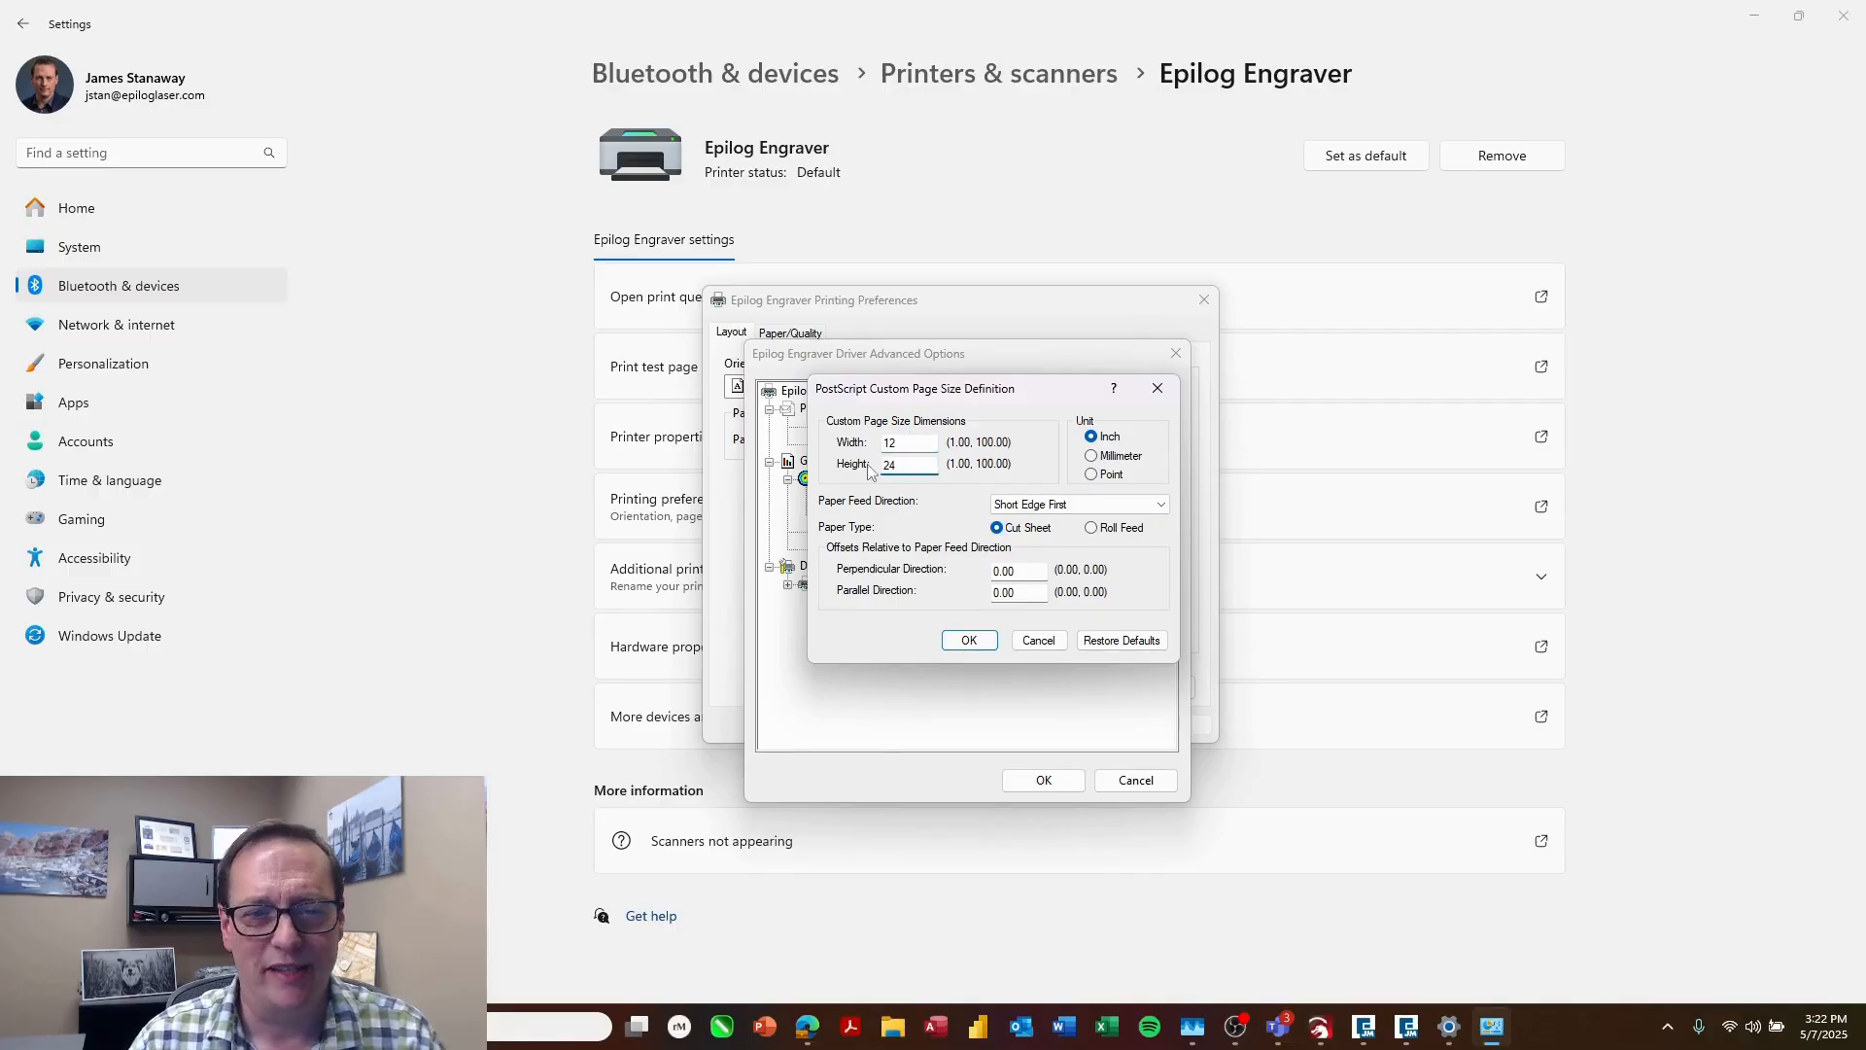
pyautogui.click(968, 640)
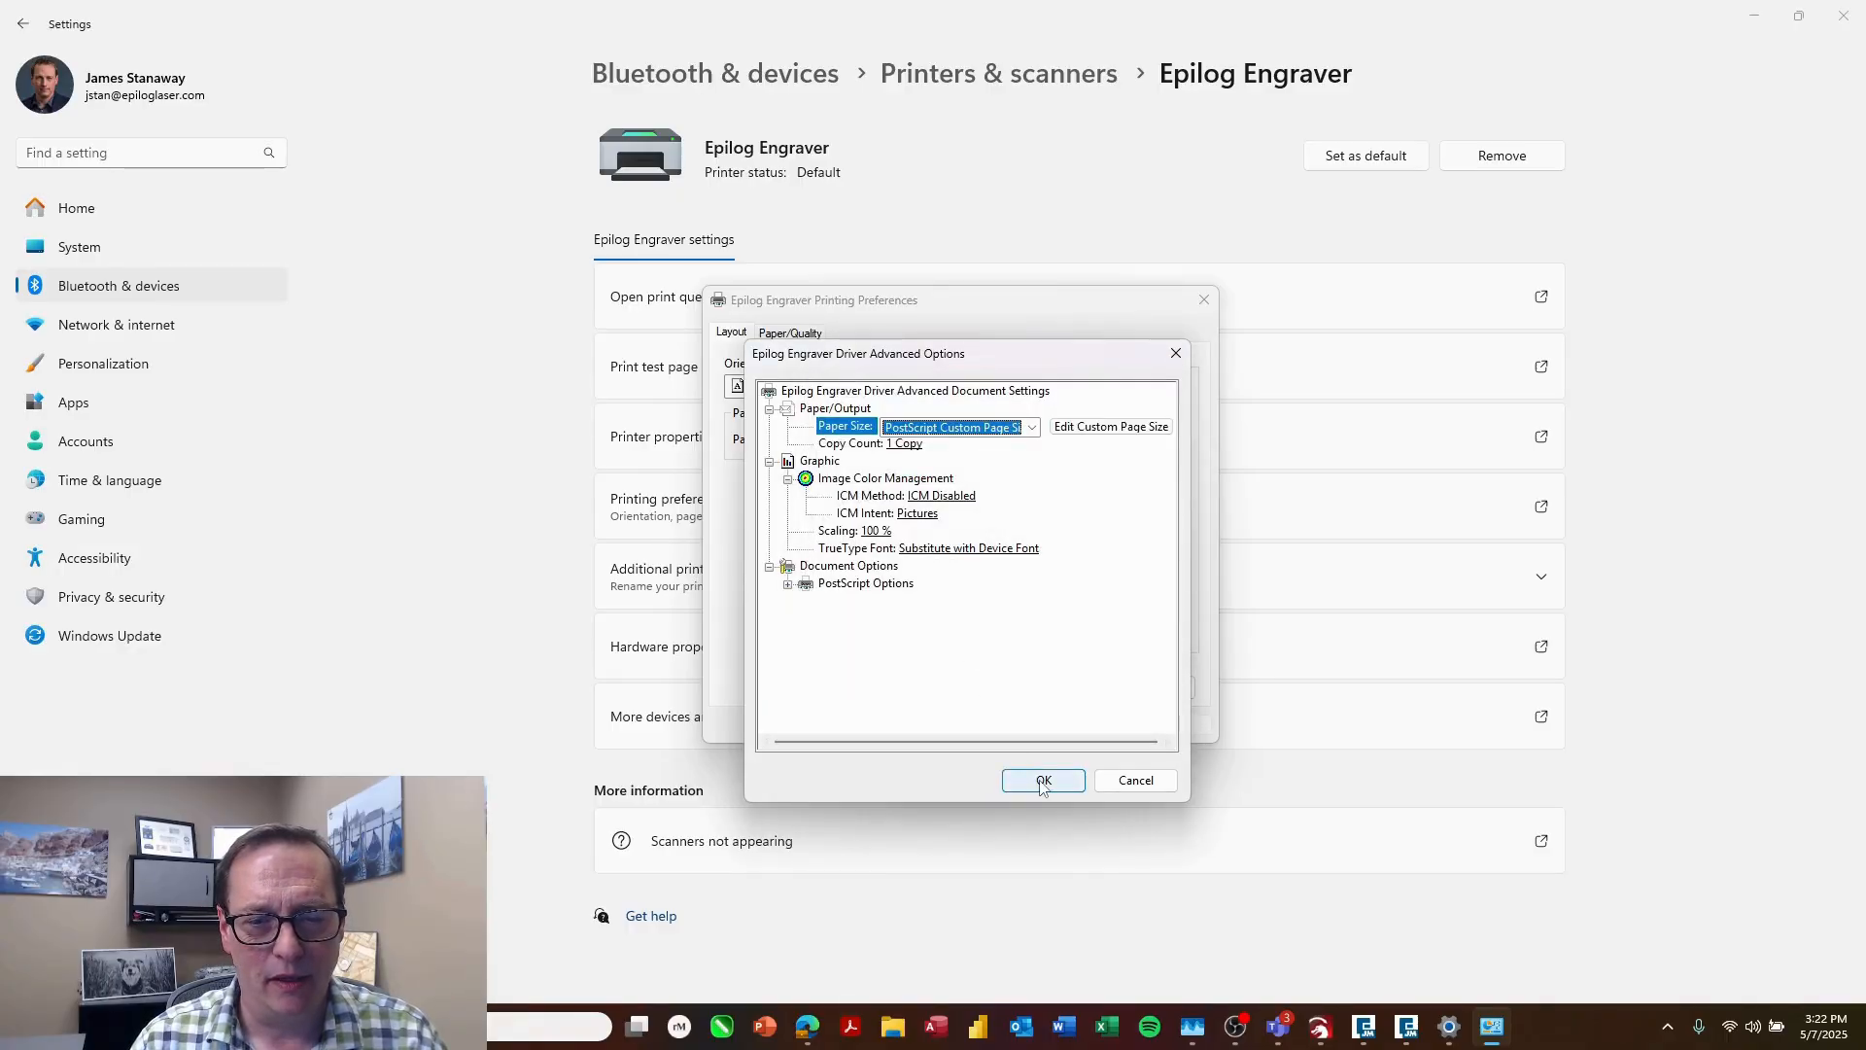
# Step: Accept the advanced options and set the orientation to Landscape
pyautogui.click(1042, 780)
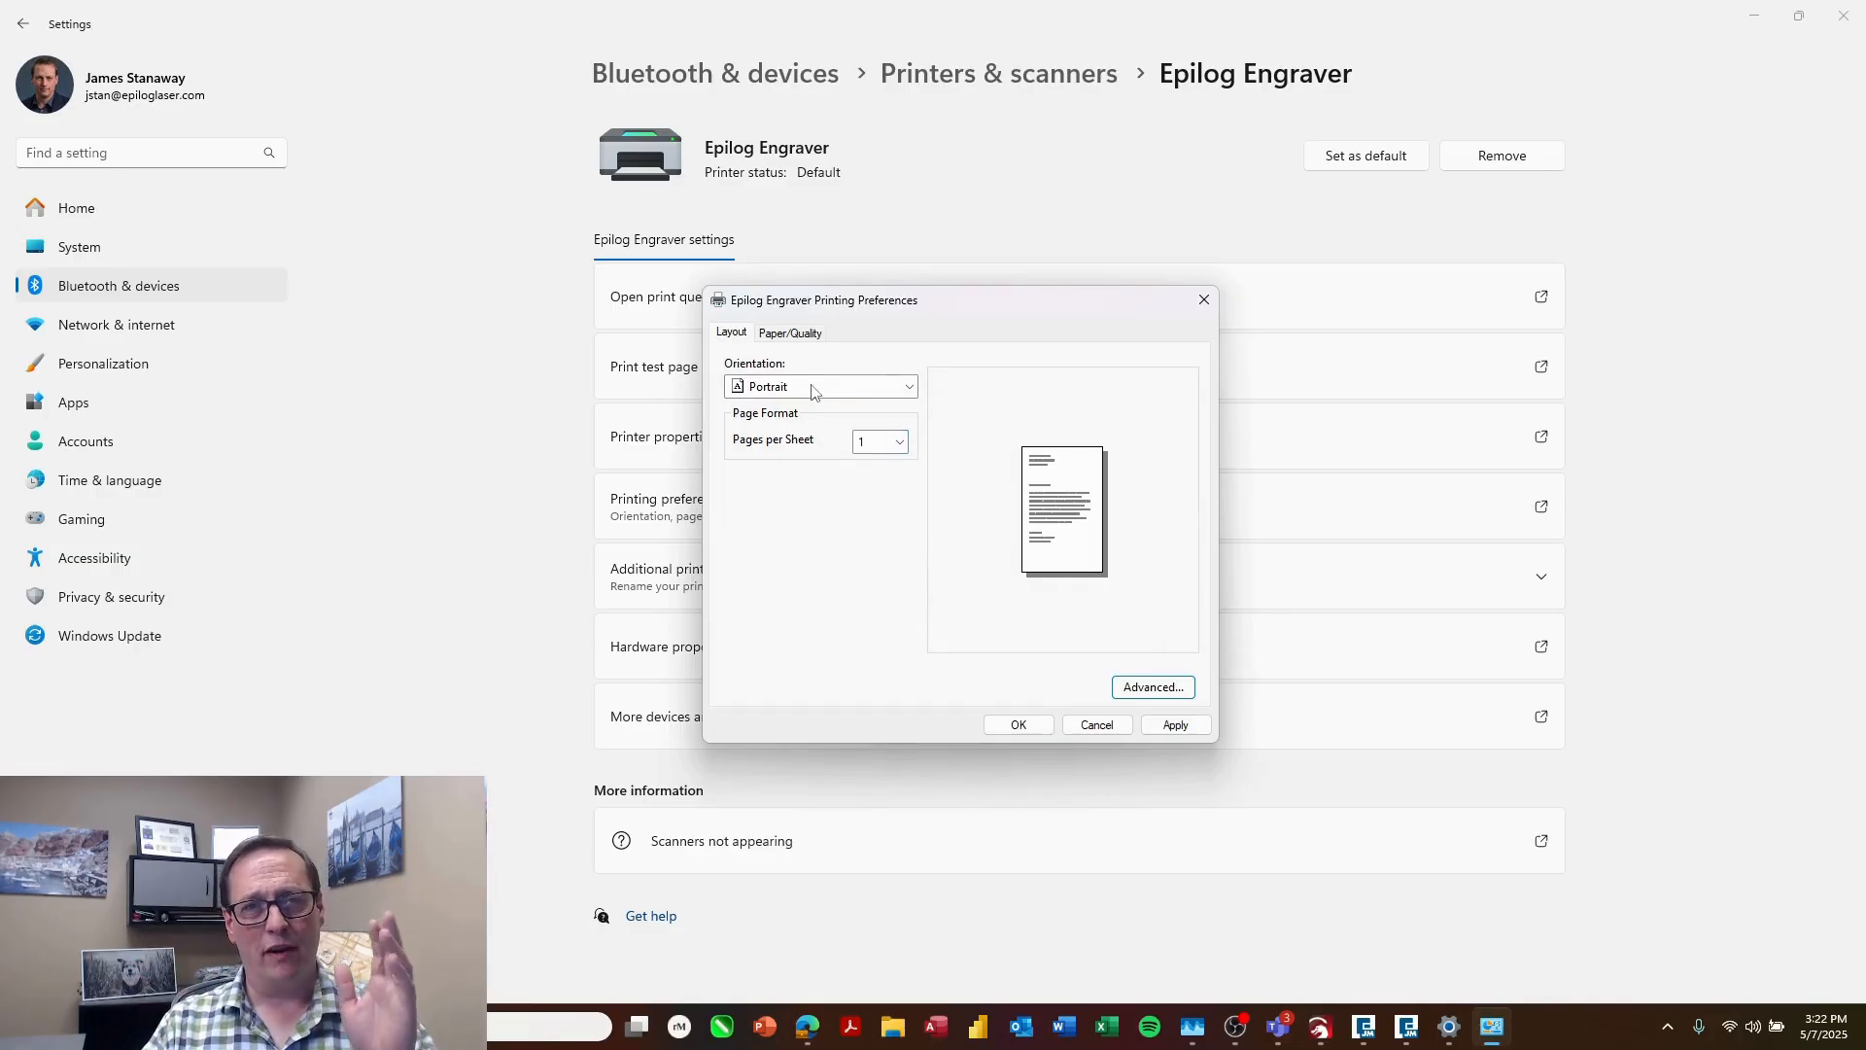
pyautogui.click(819, 385)
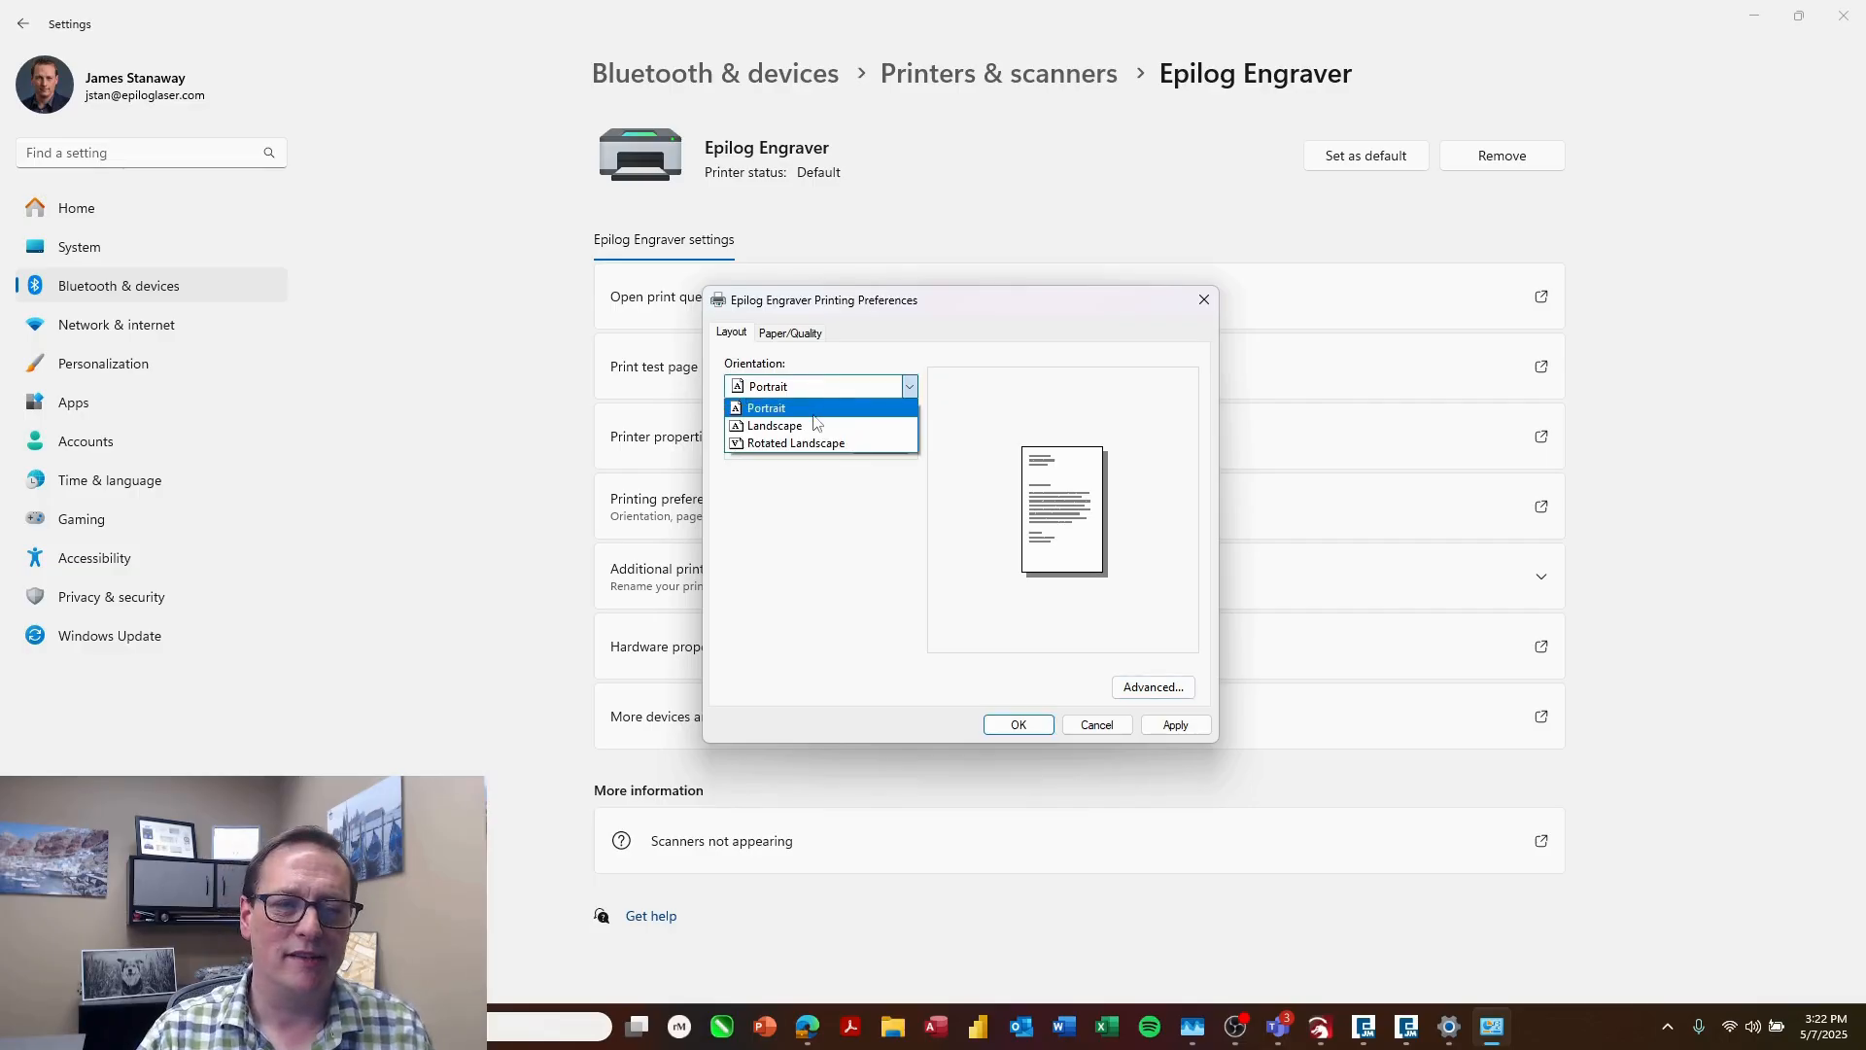
pyautogui.click(774, 426)
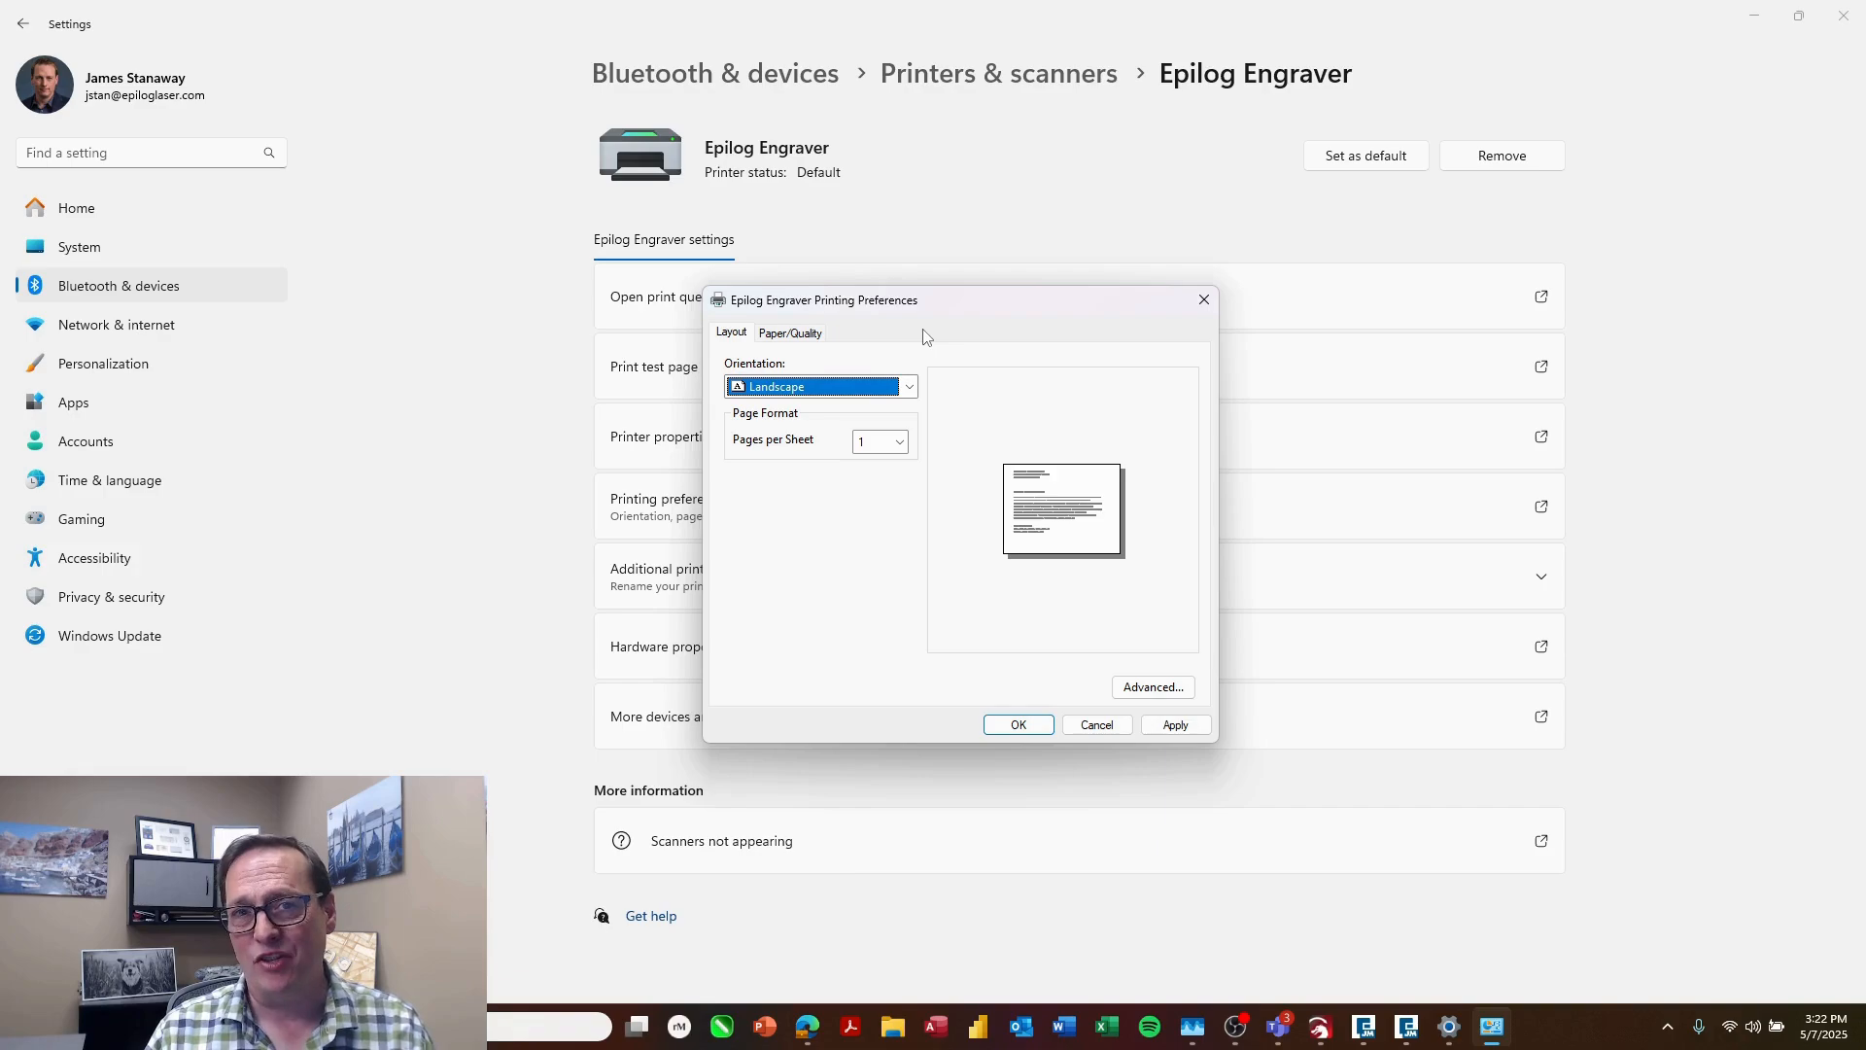
pyautogui.moveTo(830, 198)
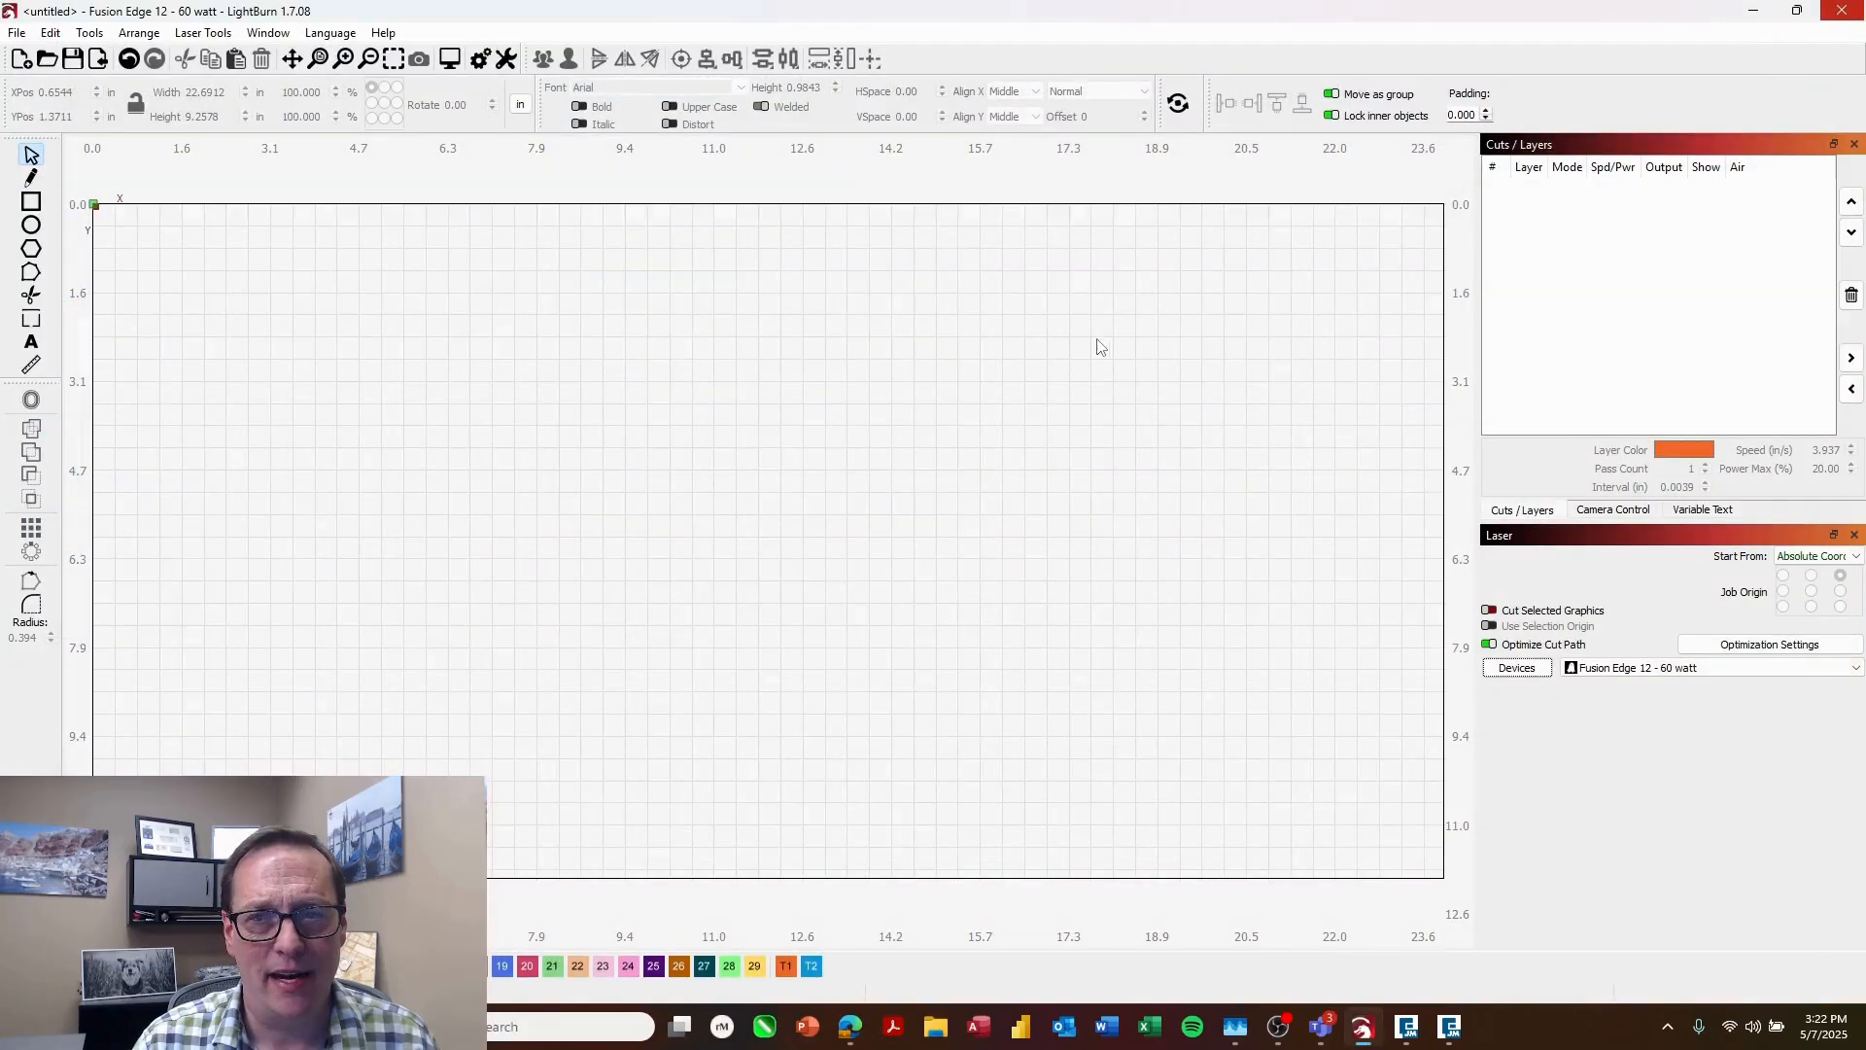
pyautogui.moveTo(10, 704)
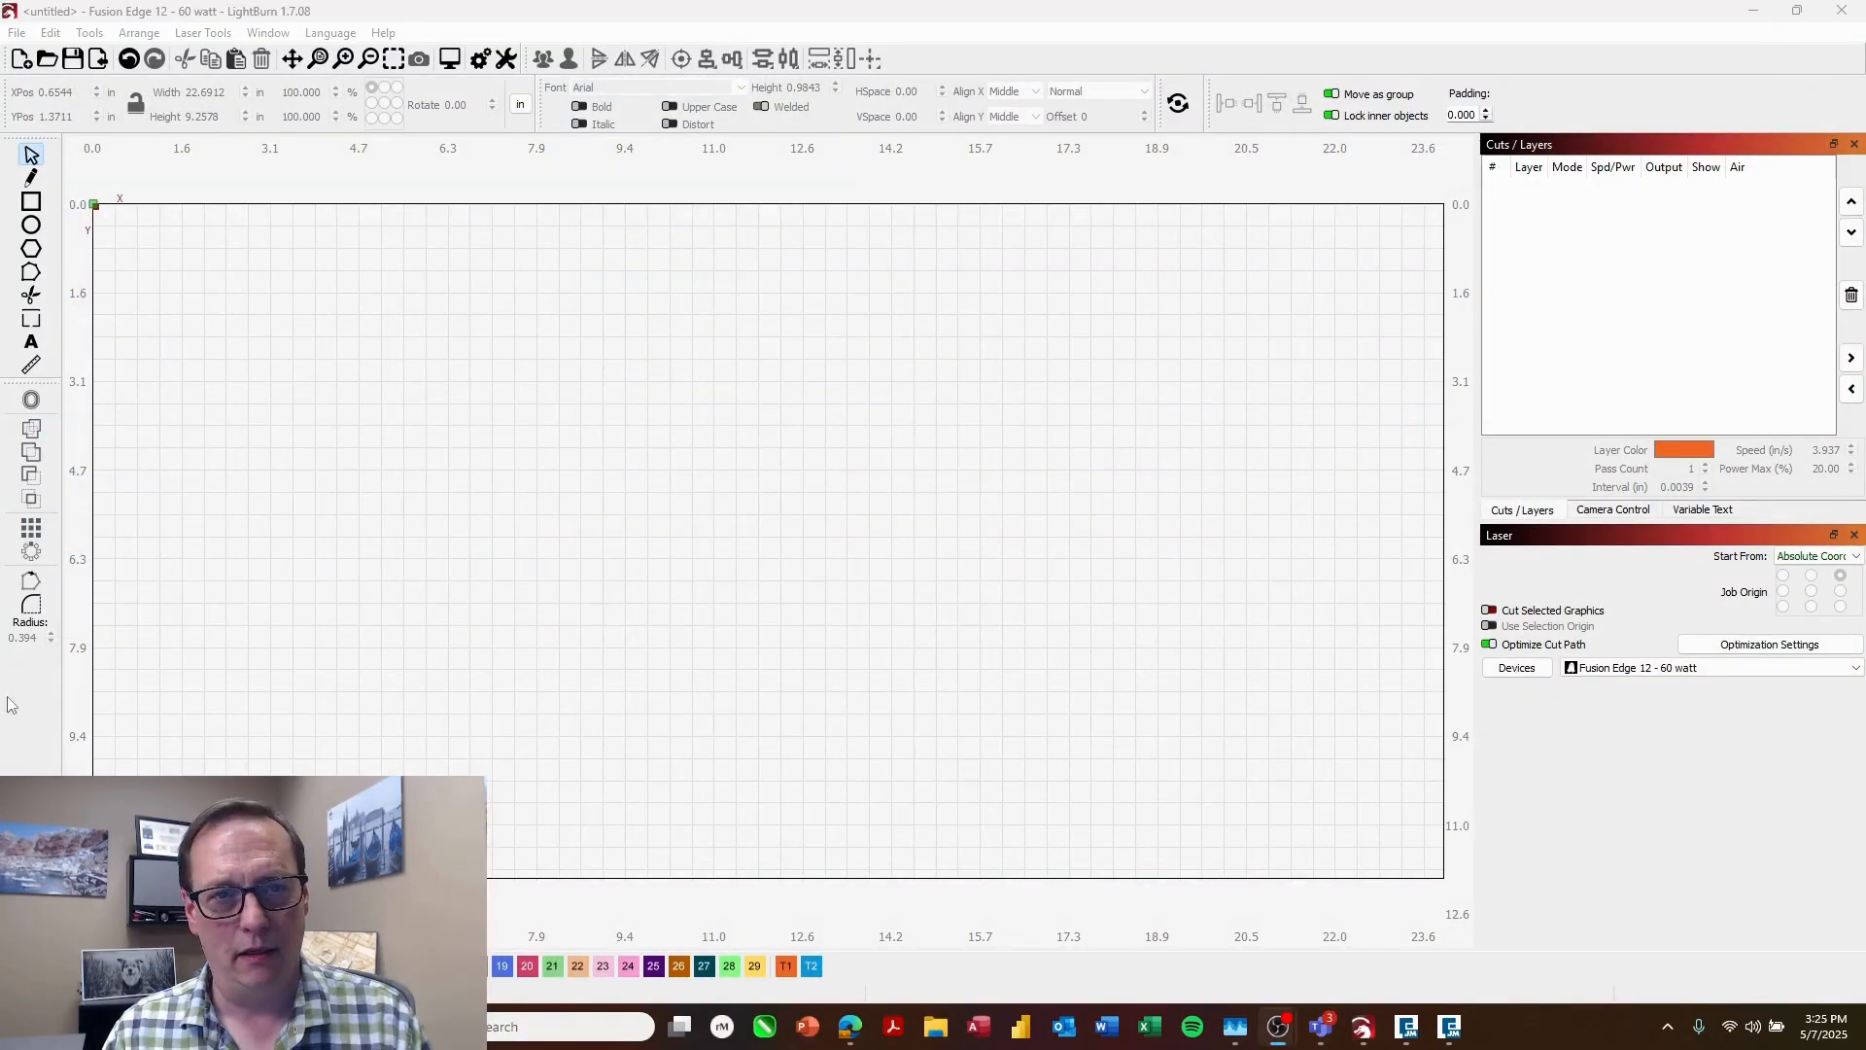
pyautogui.moveTo(867, 653)
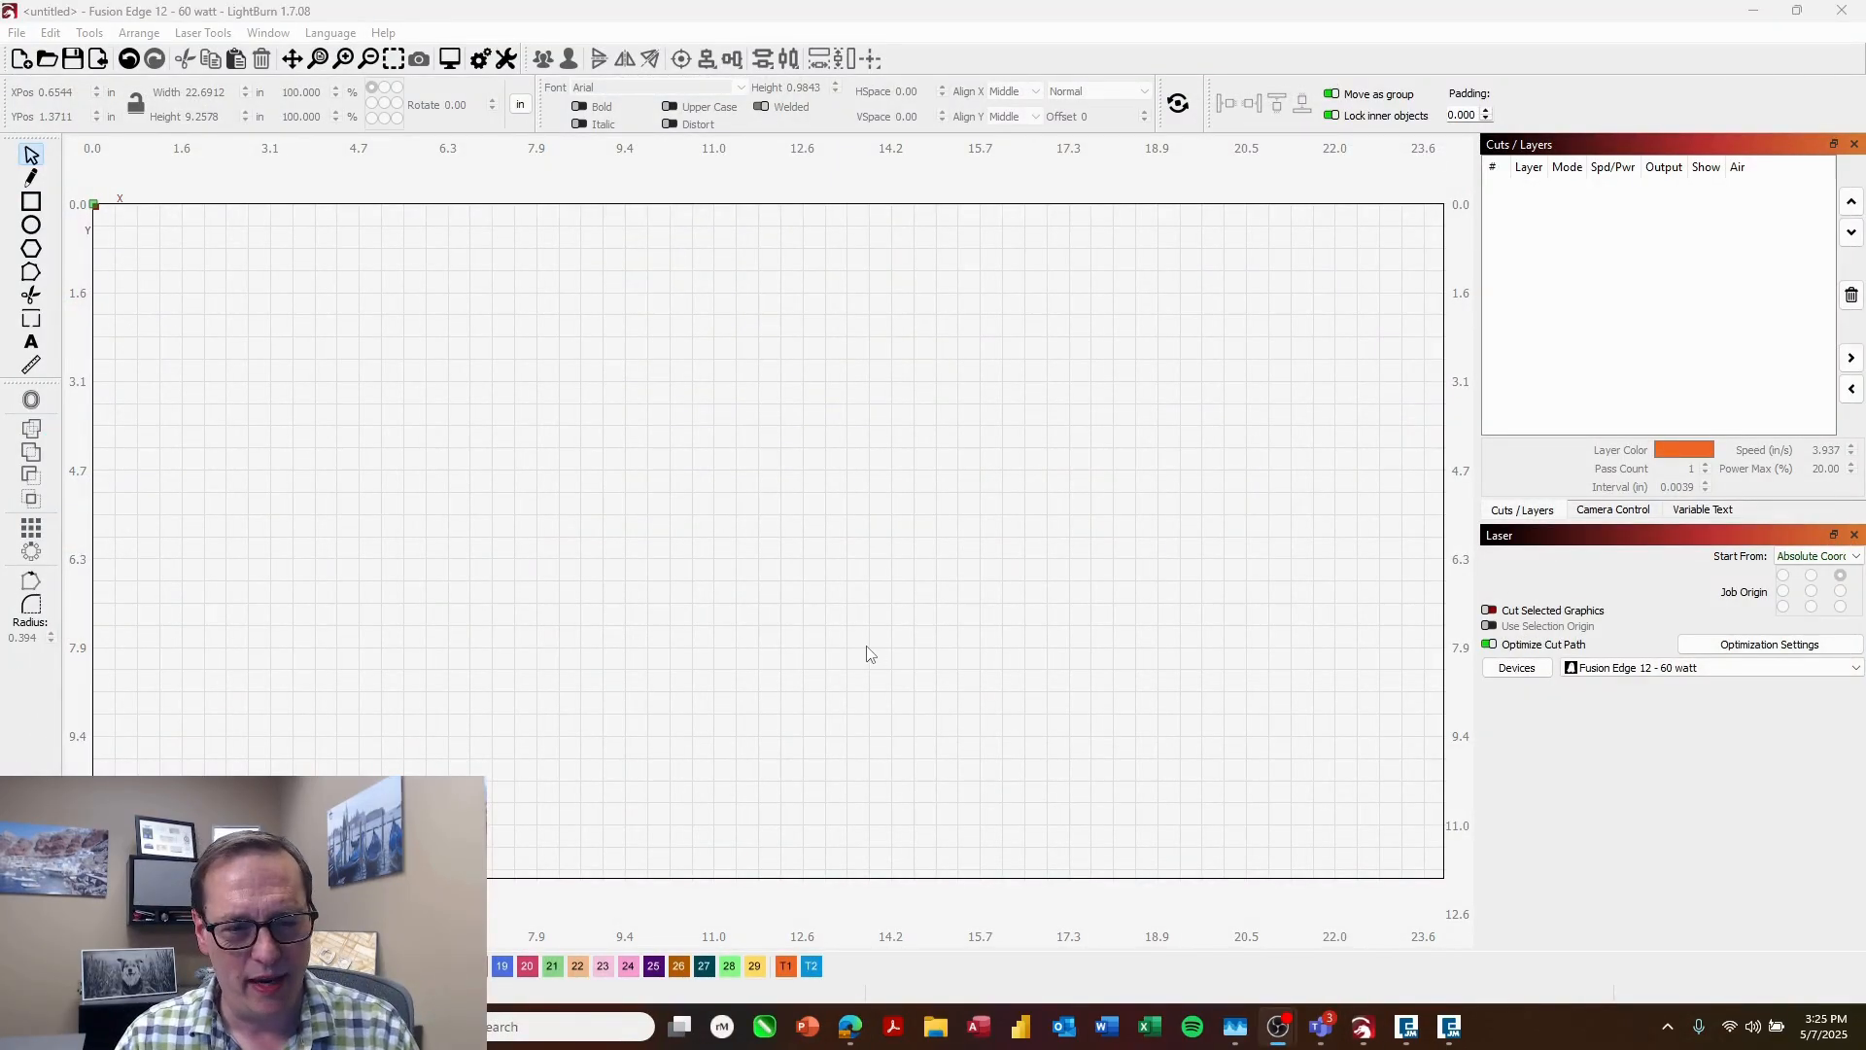
pyautogui.moveTo(1322, 1027)
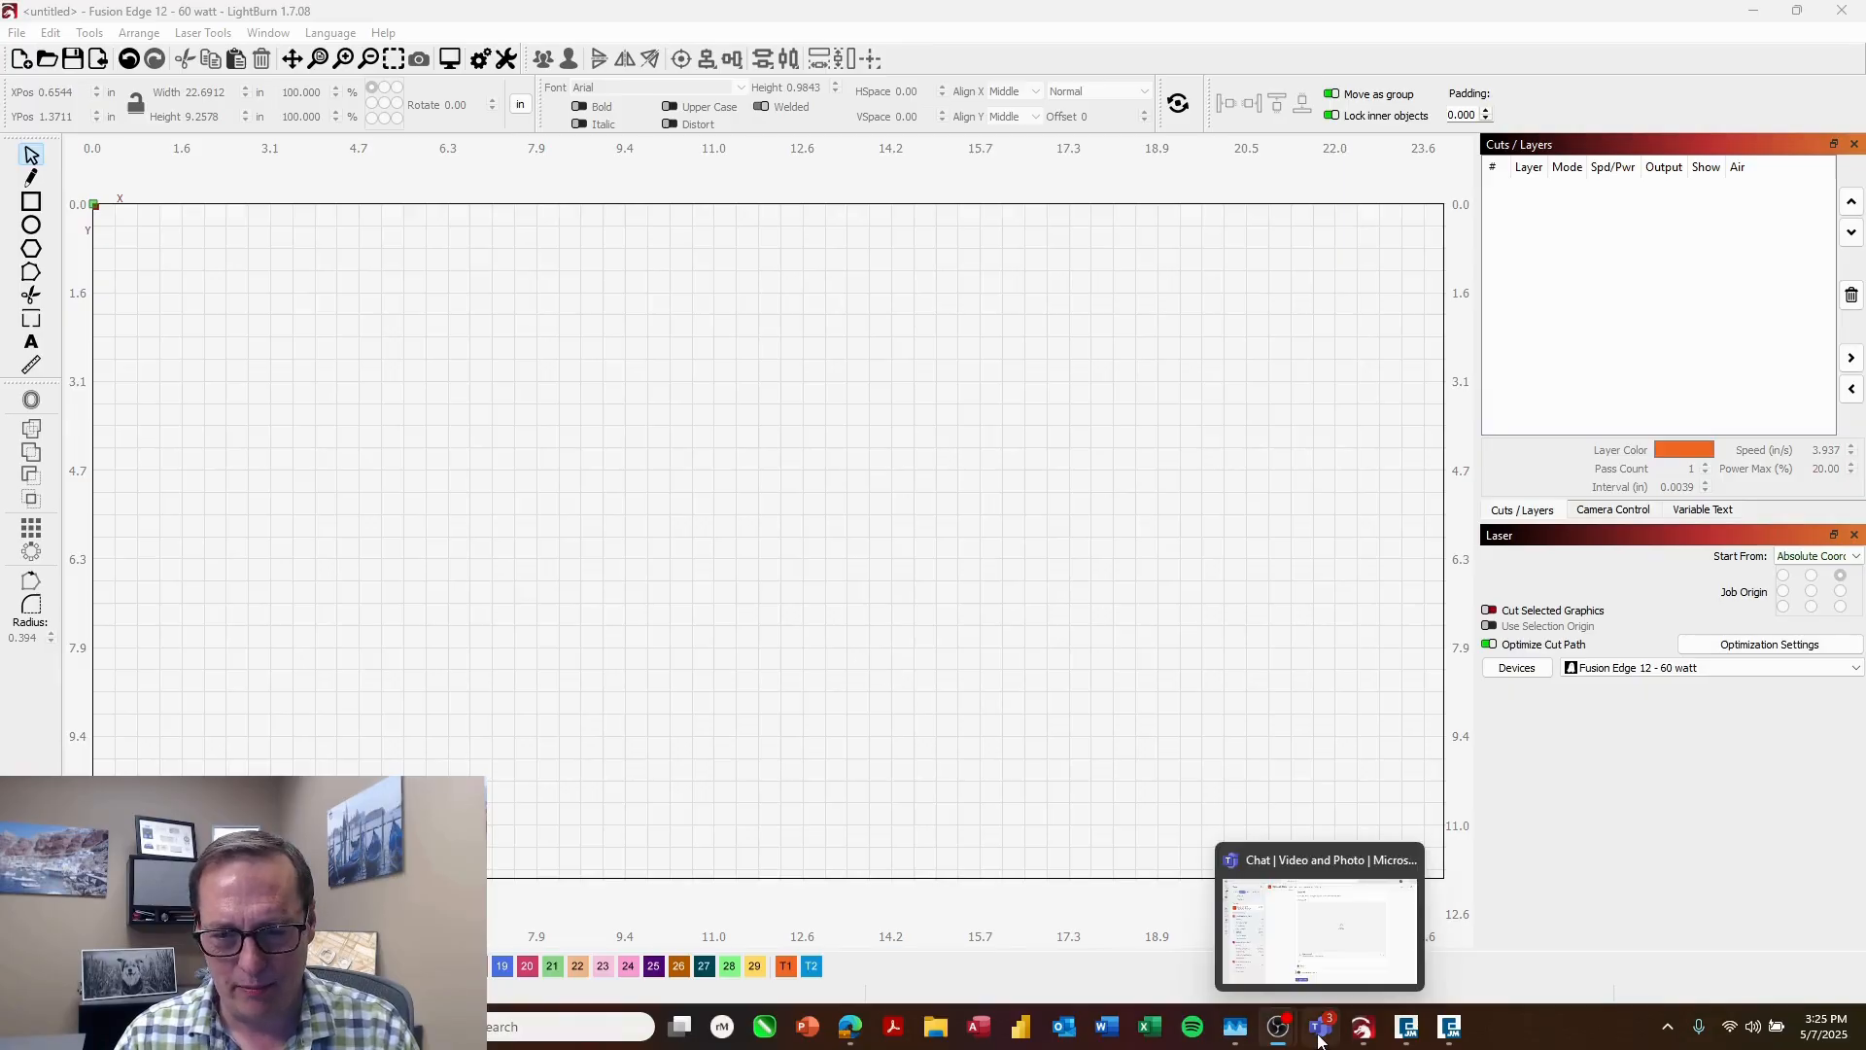
pyautogui.moveTo(1448, 1026)
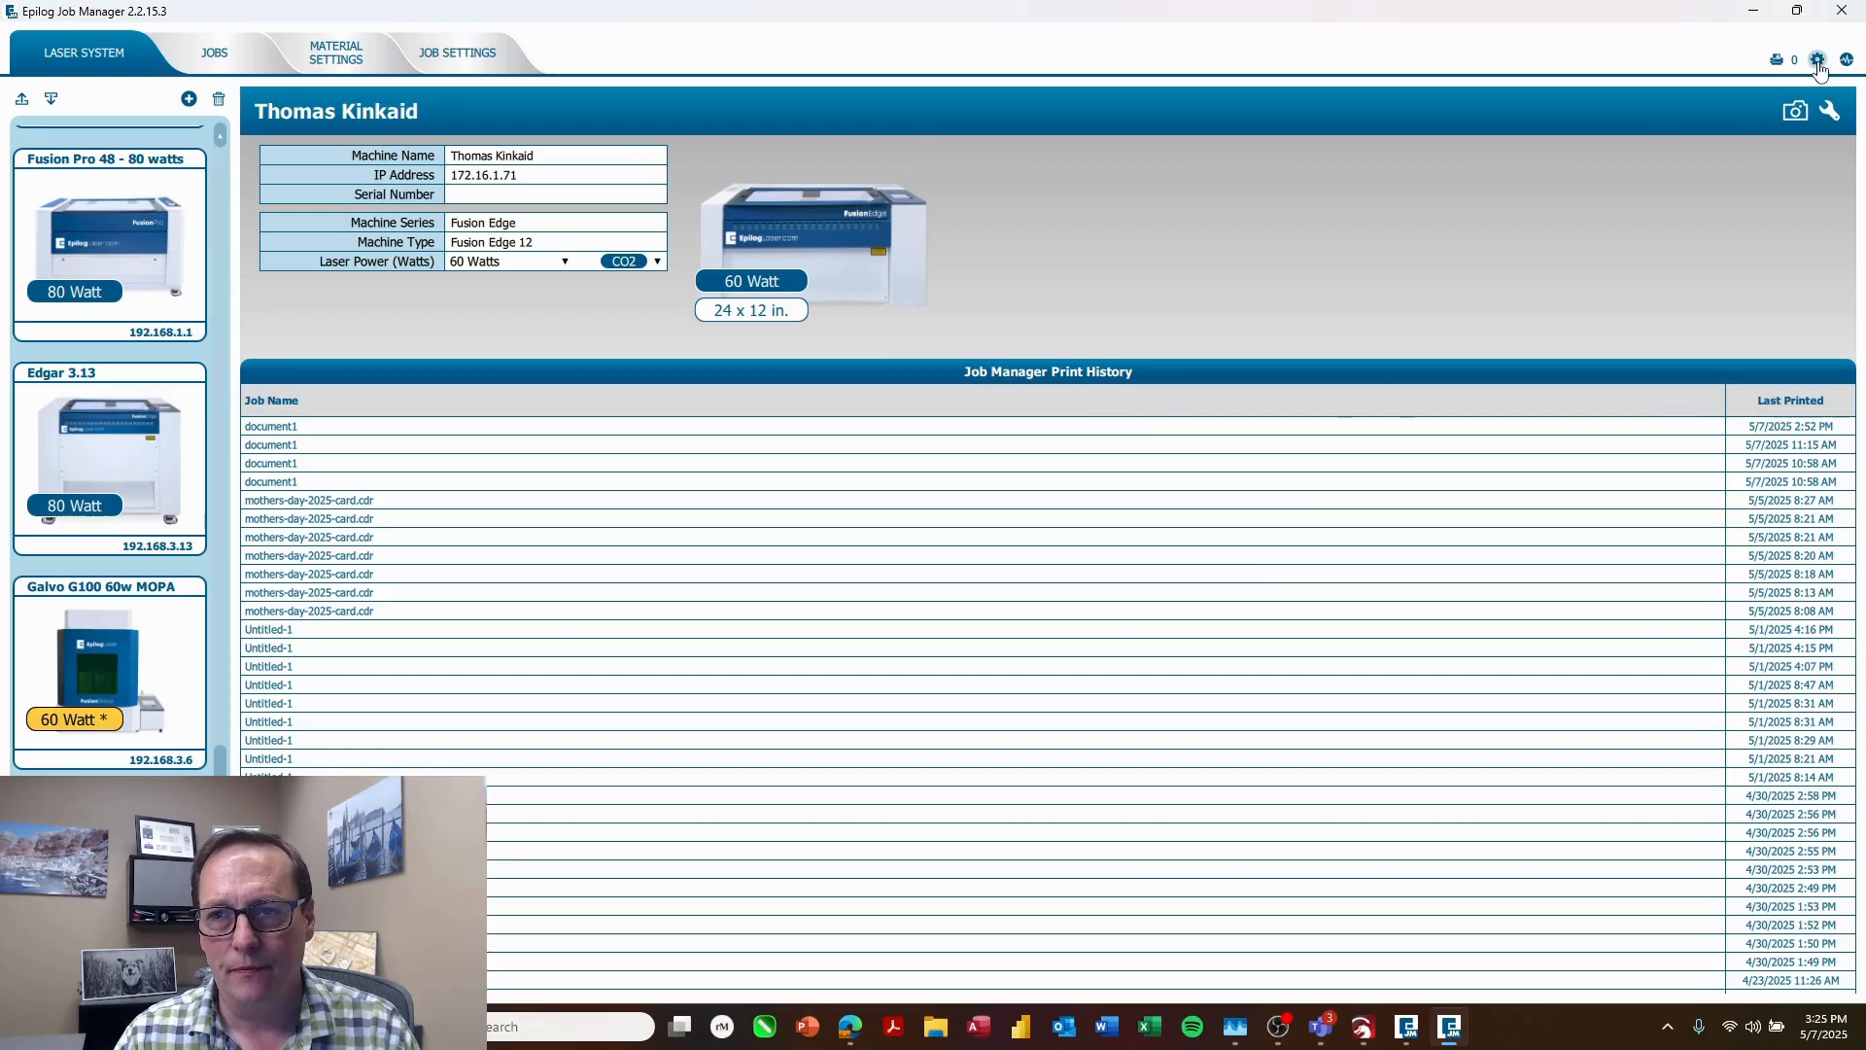
# Step: In Job Manager settings, keep new jobs split by Color and Hairlines and close
pyautogui.click(1818, 61)
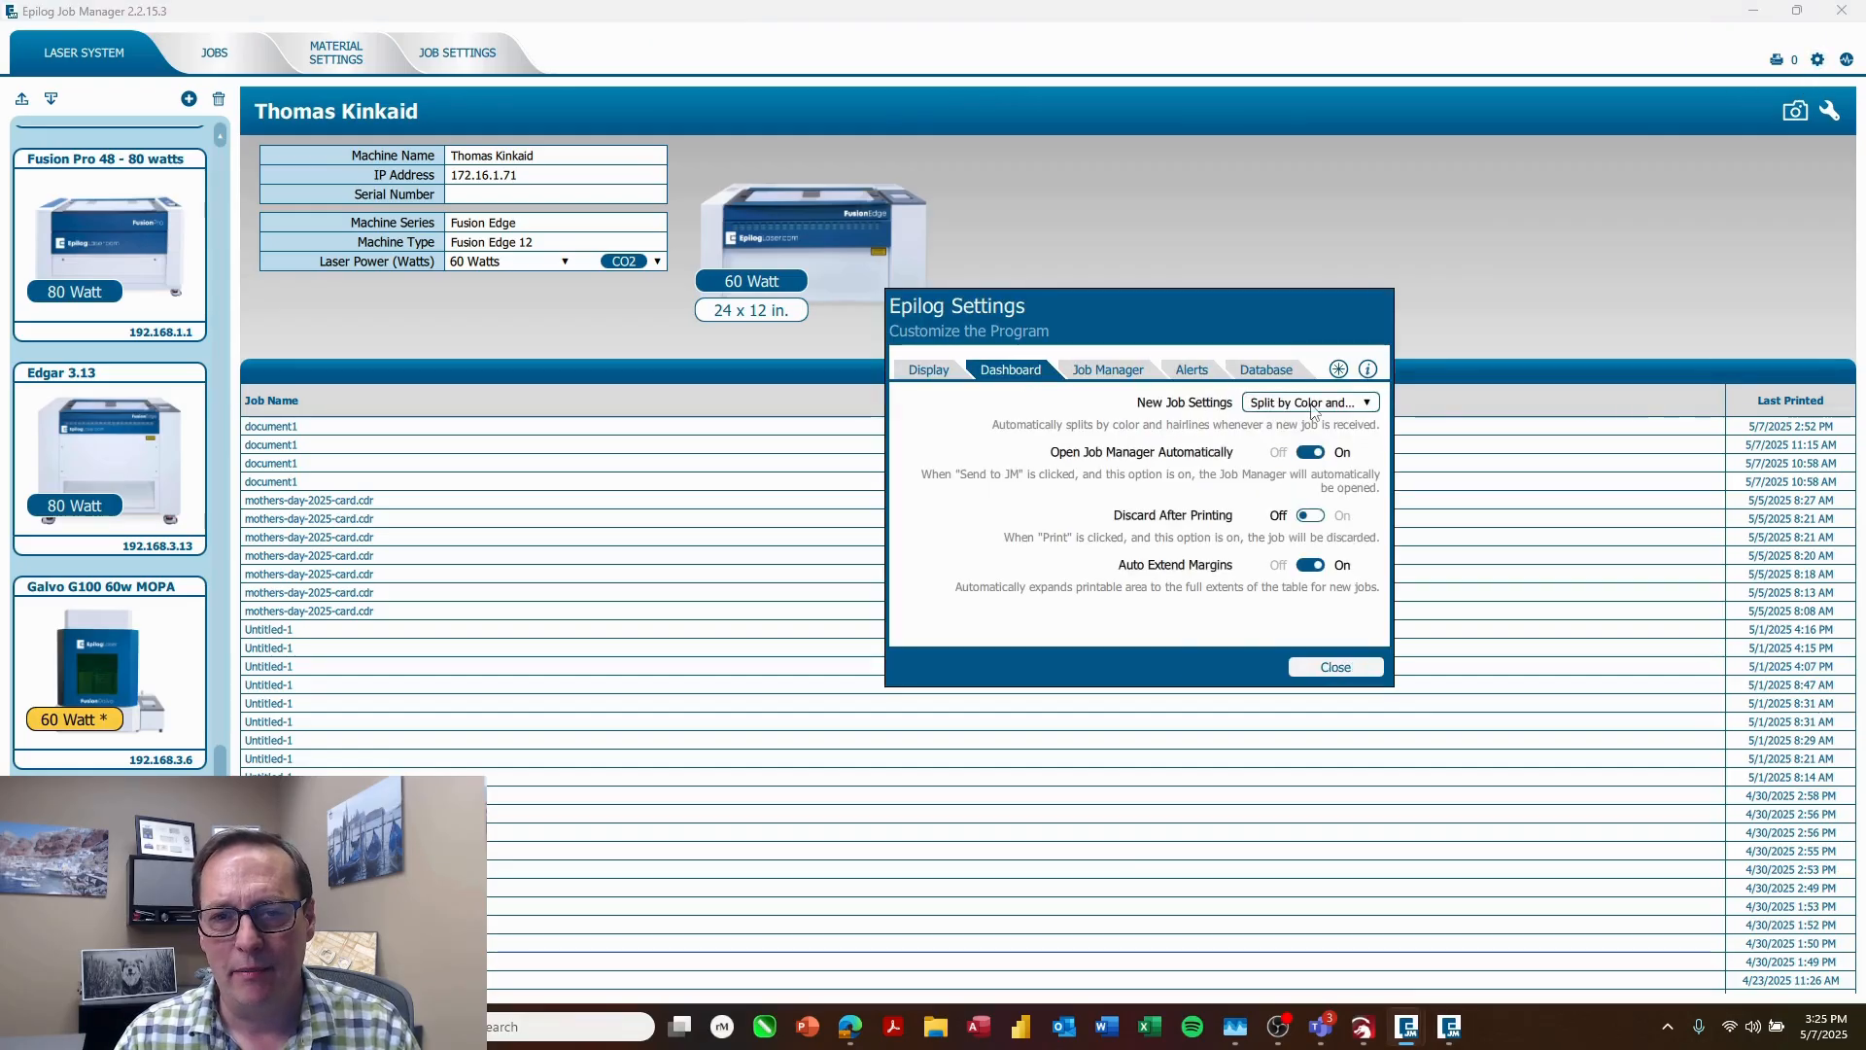
pyautogui.click(1307, 400)
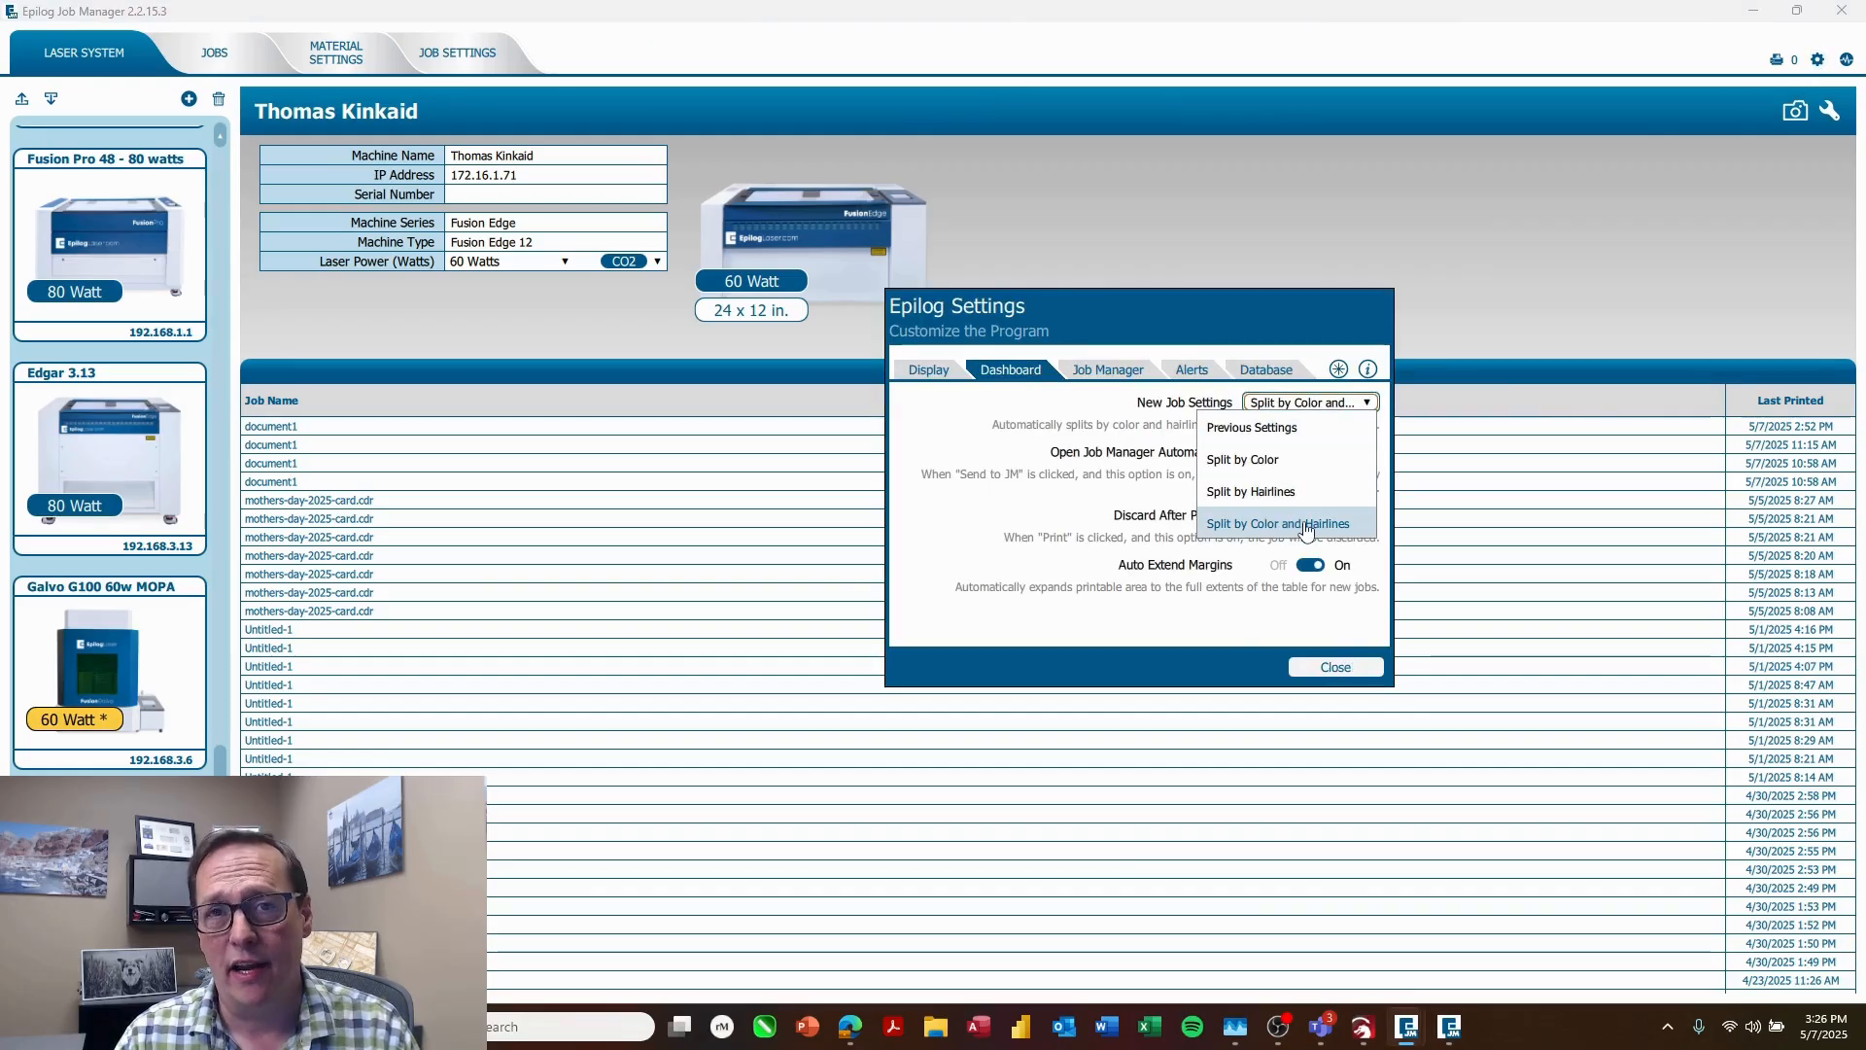
pyautogui.click(1280, 523)
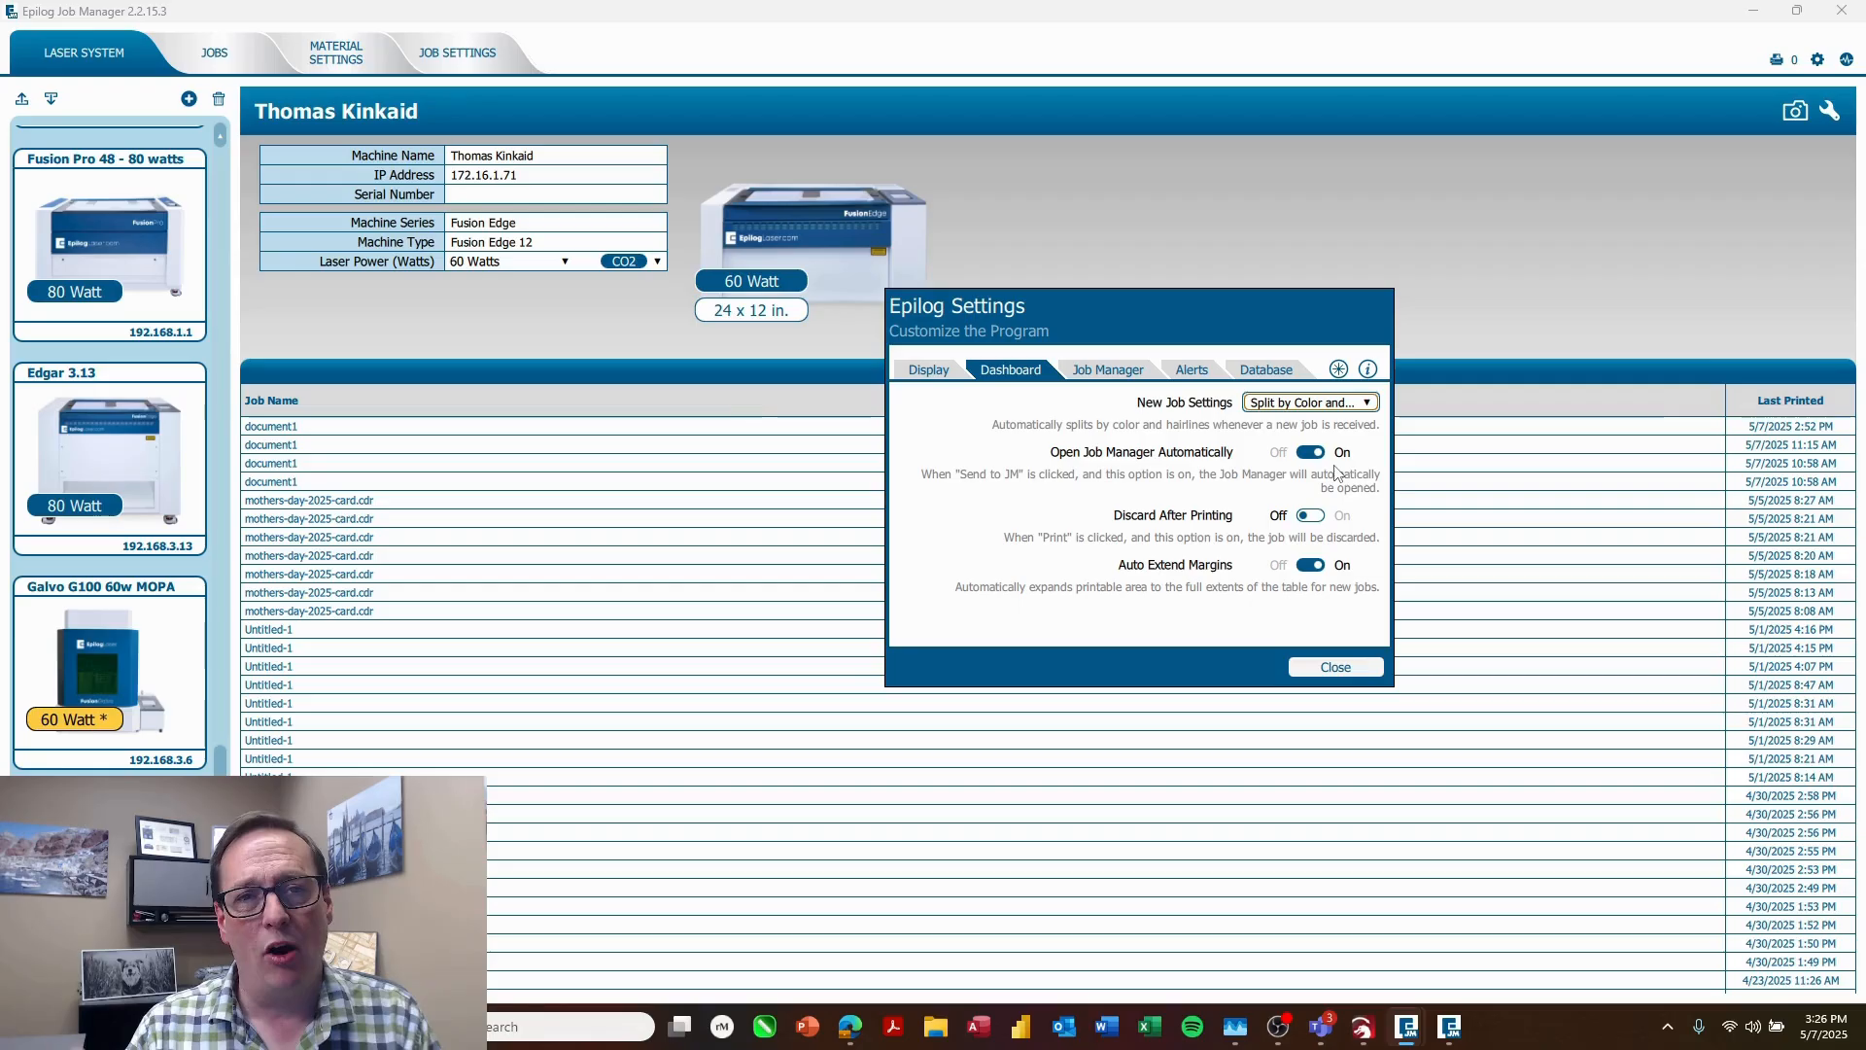
pyautogui.moveTo(1347, 502)
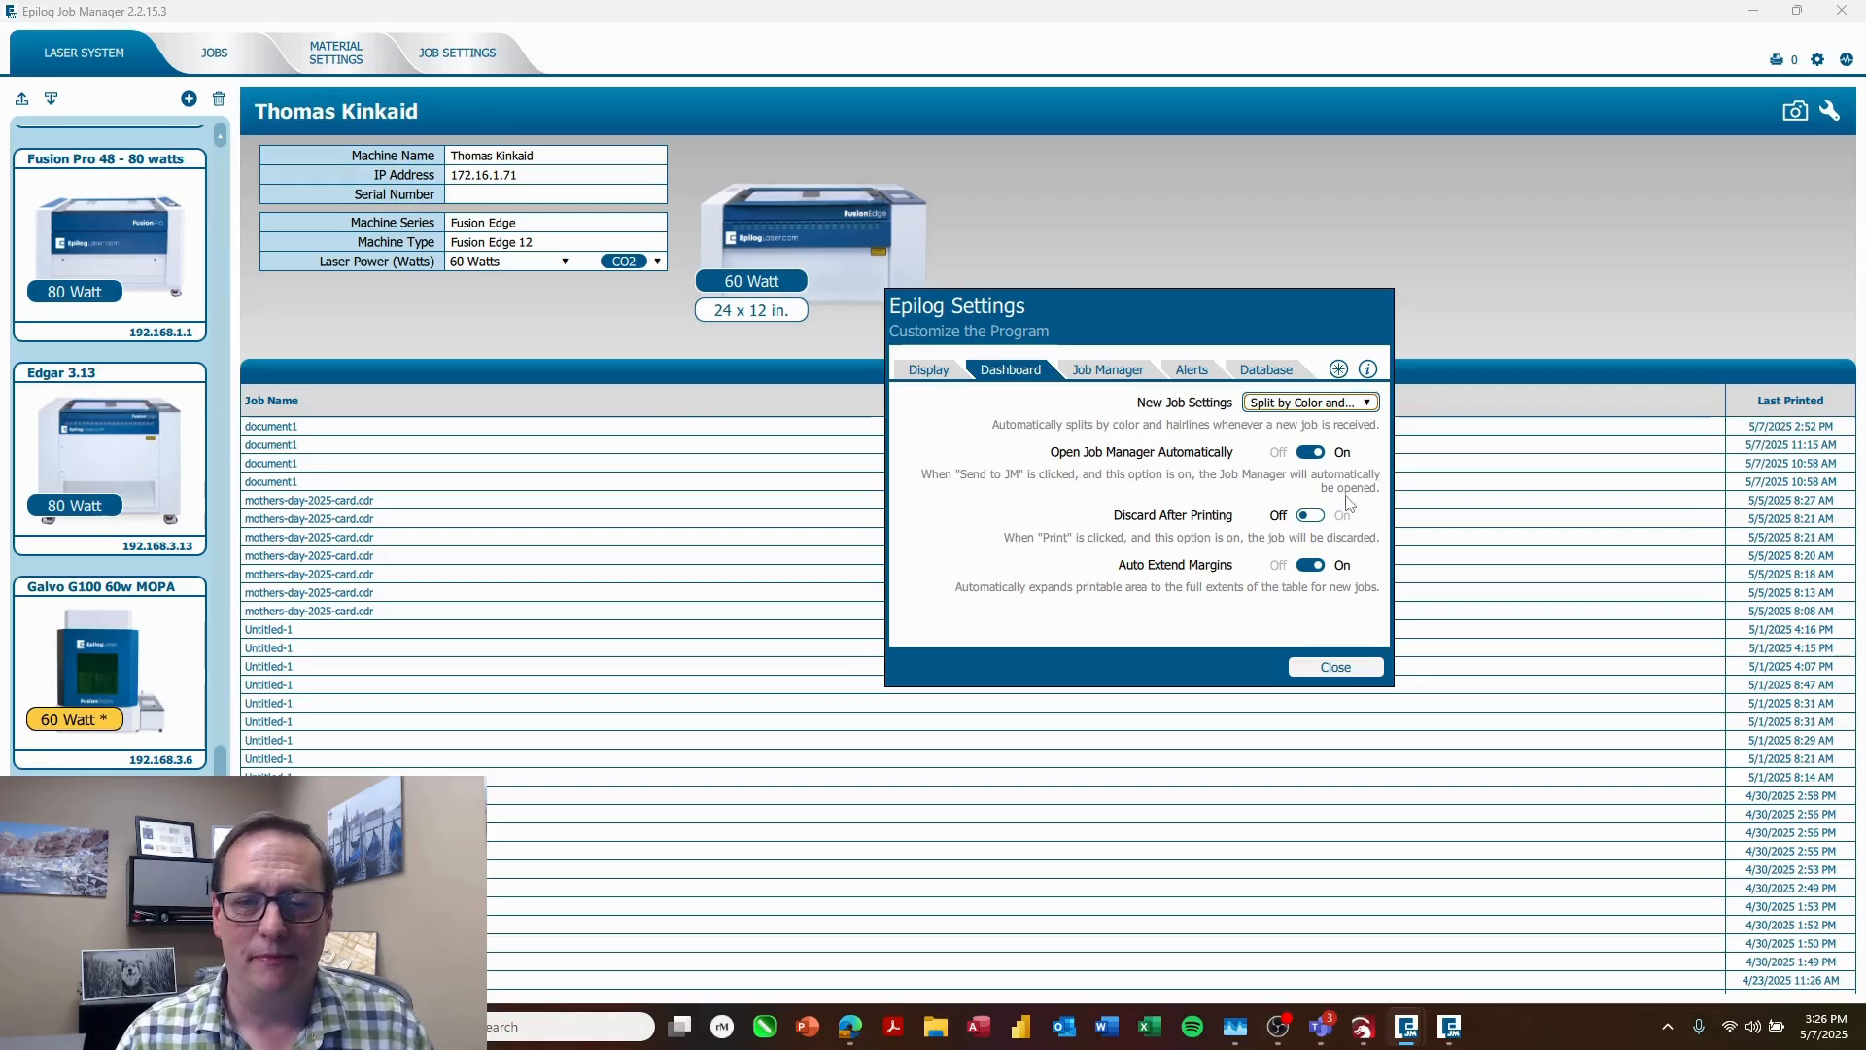
pyautogui.click(1333, 667)
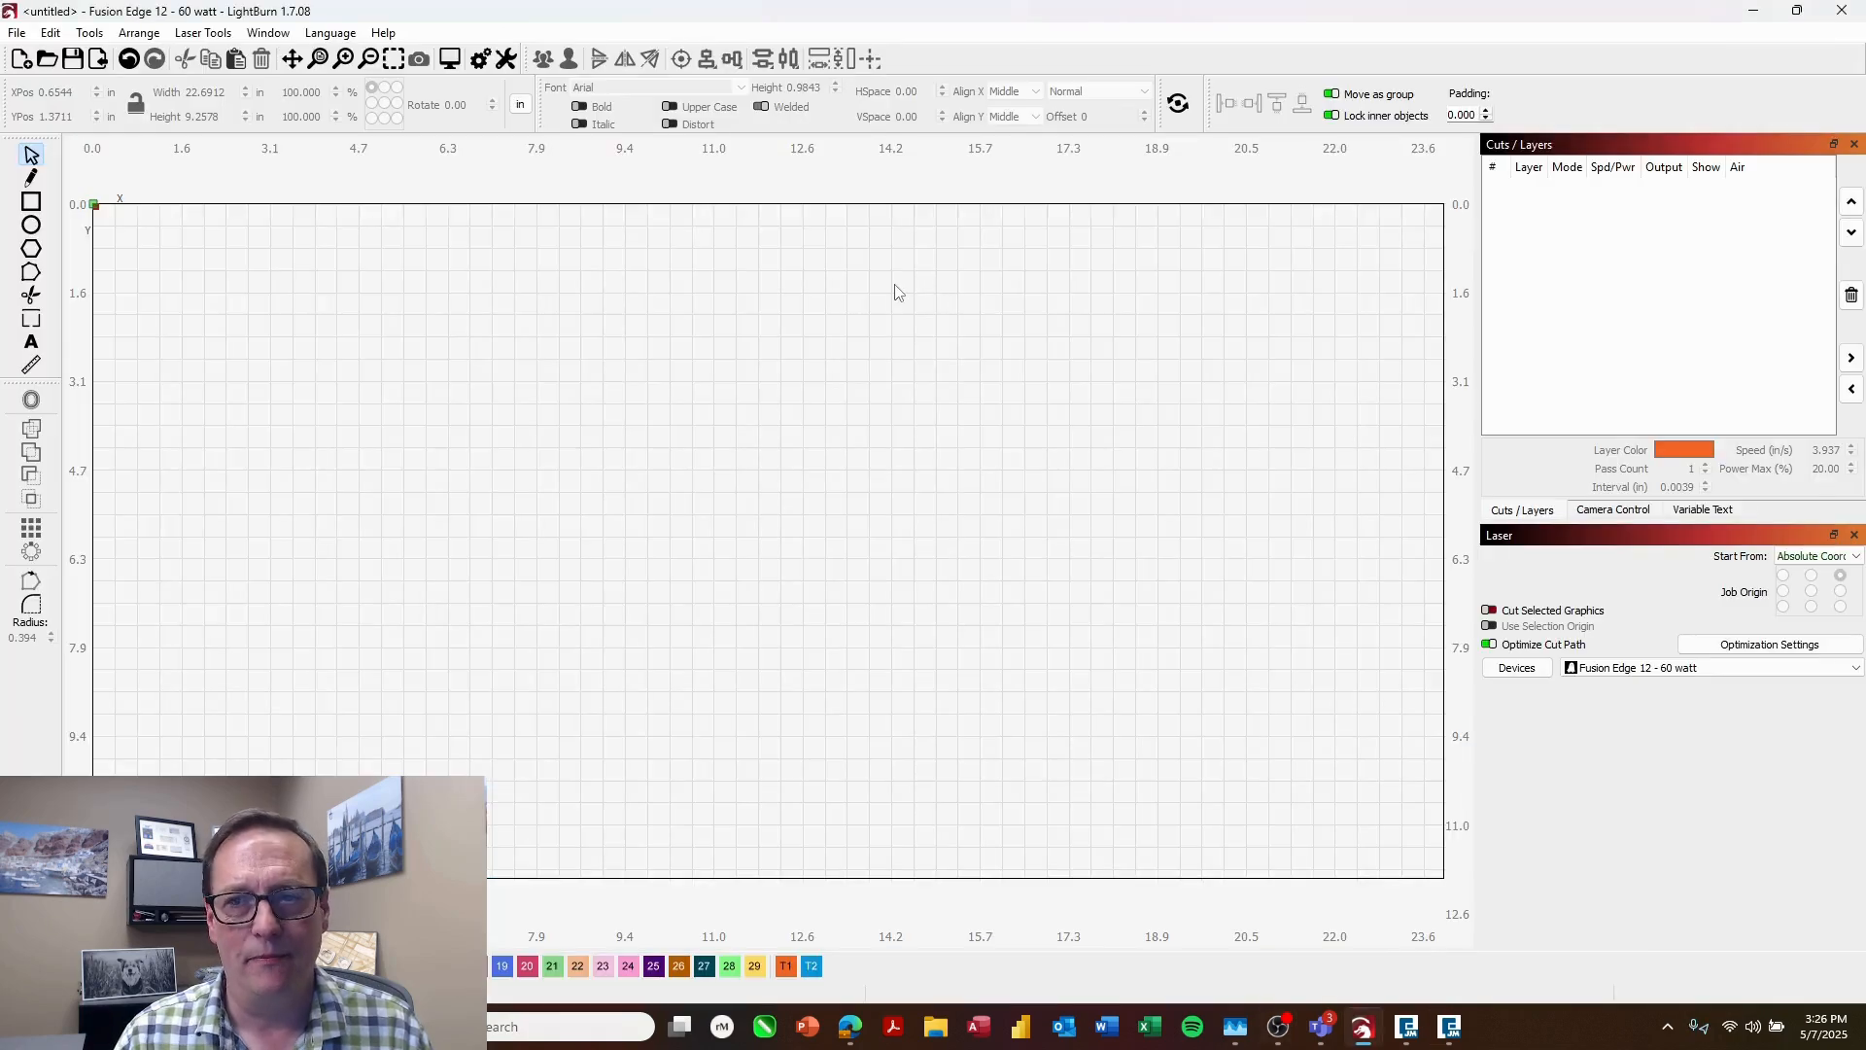
pyautogui.moveTo(492, 278)
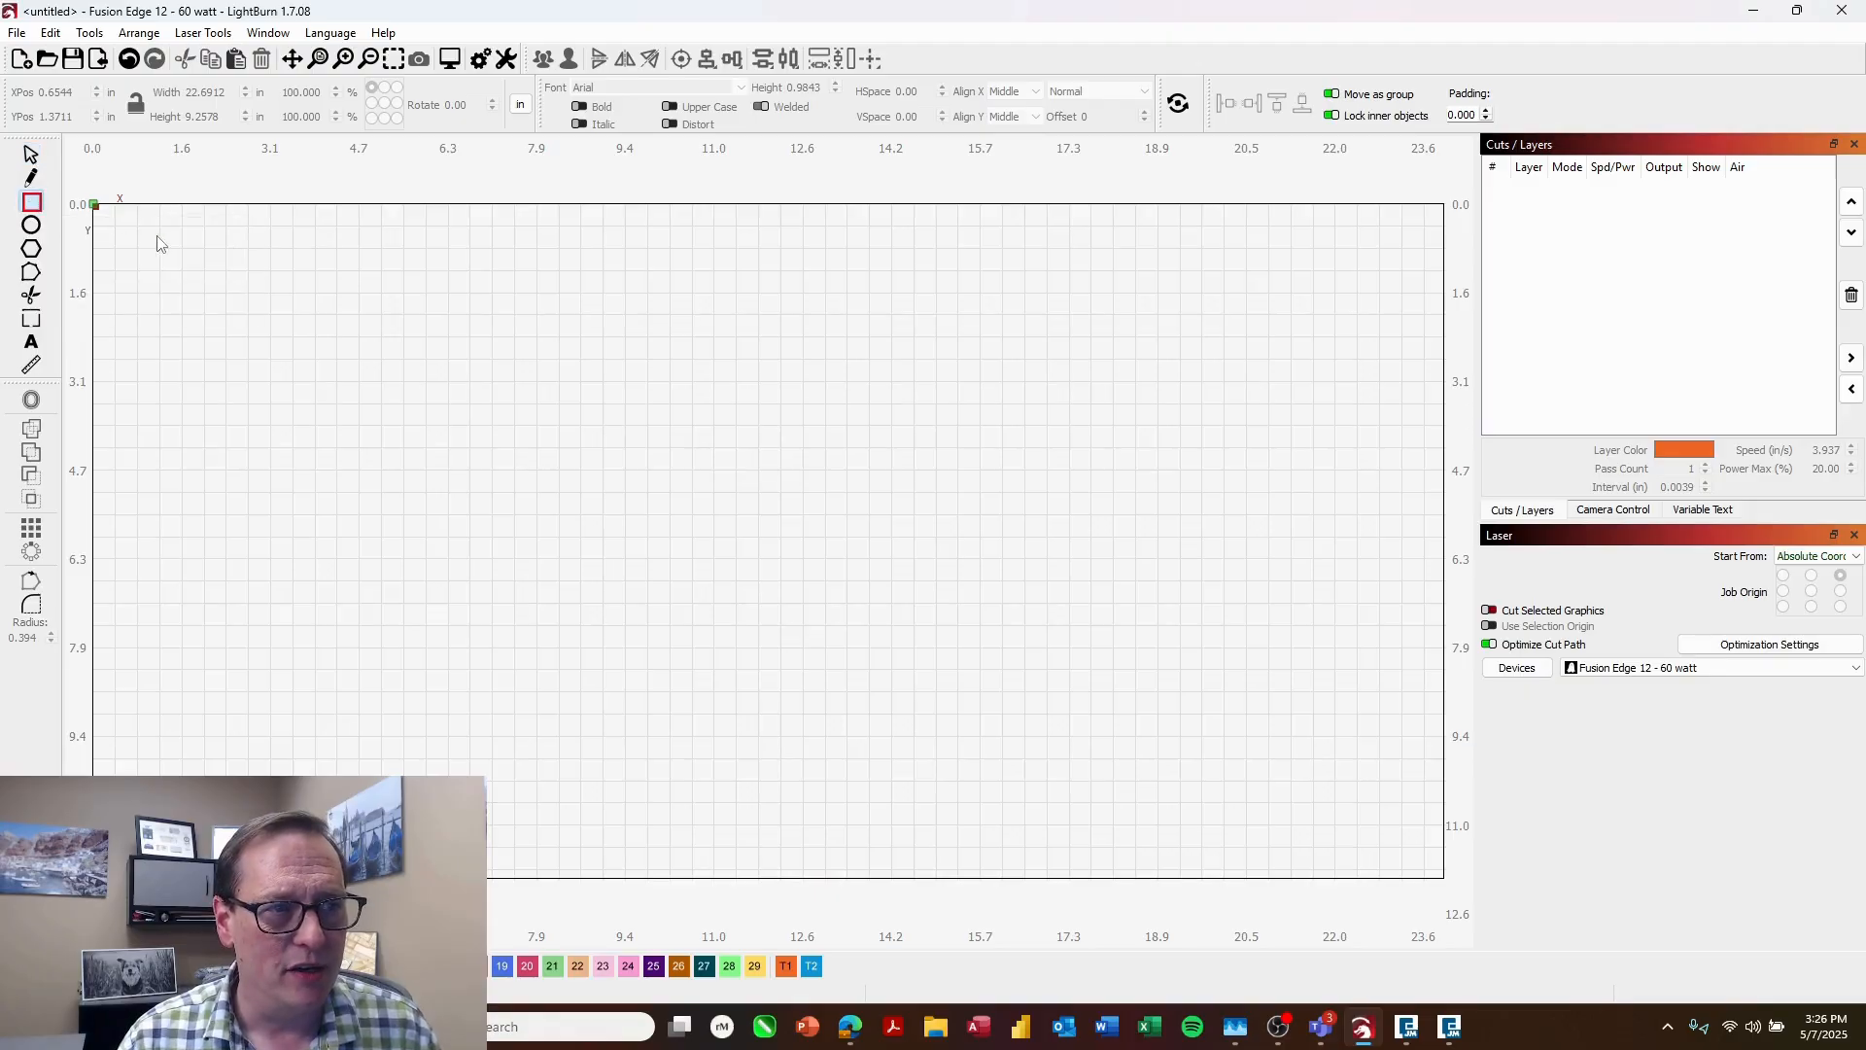
# Step: Draw a rectangle and resize it to 24 by 12 inches at position 0,0
pyautogui.moveTo(155, 231); pyautogui.dragTo(268, 315)
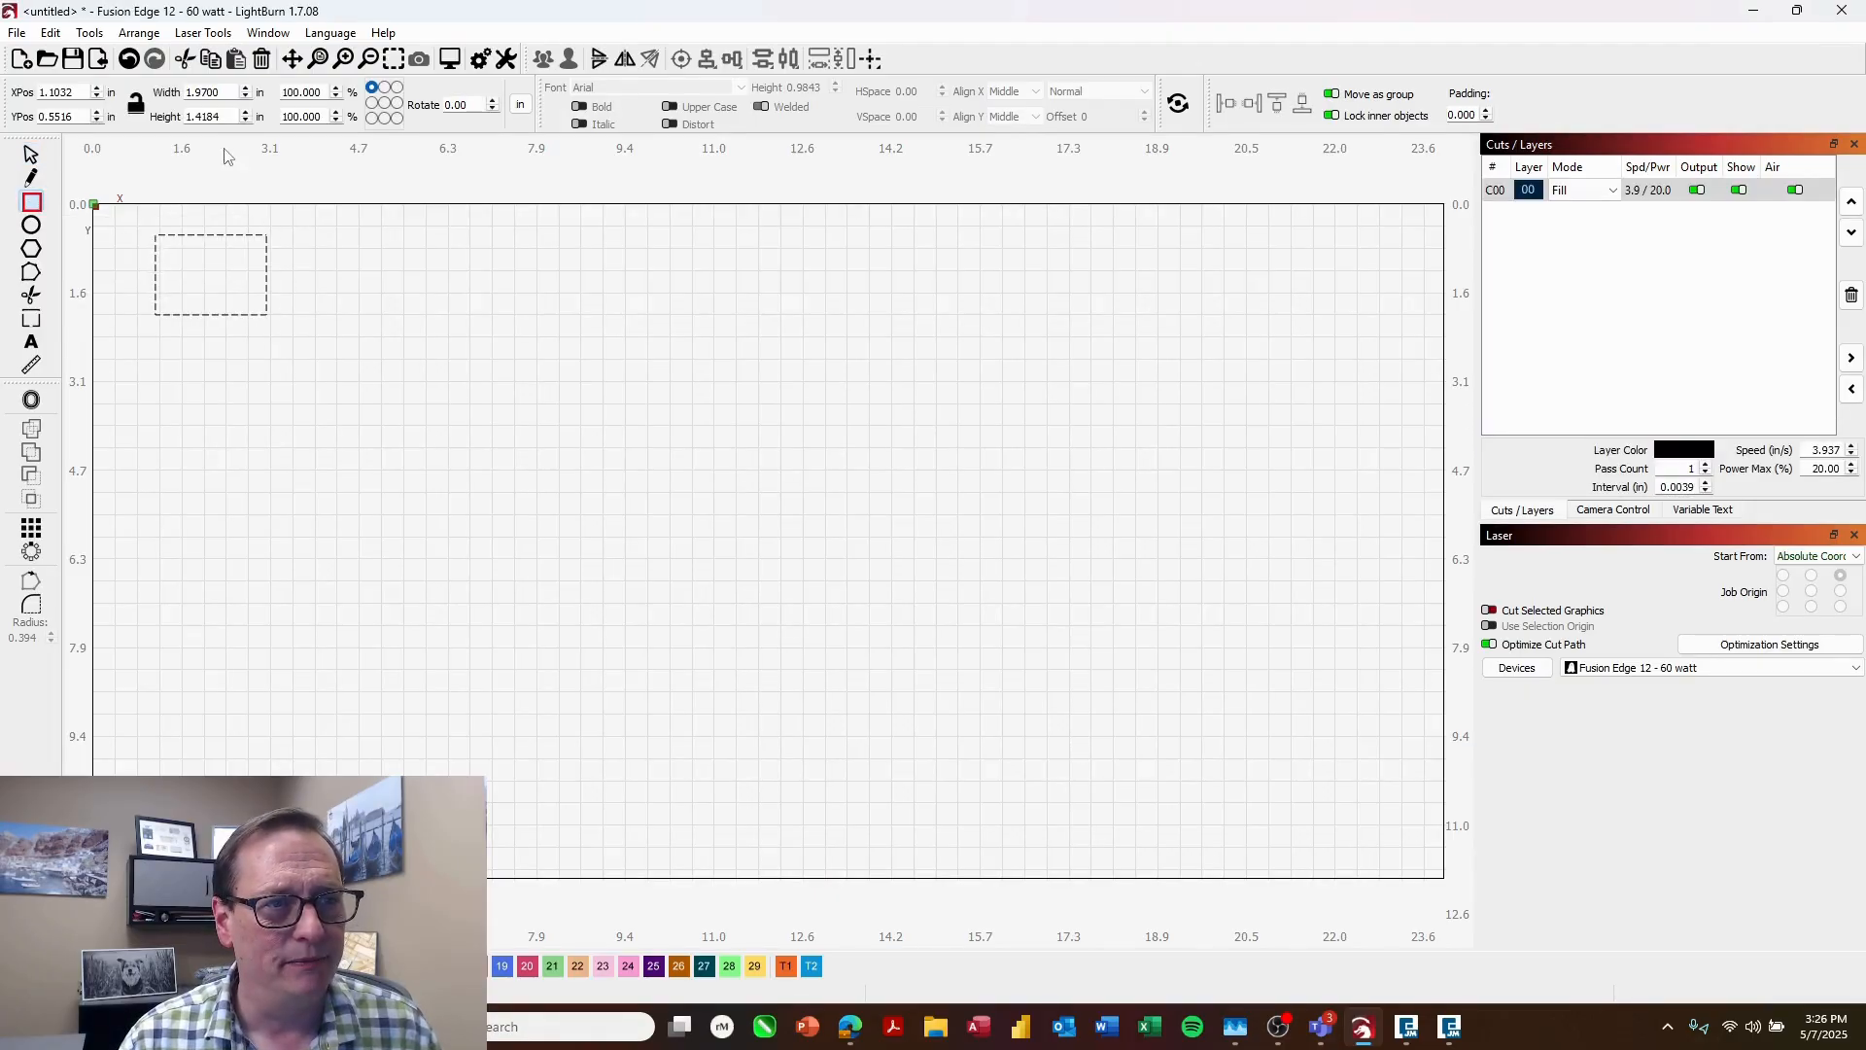
pyautogui.tripleClick(202, 91)
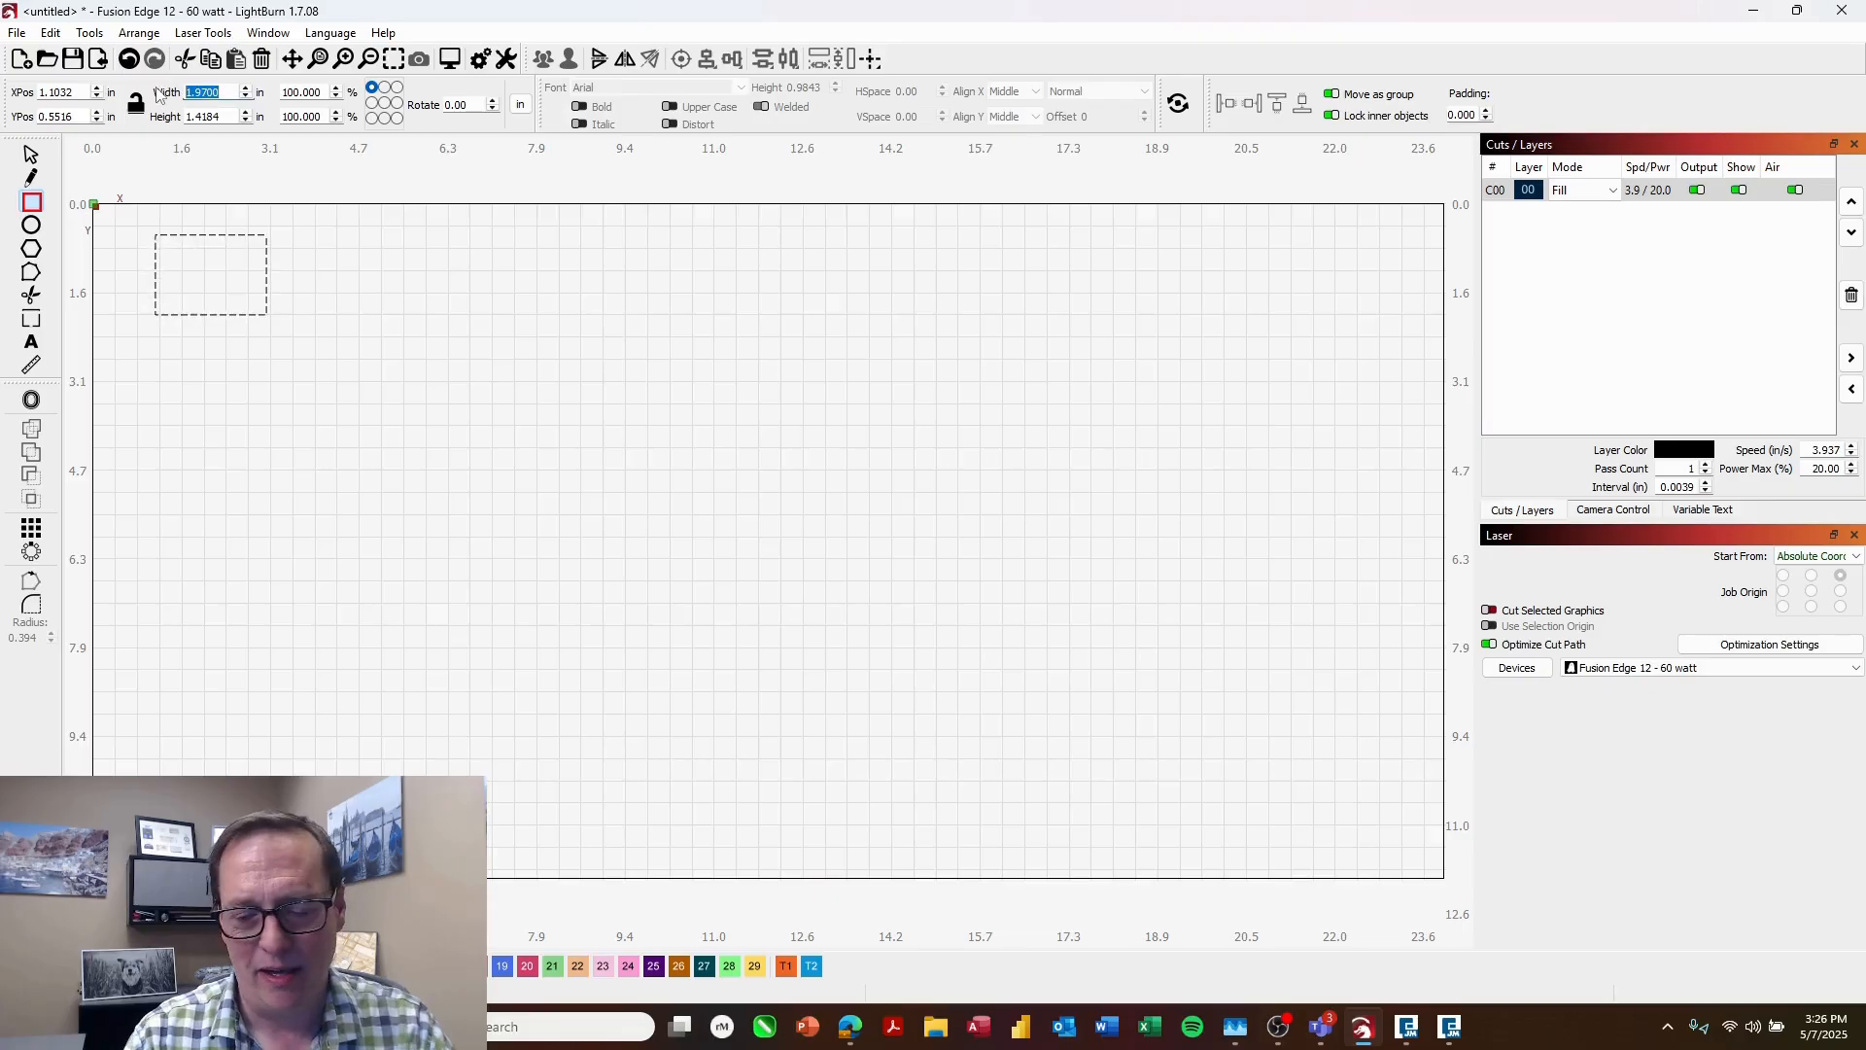
pyautogui.write('24')
pyautogui.click(57, 116)
pyautogui.write('0.0000')
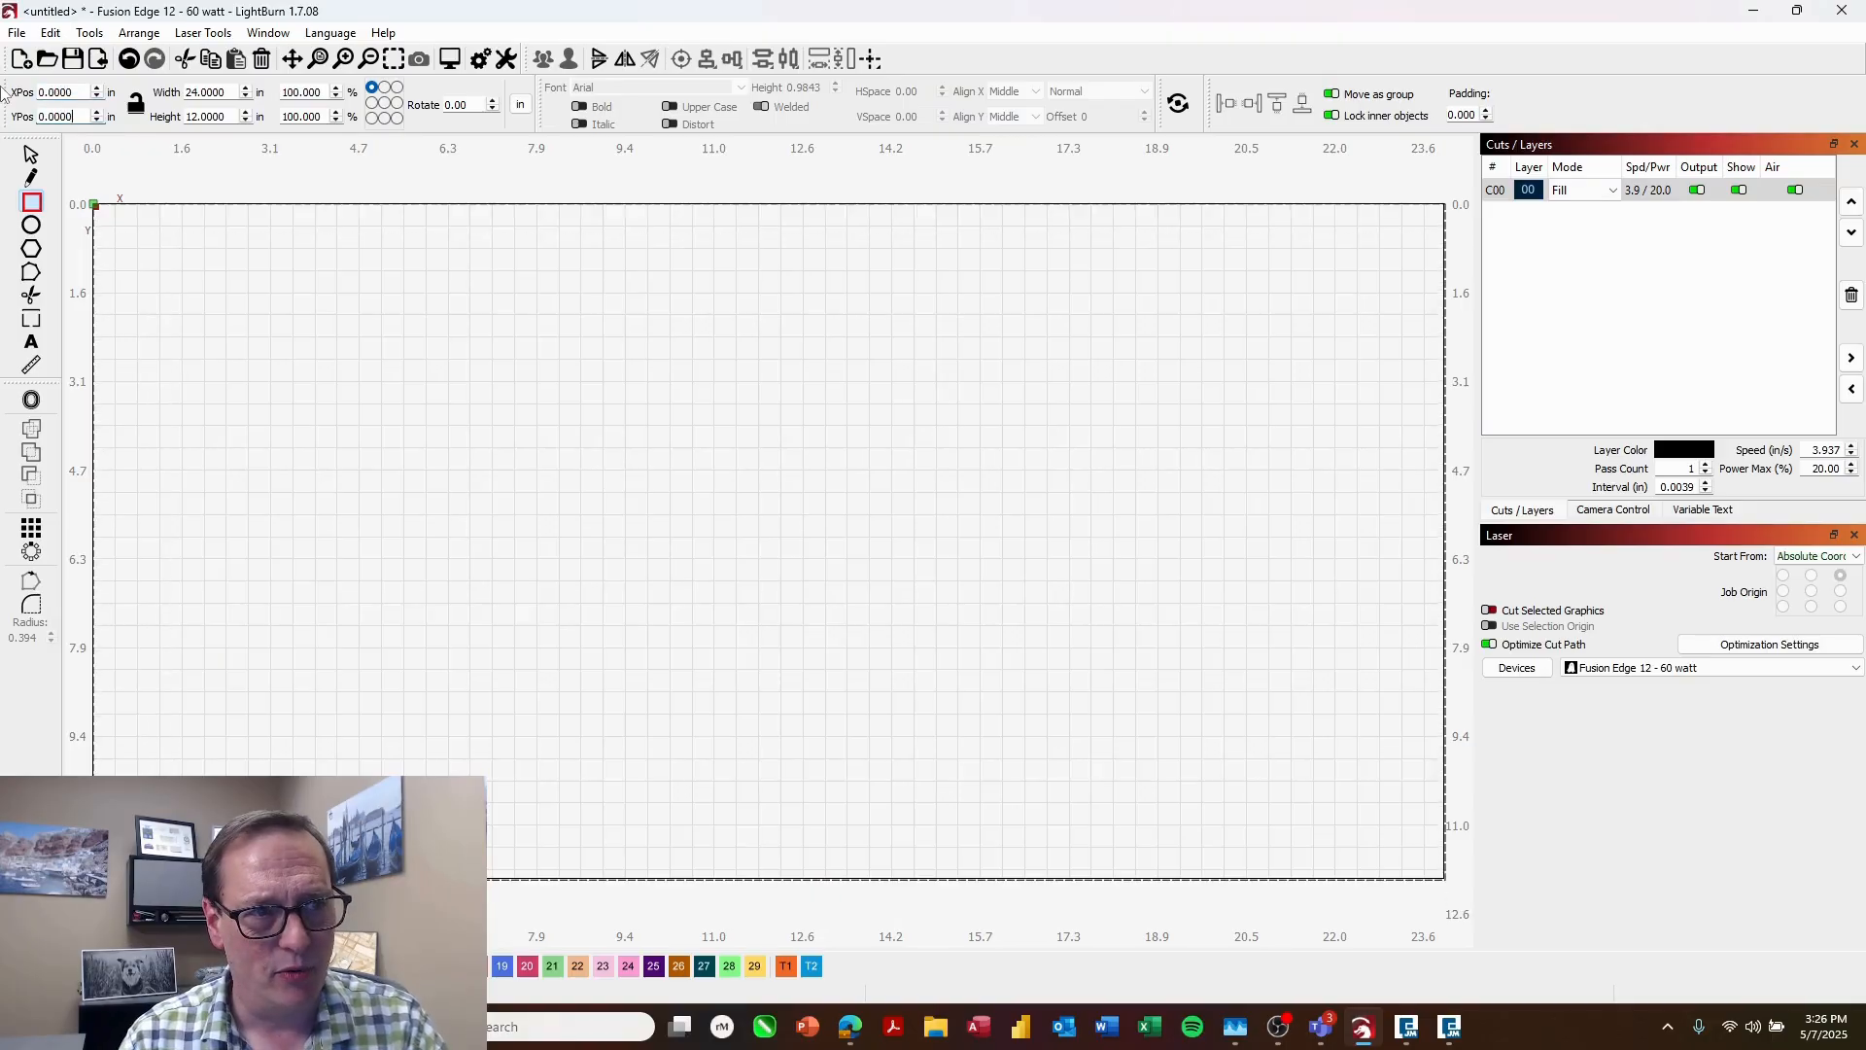
pyautogui.moveTo(782, 849)
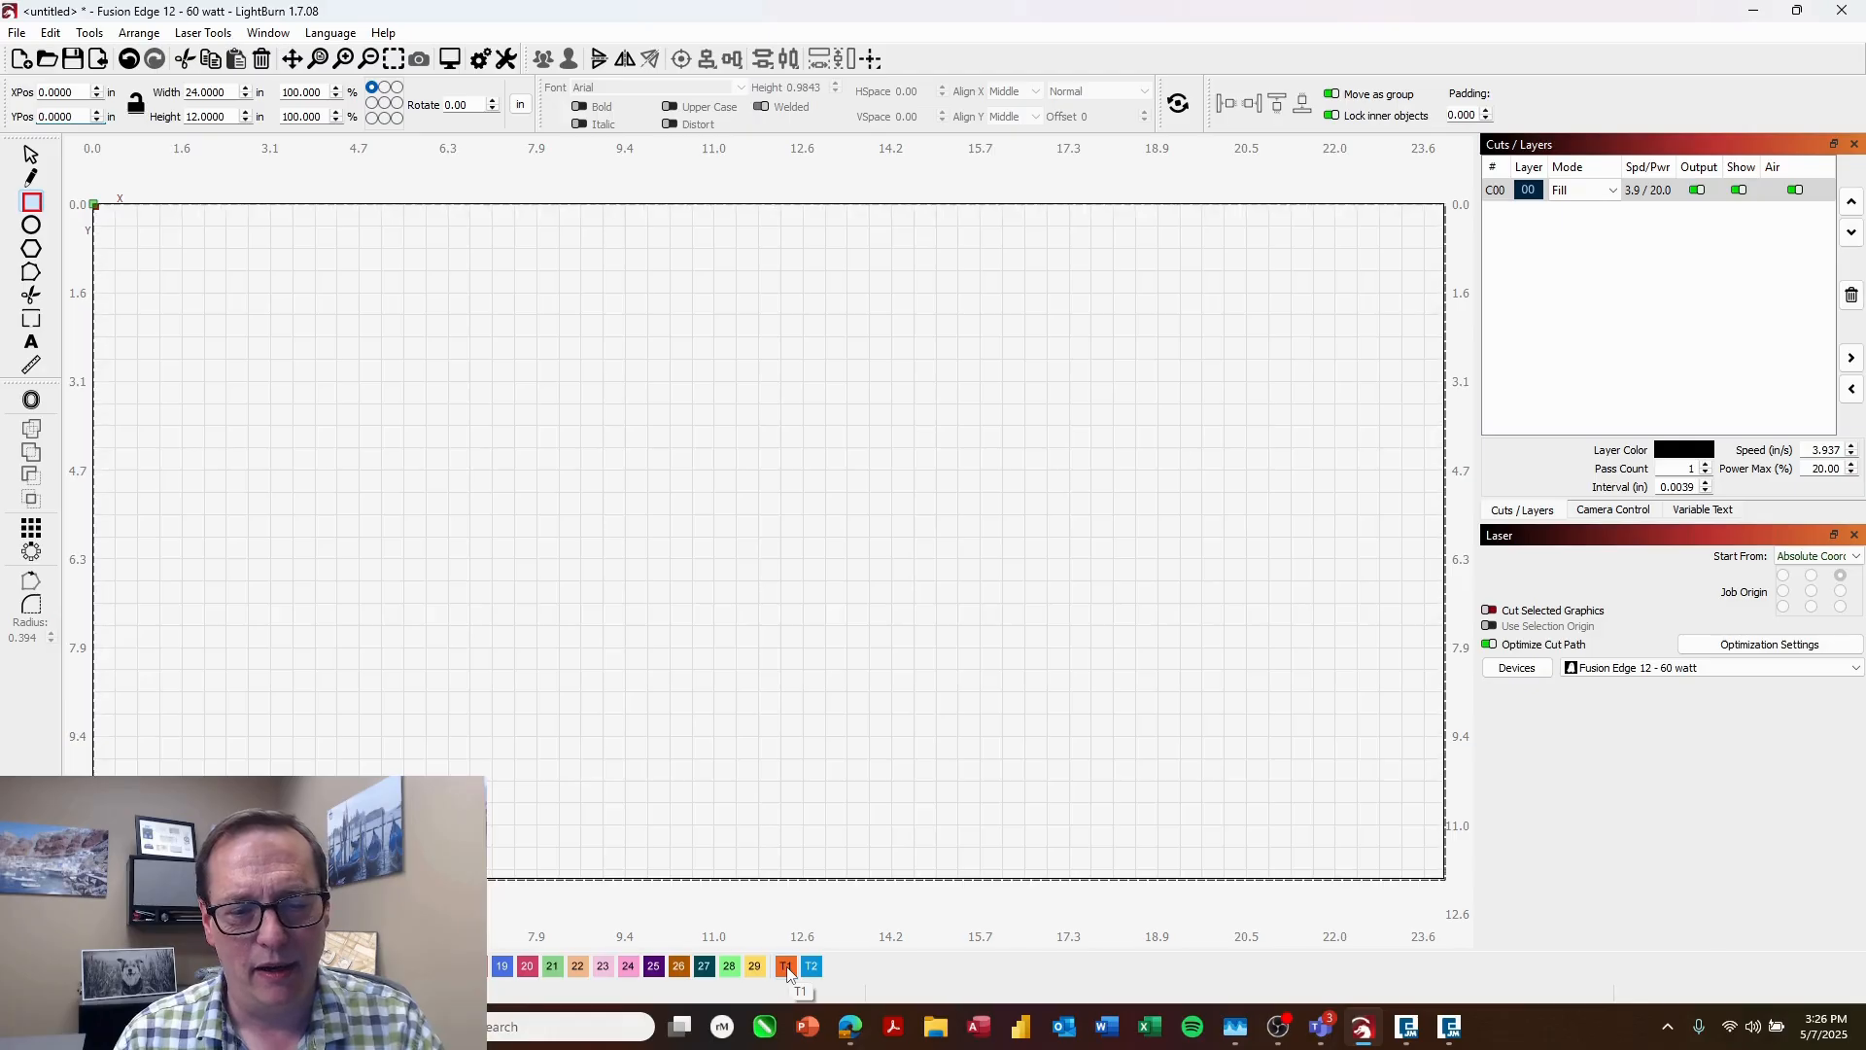
# Step: Move the bed rectangle onto the orange T1 Frame layer and start saving
pyautogui.click(783, 966)
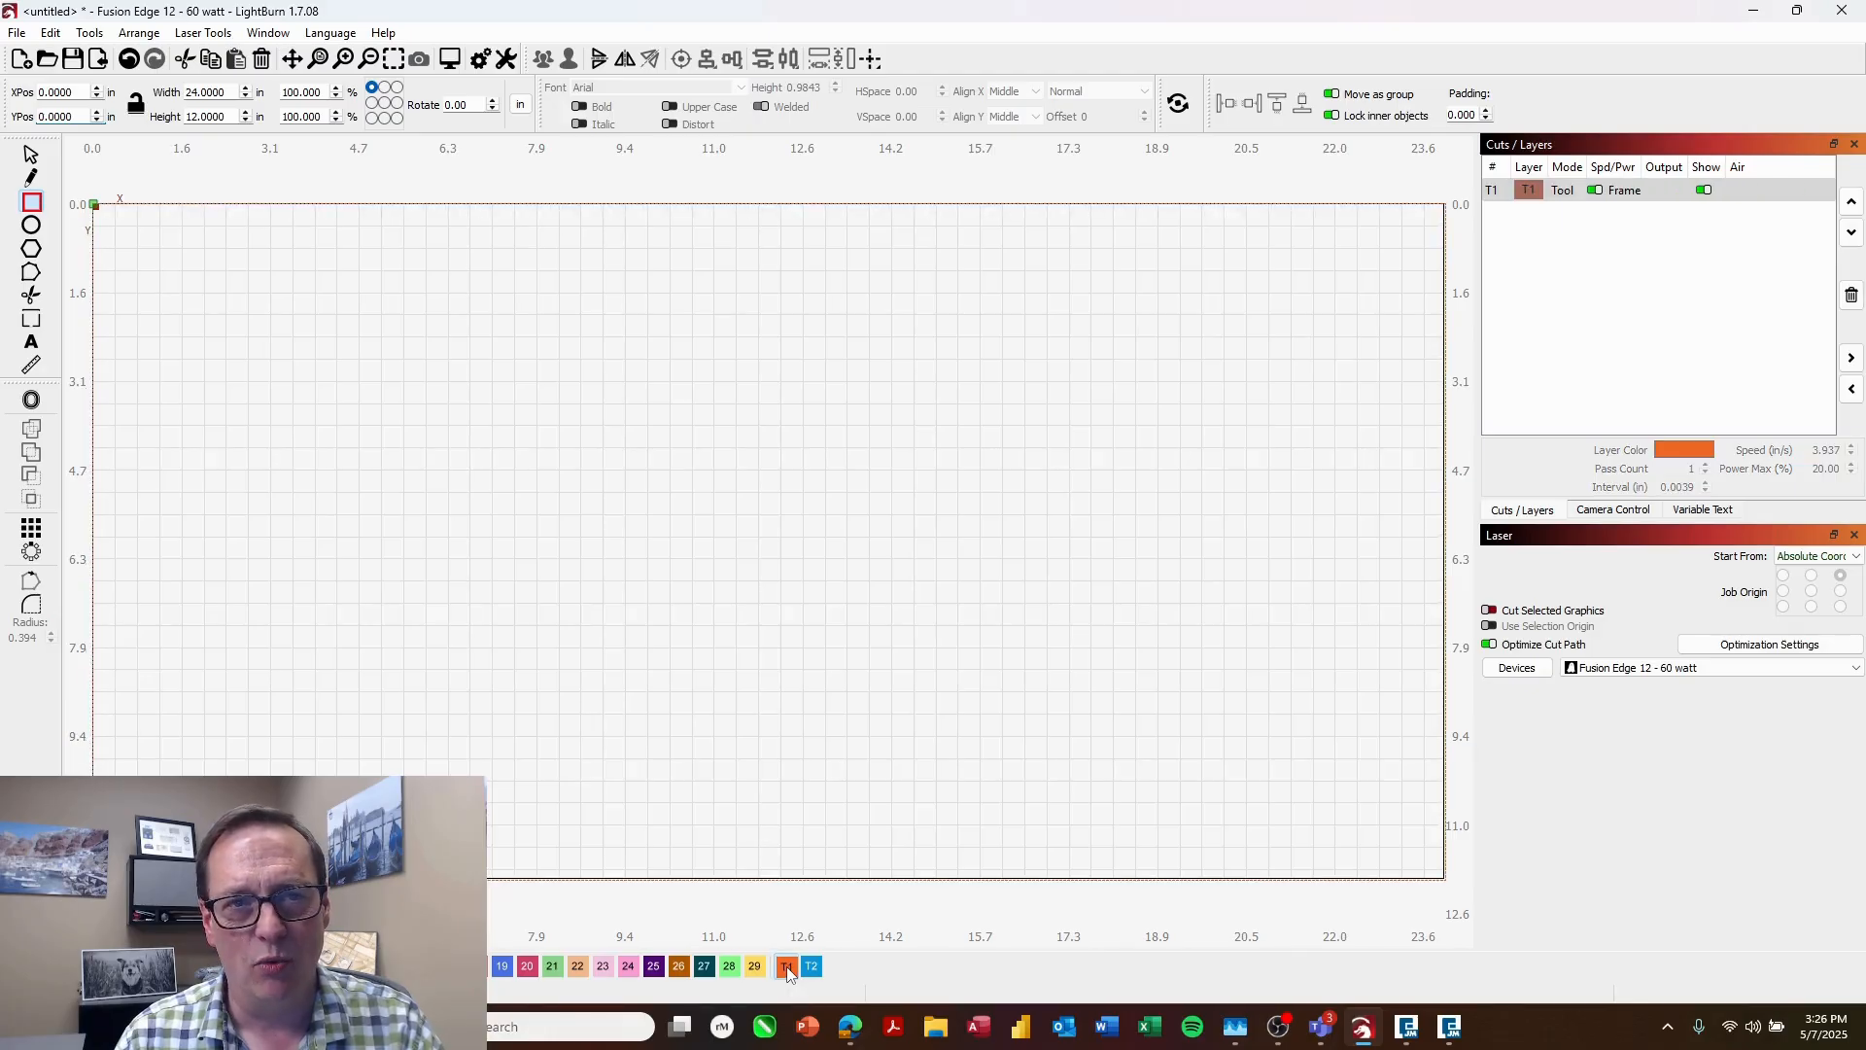
pyautogui.moveTo(1155, 434)
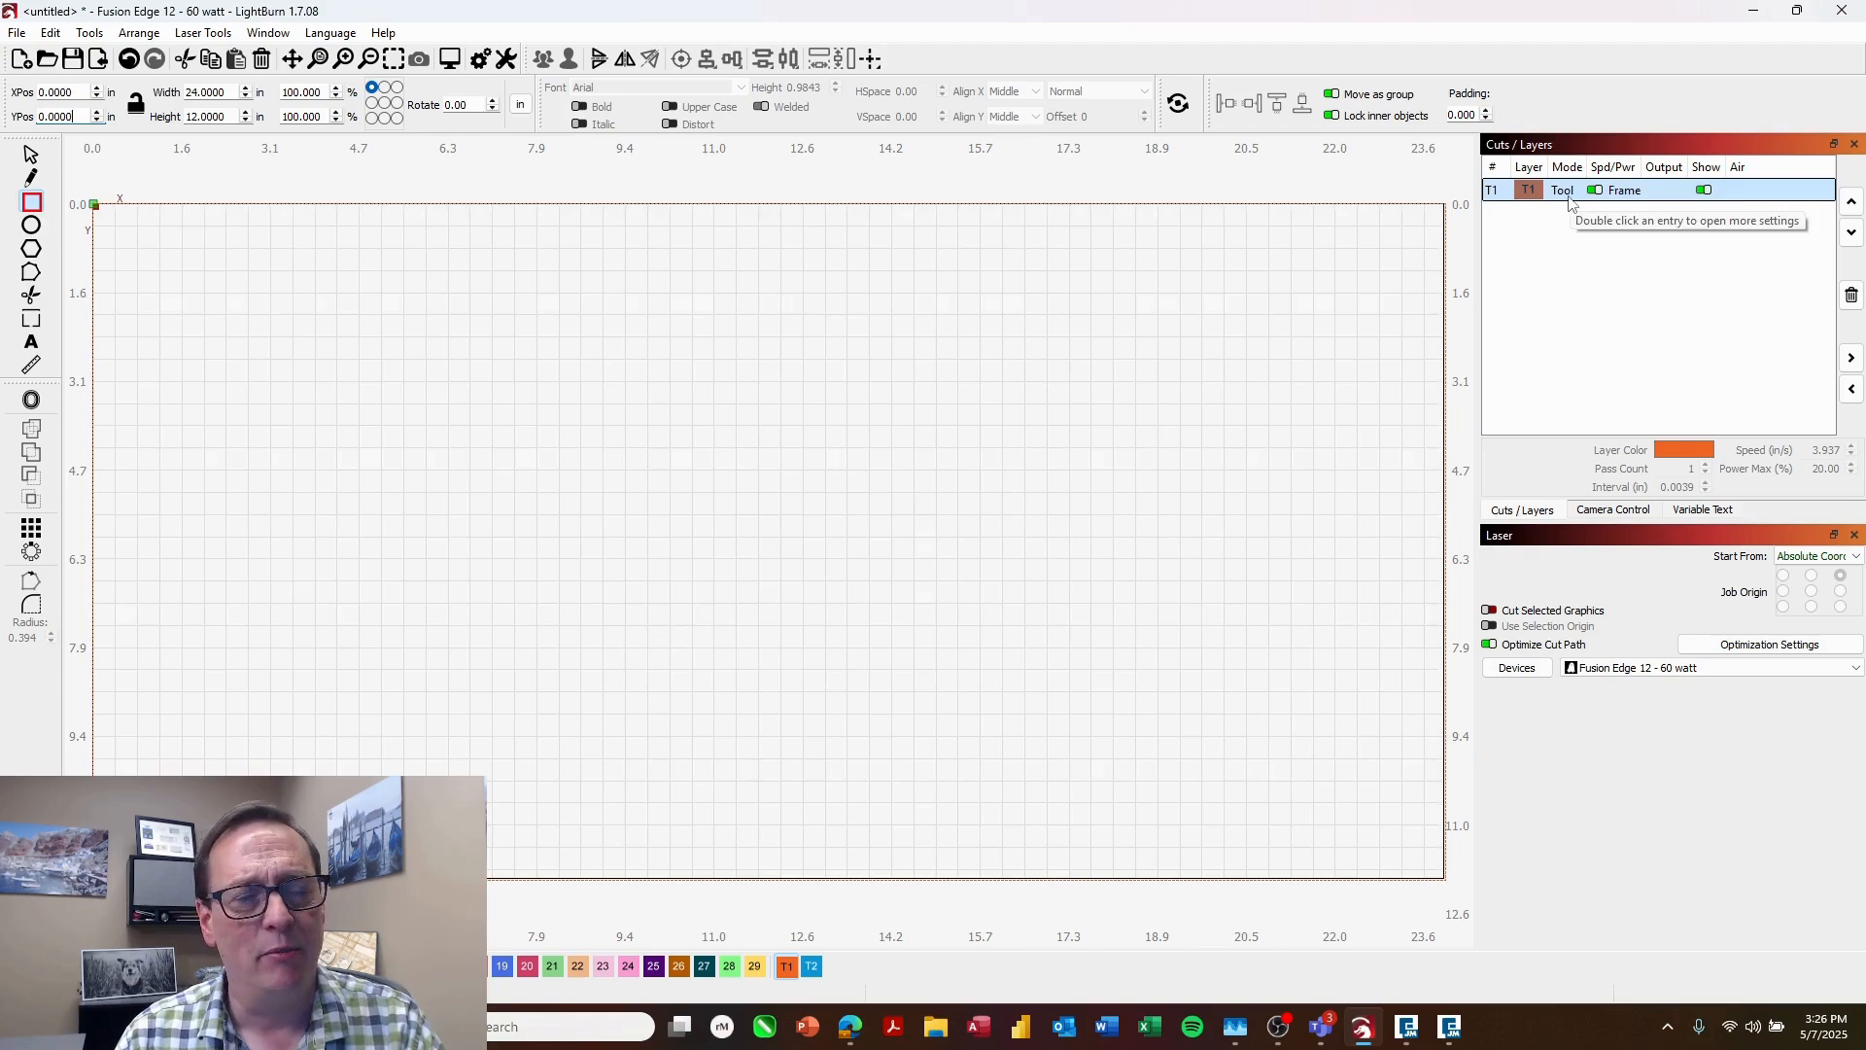
pyautogui.moveTo(1074, 317)
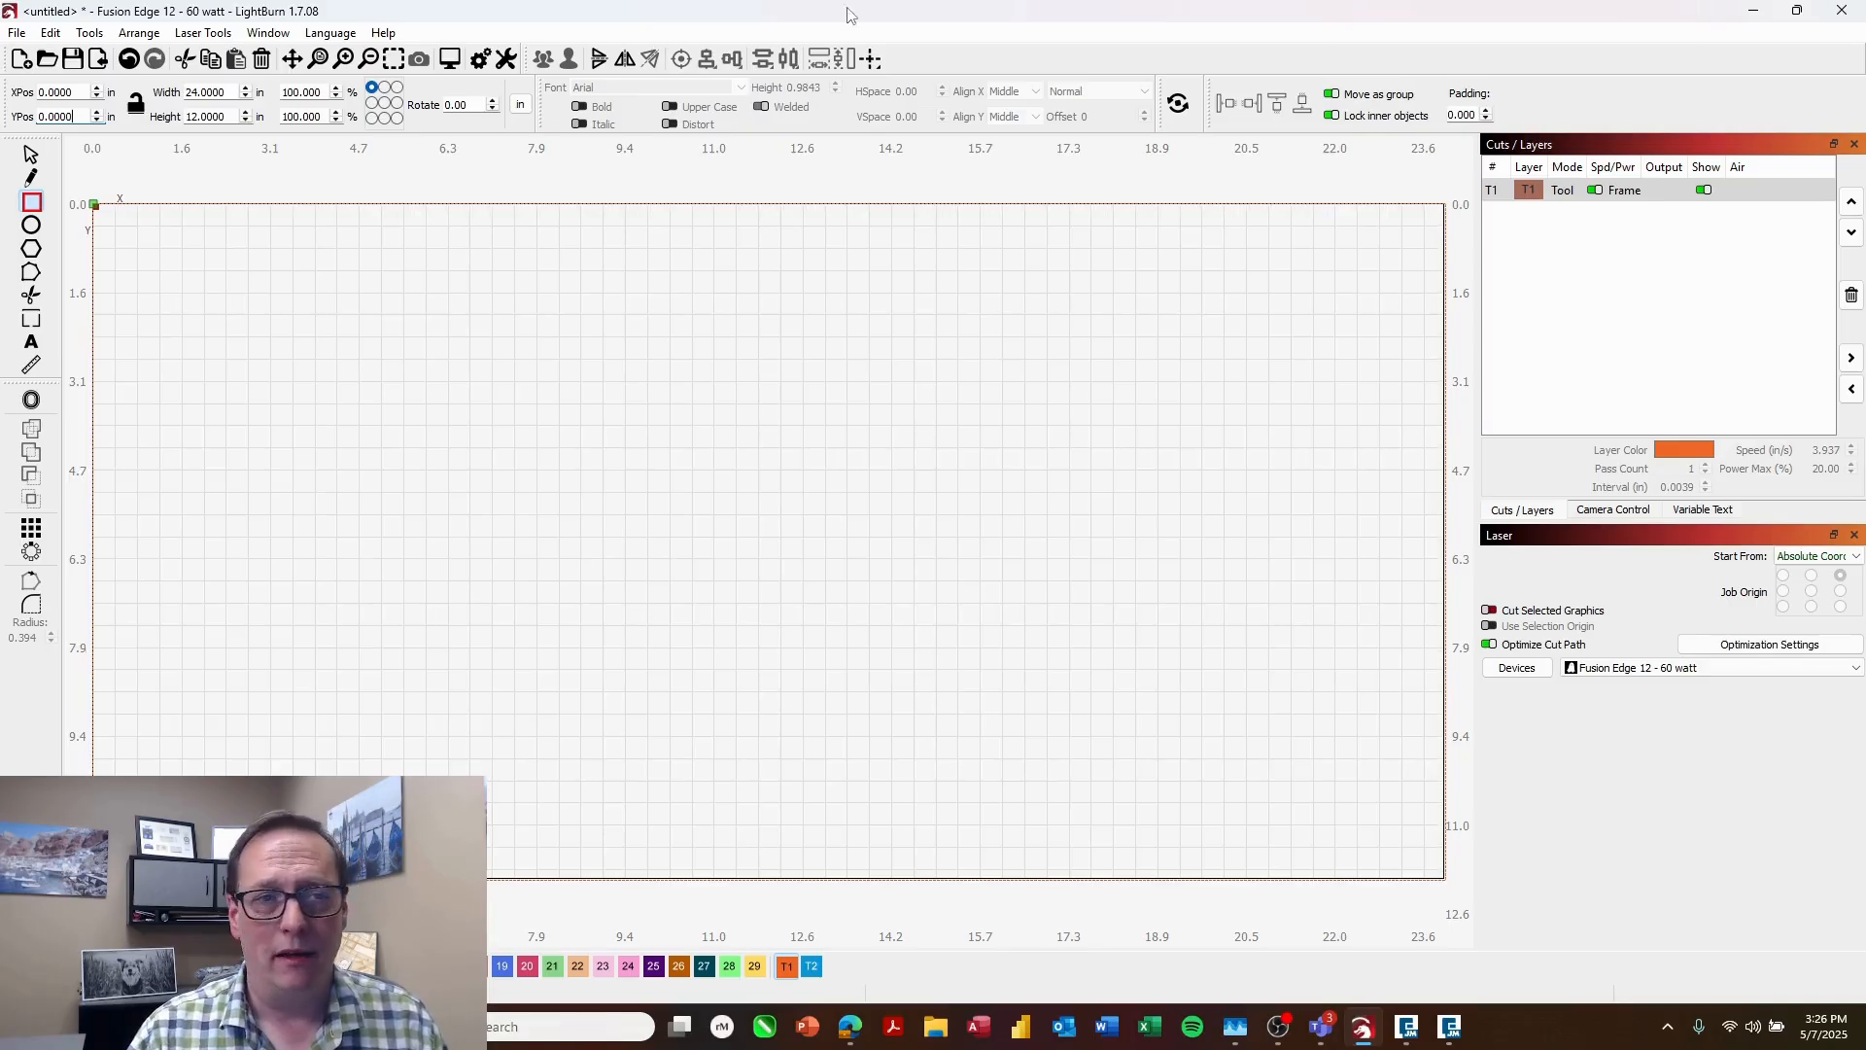
pyautogui.click(18, 33)
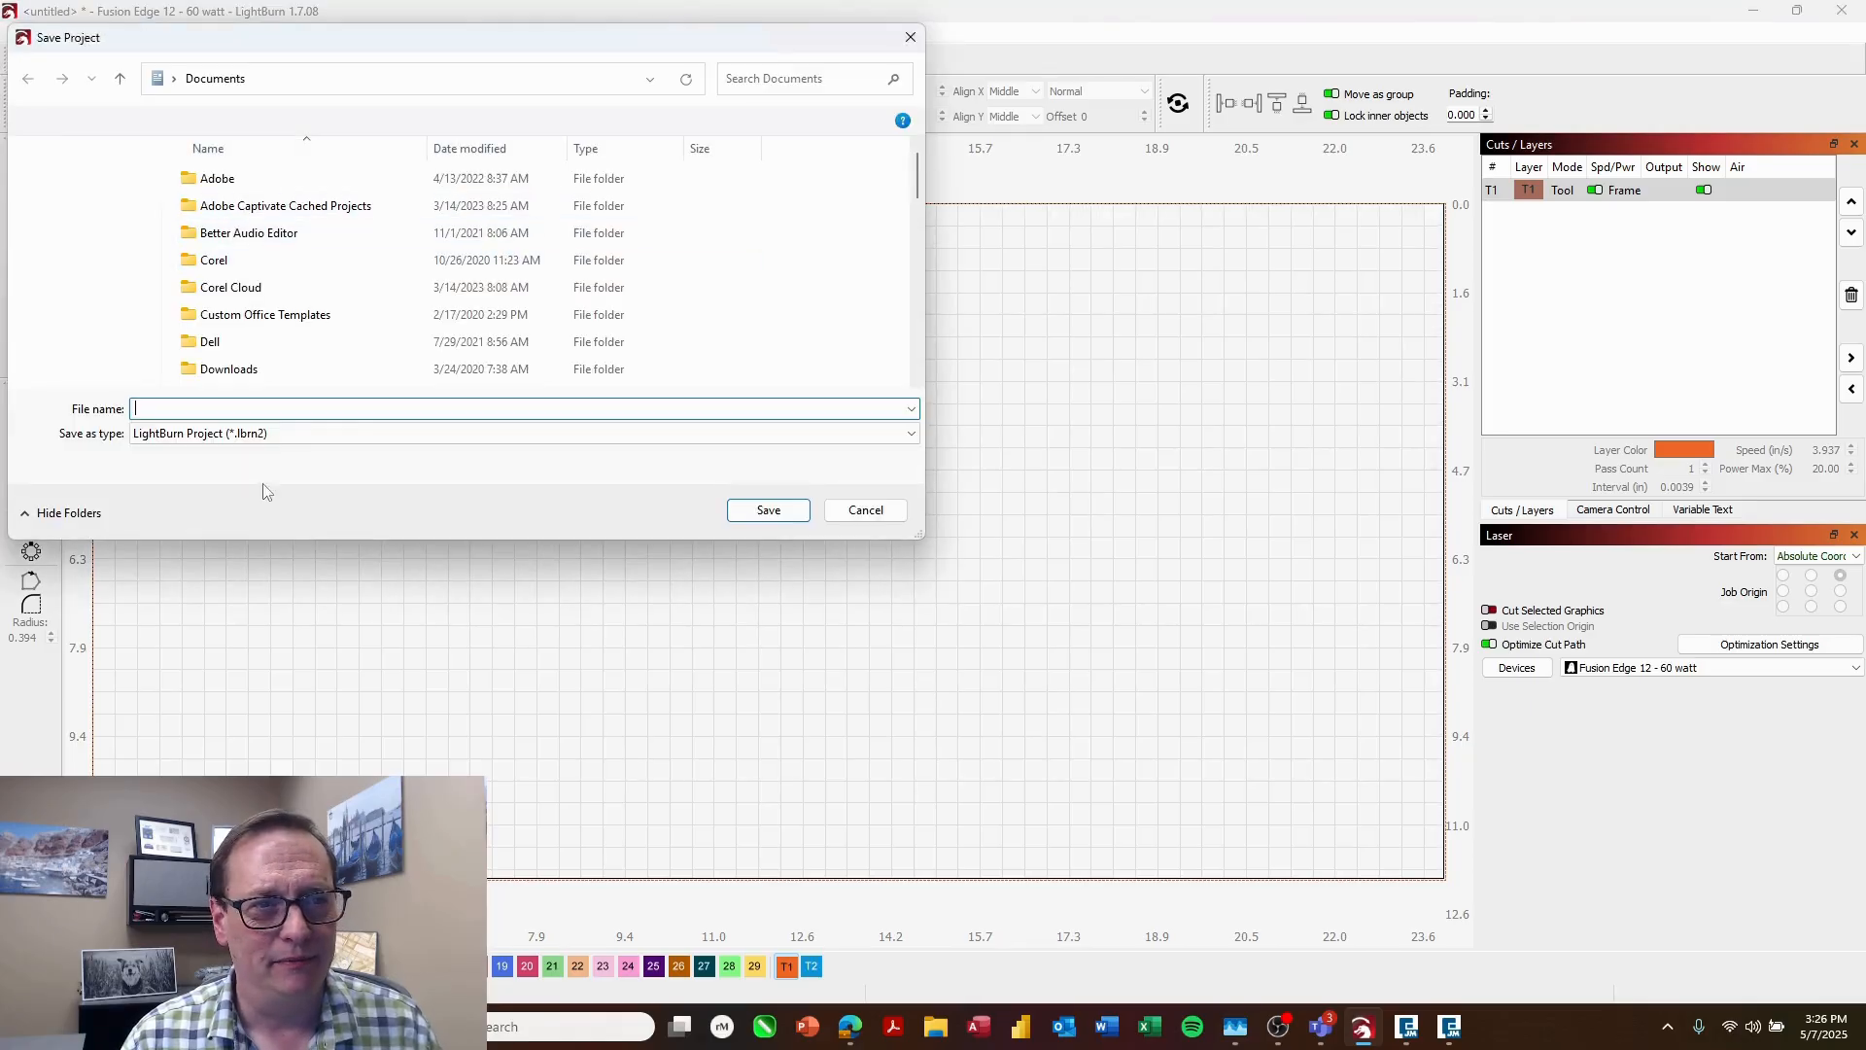
# Step: Save the project as Epilog-Lightburn-Template
pyautogui.write('Epilog-Lightbur')
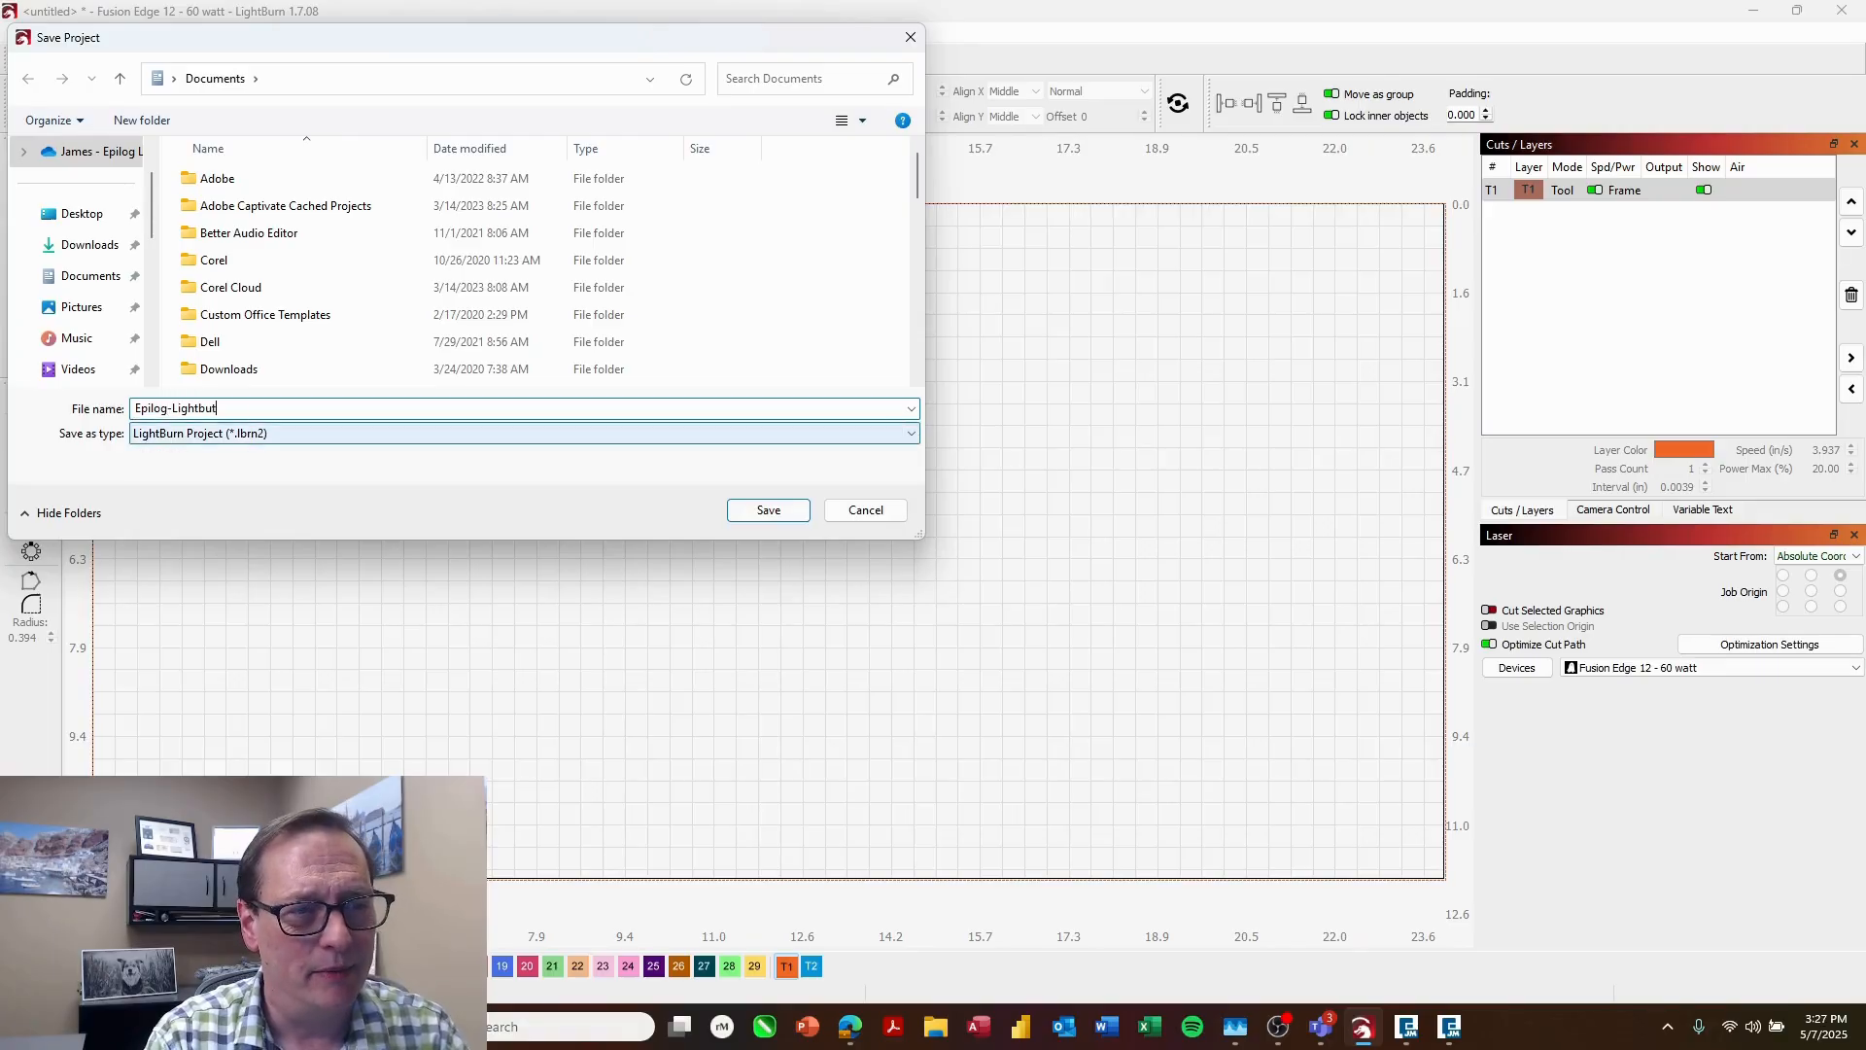
pyautogui.write('-Te')
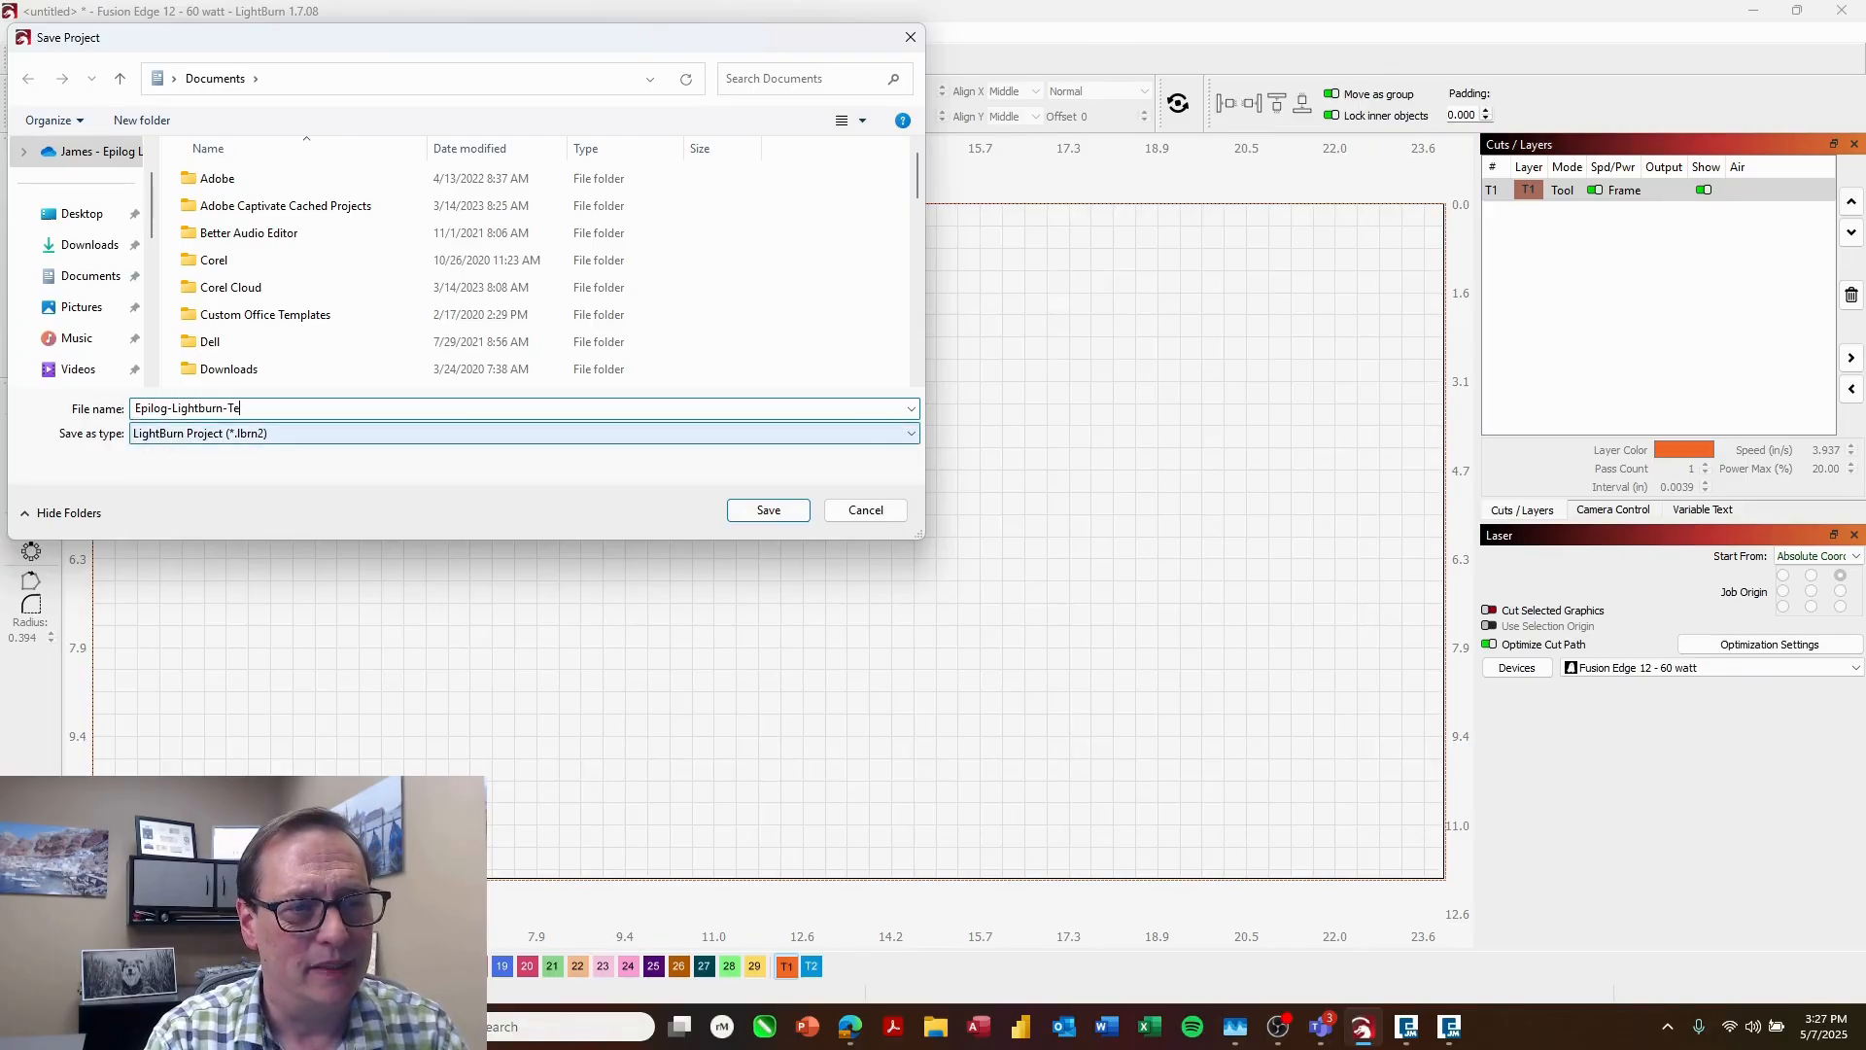
pyautogui.click(768, 509)
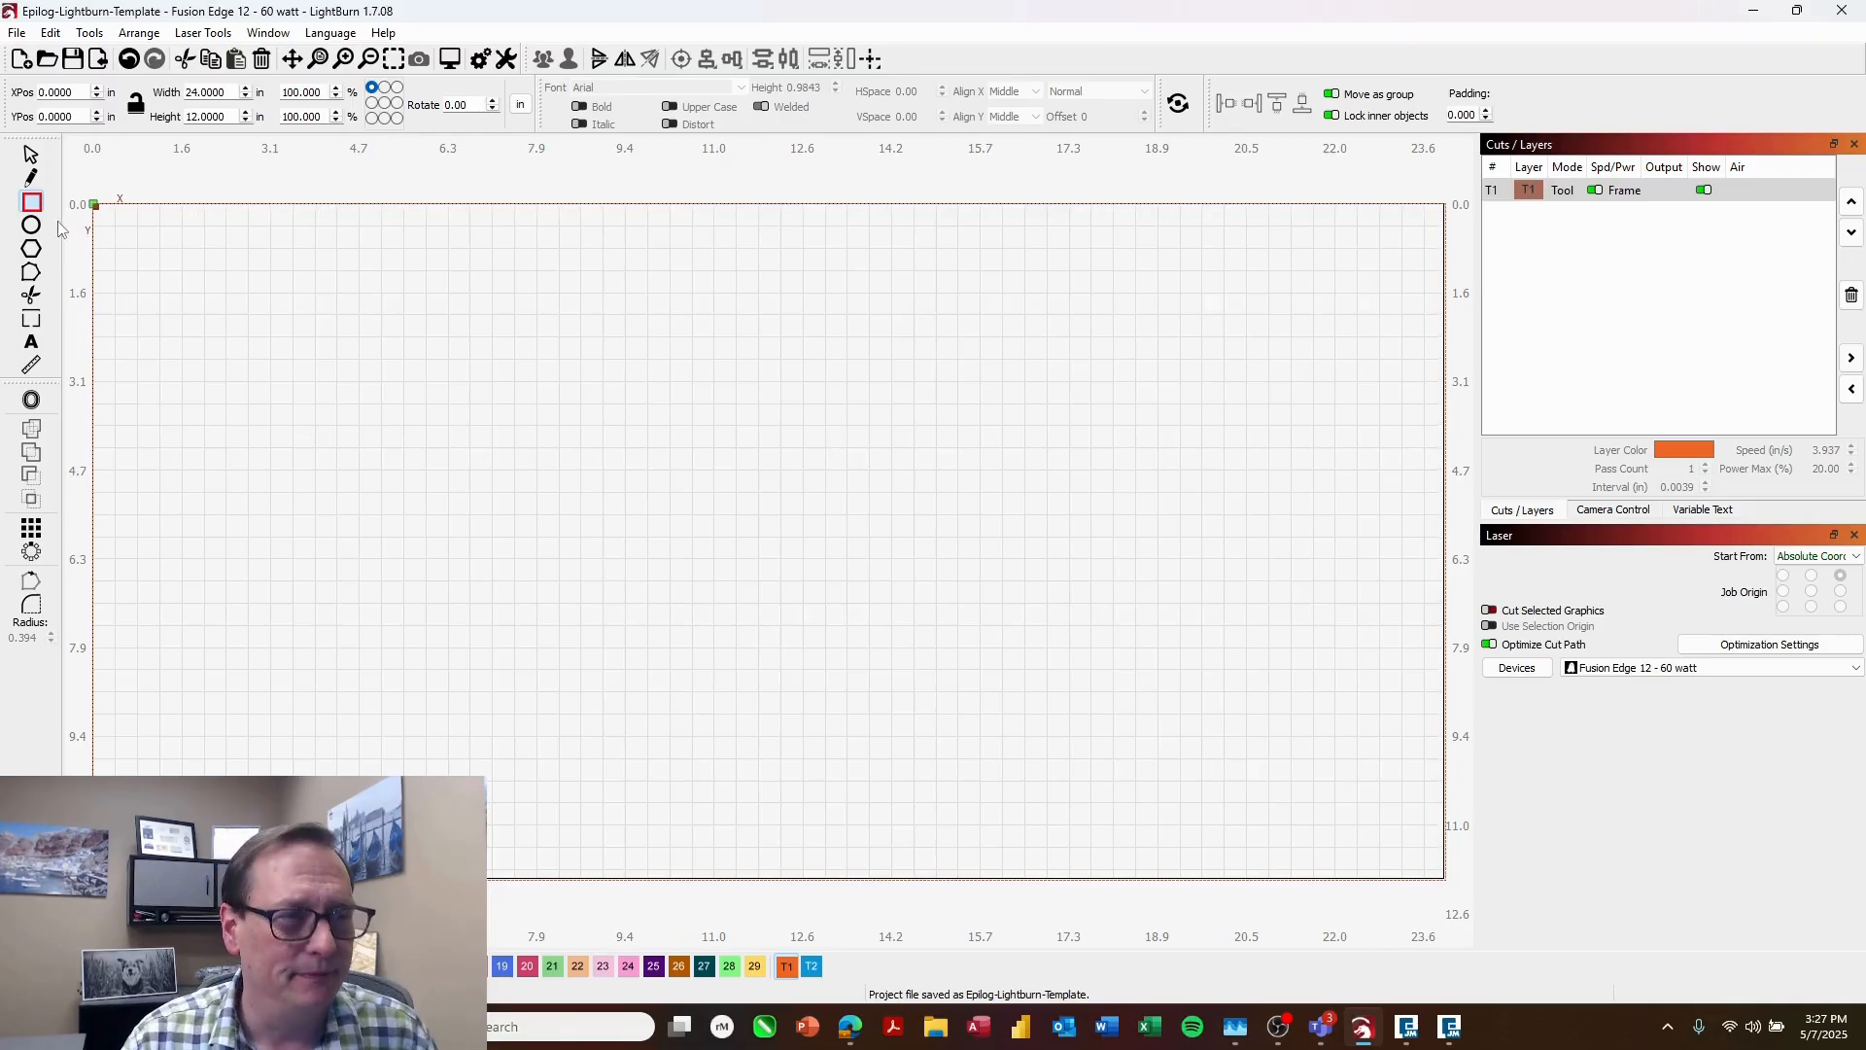
pyautogui.moveTo(33, 293)
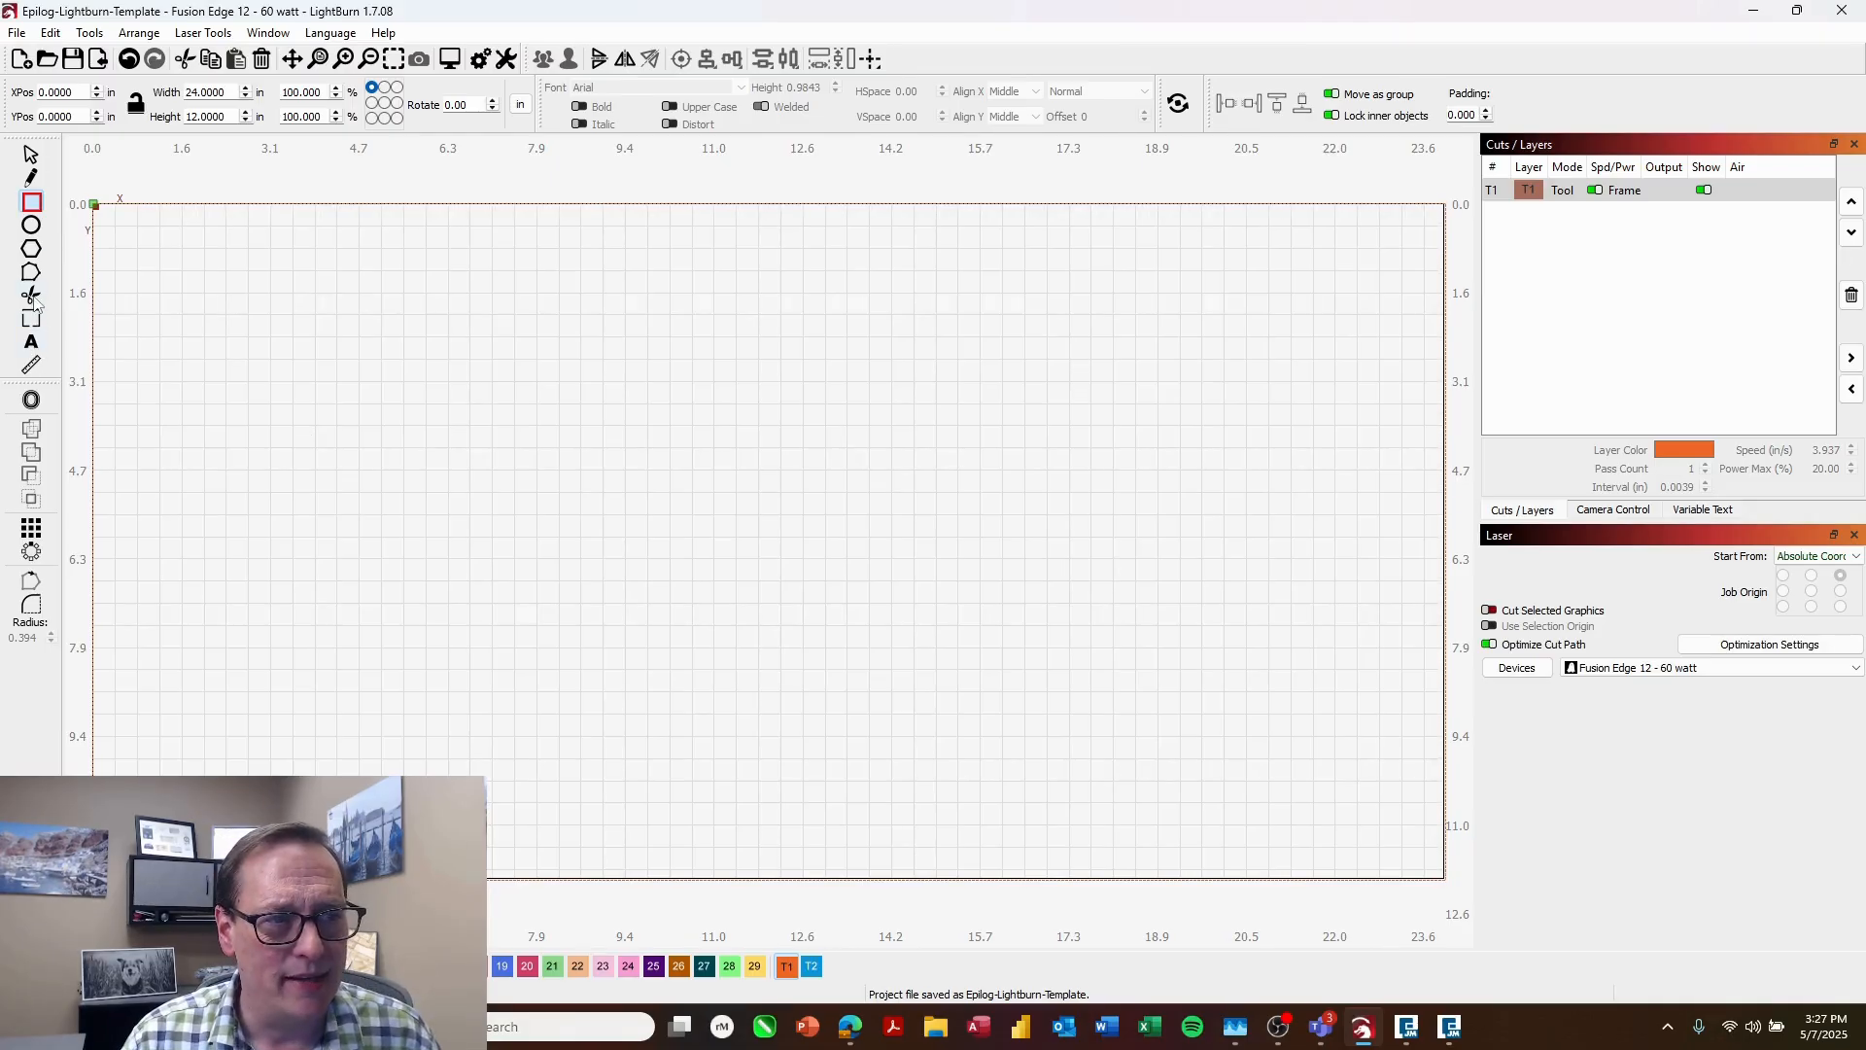
# Step: Finish the word 'Text' and drag it to sit centred inside the blue box
pyautogui.moveTo(148, 243); pyautogui.dragTo(212, 315)
pyautogui.write('T')
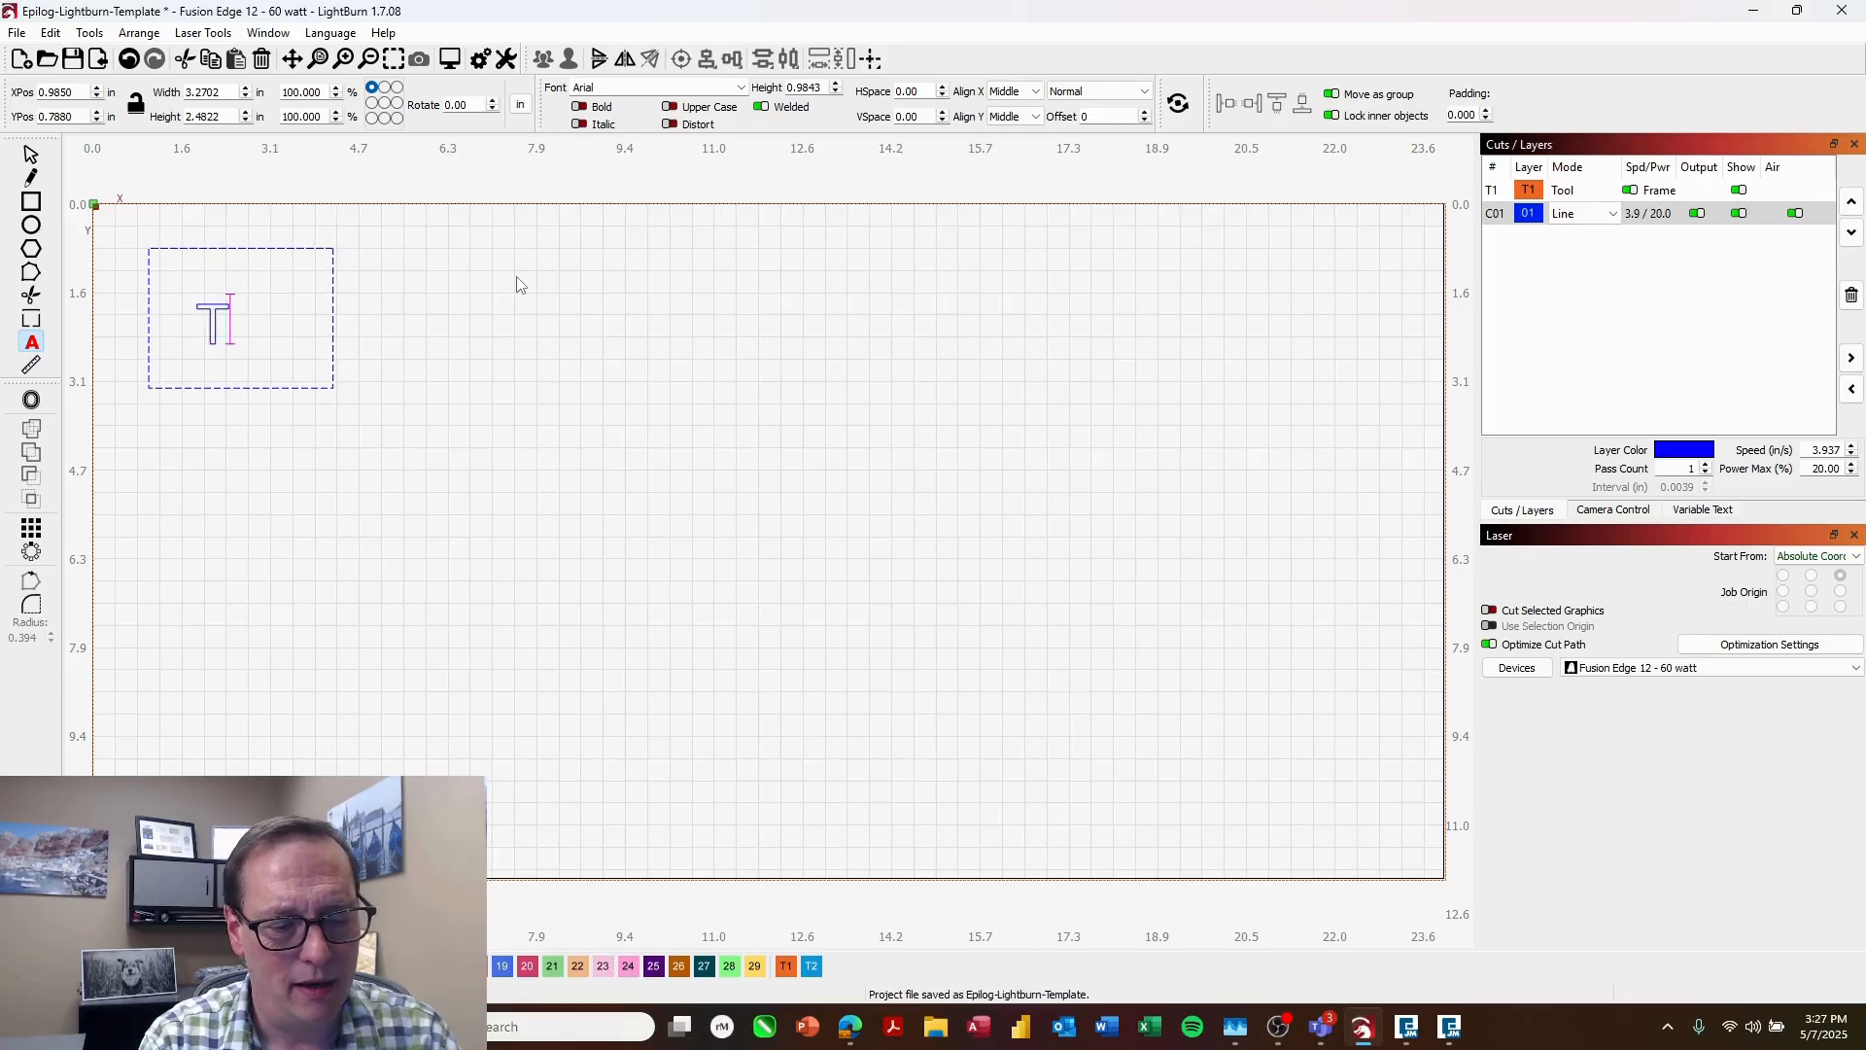
pyautogui.write('e')
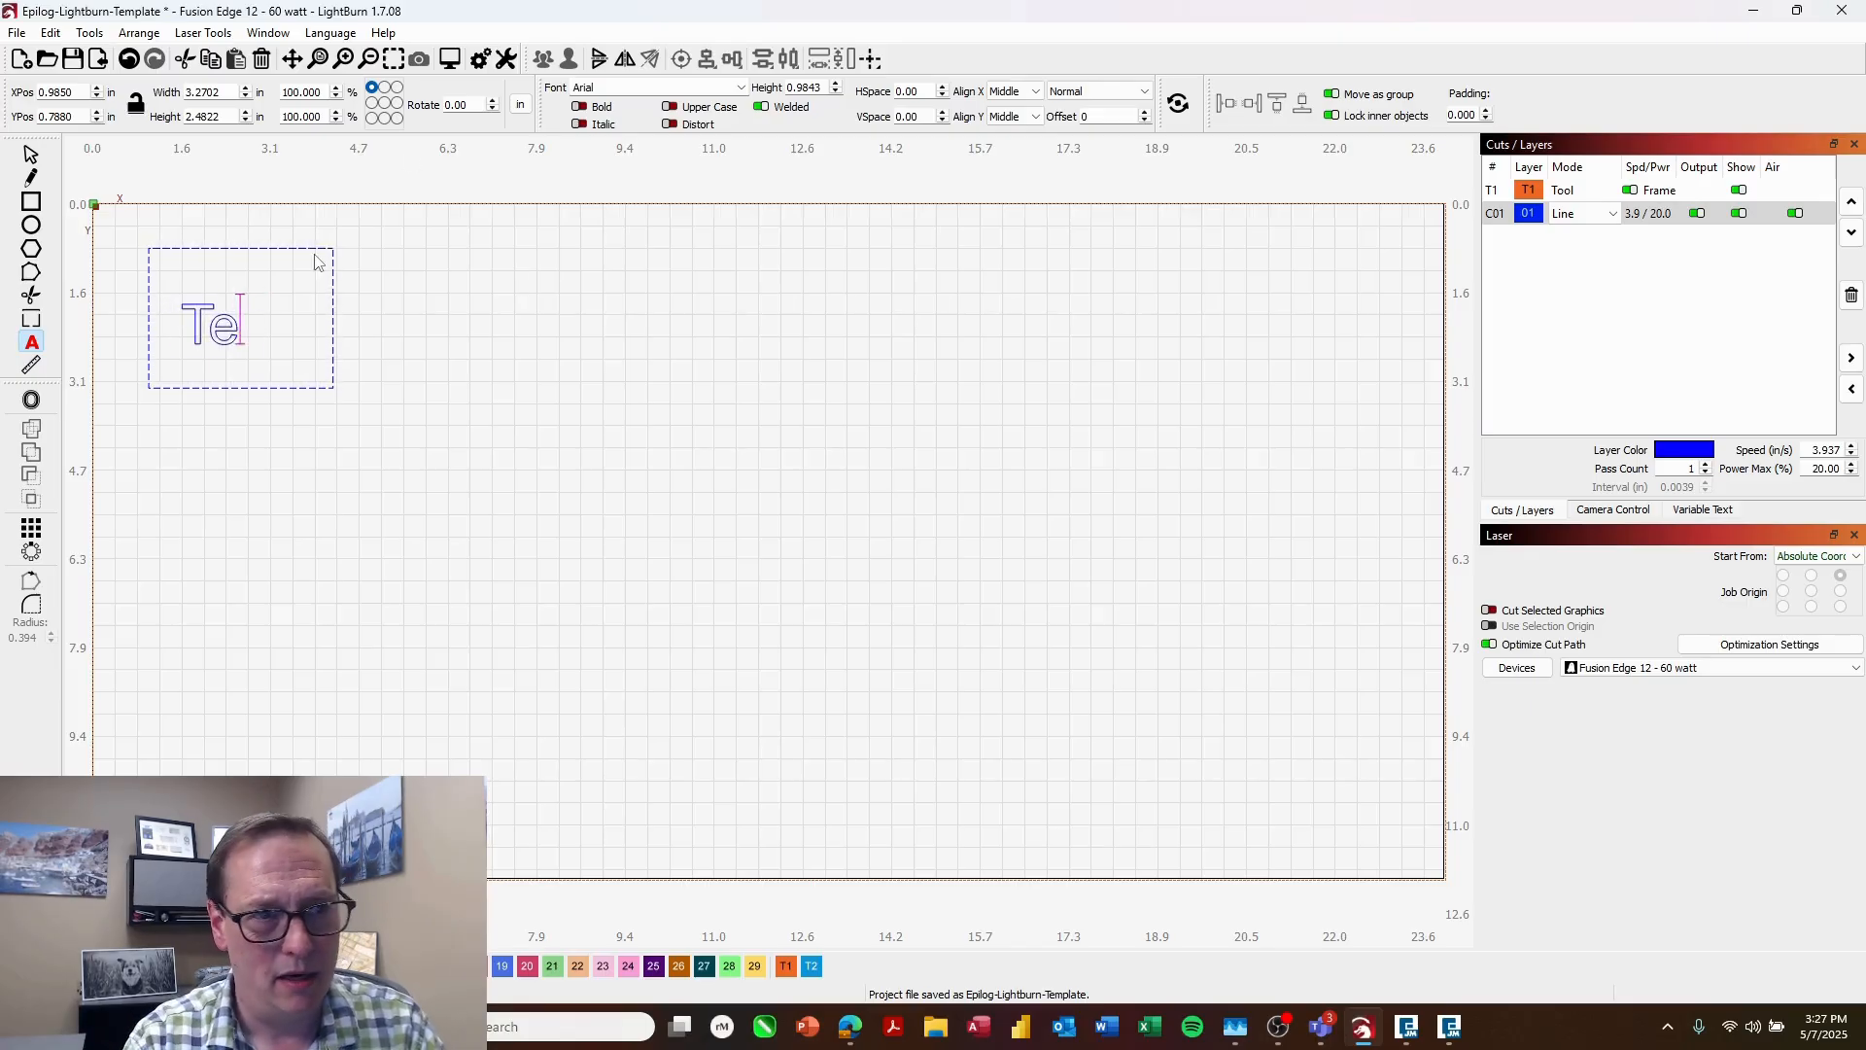
pyautogui.click(212, 325)
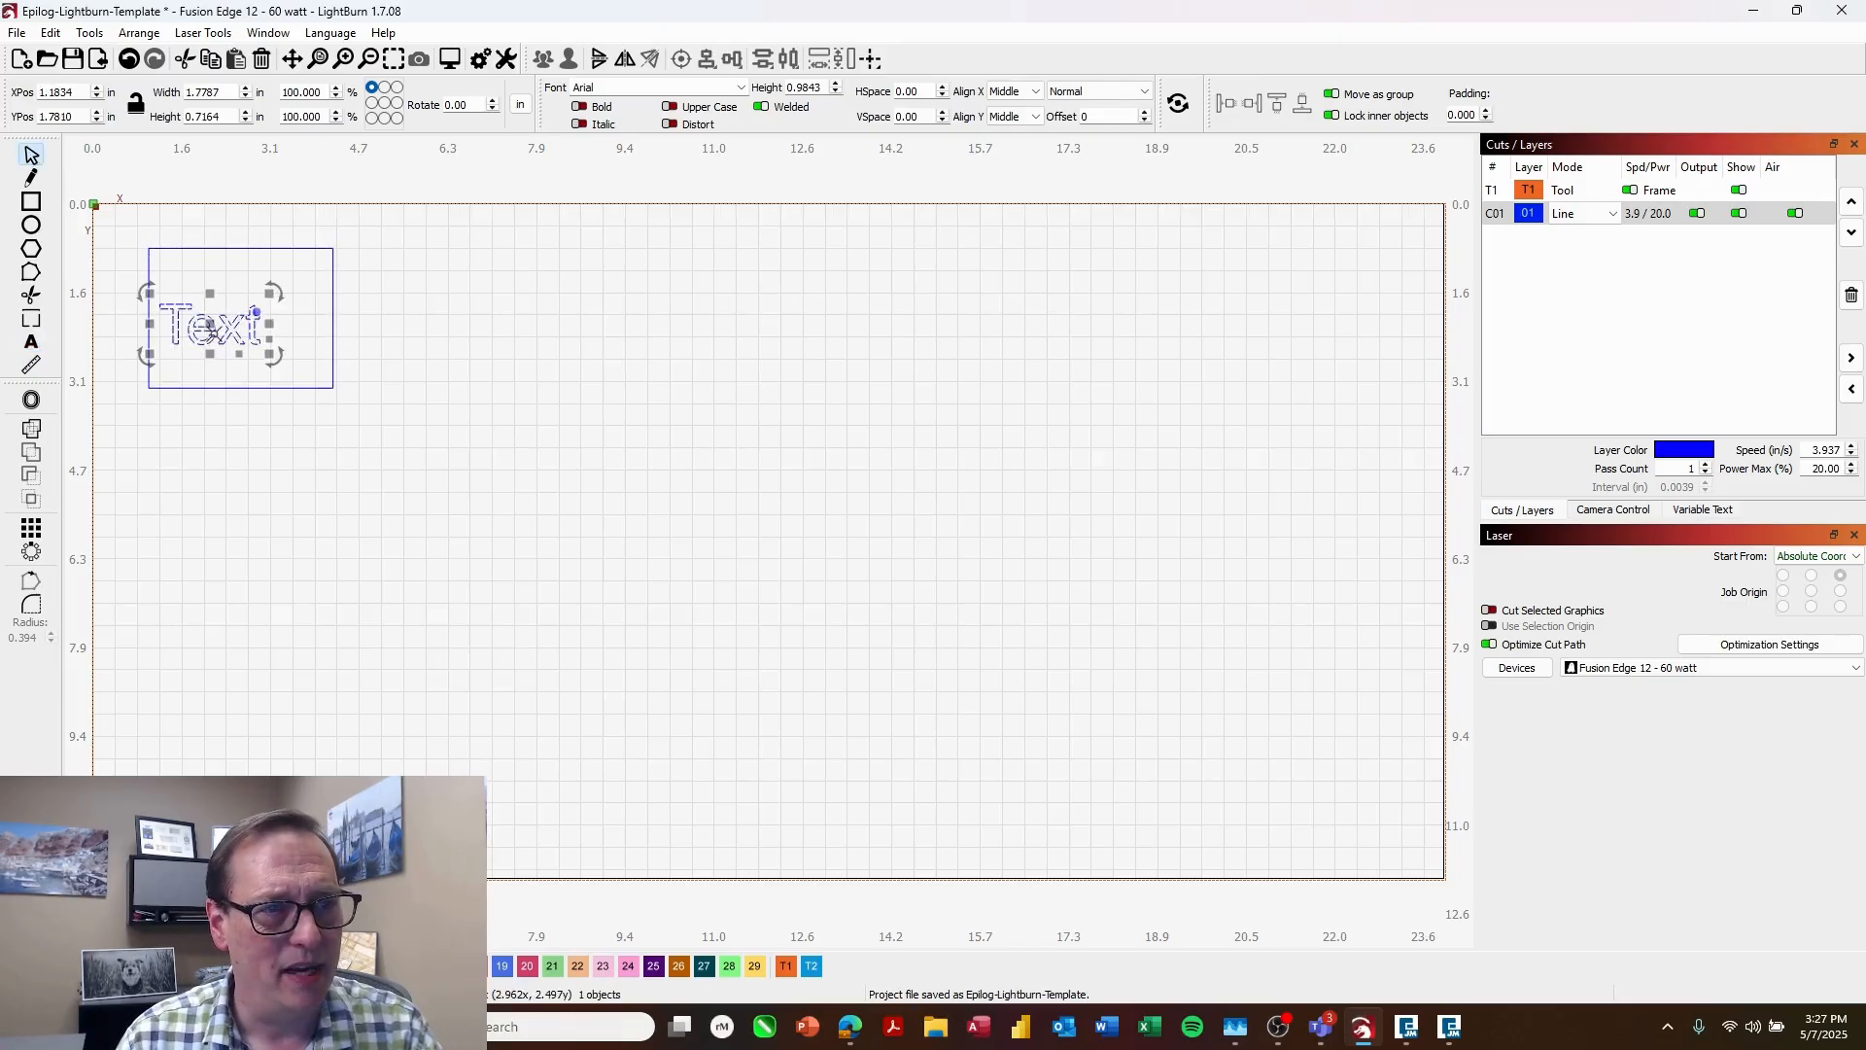
pyautogui.moveTo(220, 326); pyautogui.dragTo(237, 315)
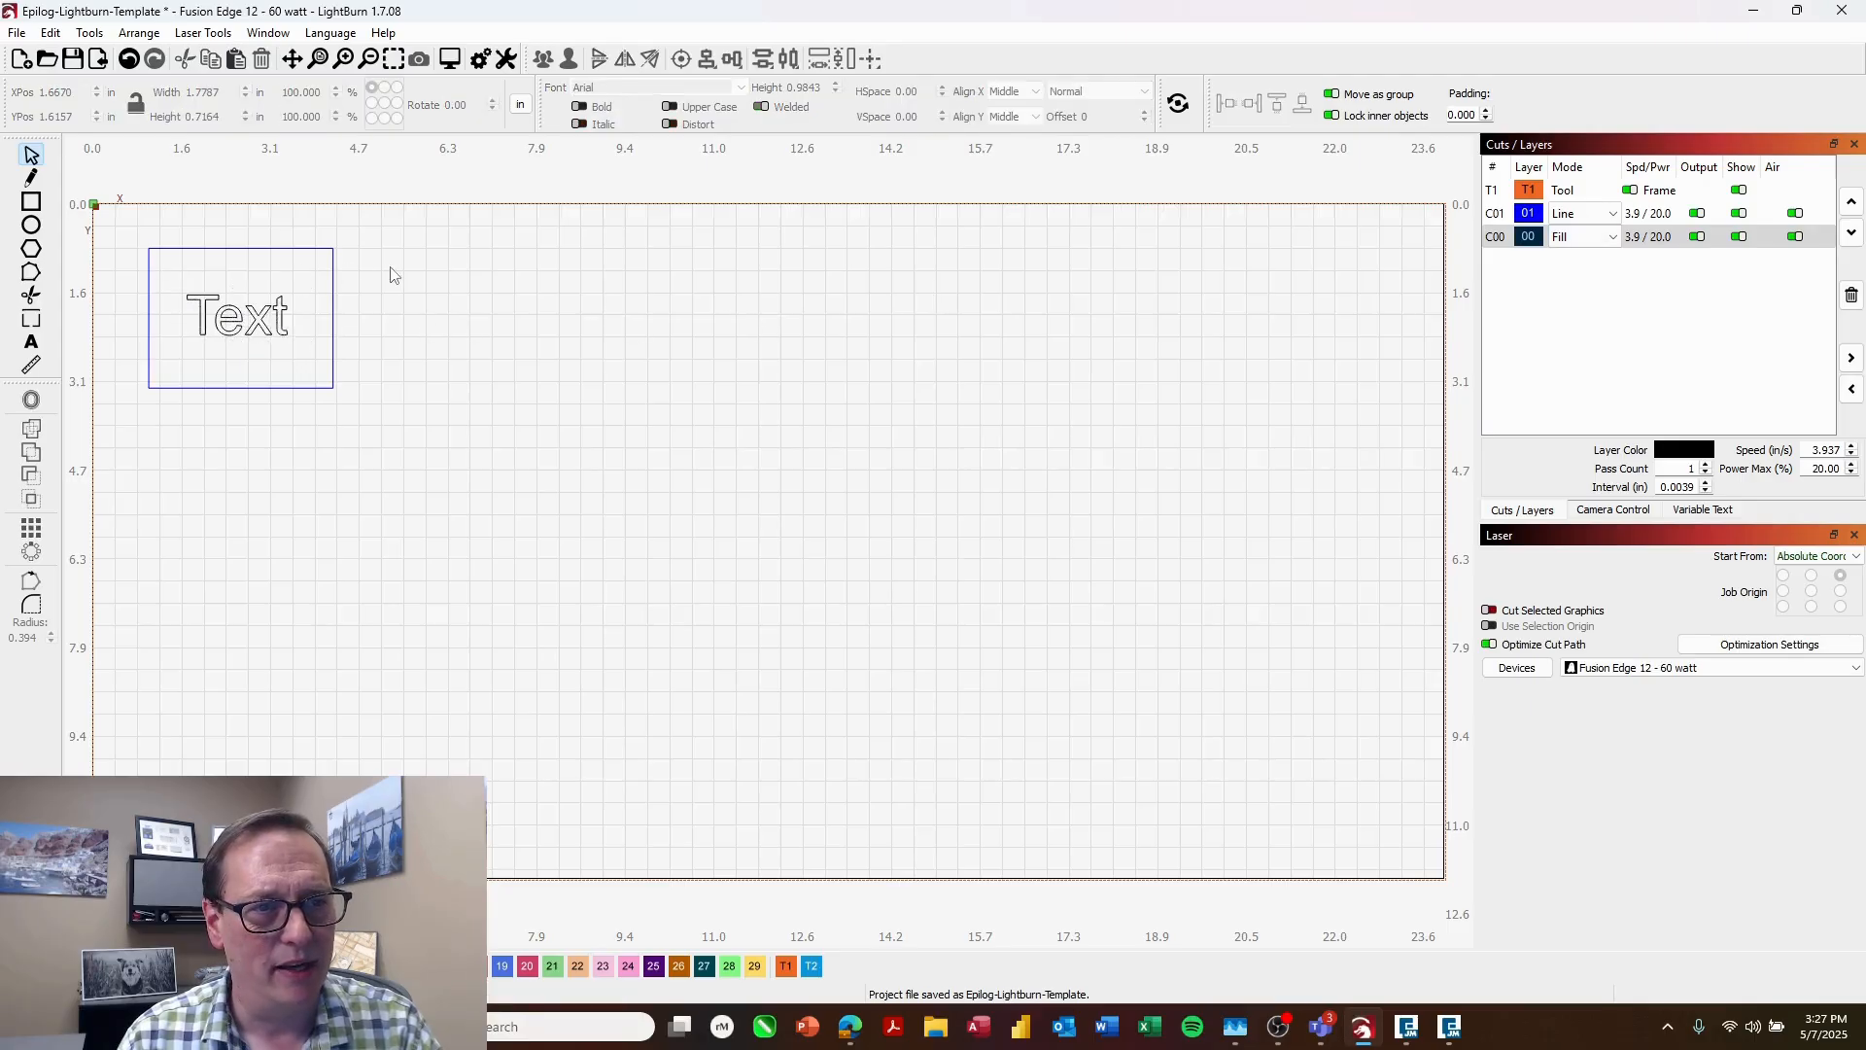
pyautogui.moveTo(314, 204)
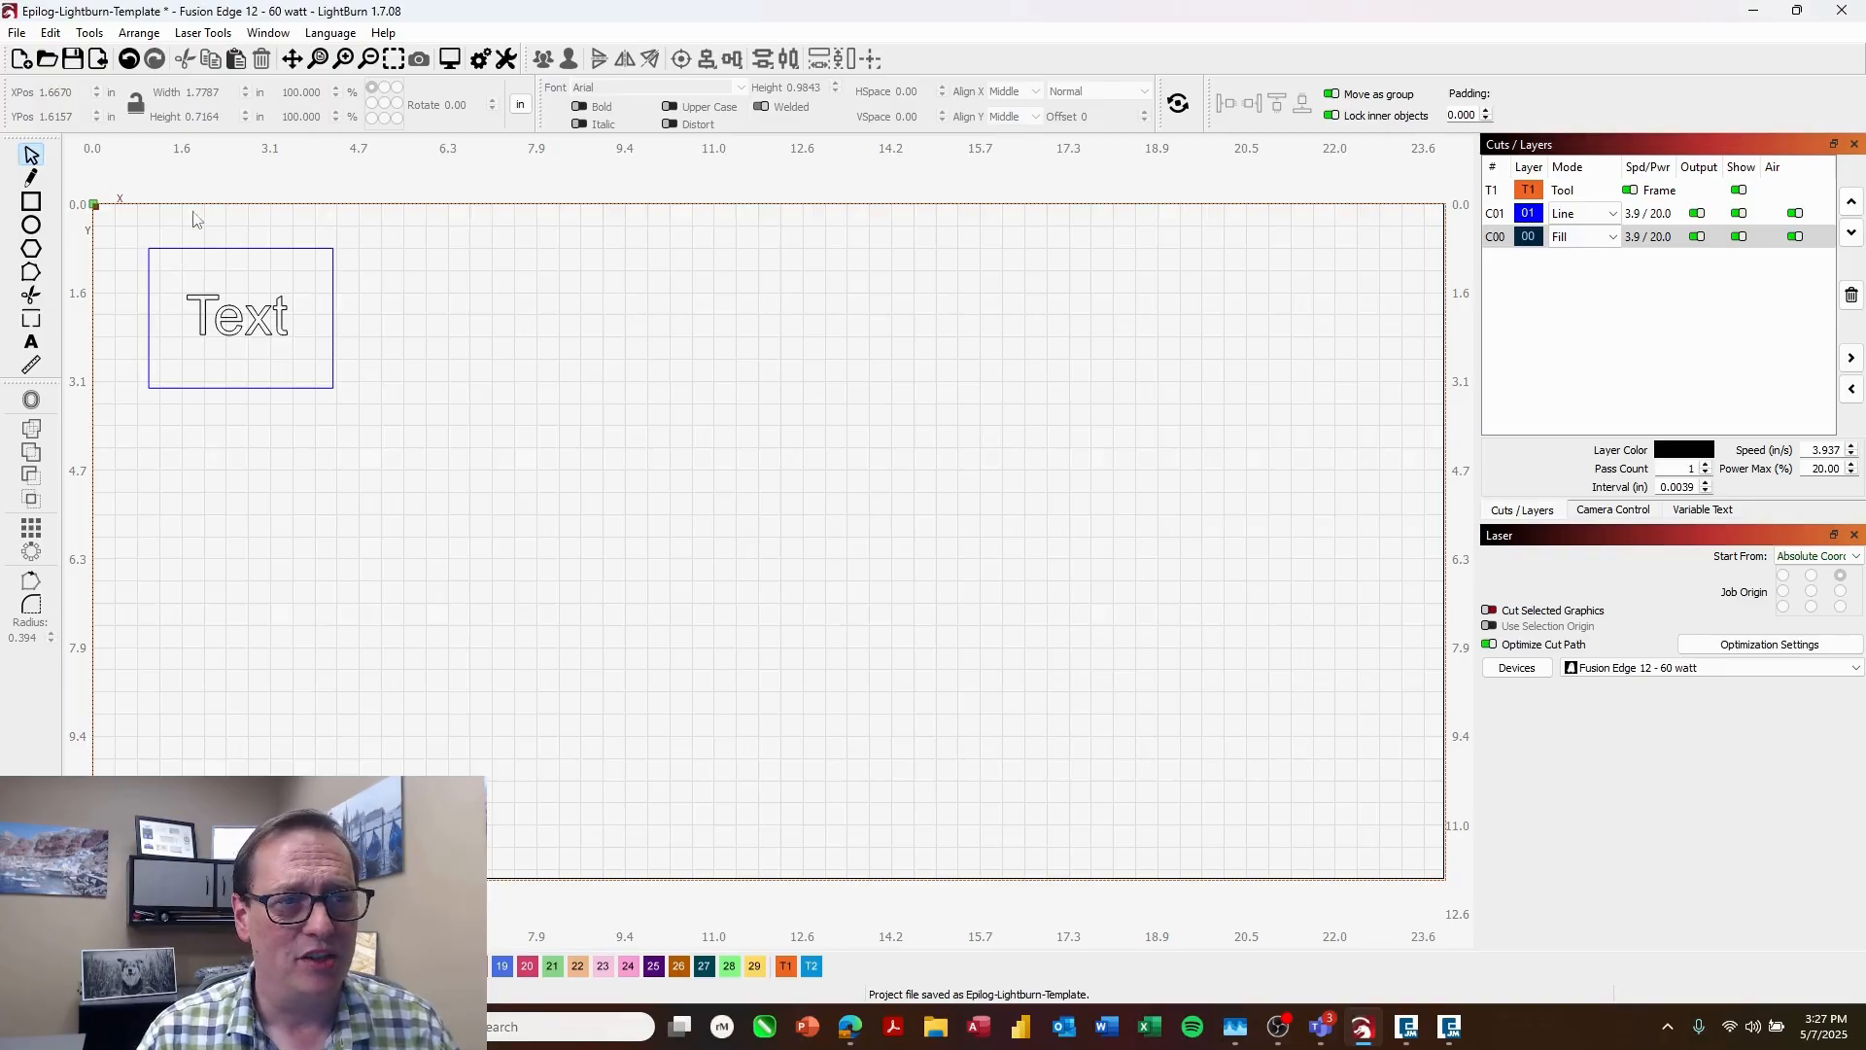
pyautogui.moveTo(12, 35)
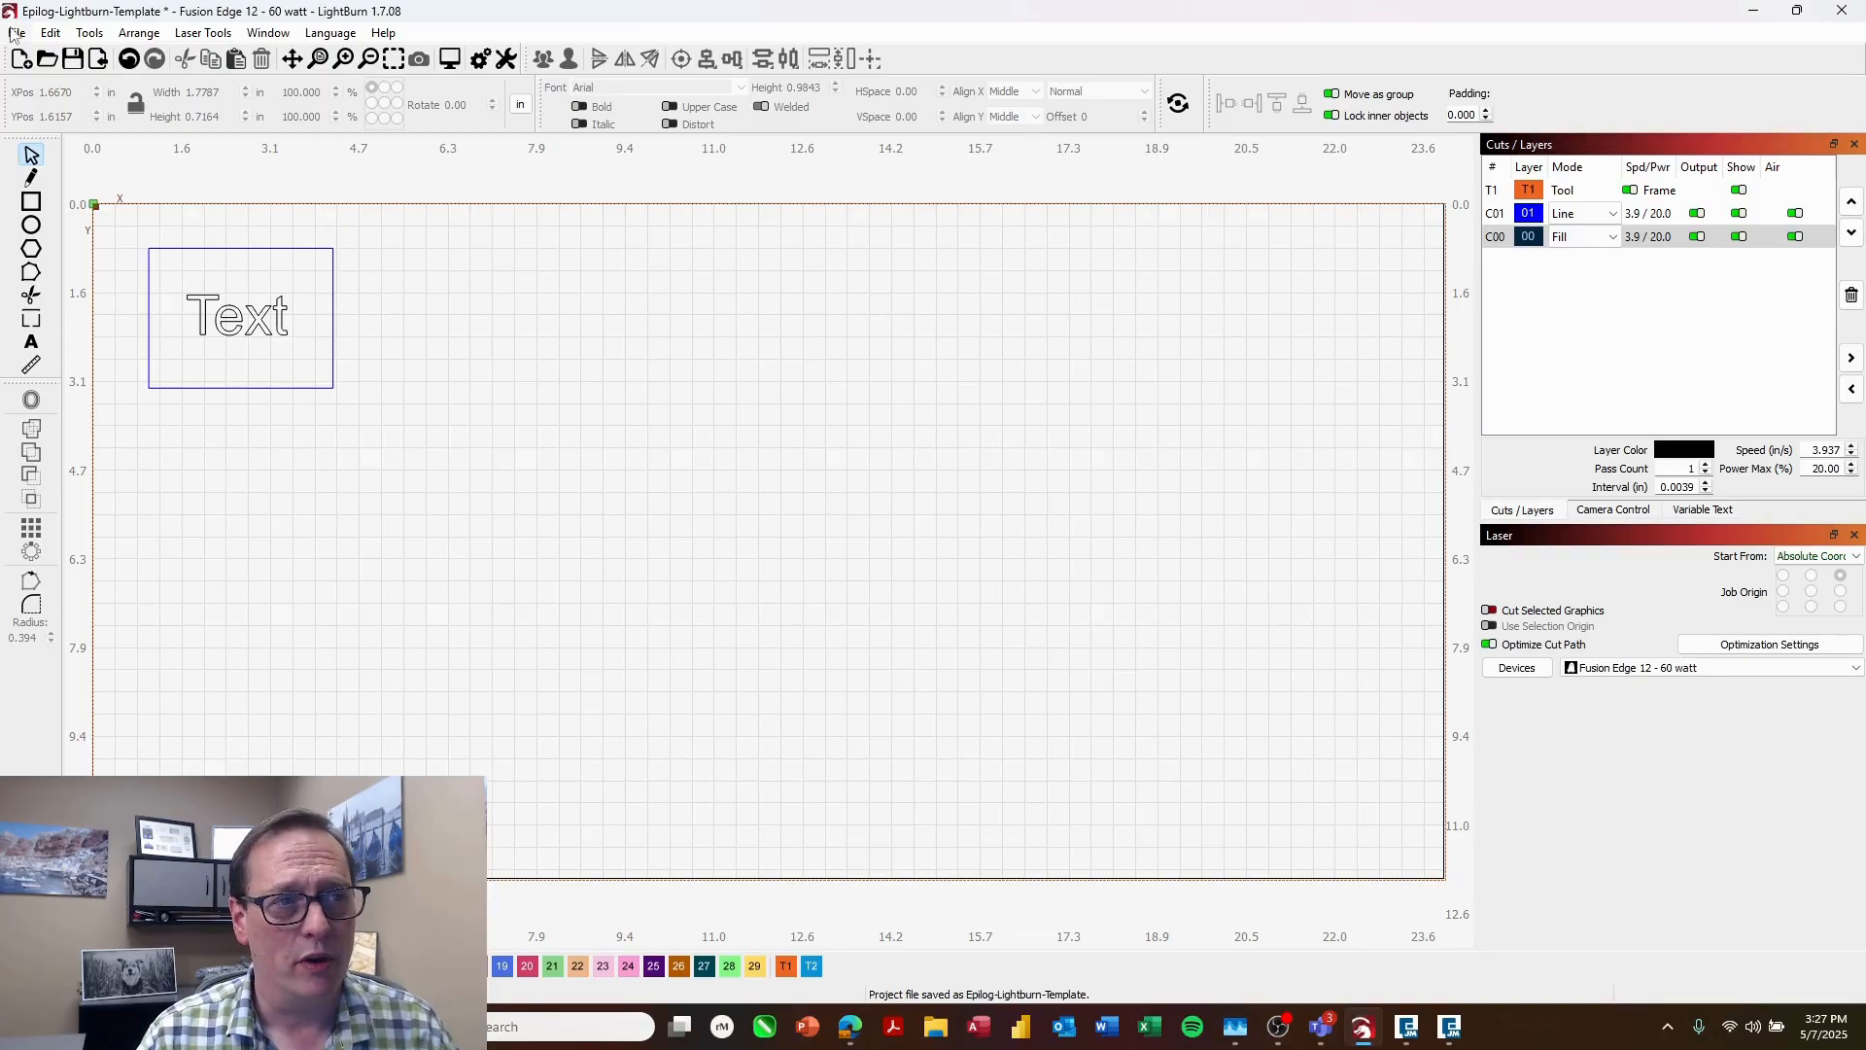
# Step: Print the design with colours kept to the Epilog Engraver printer
pyautogui.click(17, 33)
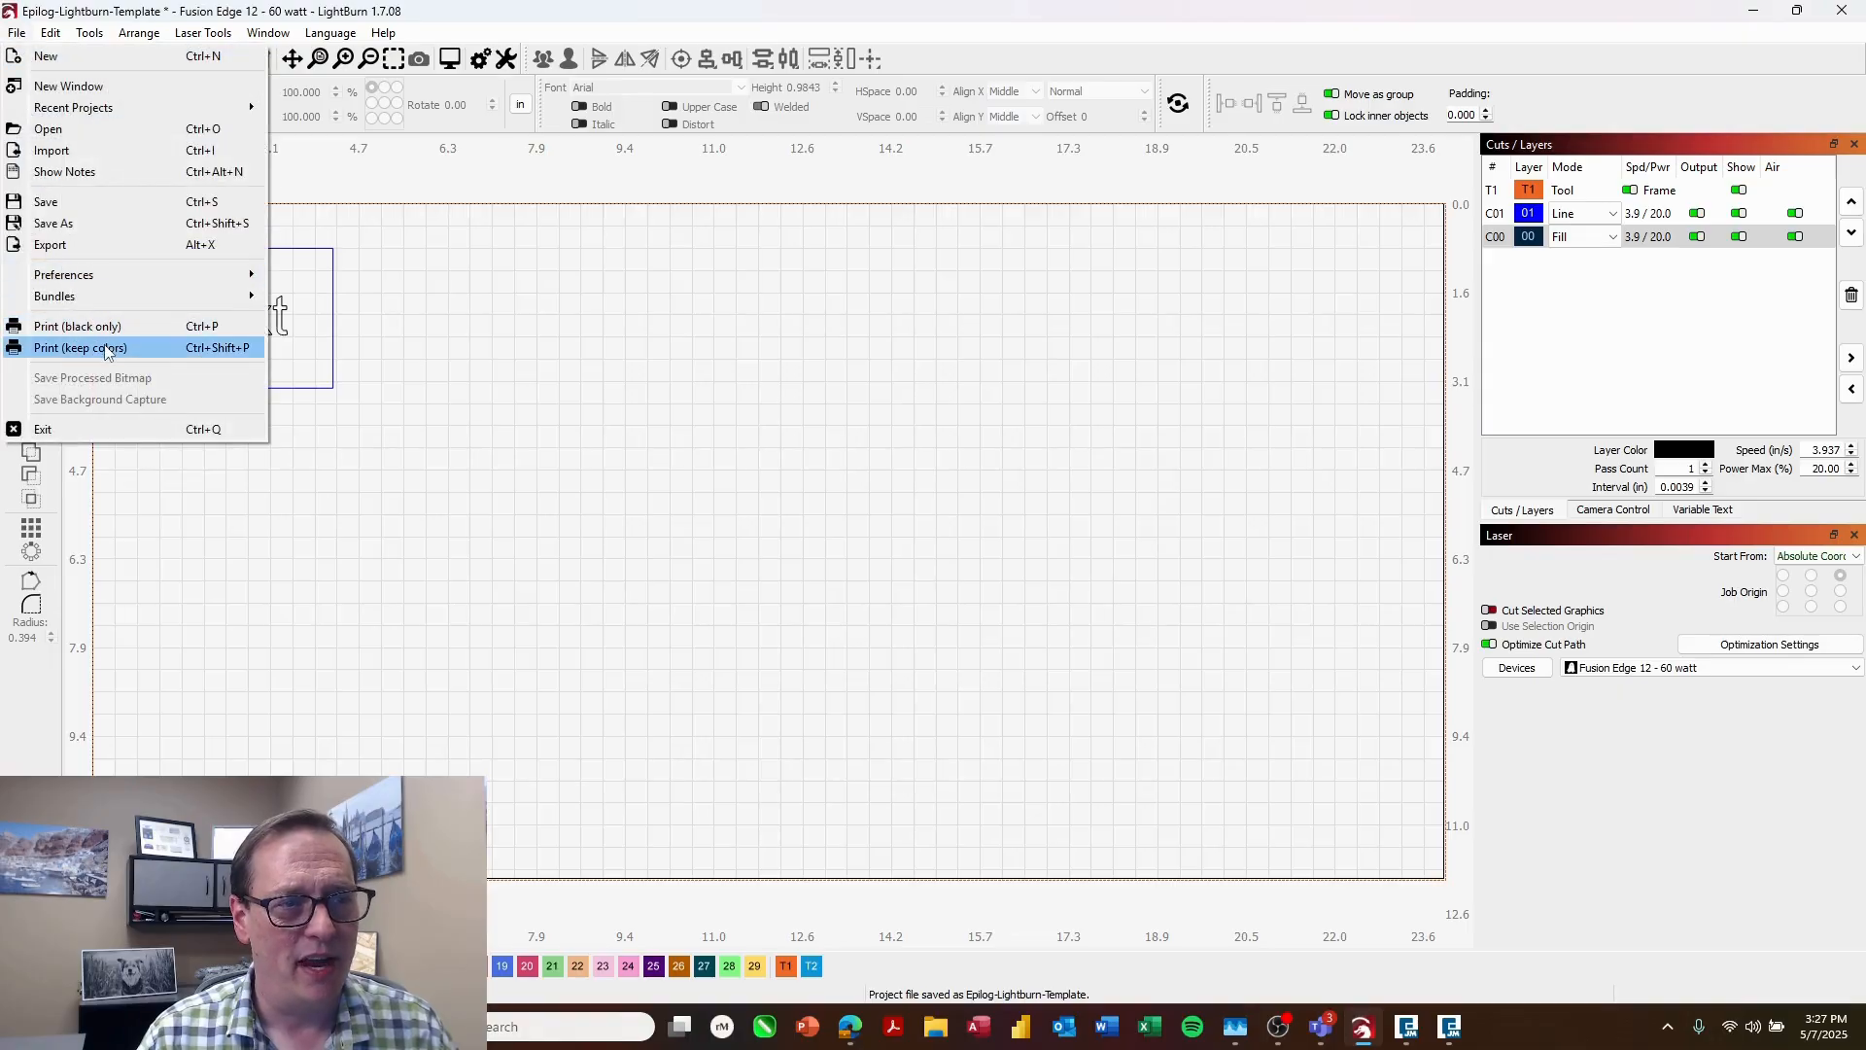
pyautogui.click(80, 346)
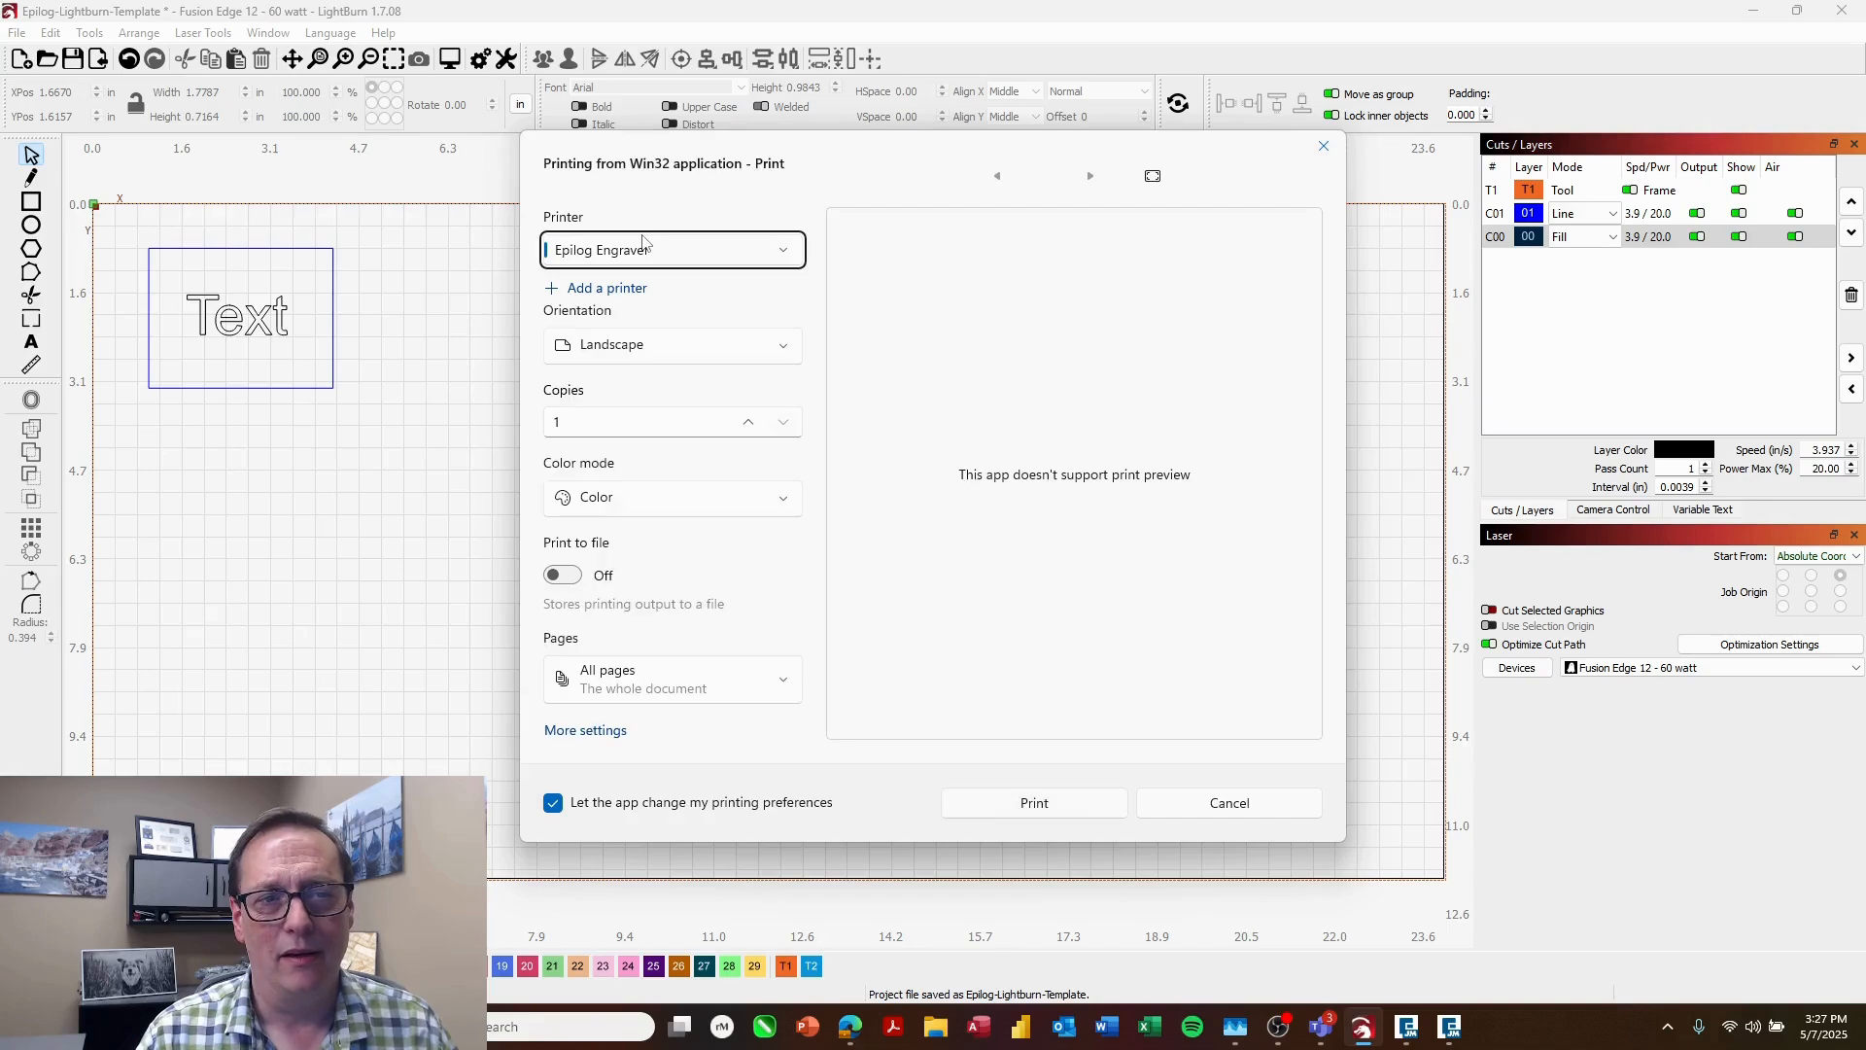
pyautogui.click(1032, 803)
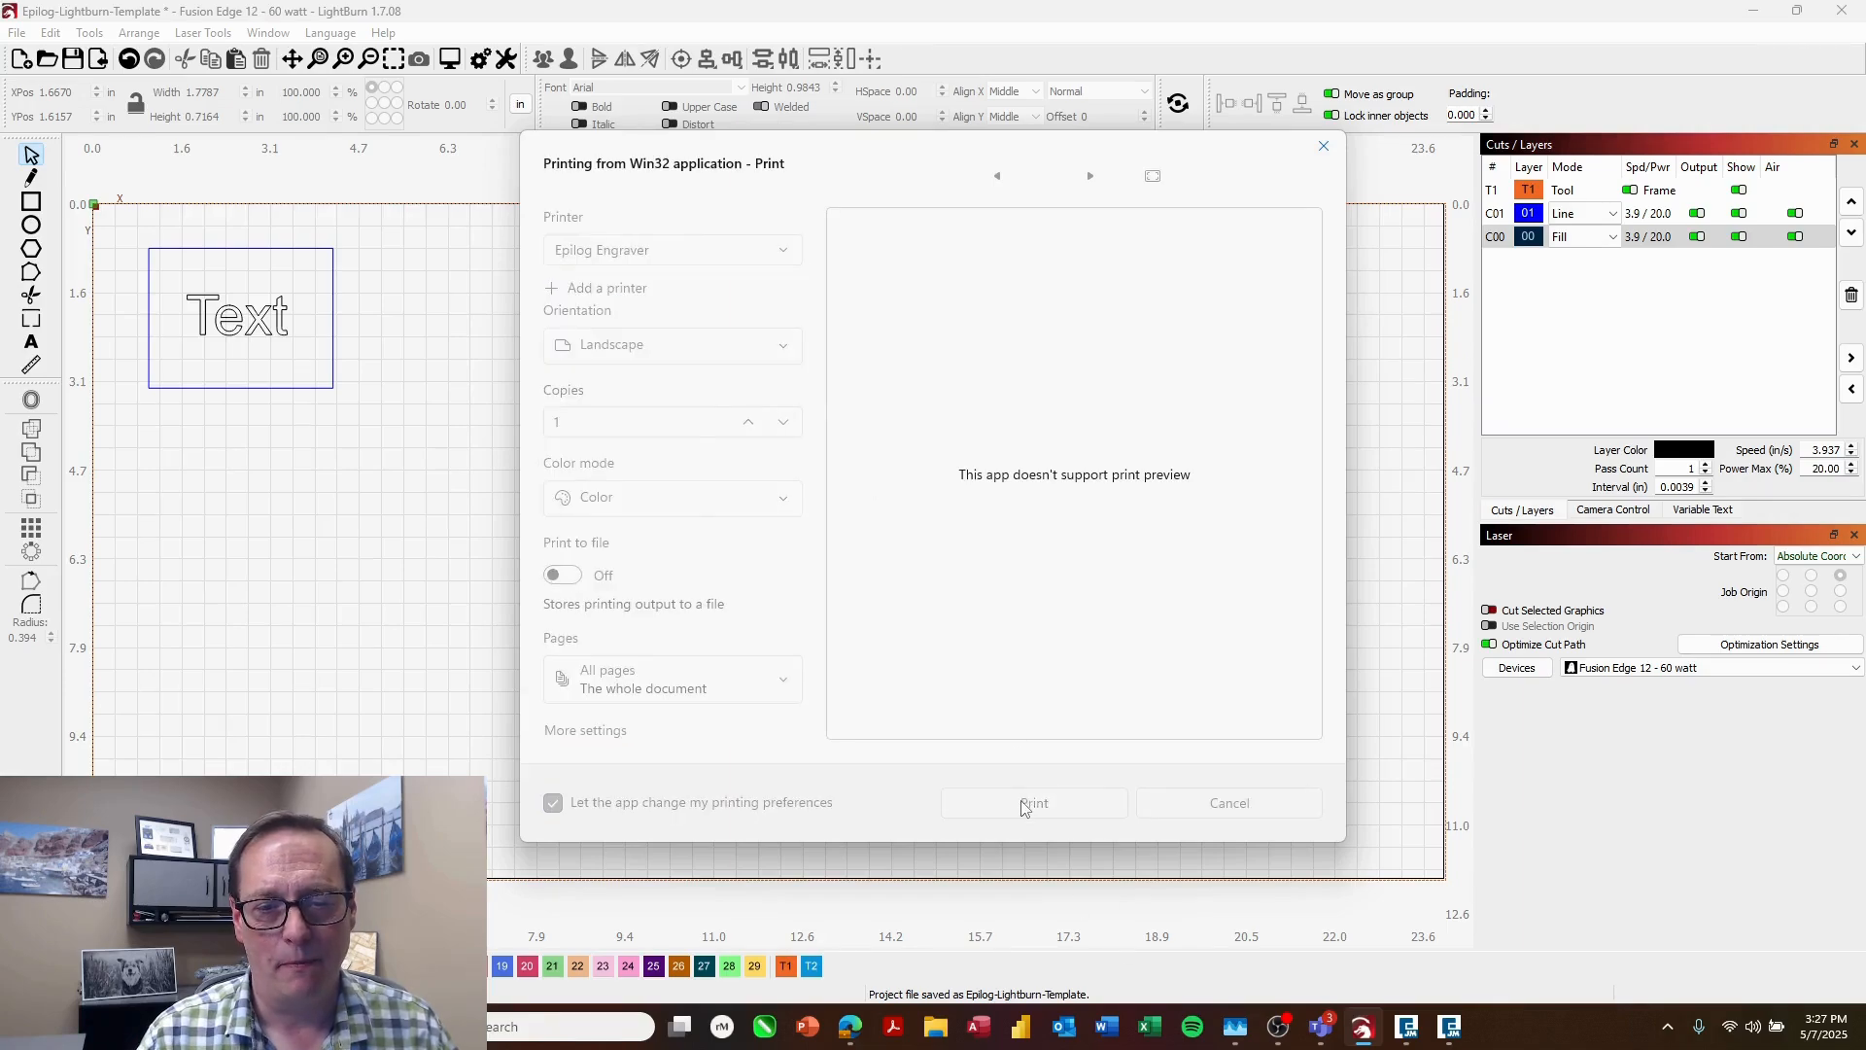
pyautogui.click(1032, 803)
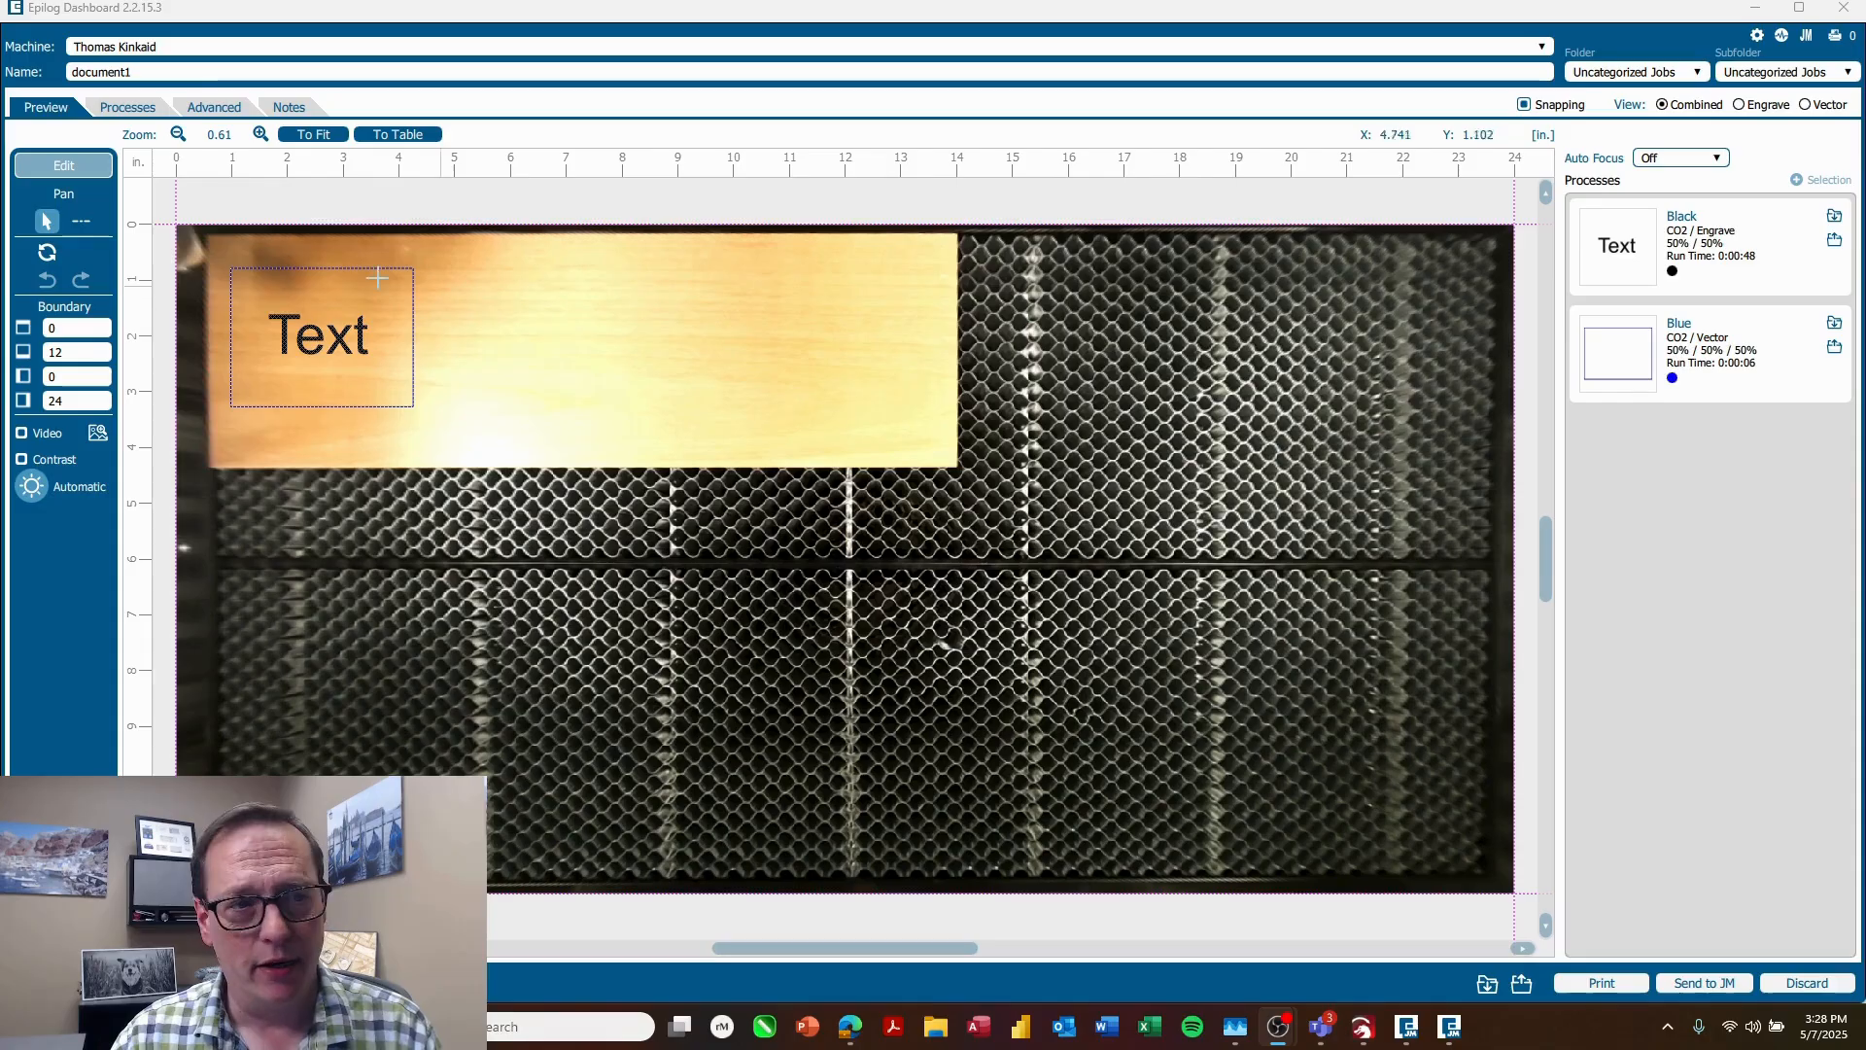
pyautogui.moveTo(1769, 192)
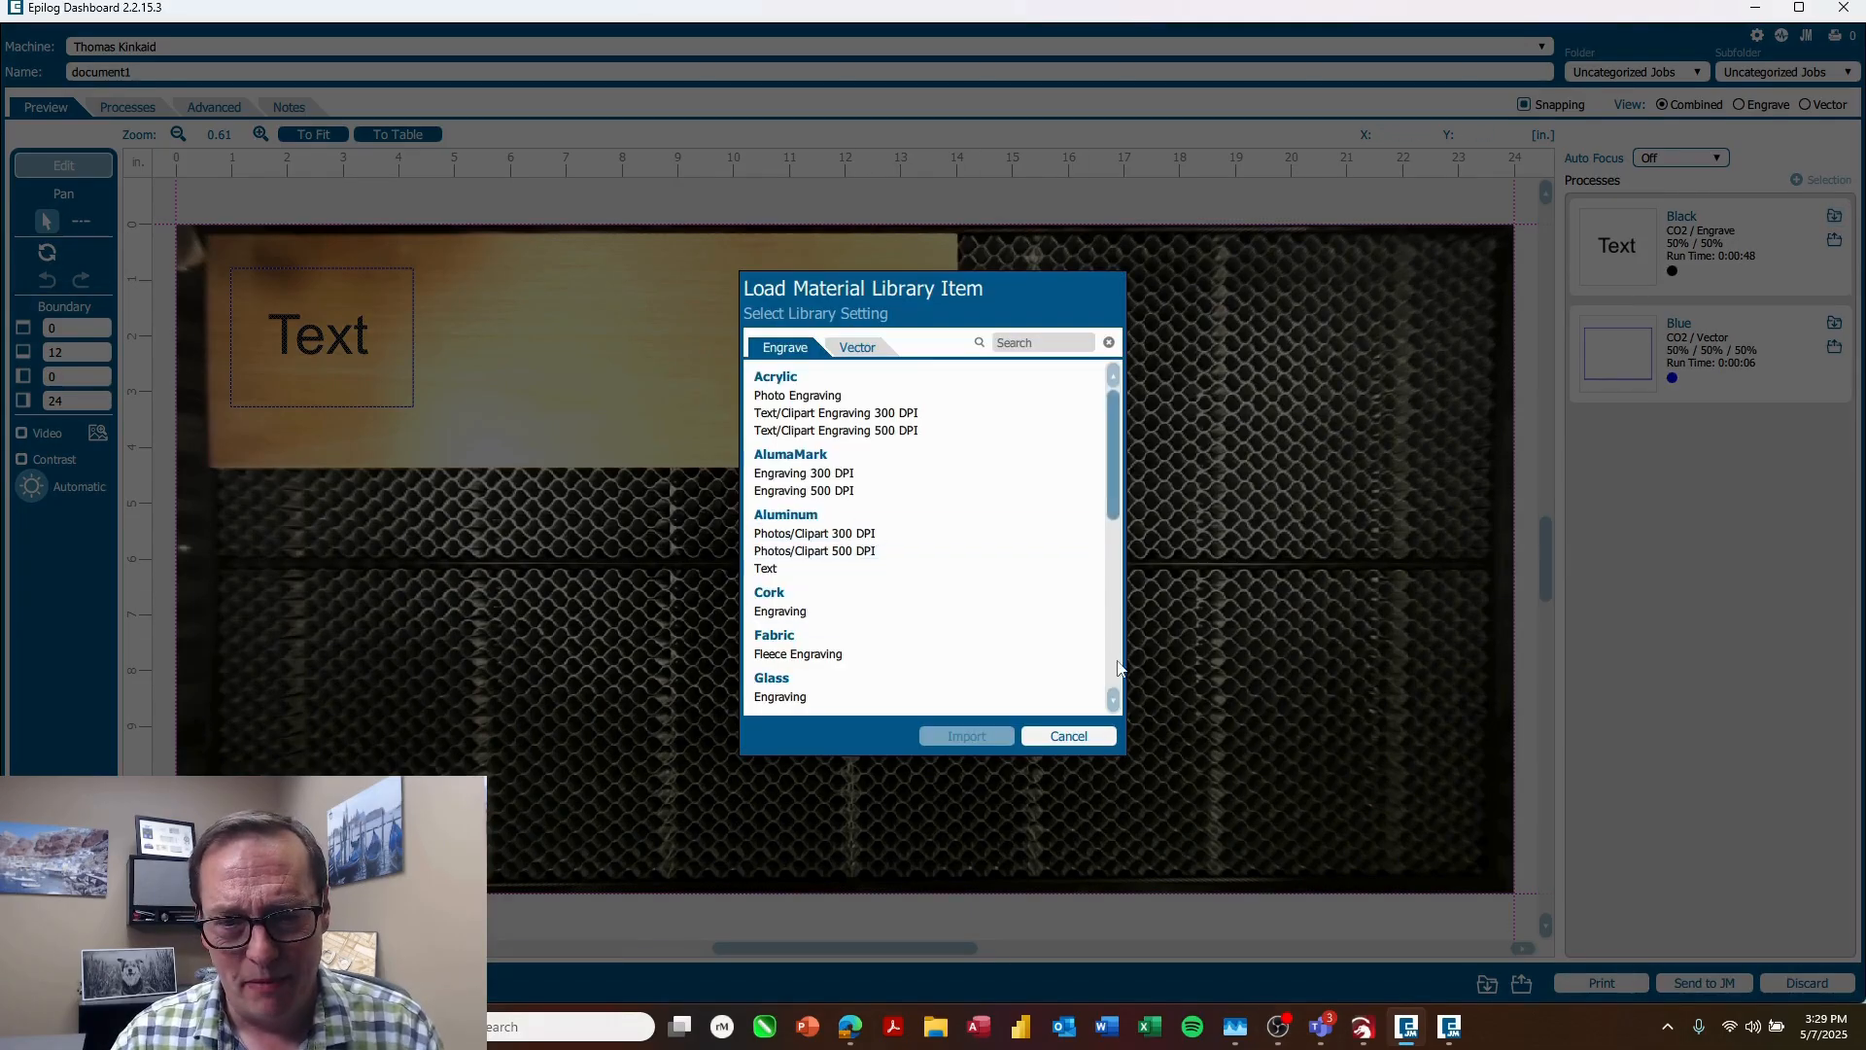
# Step: Load the Wood 'Clipart Text Engraving 300 DPI' material library setting into the engrave process
pyautogui.scroll(-3)
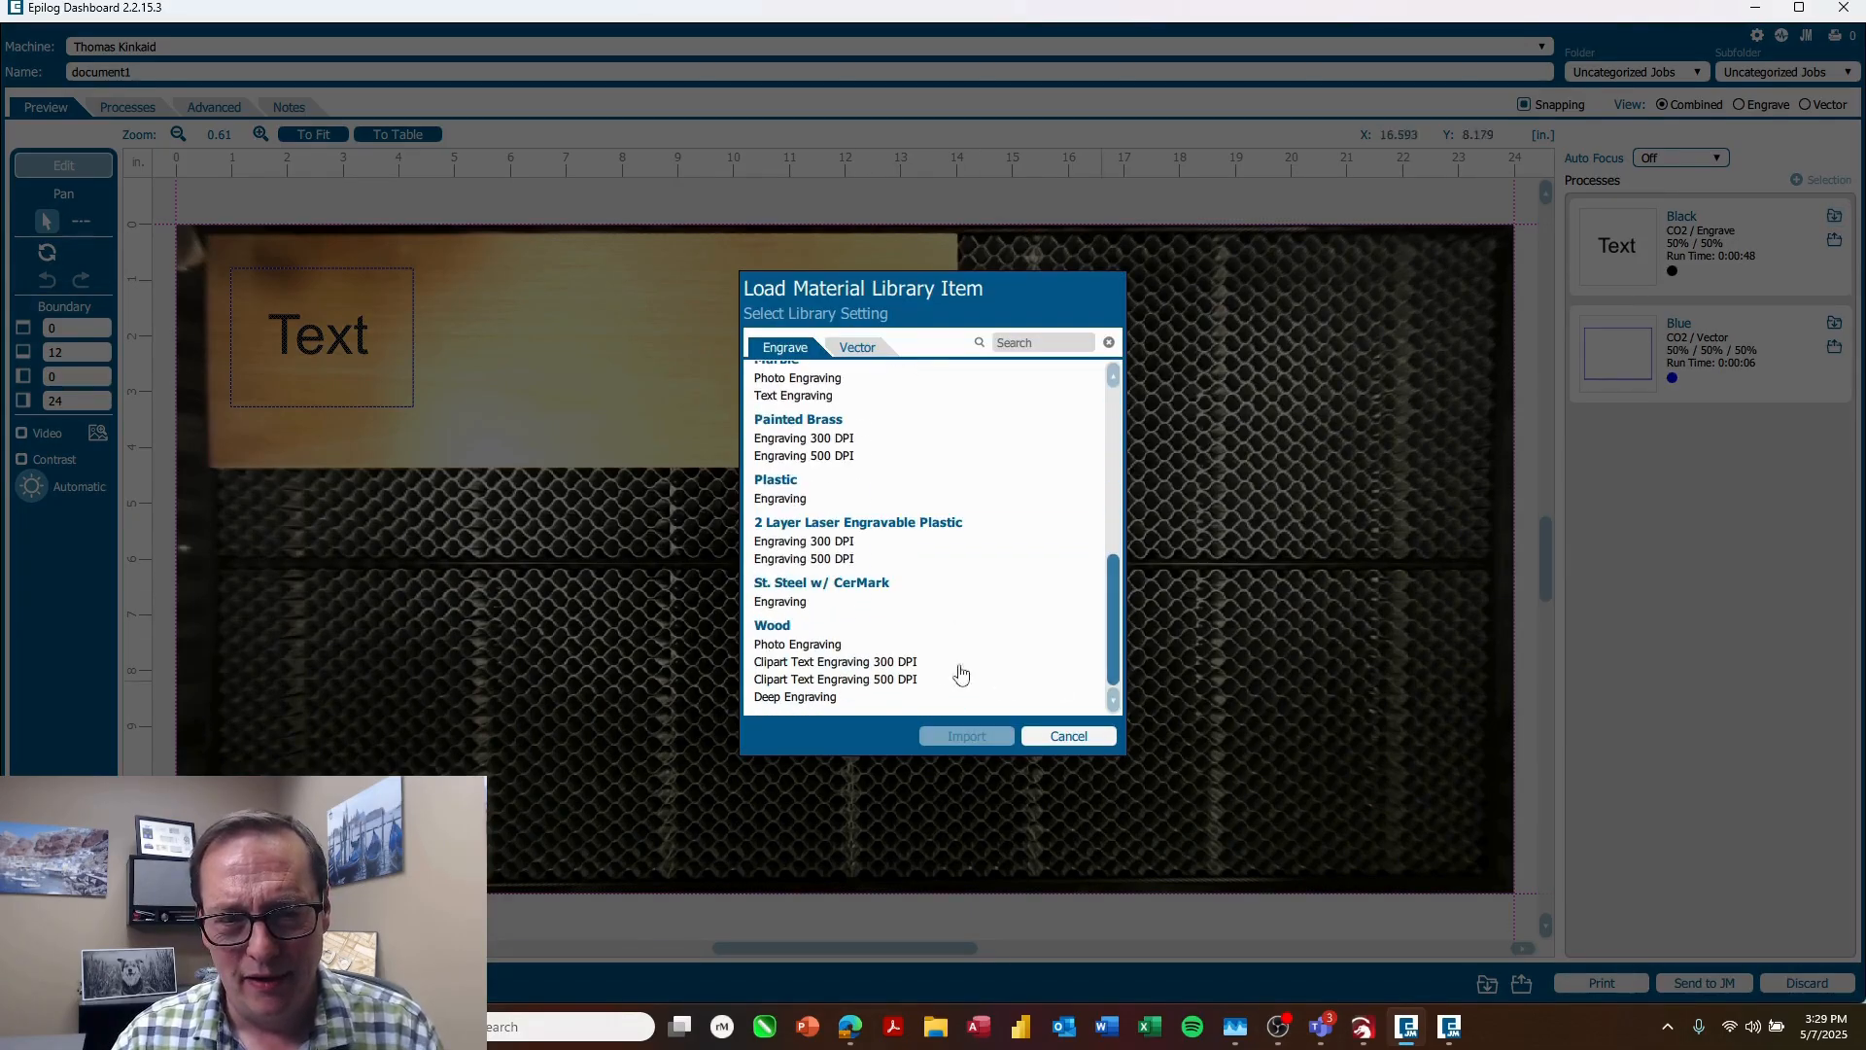
pyautogui.click(834, 661)
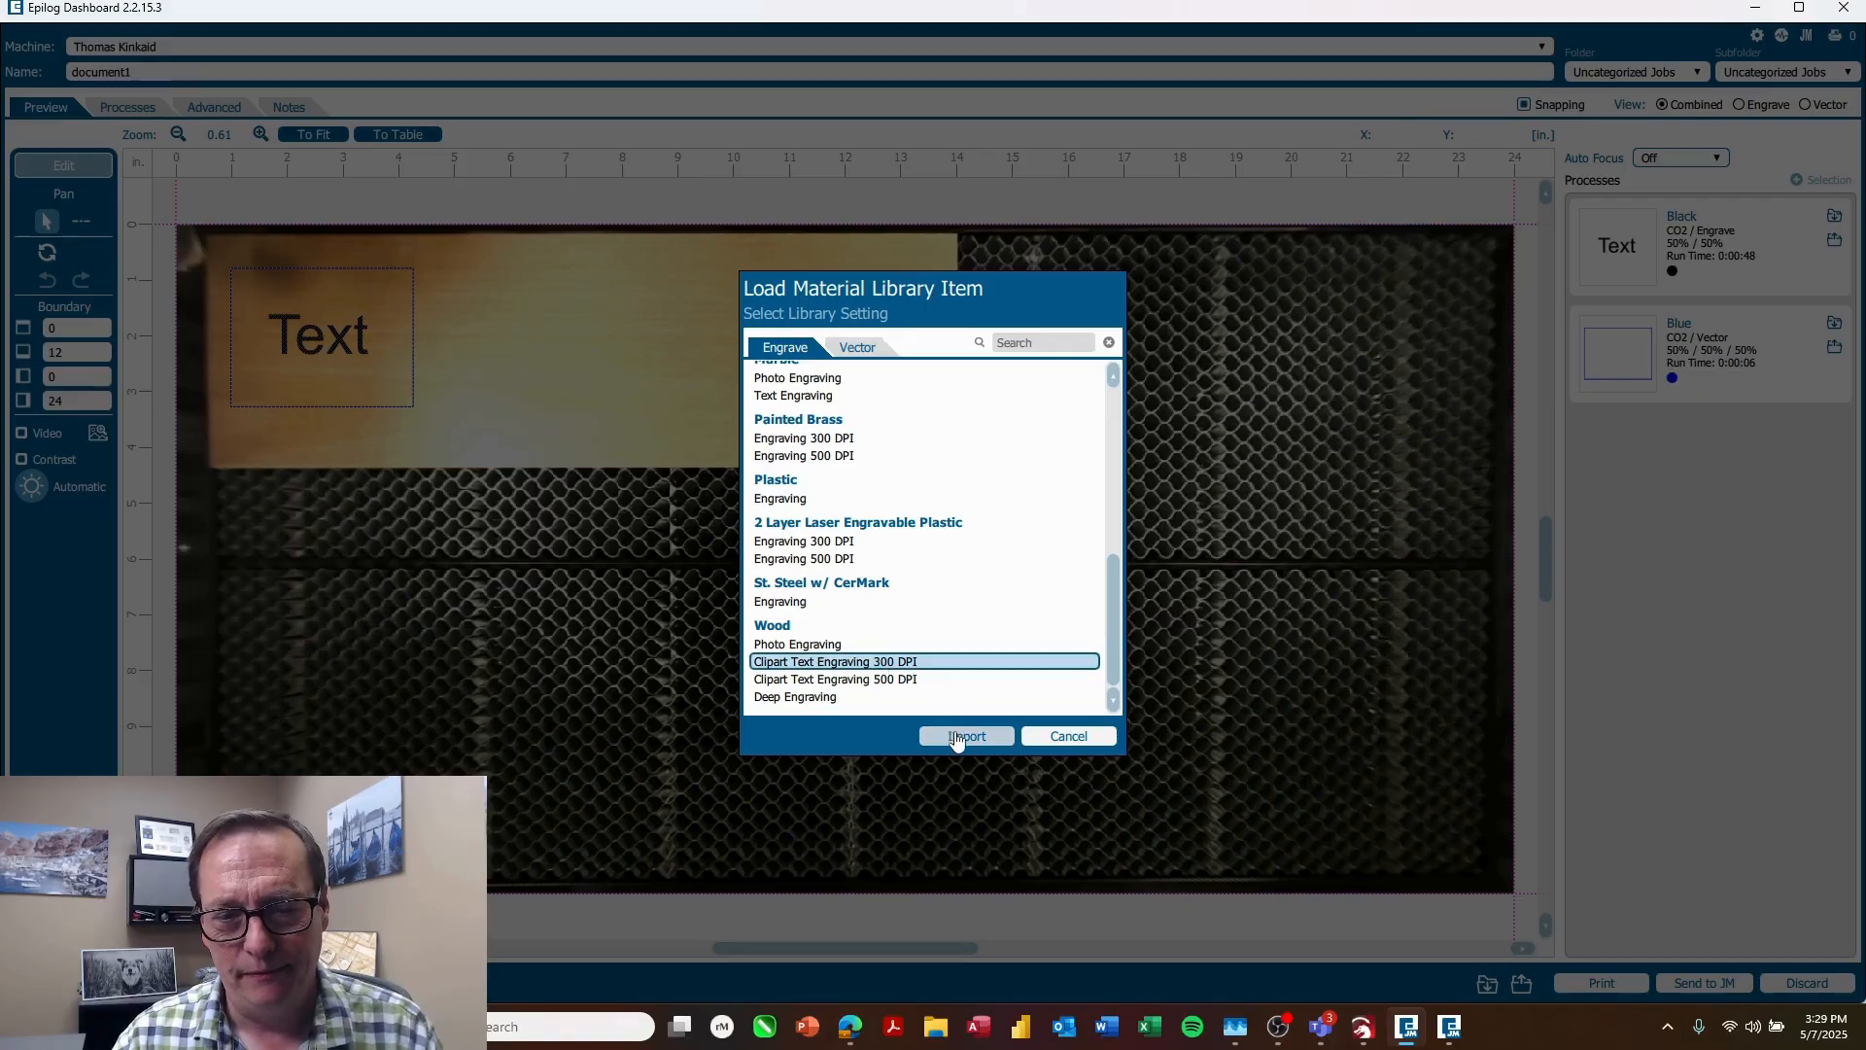
pyautogui.click(966, 735)
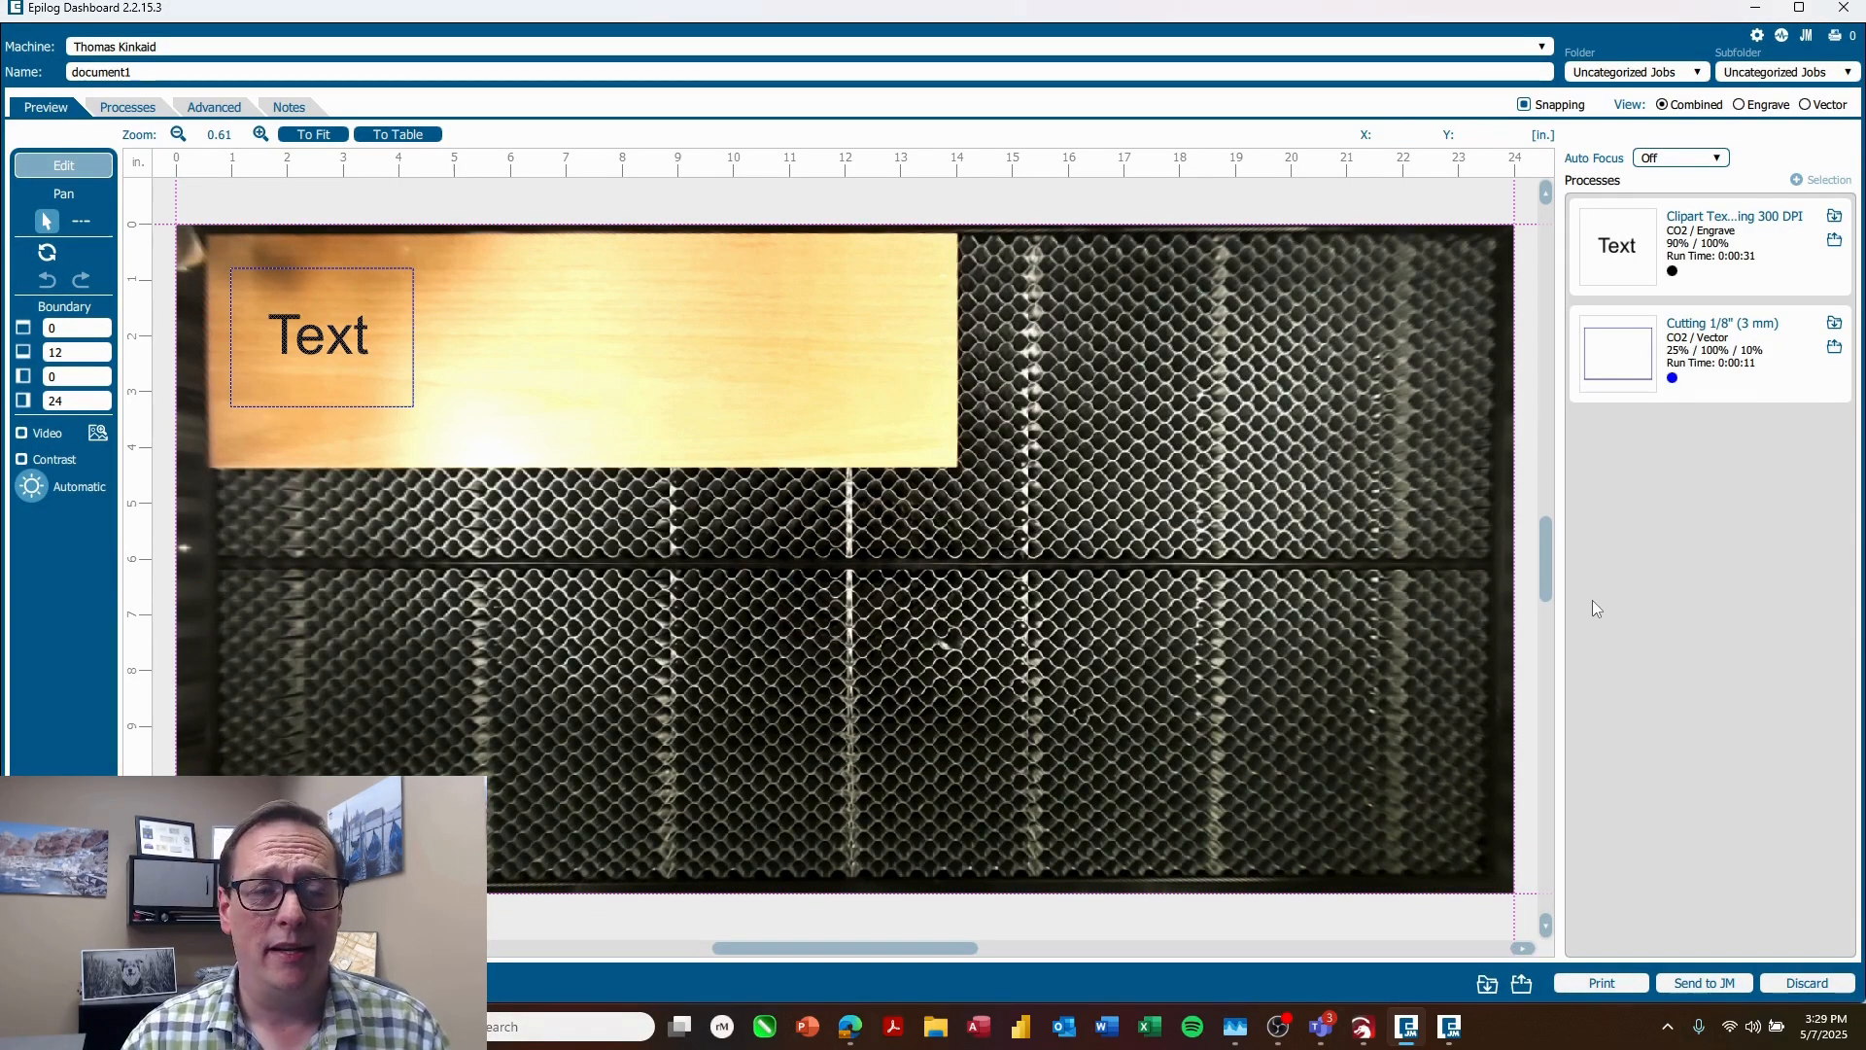
pyautogui.moveTo(821, 581)
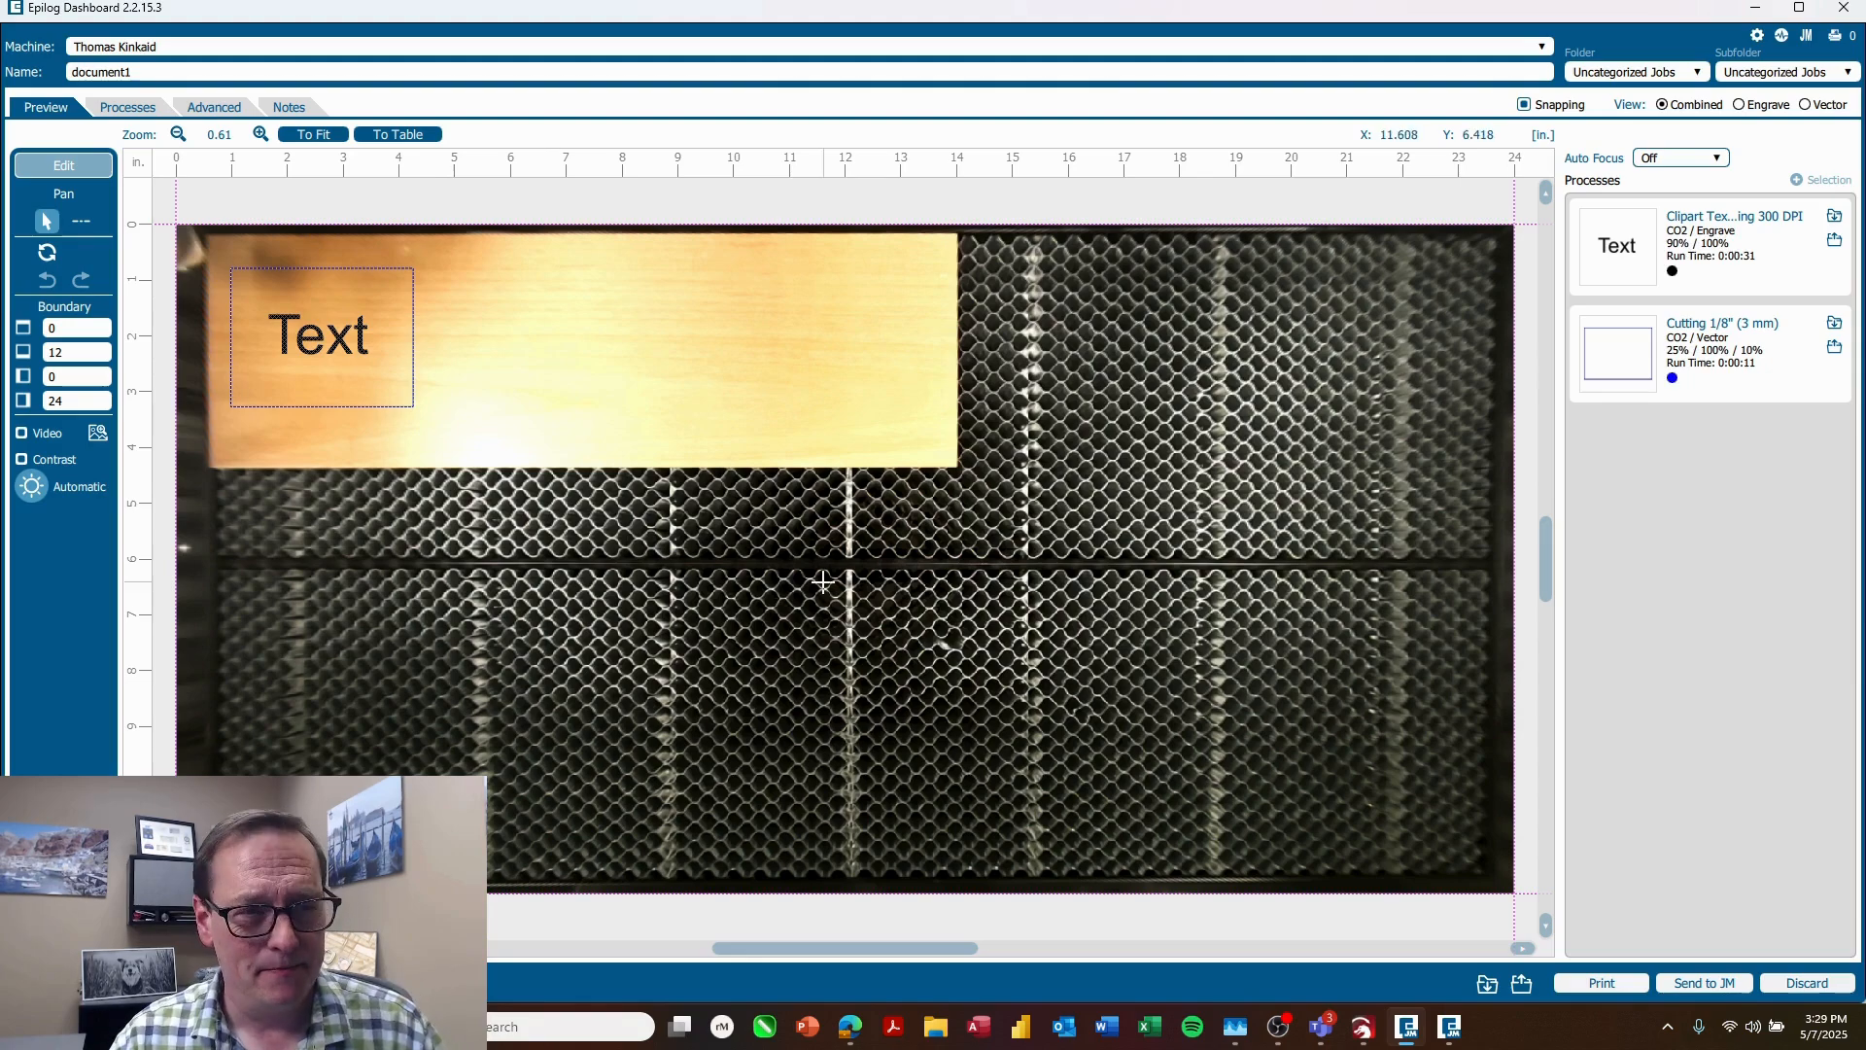
pyautogui.moveTo(1839, 754)
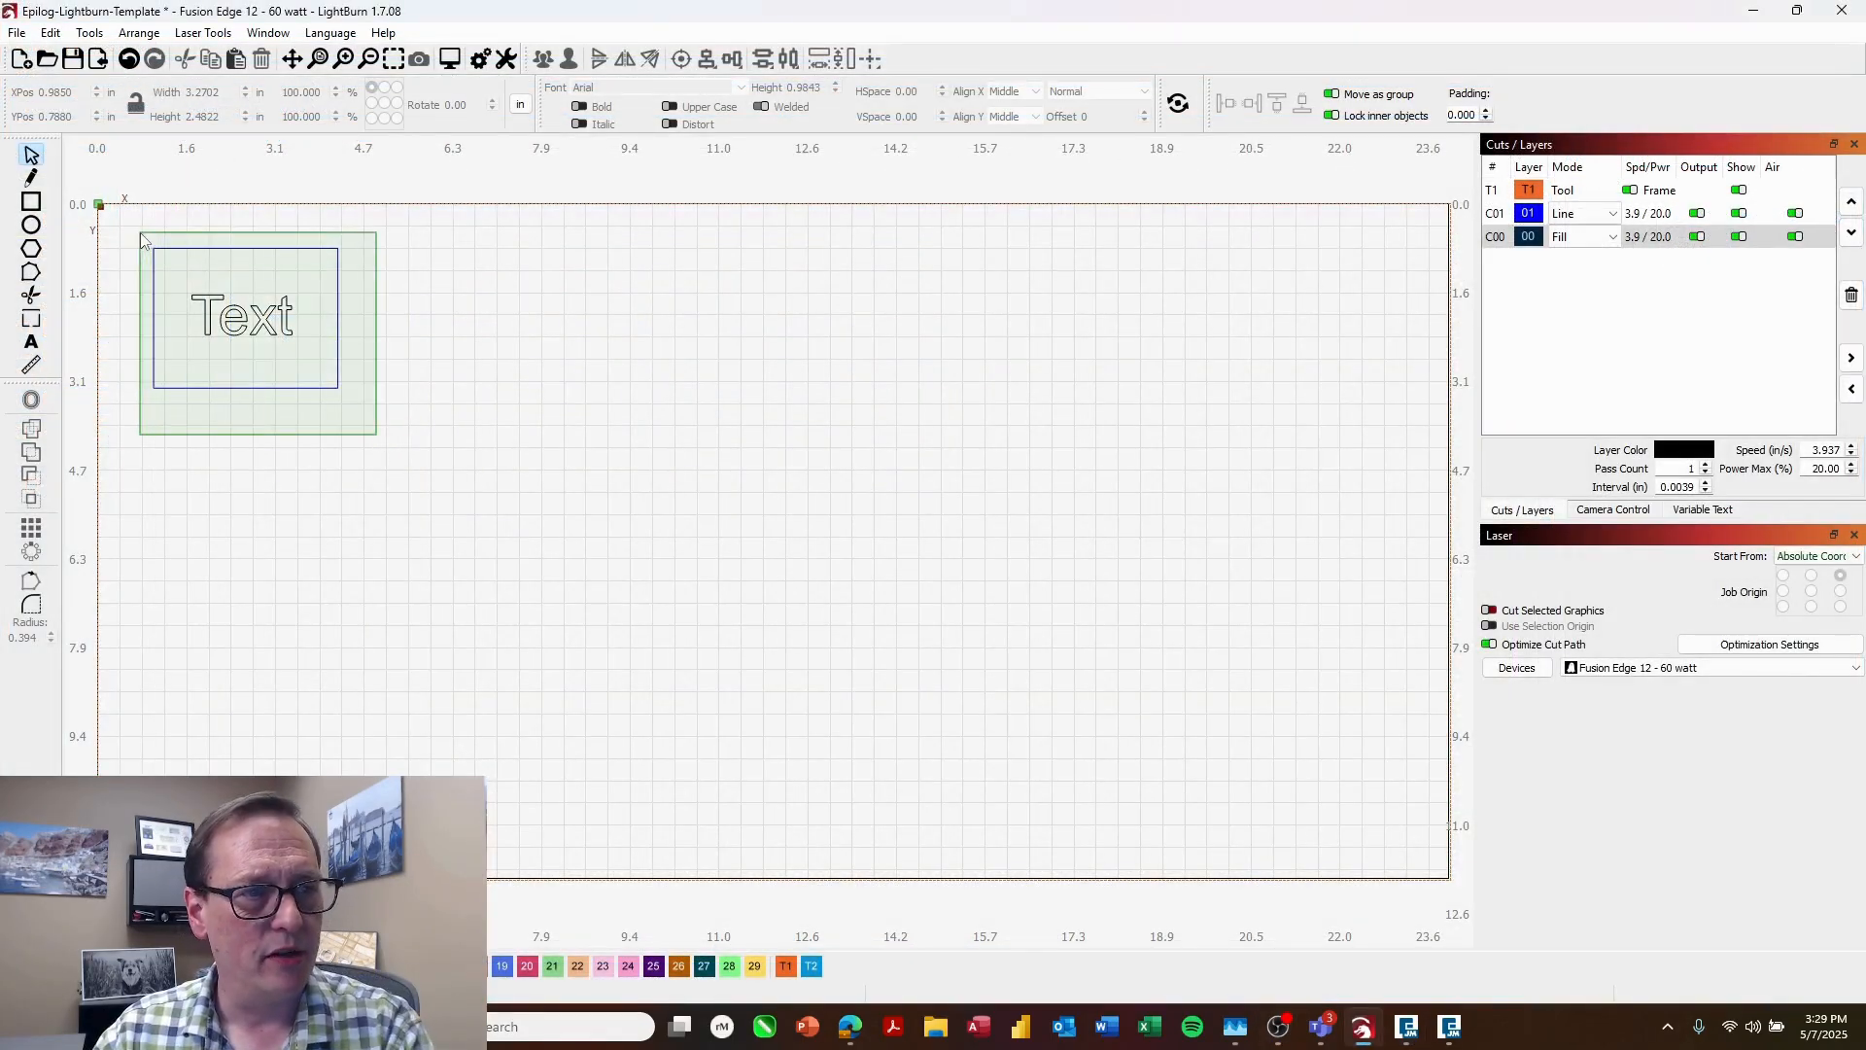
# Step: Clear the test text and box and import sc-leathette-notebooks-jpp.svg onto the bed
pyautogui.click(18, 33)
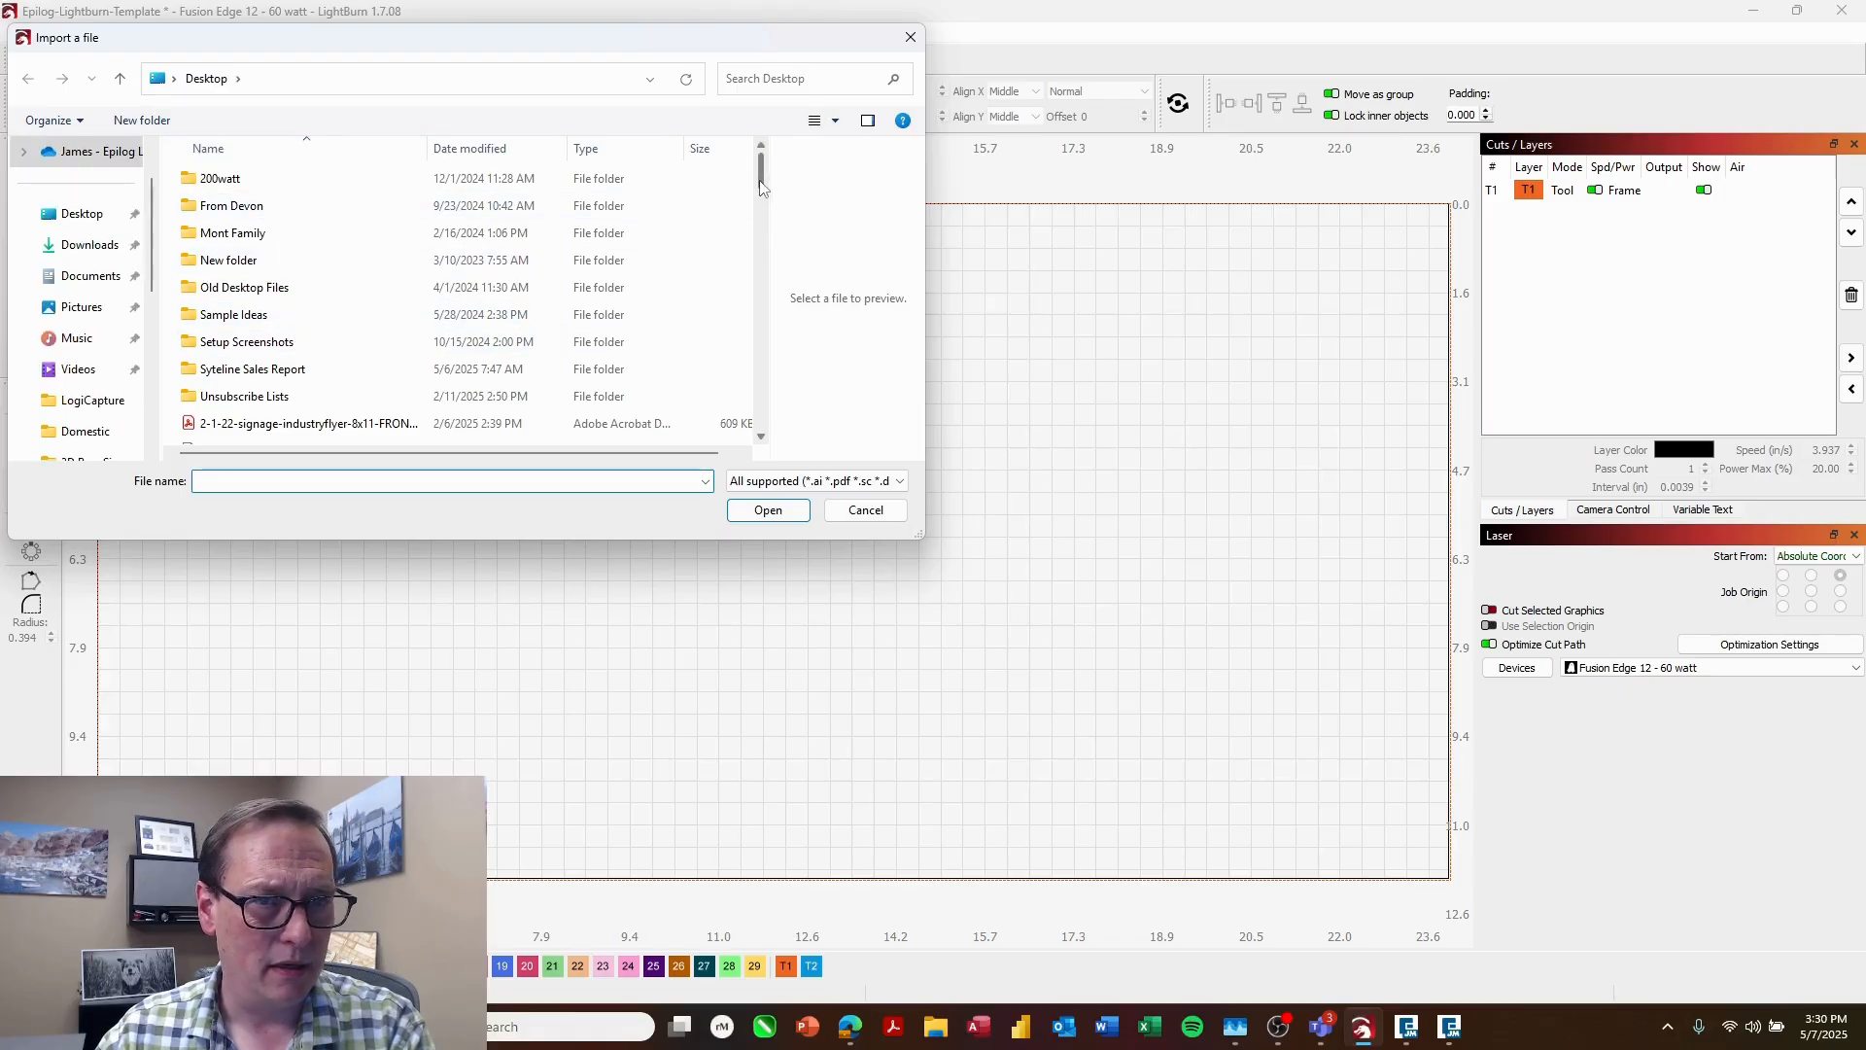
pyautogui.scroll(-3)
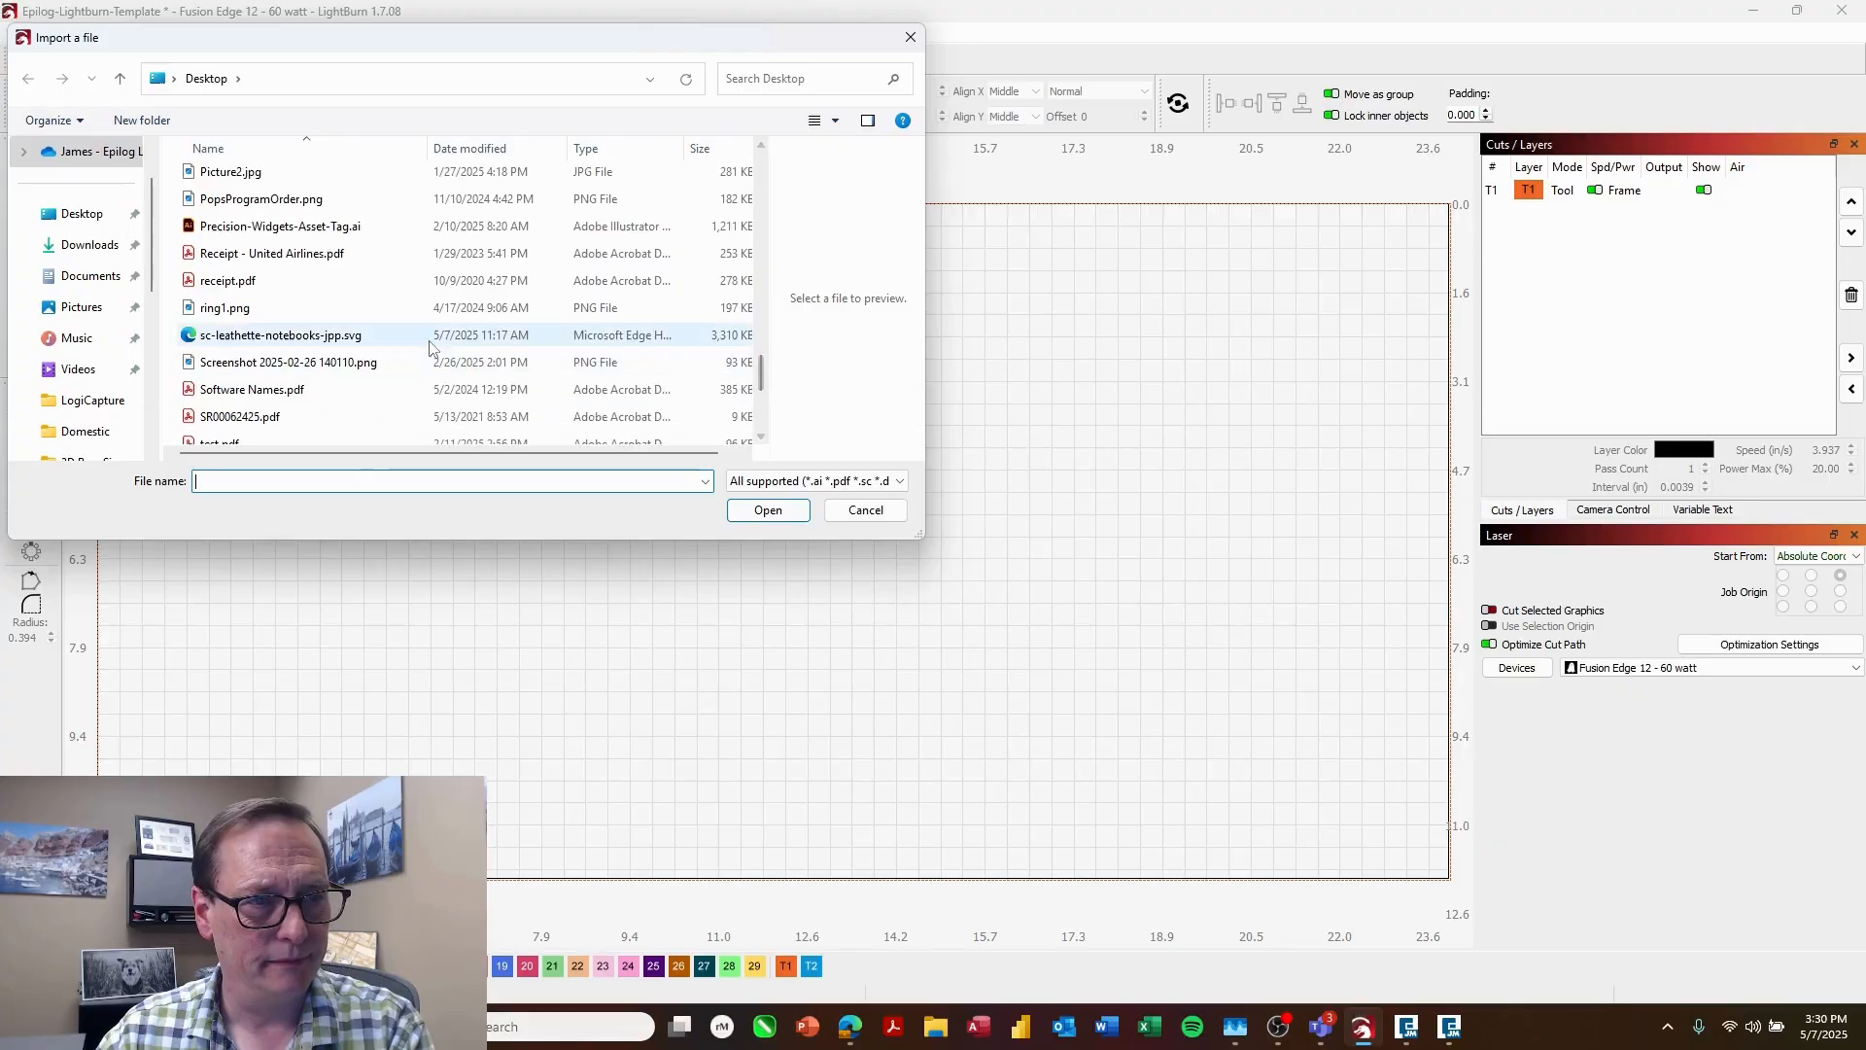
pyautogui.click(863, 509)
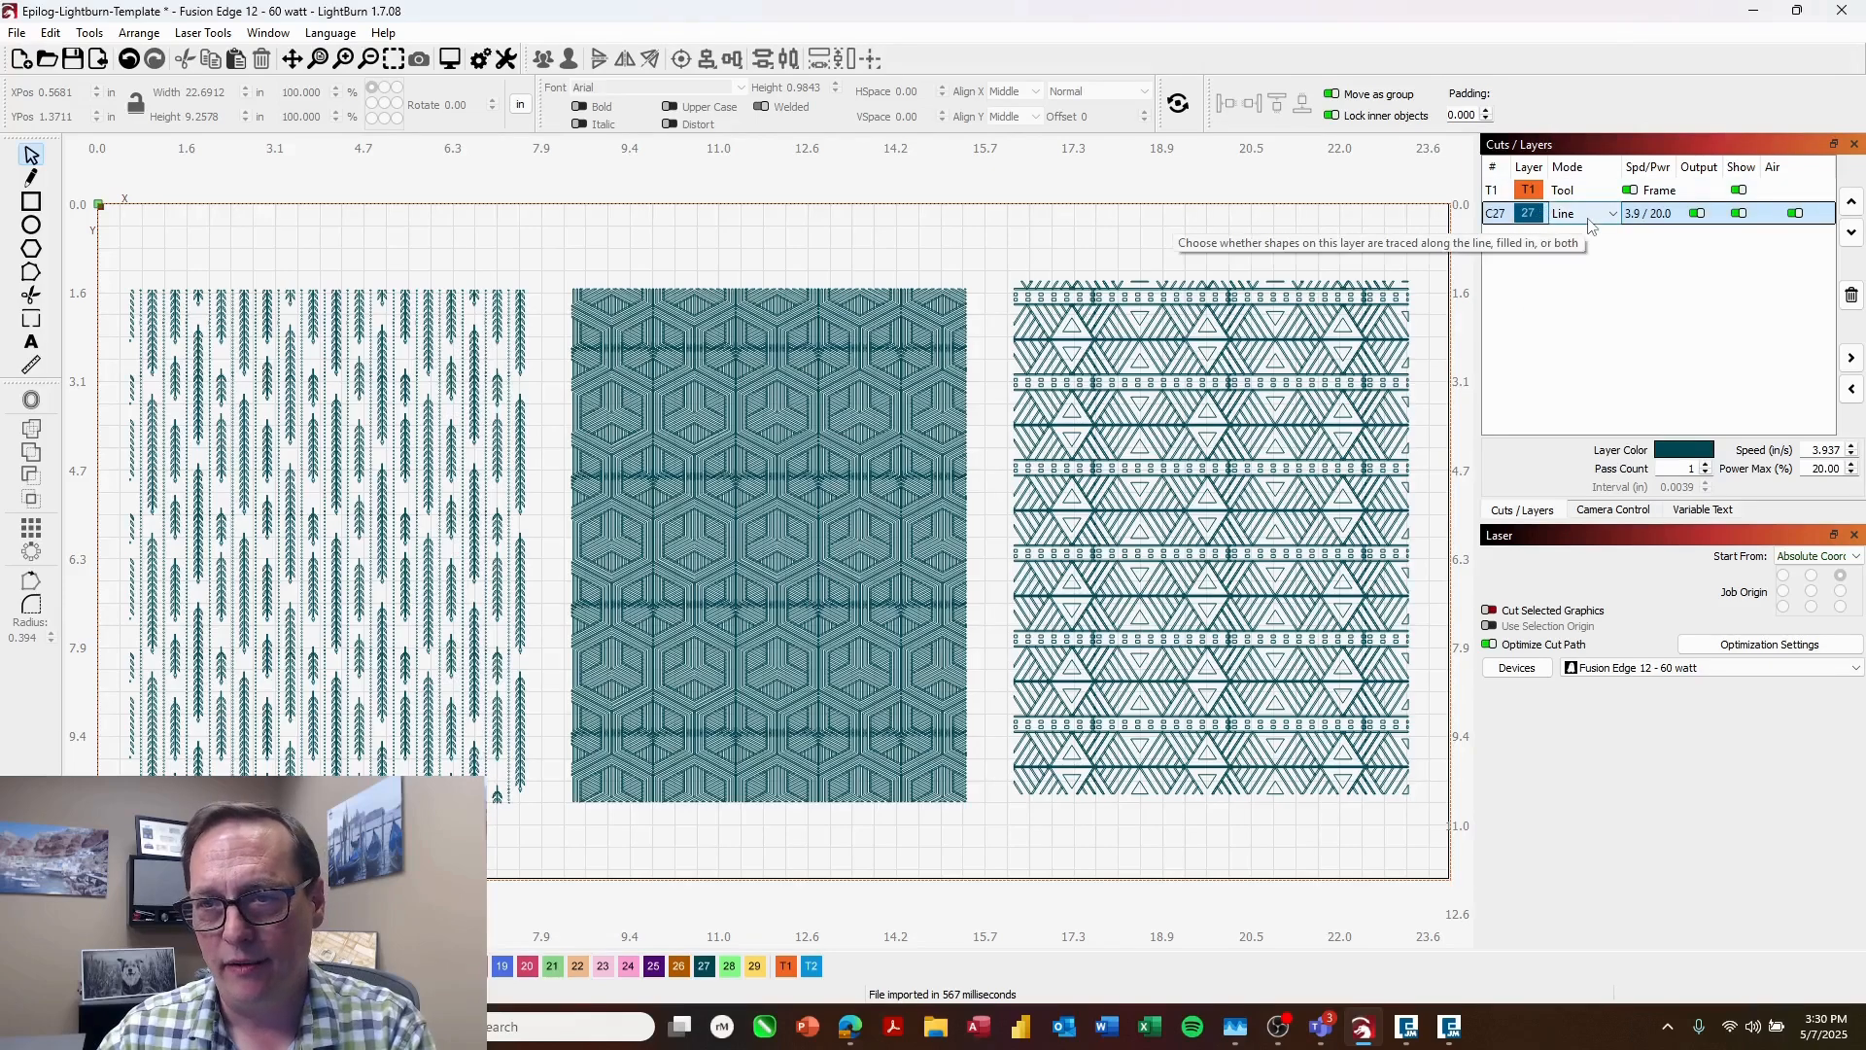
# Step: Change layer 27's mode from Line to Fill in Cuts/Layers
pyautogui.click(1583, 214)
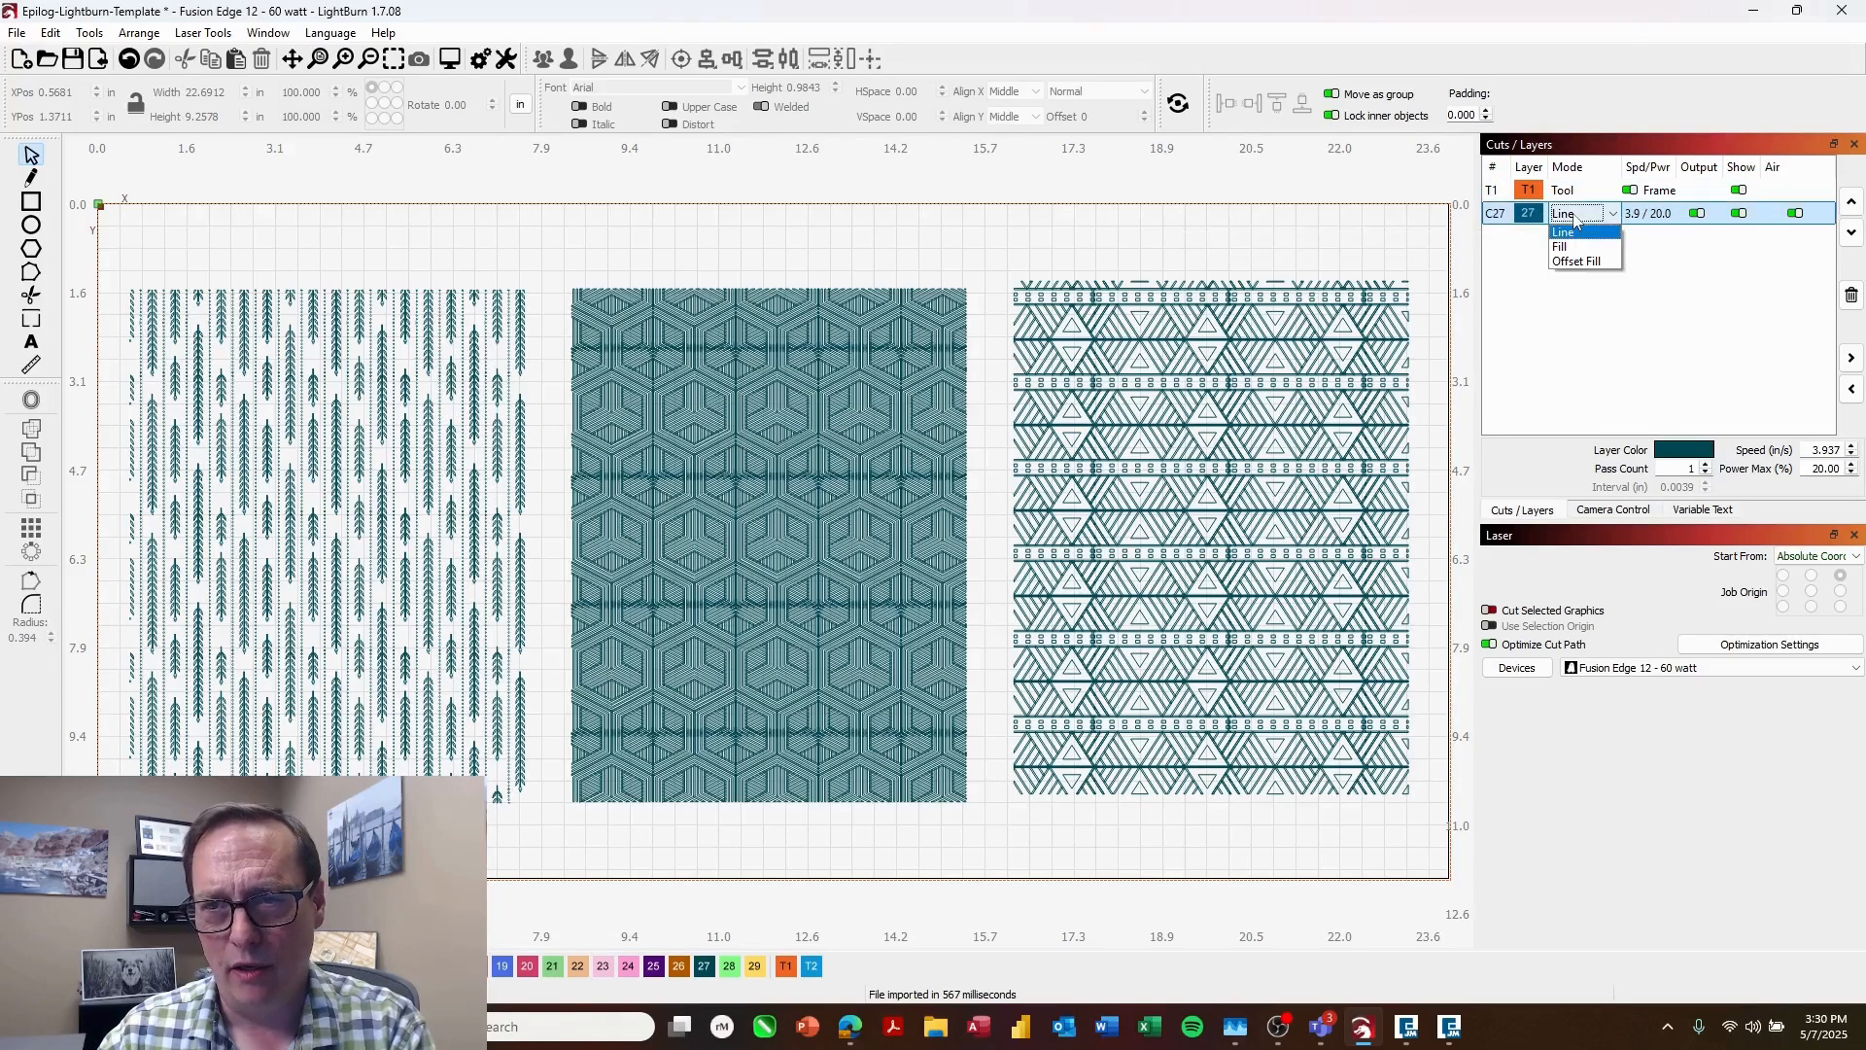
pyautogui.moveTo(1561, 247)
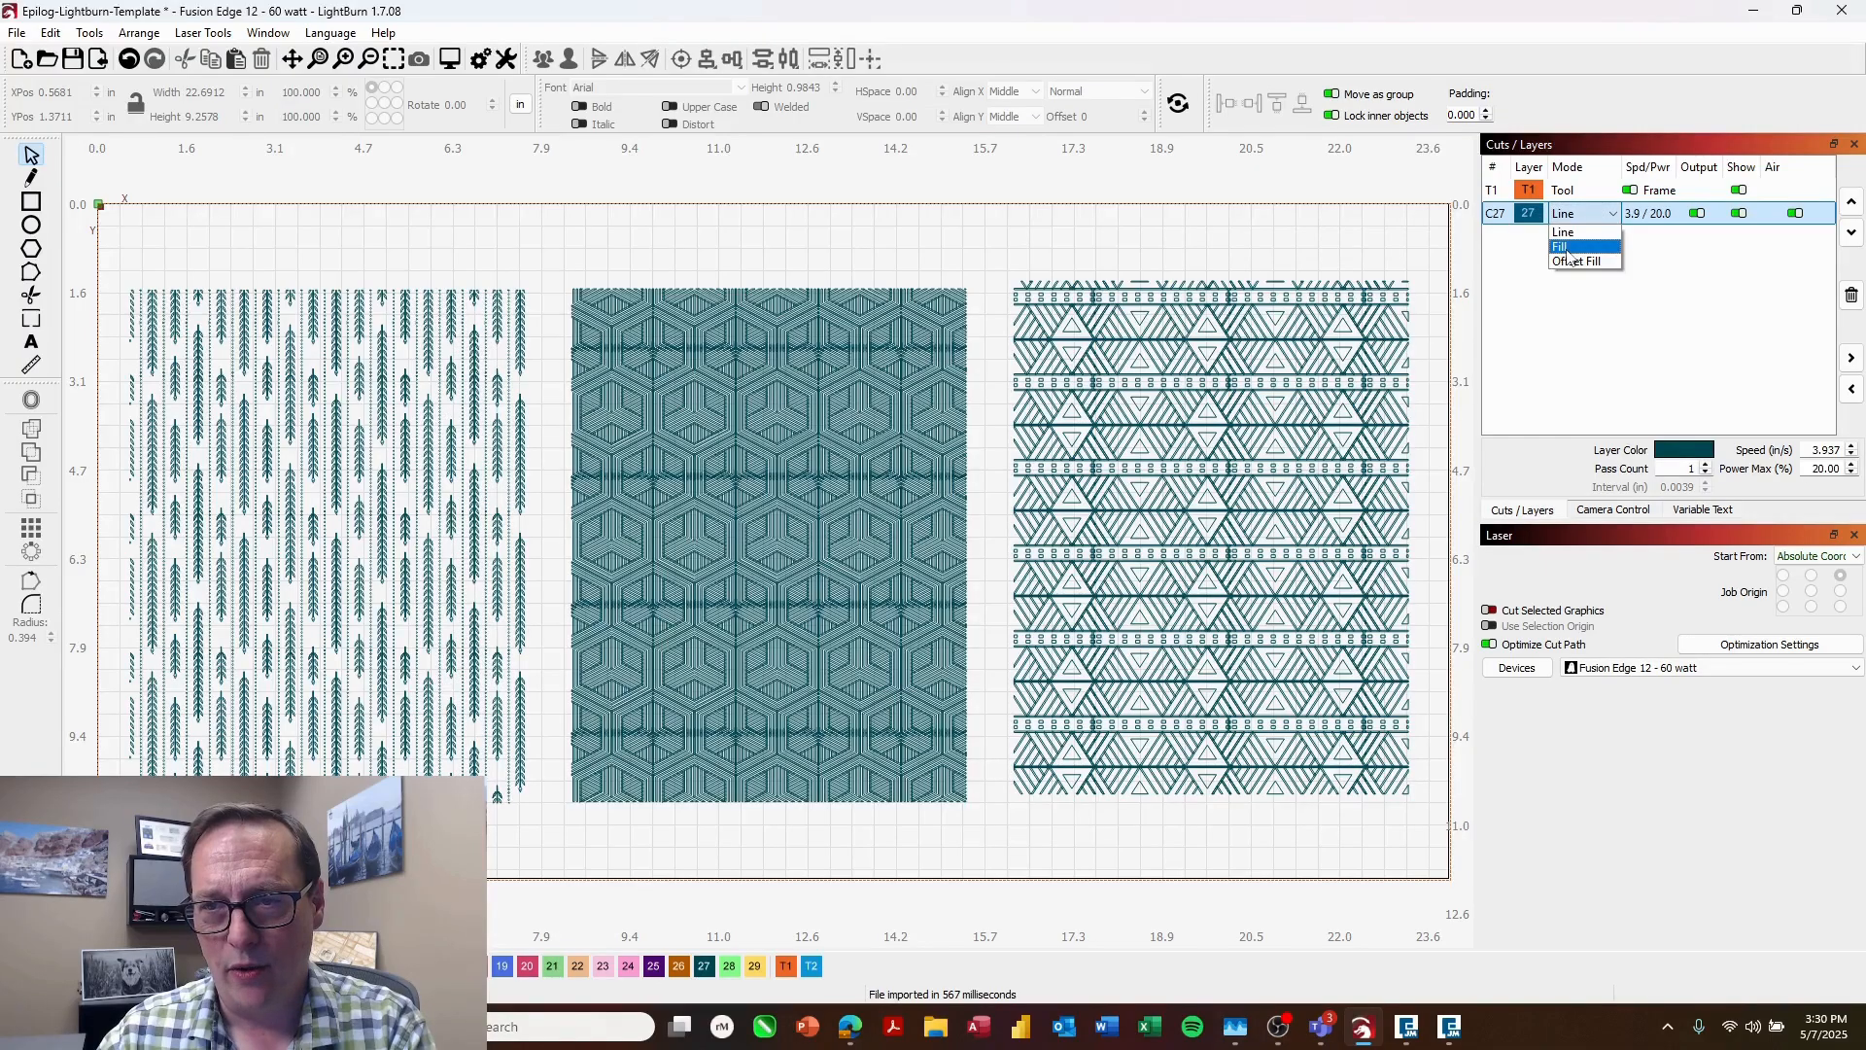
pyautogui.click(1563, 247)
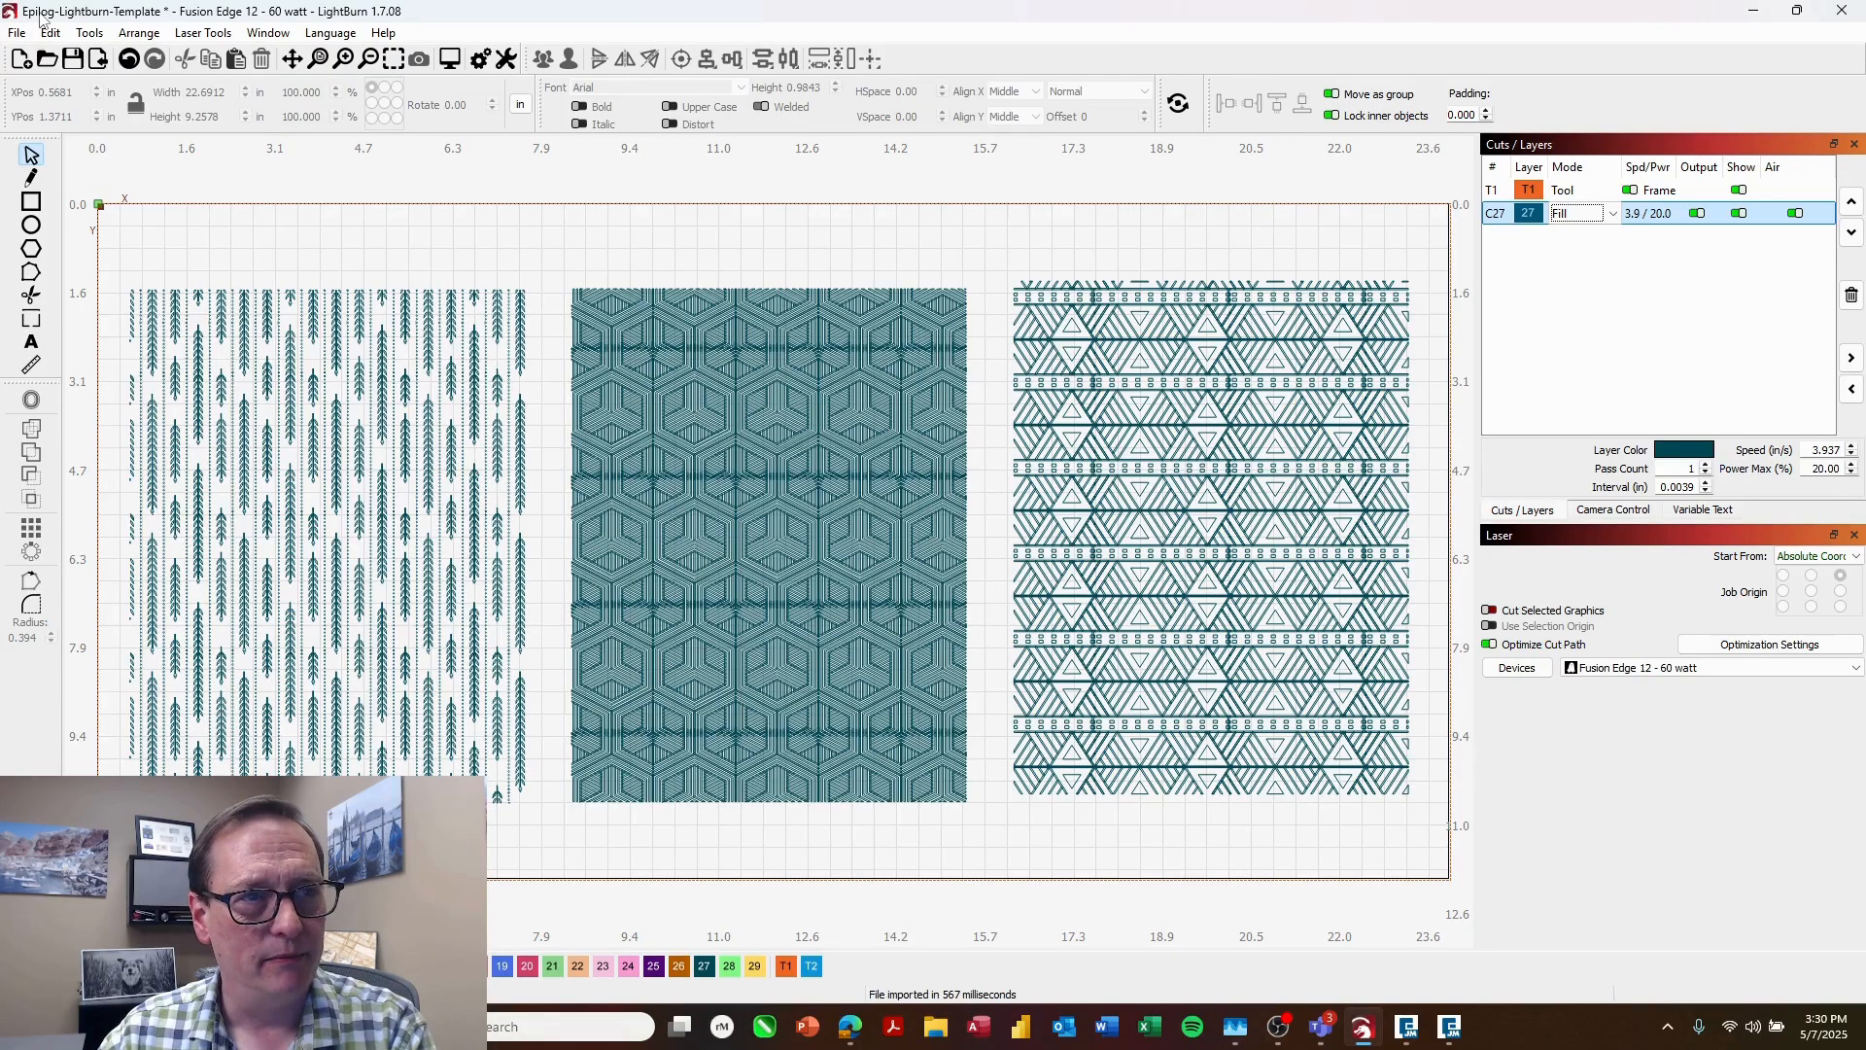
# Step: Print the patterns with colours kept to the Epilog Engraver
pyautogui.click(18, 33)
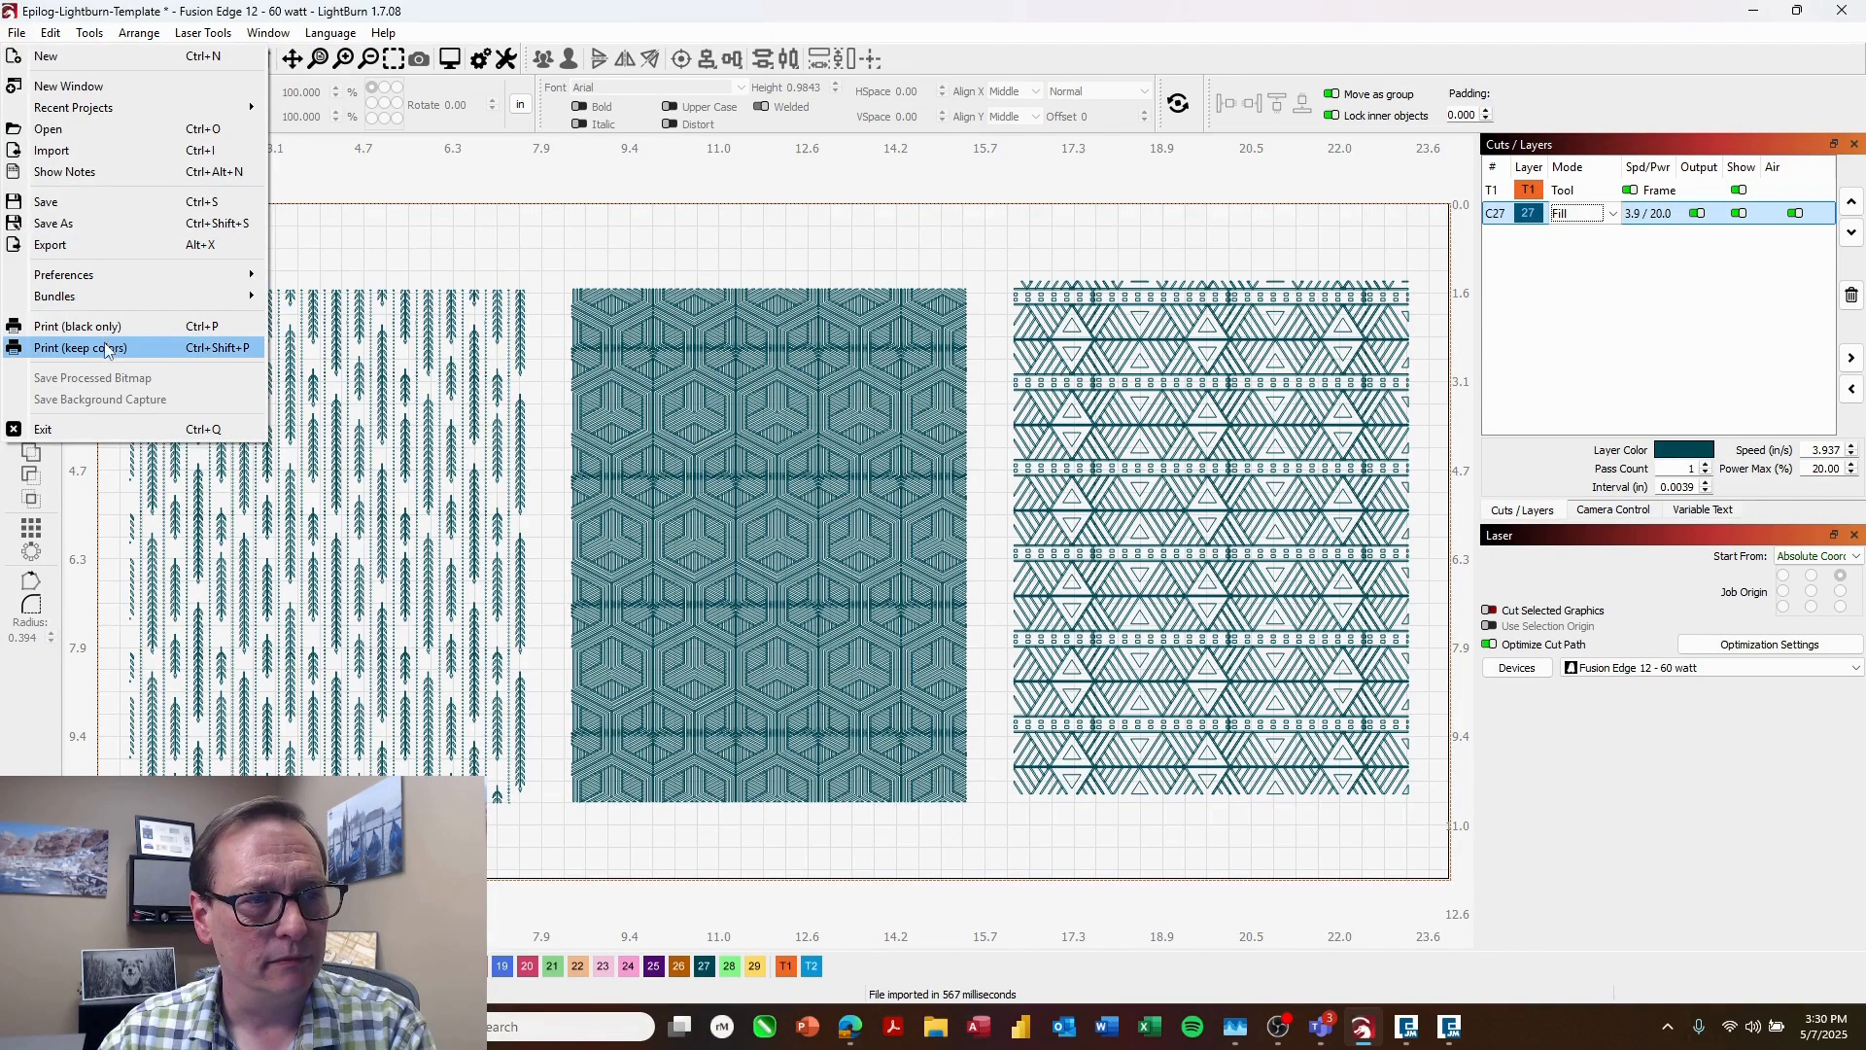
pyautogui.click(80, 347)
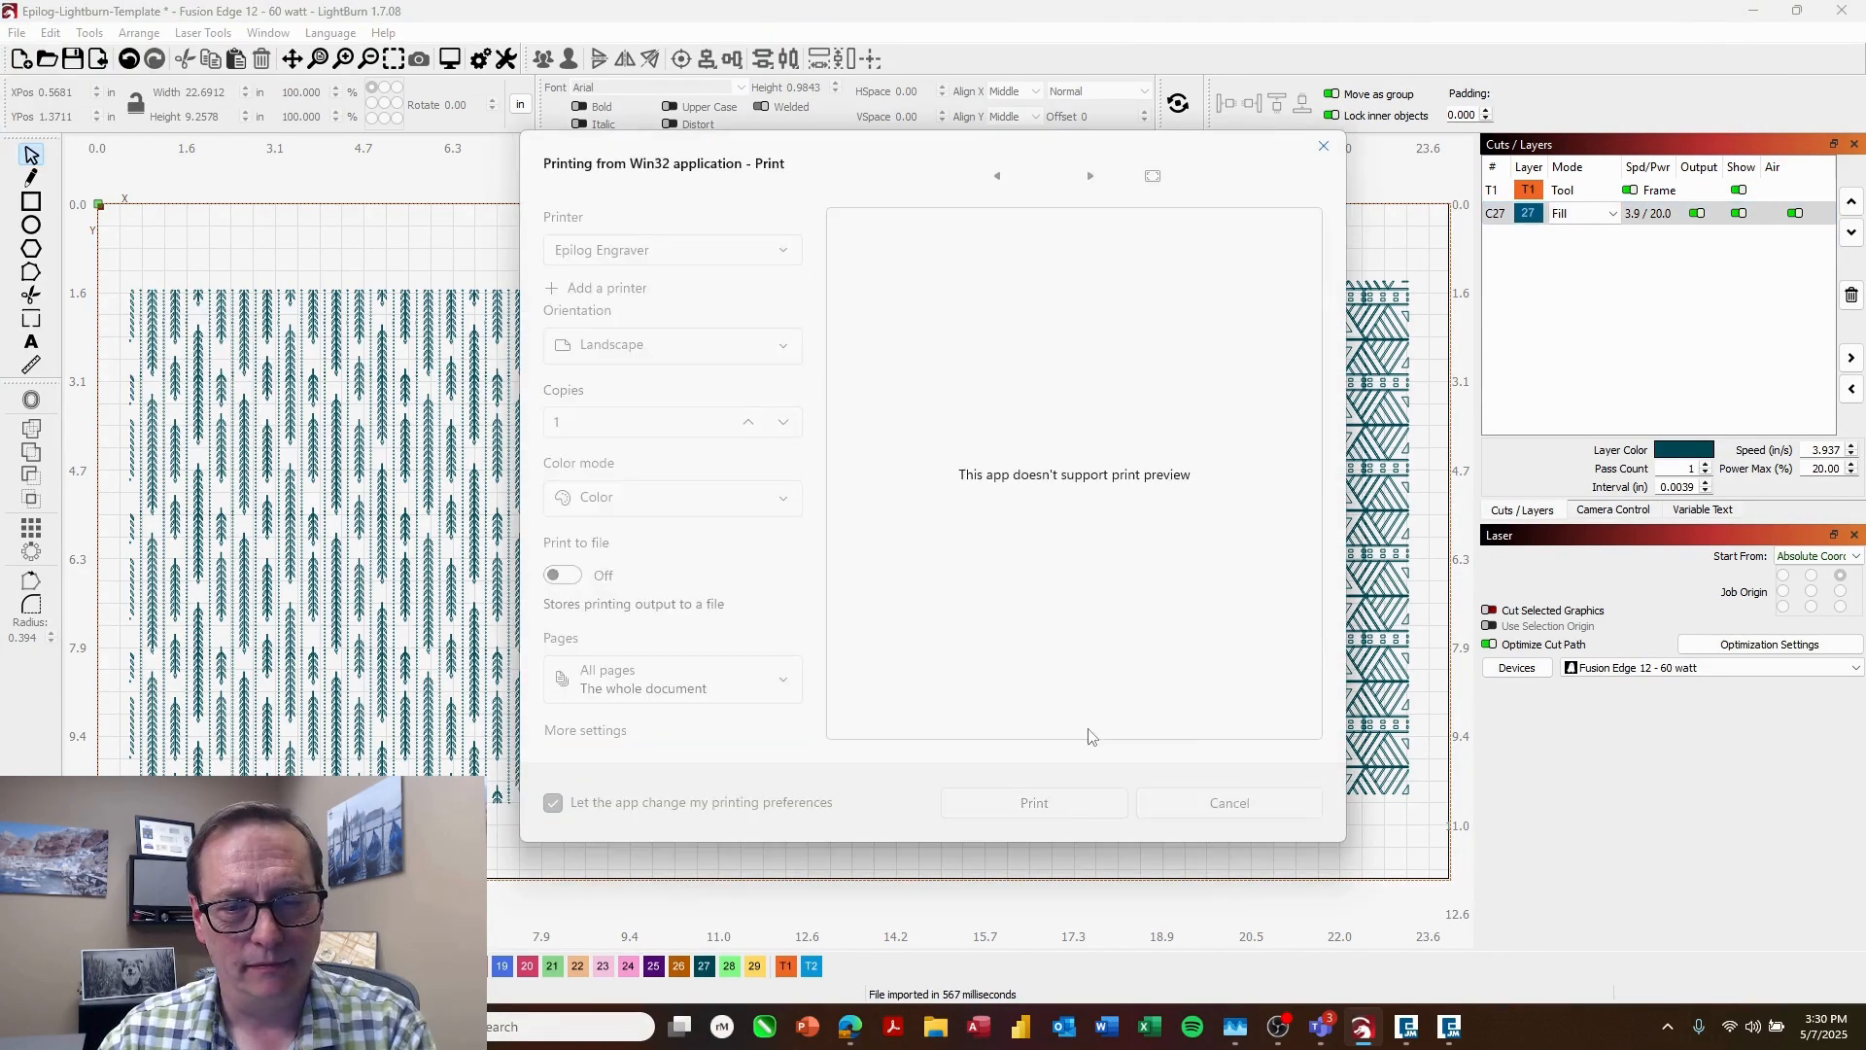
pyautogui.click(1032, 803)
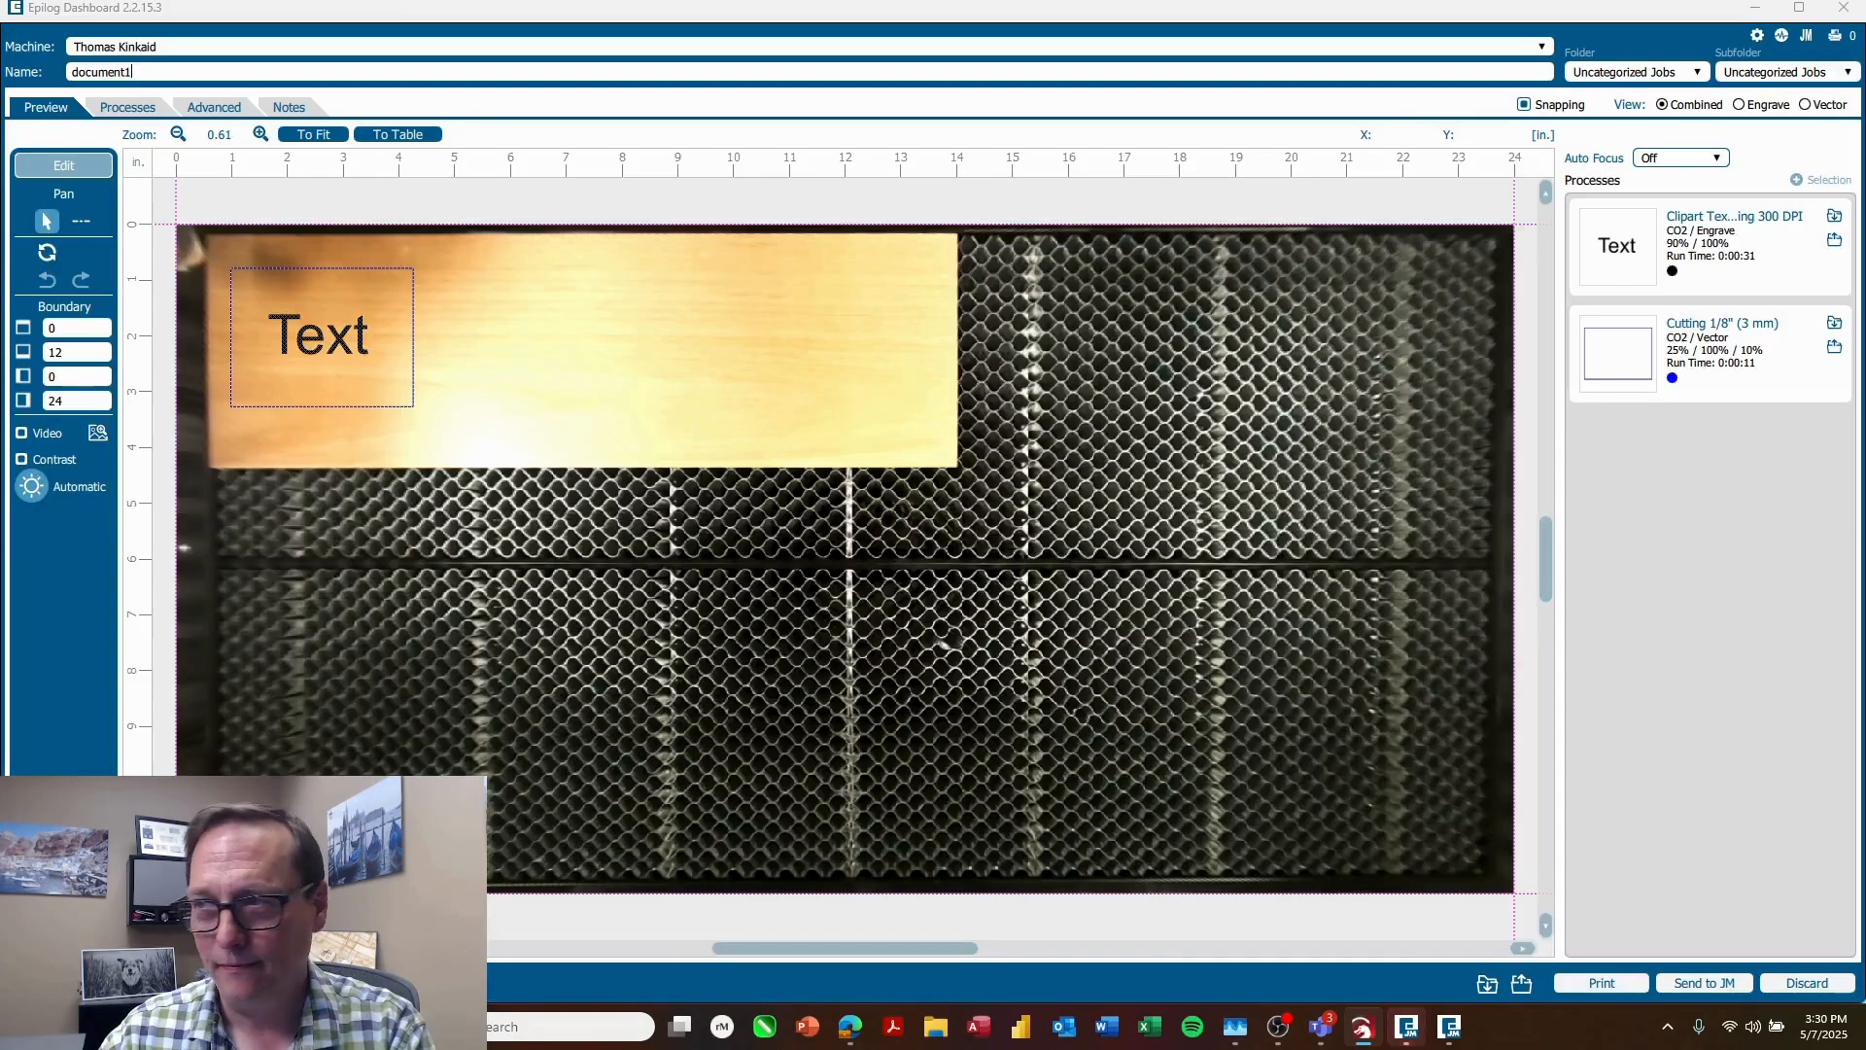